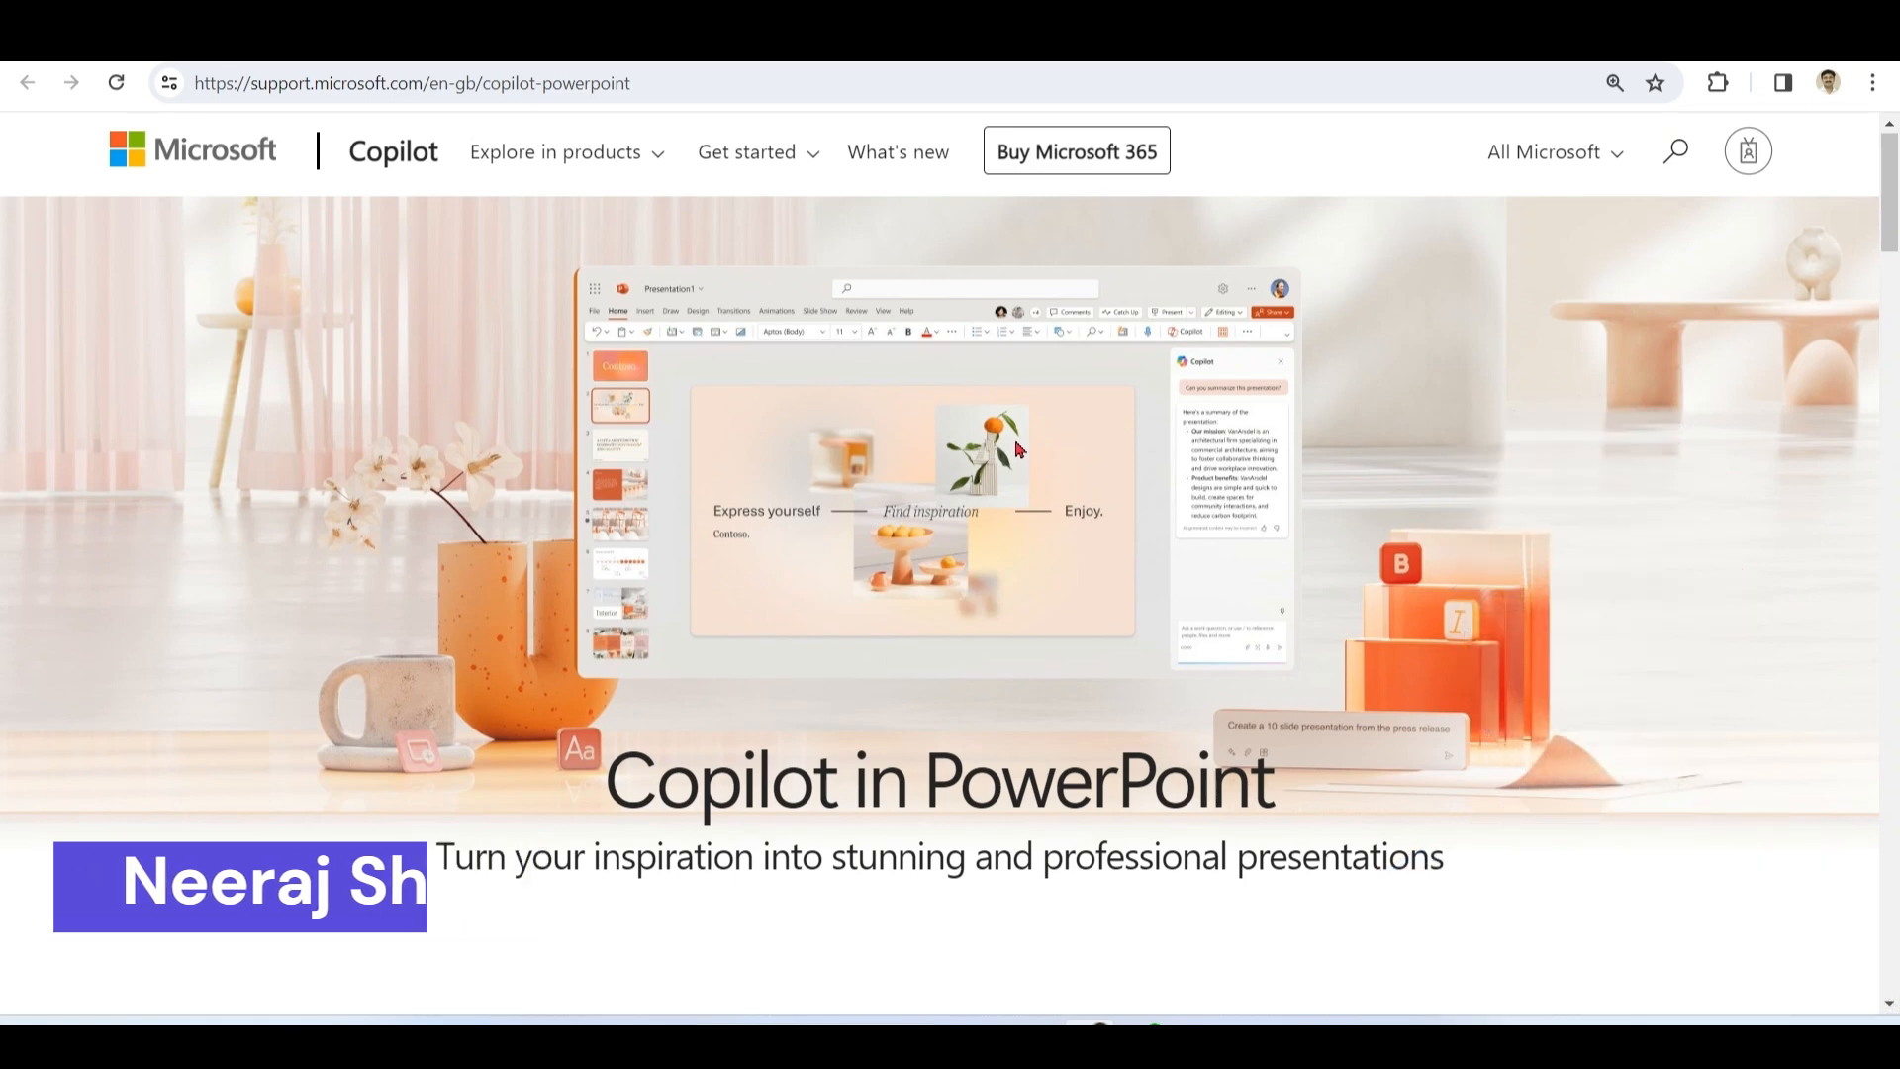
- Scroll down the Copilot in PowerPoint support page before returning to Presentation15
scroll(down, 3)
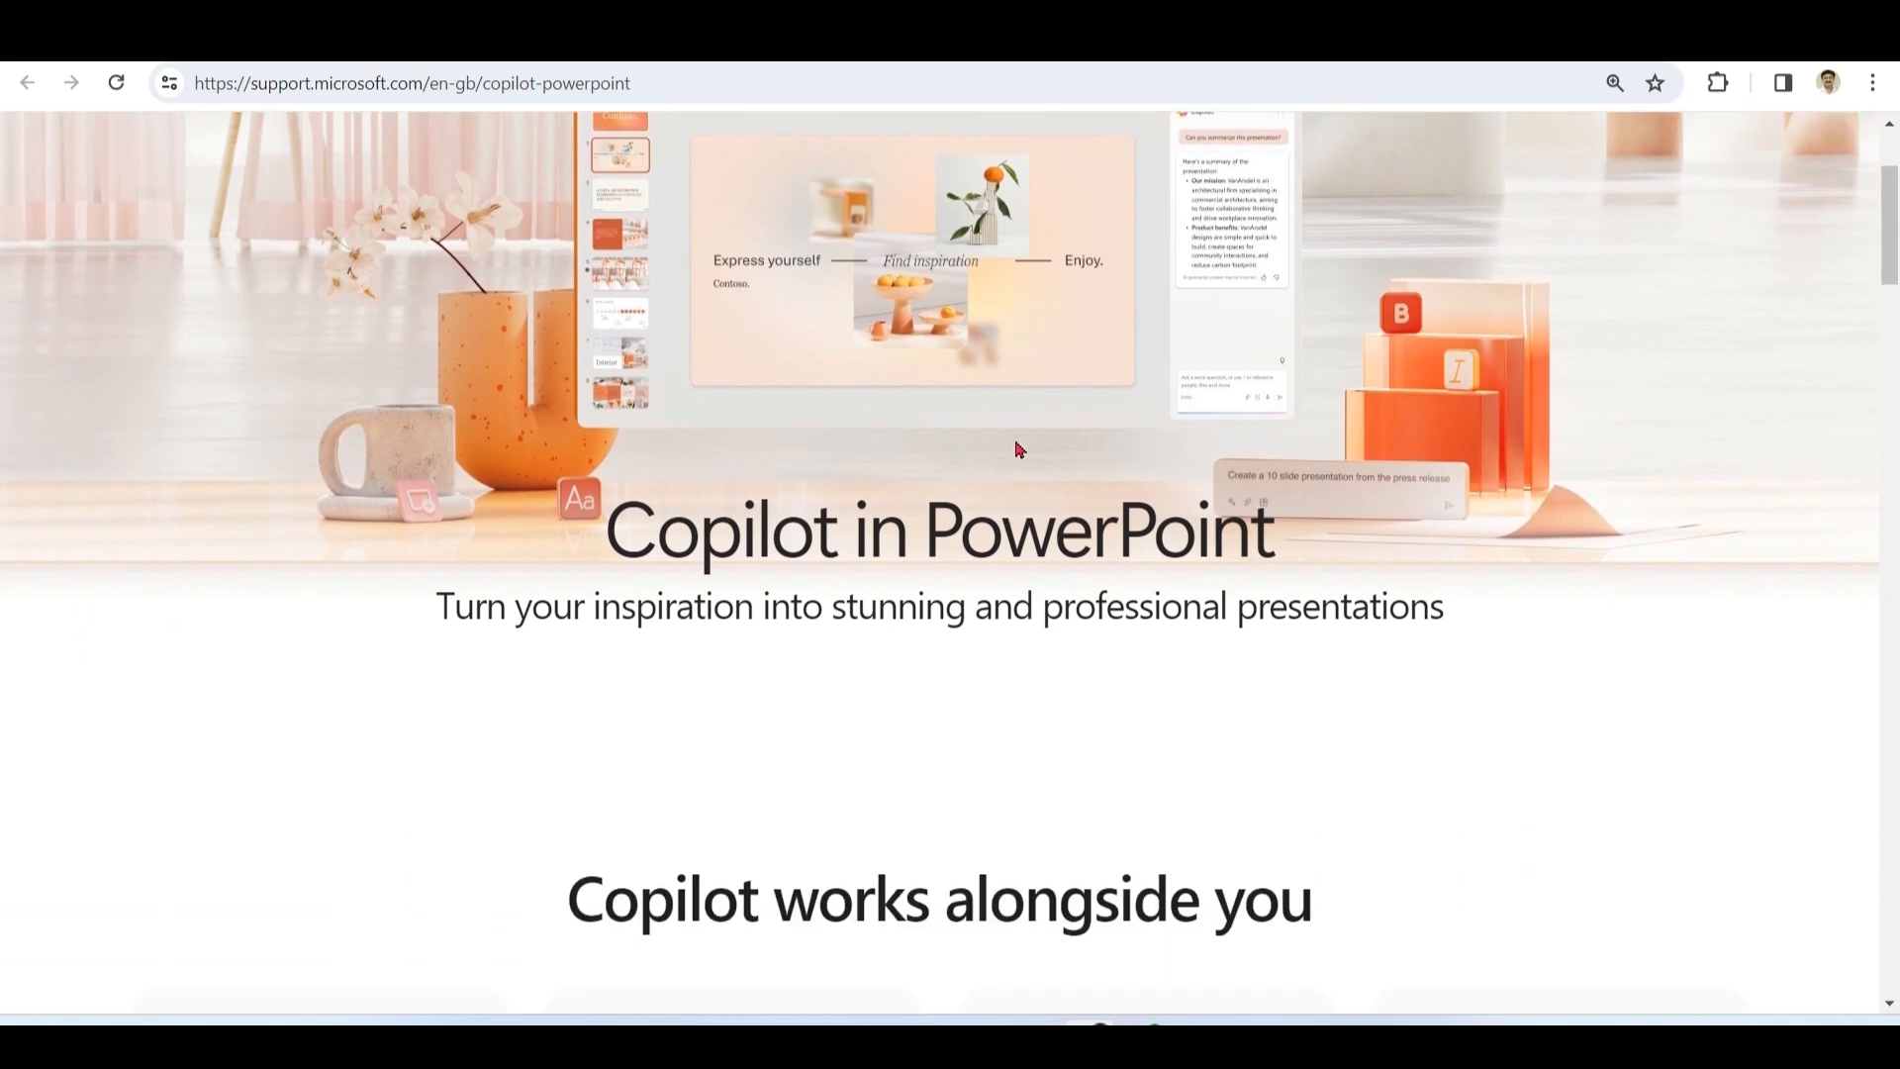
scroll(down, 3)
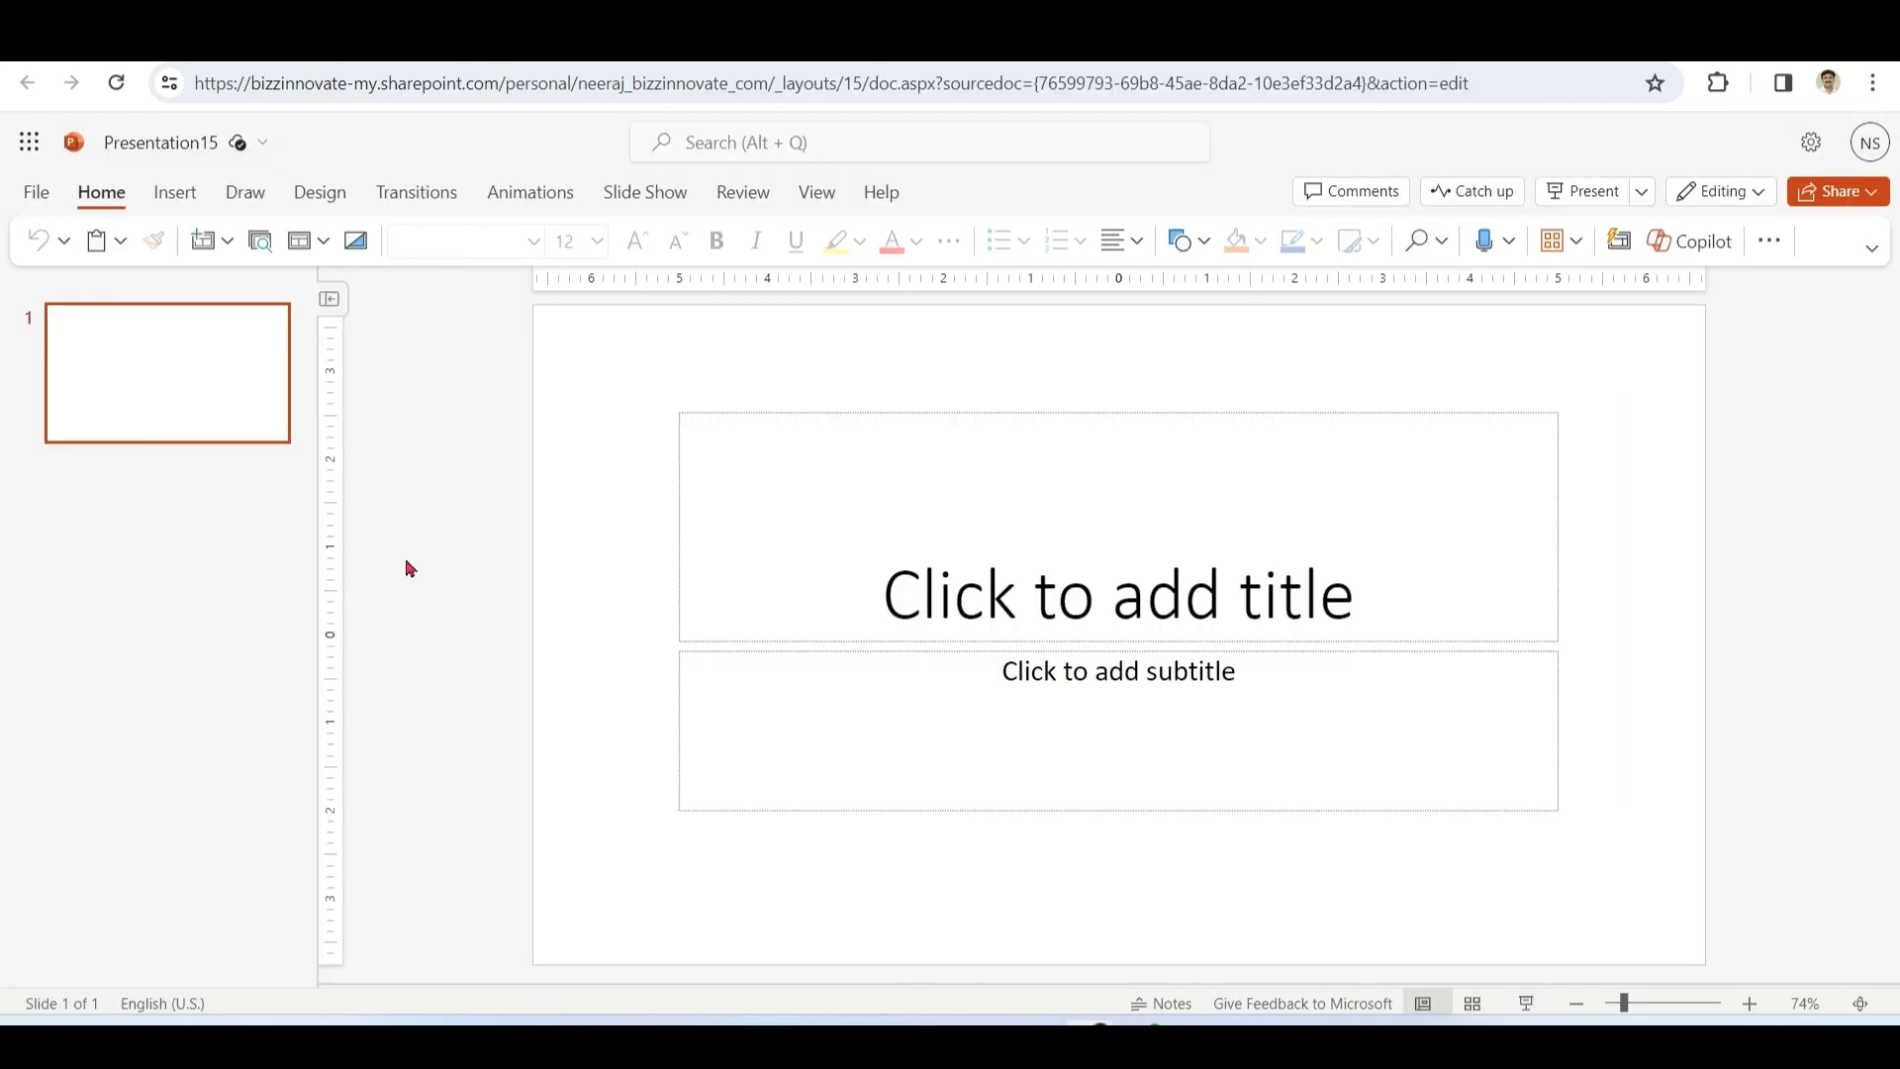
- Show the Account page with the Microsoft 365 subscription and its Update Options
click(742, 736)
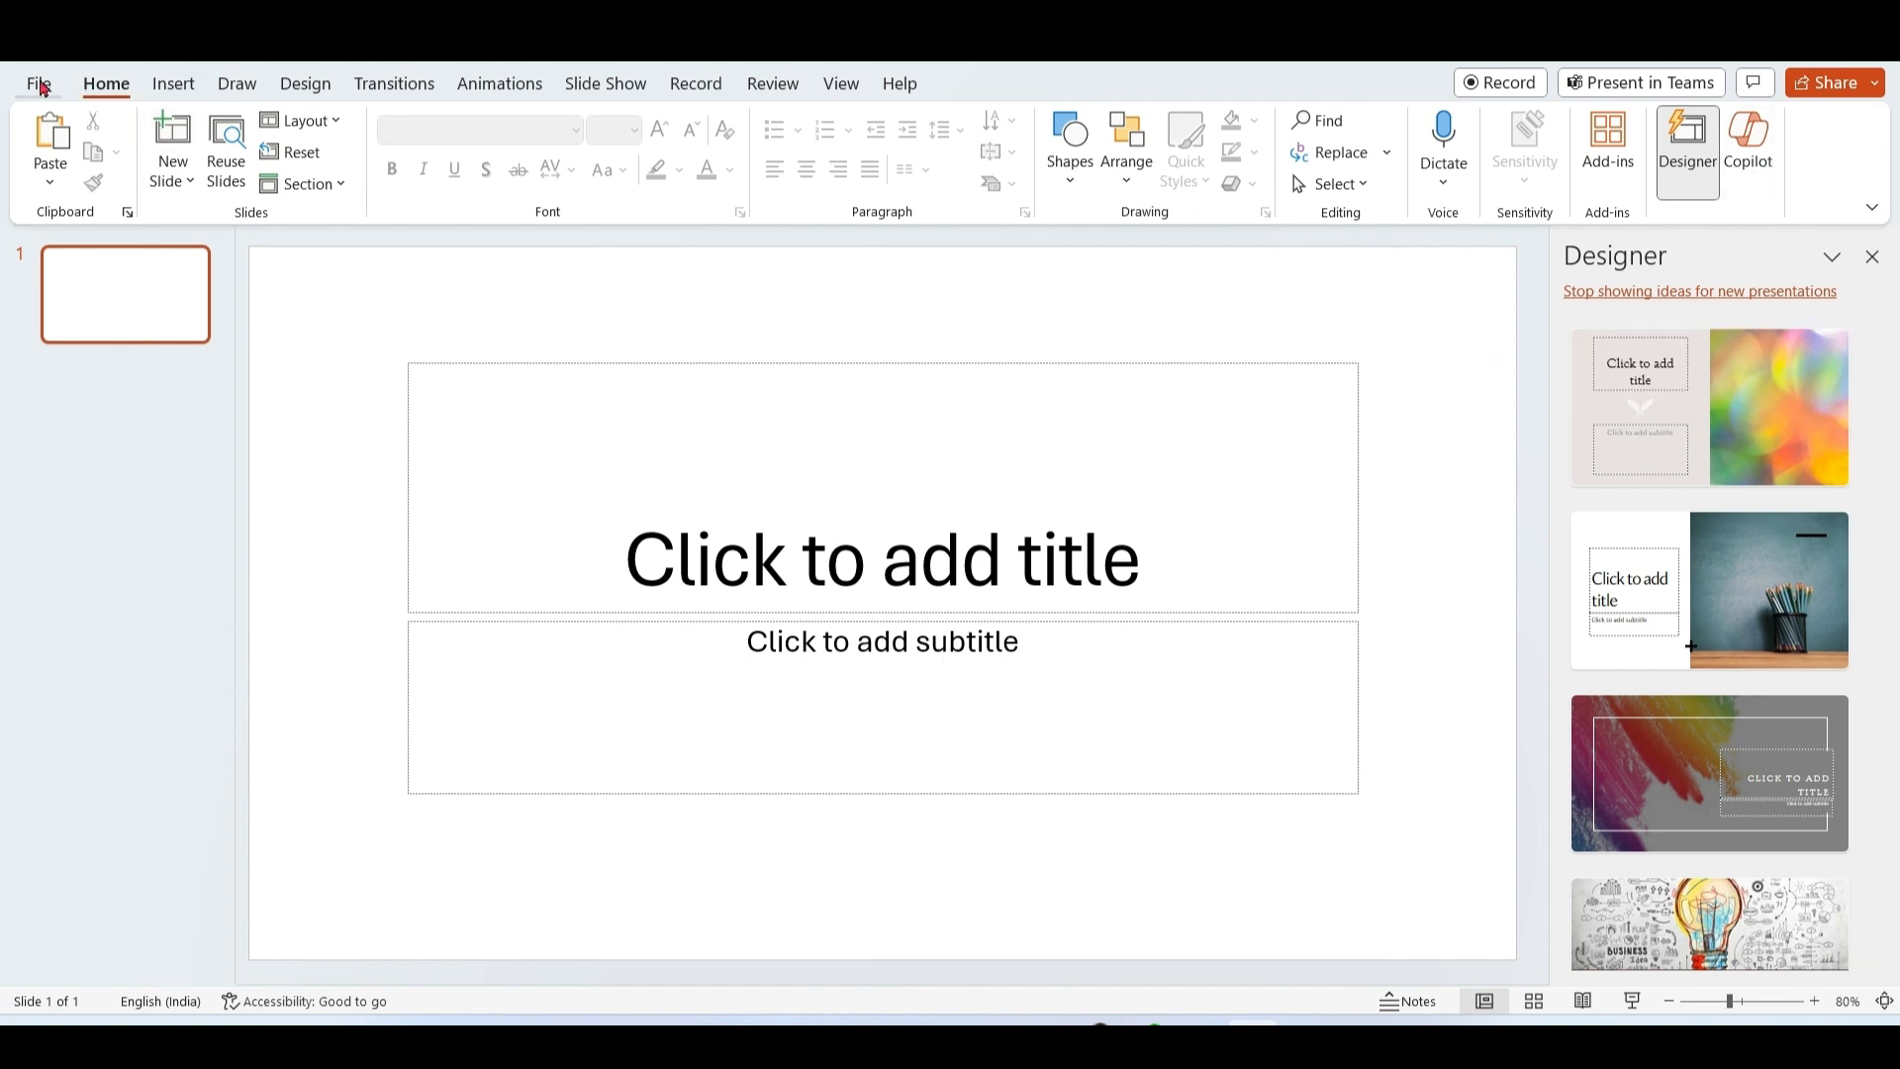
click(38, 83)
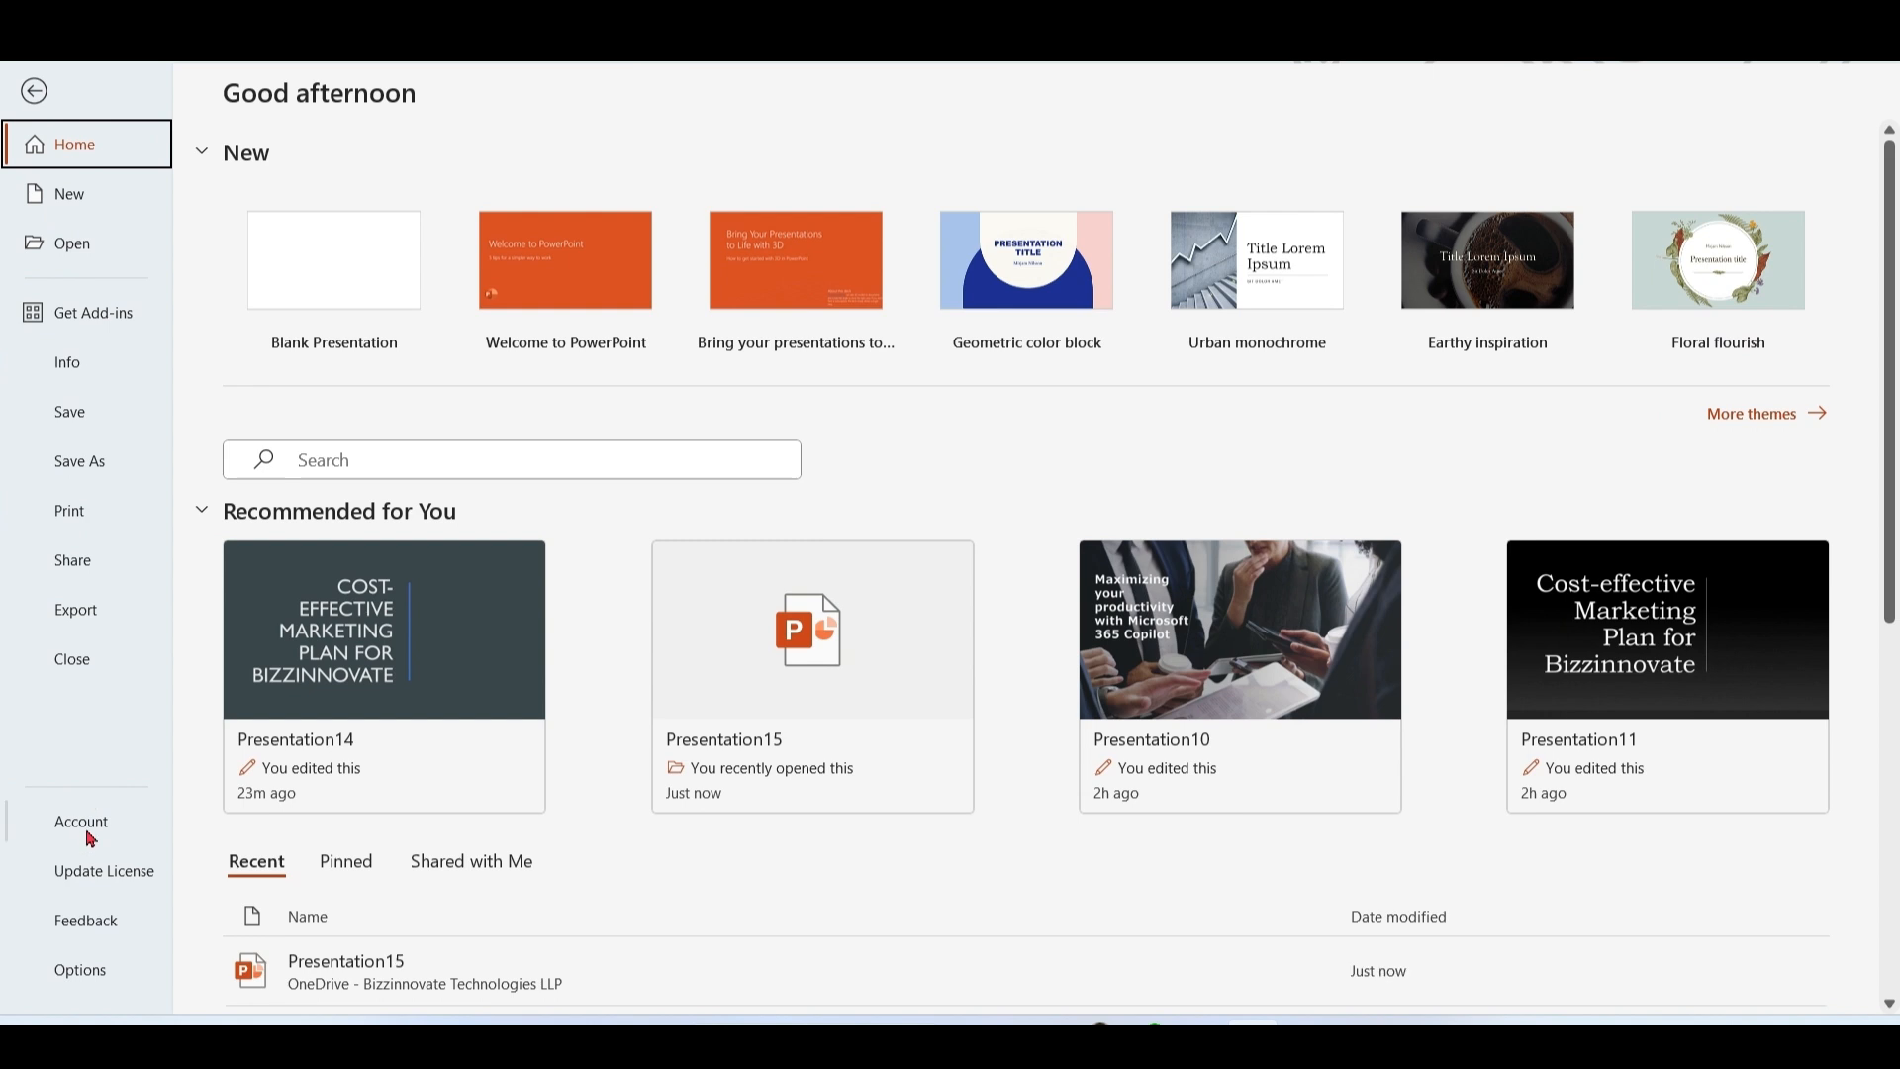
click(81, 827)
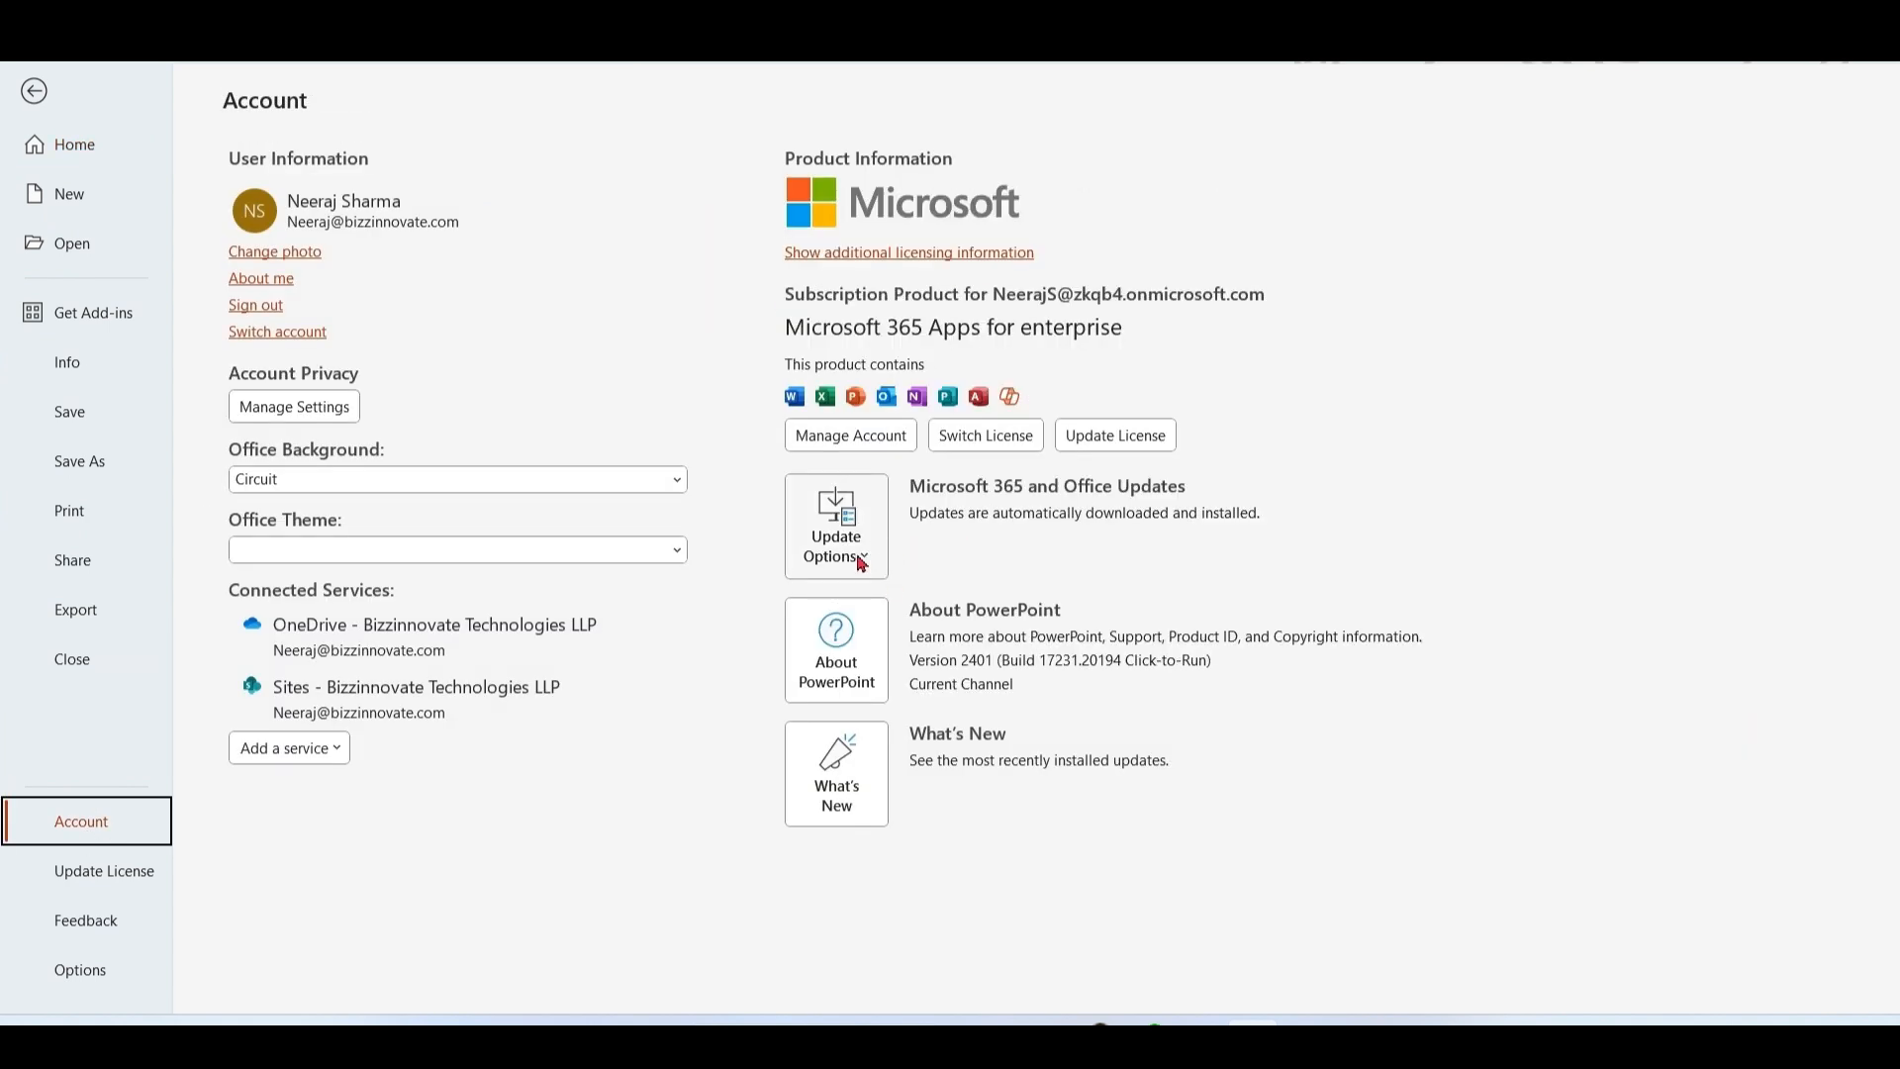
click(835, 522)
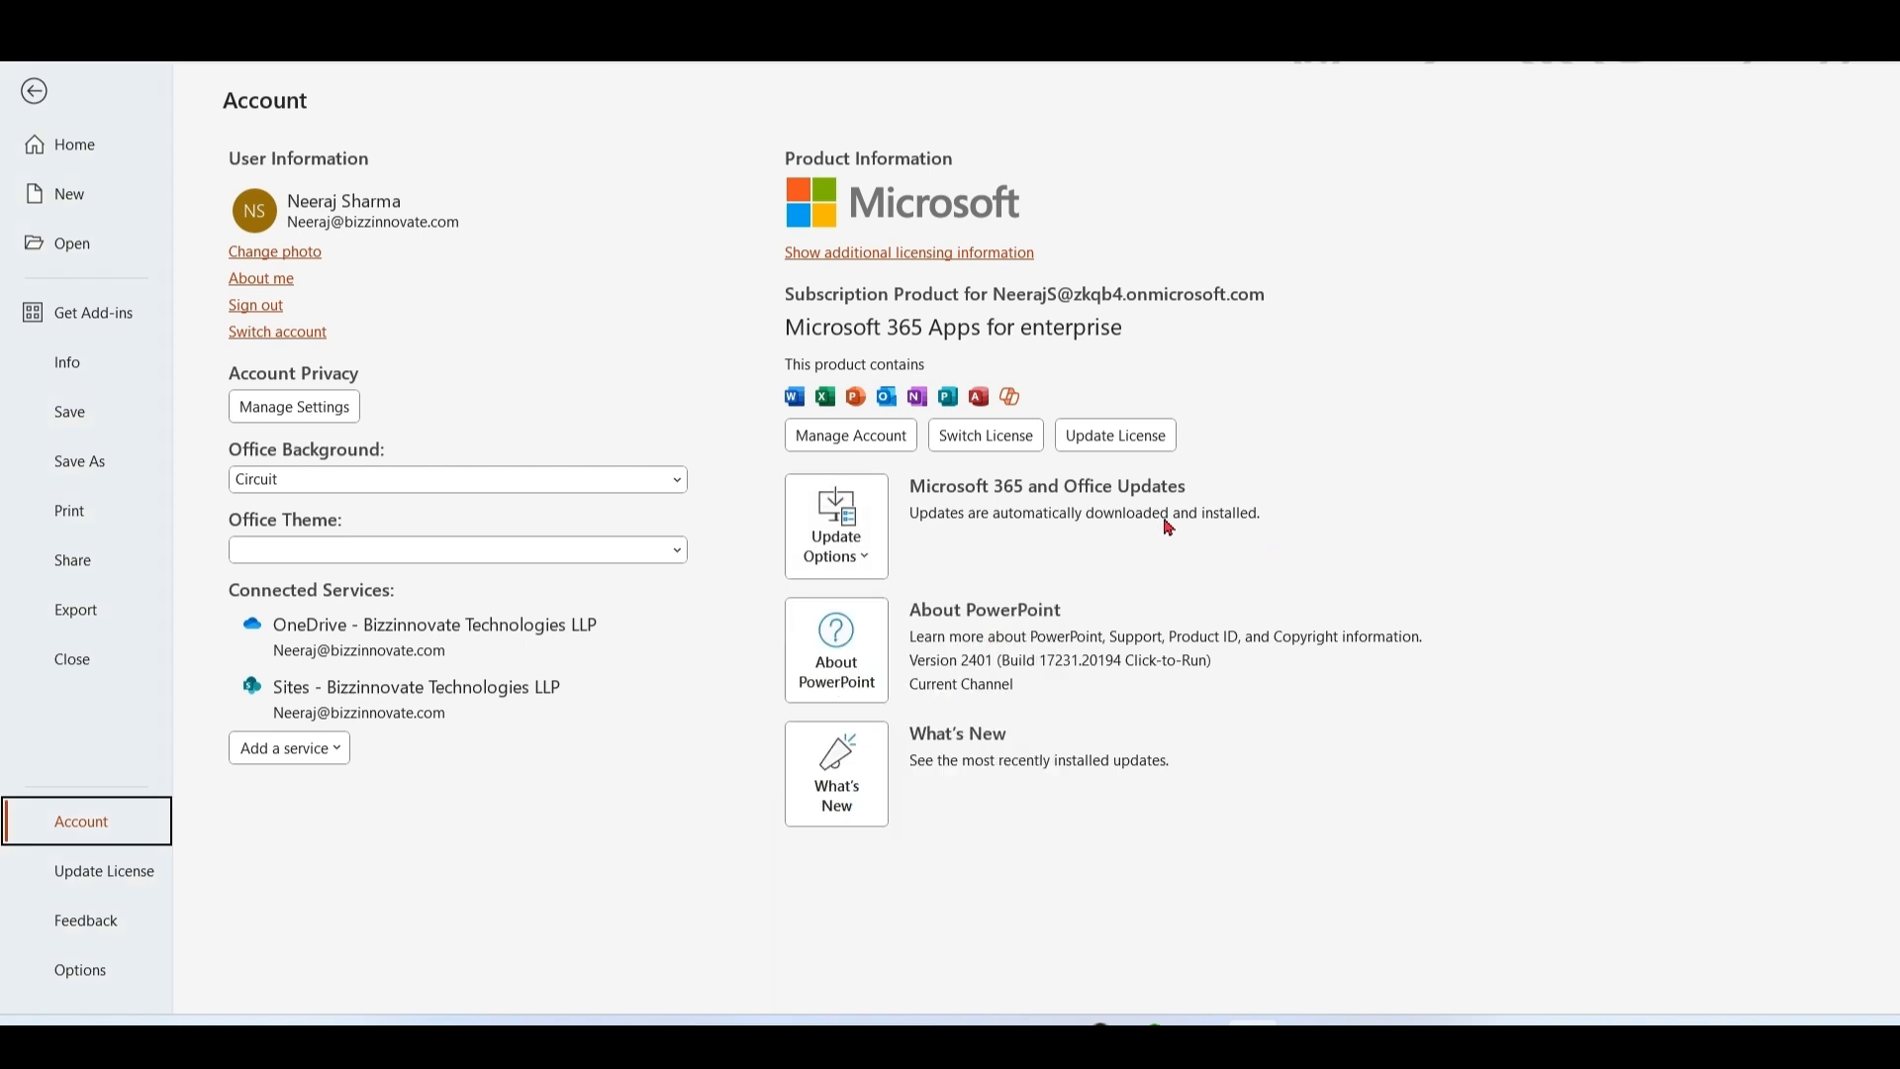
mouse_move(1866, 105)
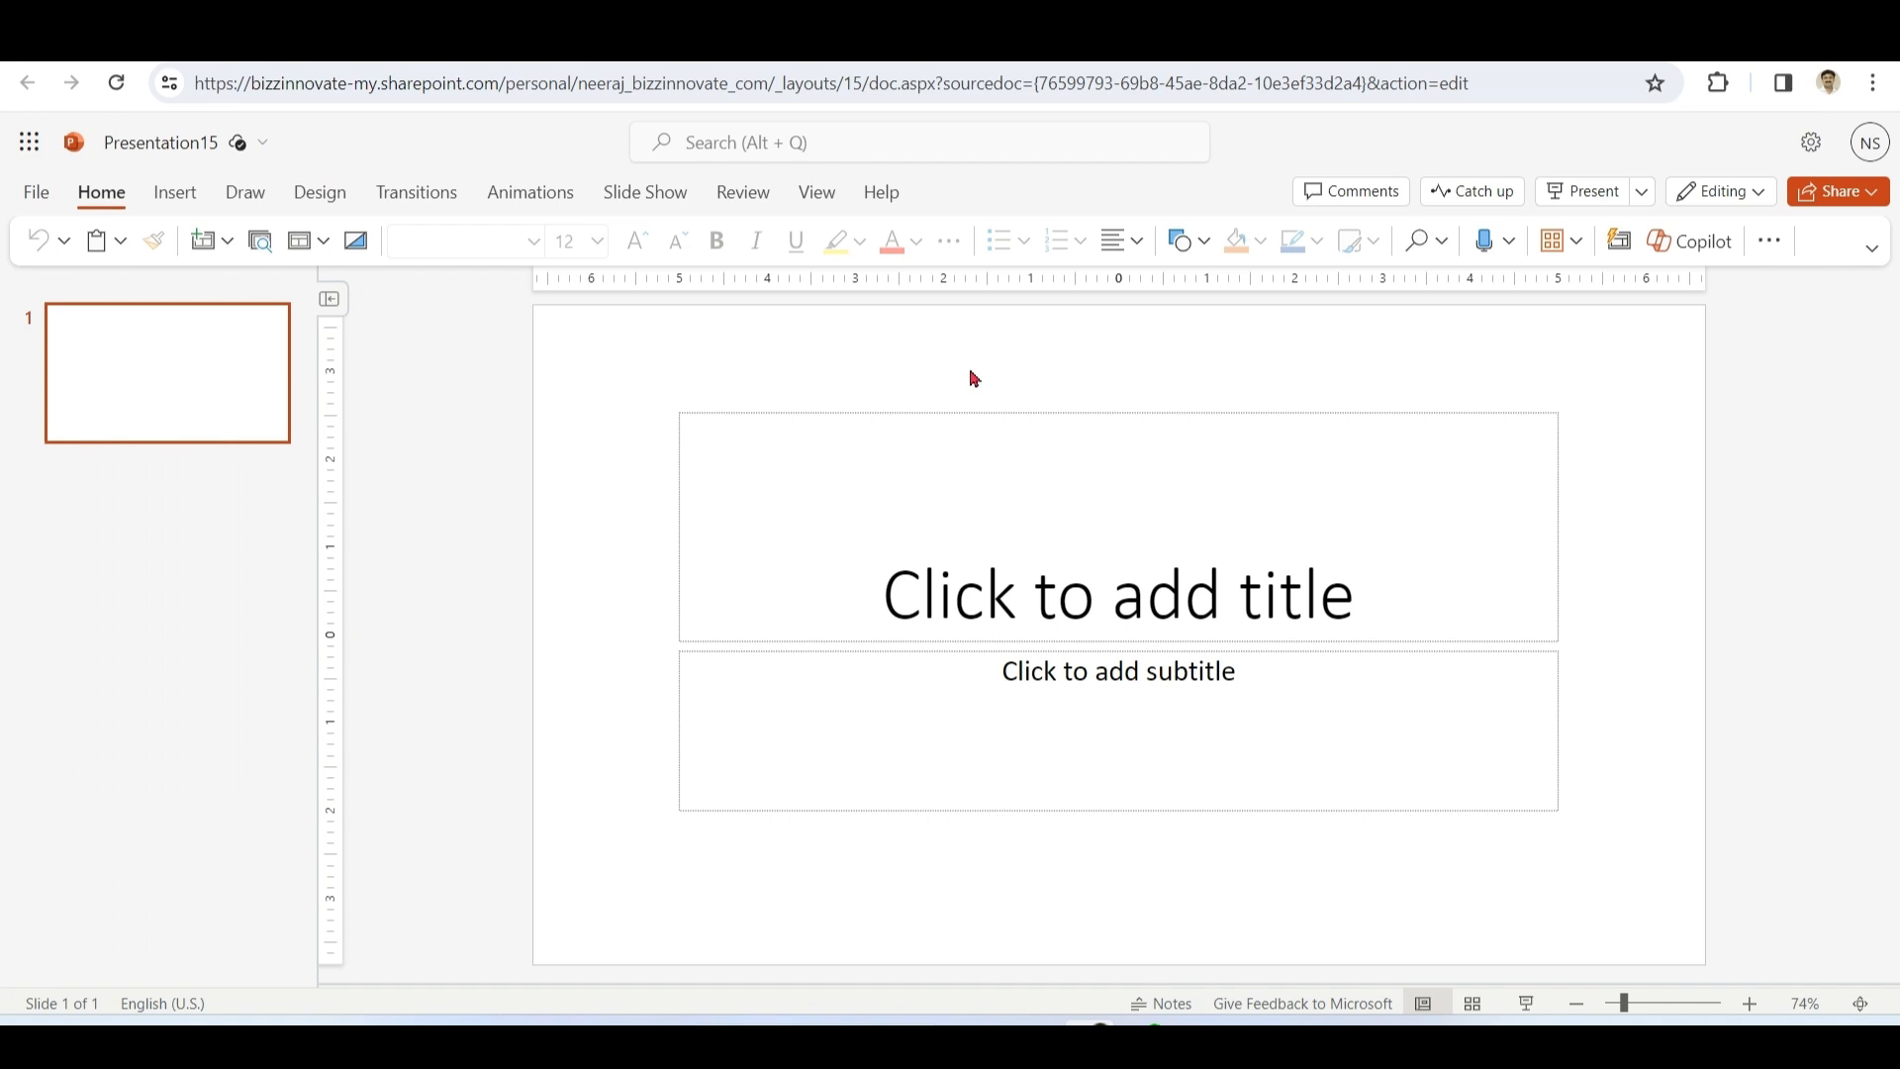
mouse_move(1702, 241)
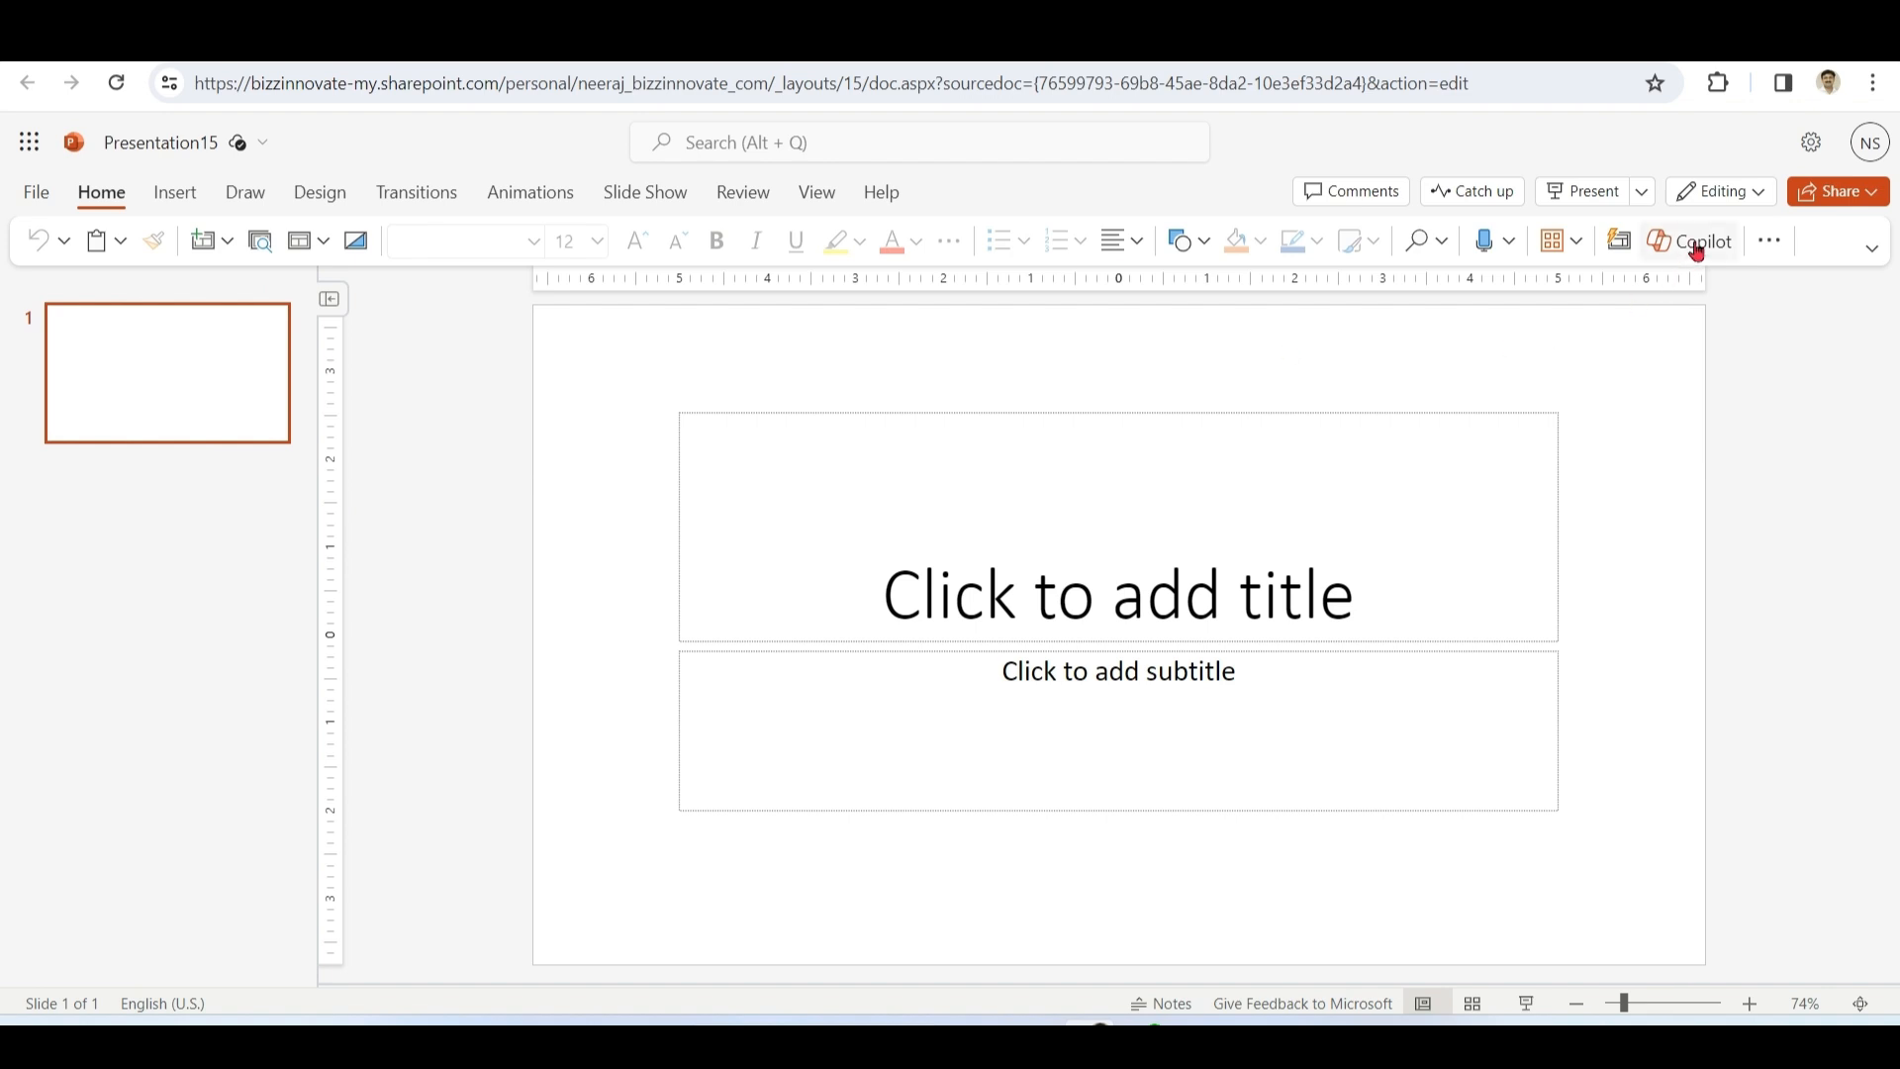
- Ask Copilot for a presentation on Microsoft 365 Copilot's impact and how BizzInnovate can support
click(1701, 240)
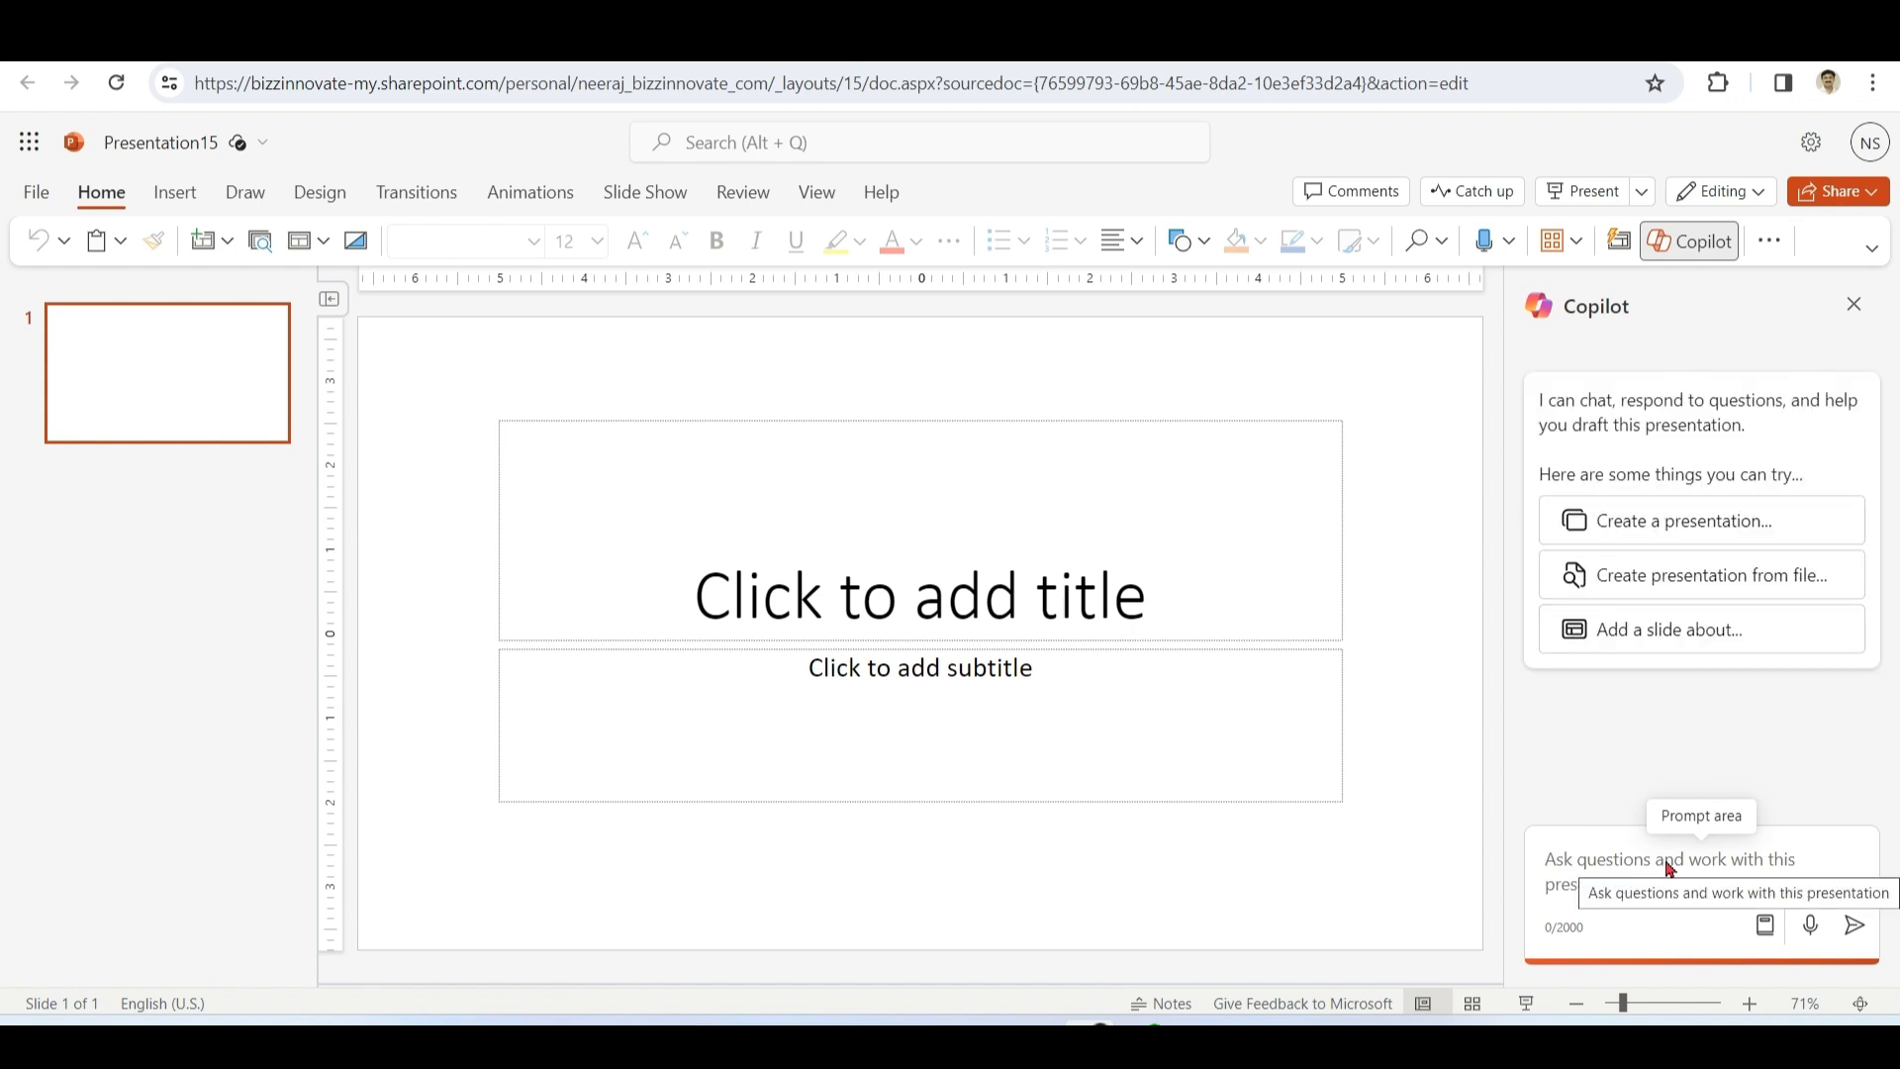
click(1672, 857)
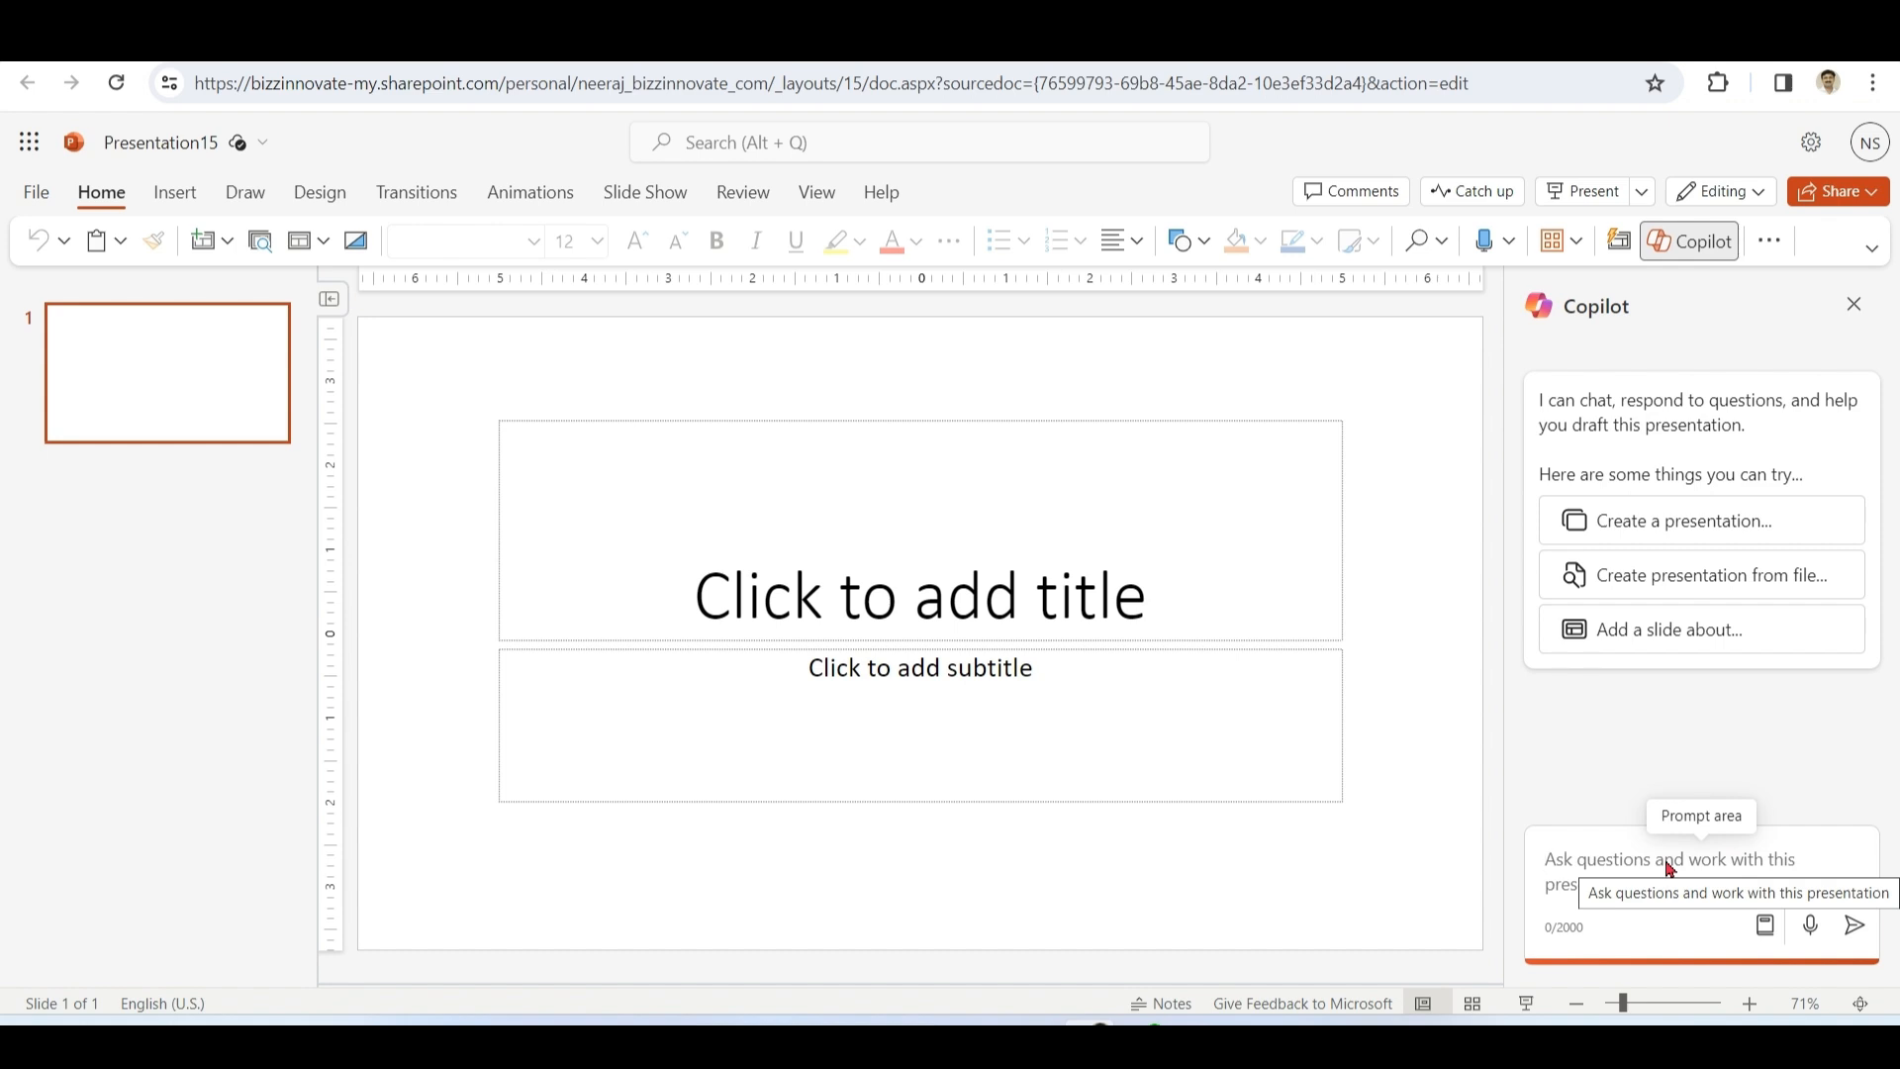
click(1700, 520)
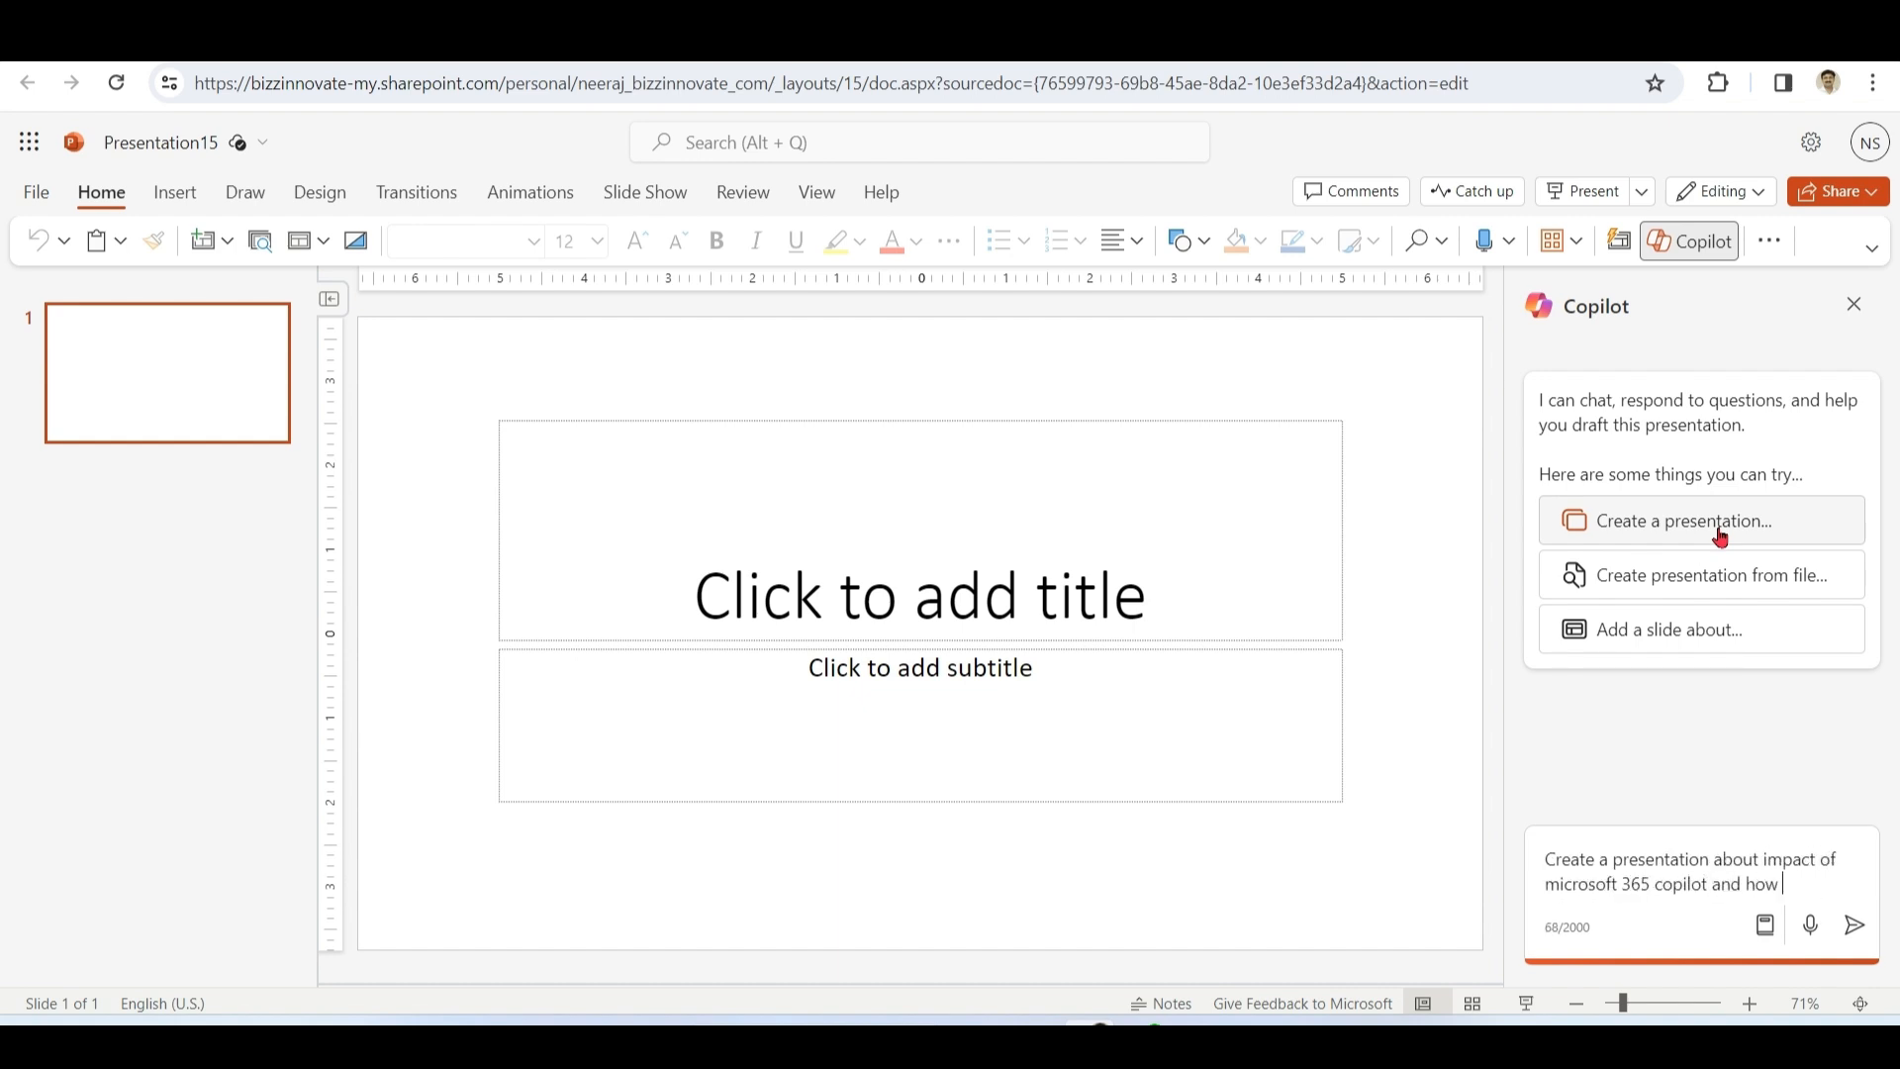
text(bizzinnovate can support)
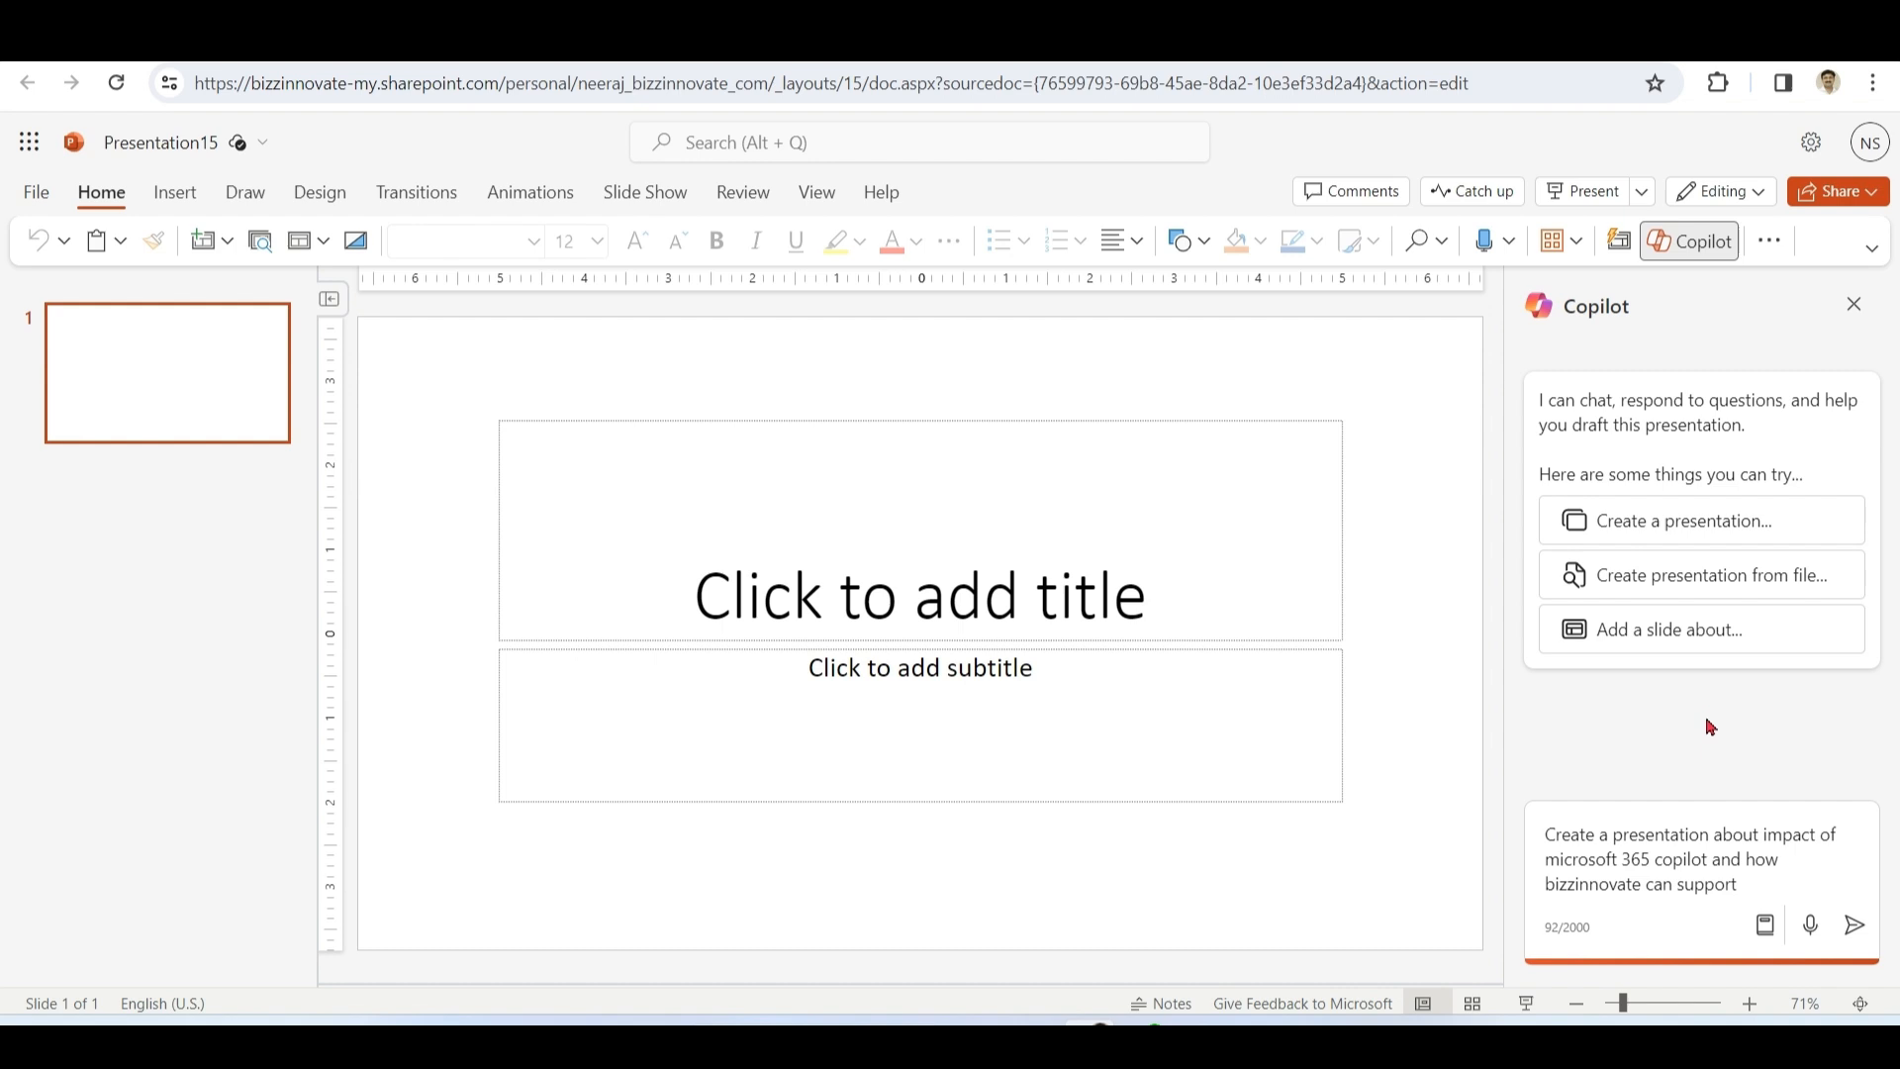
click(1855, 924)
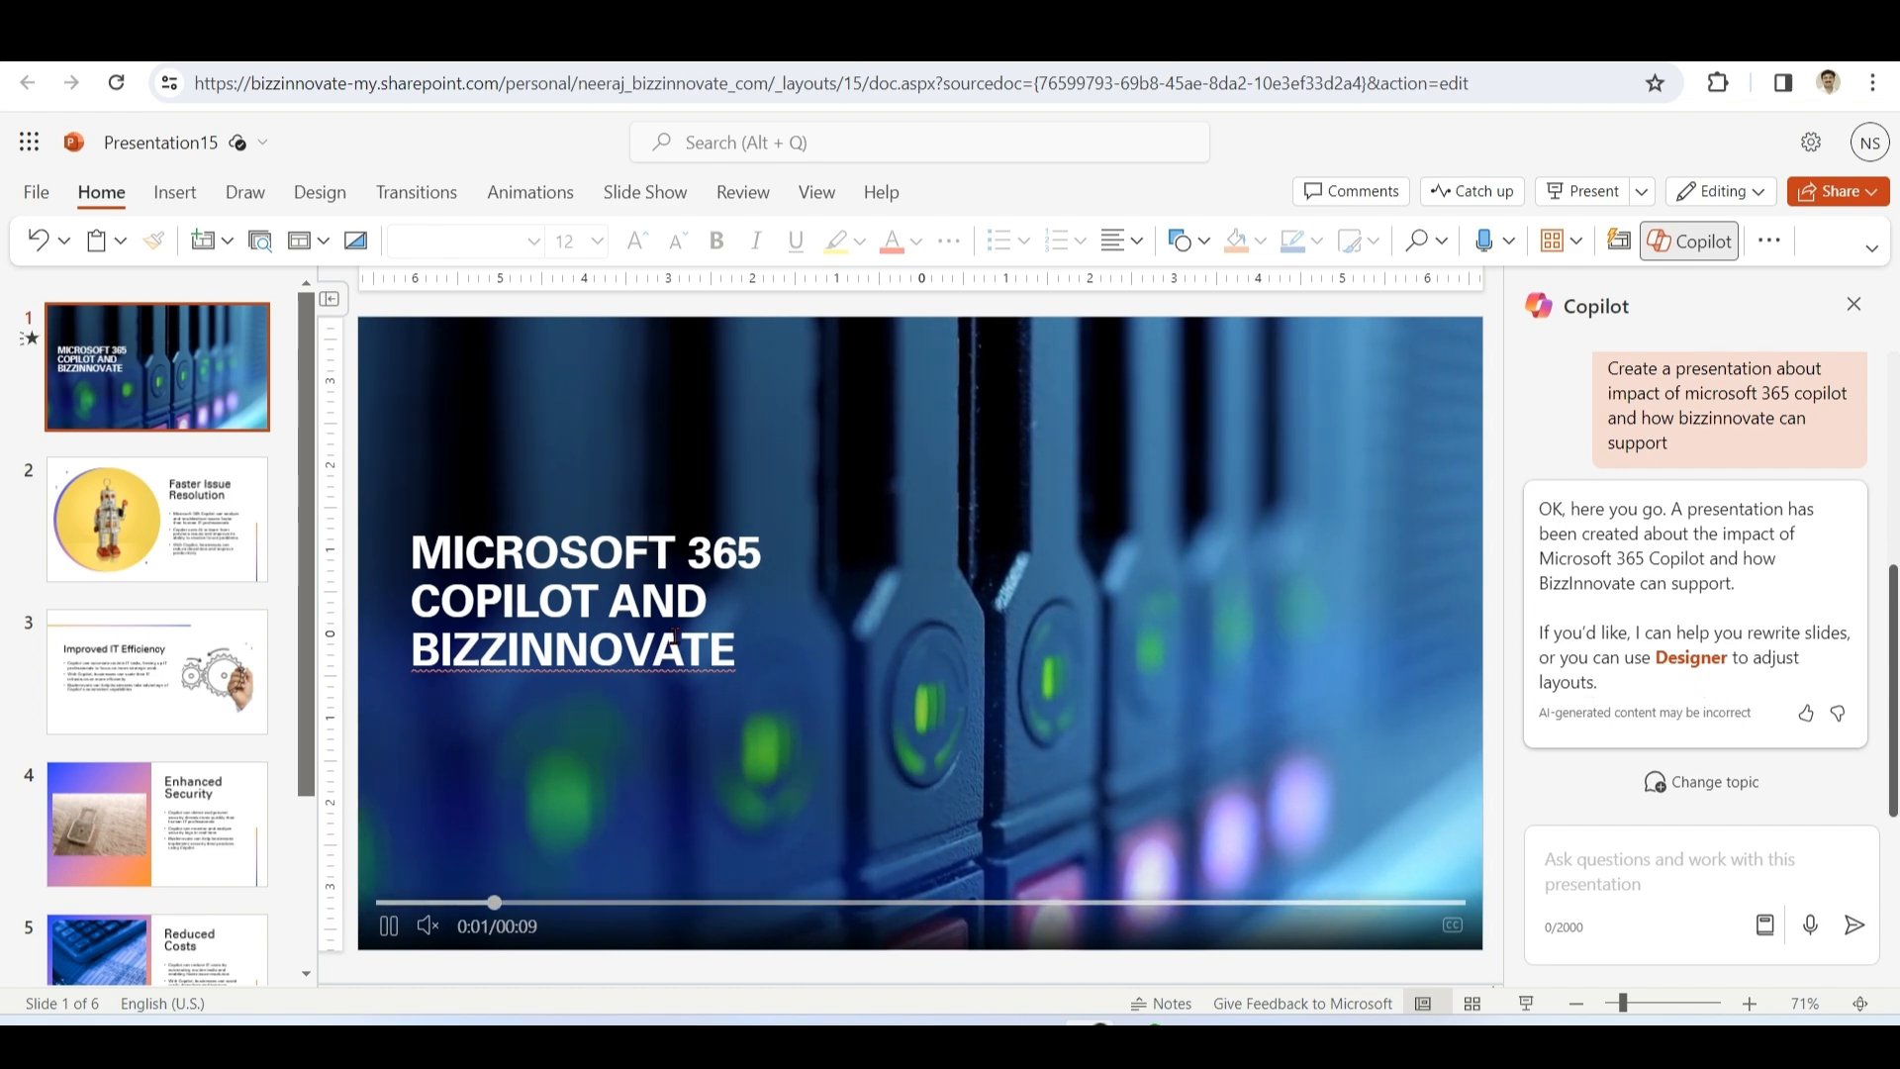
- Try Designer layouts on the Faster Issue Resolution slide, keeping the gradient-framed photo design
click(157, 518)
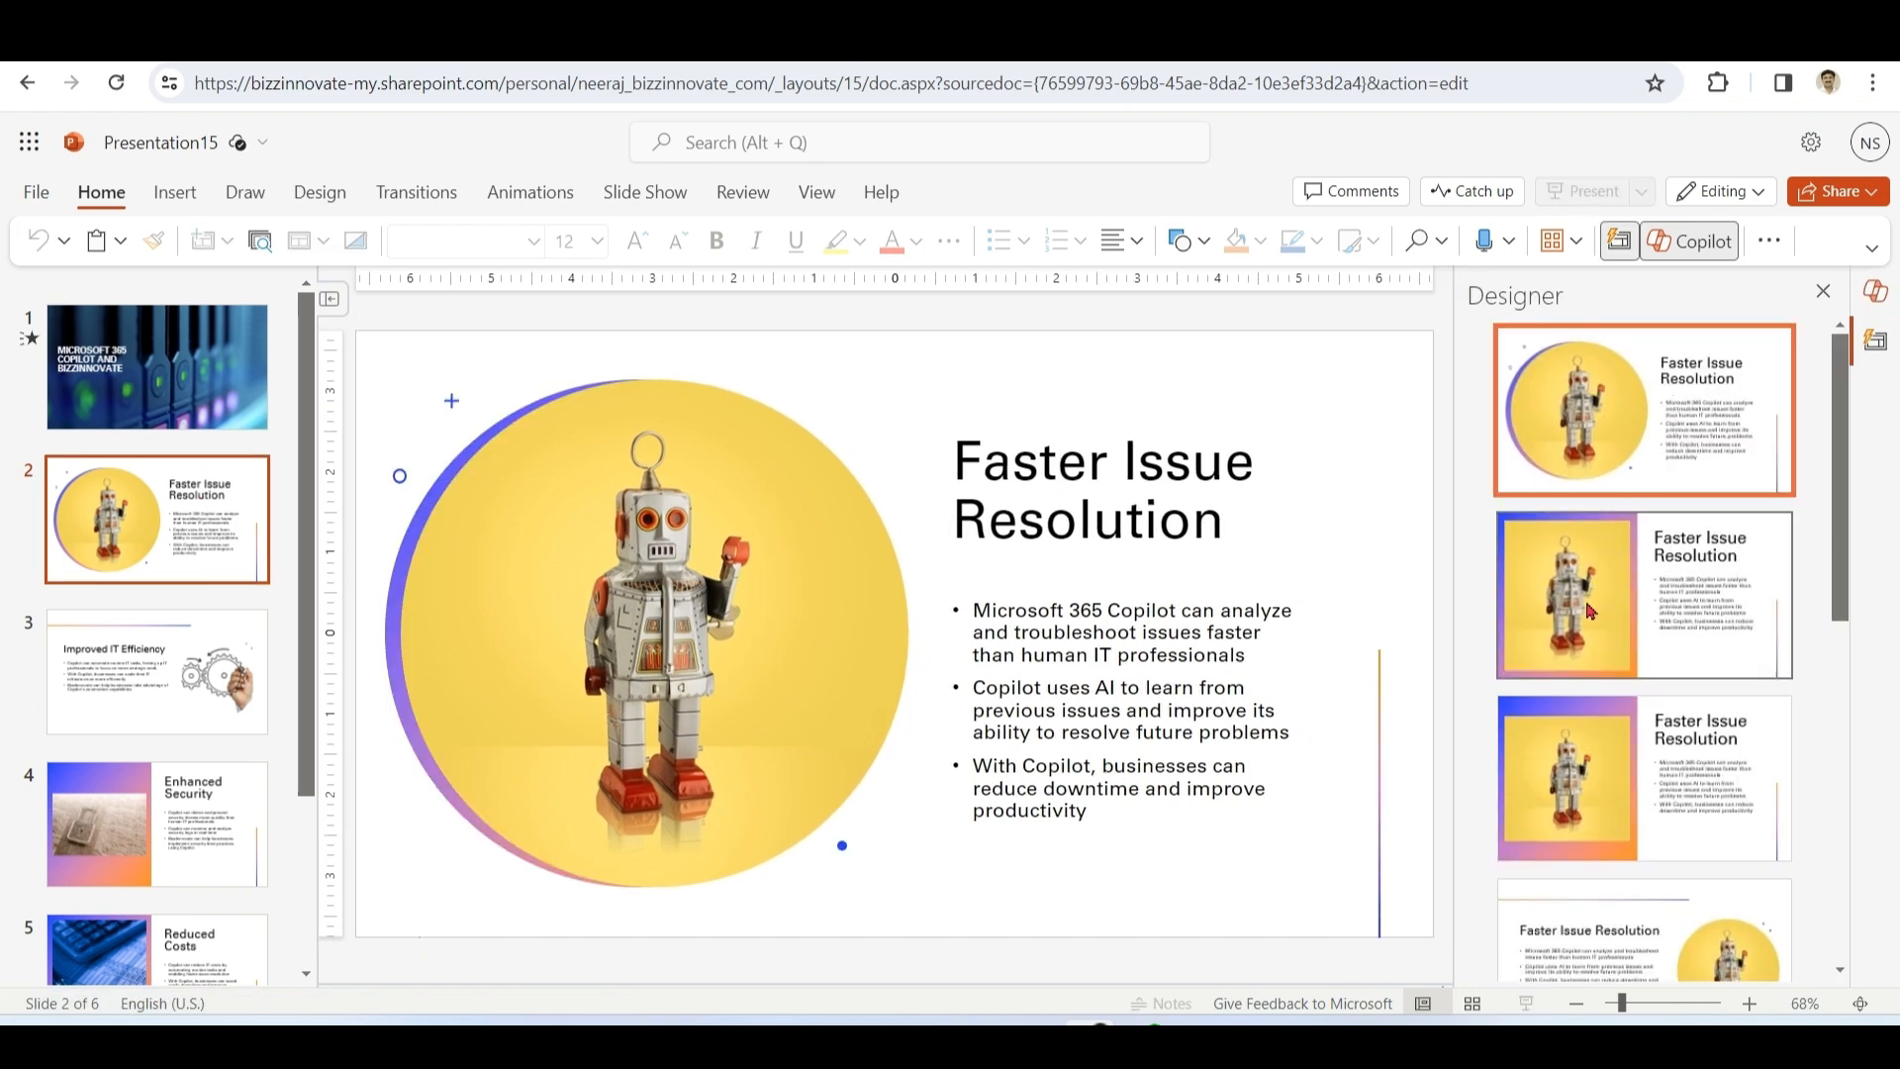
click(1643, 776)
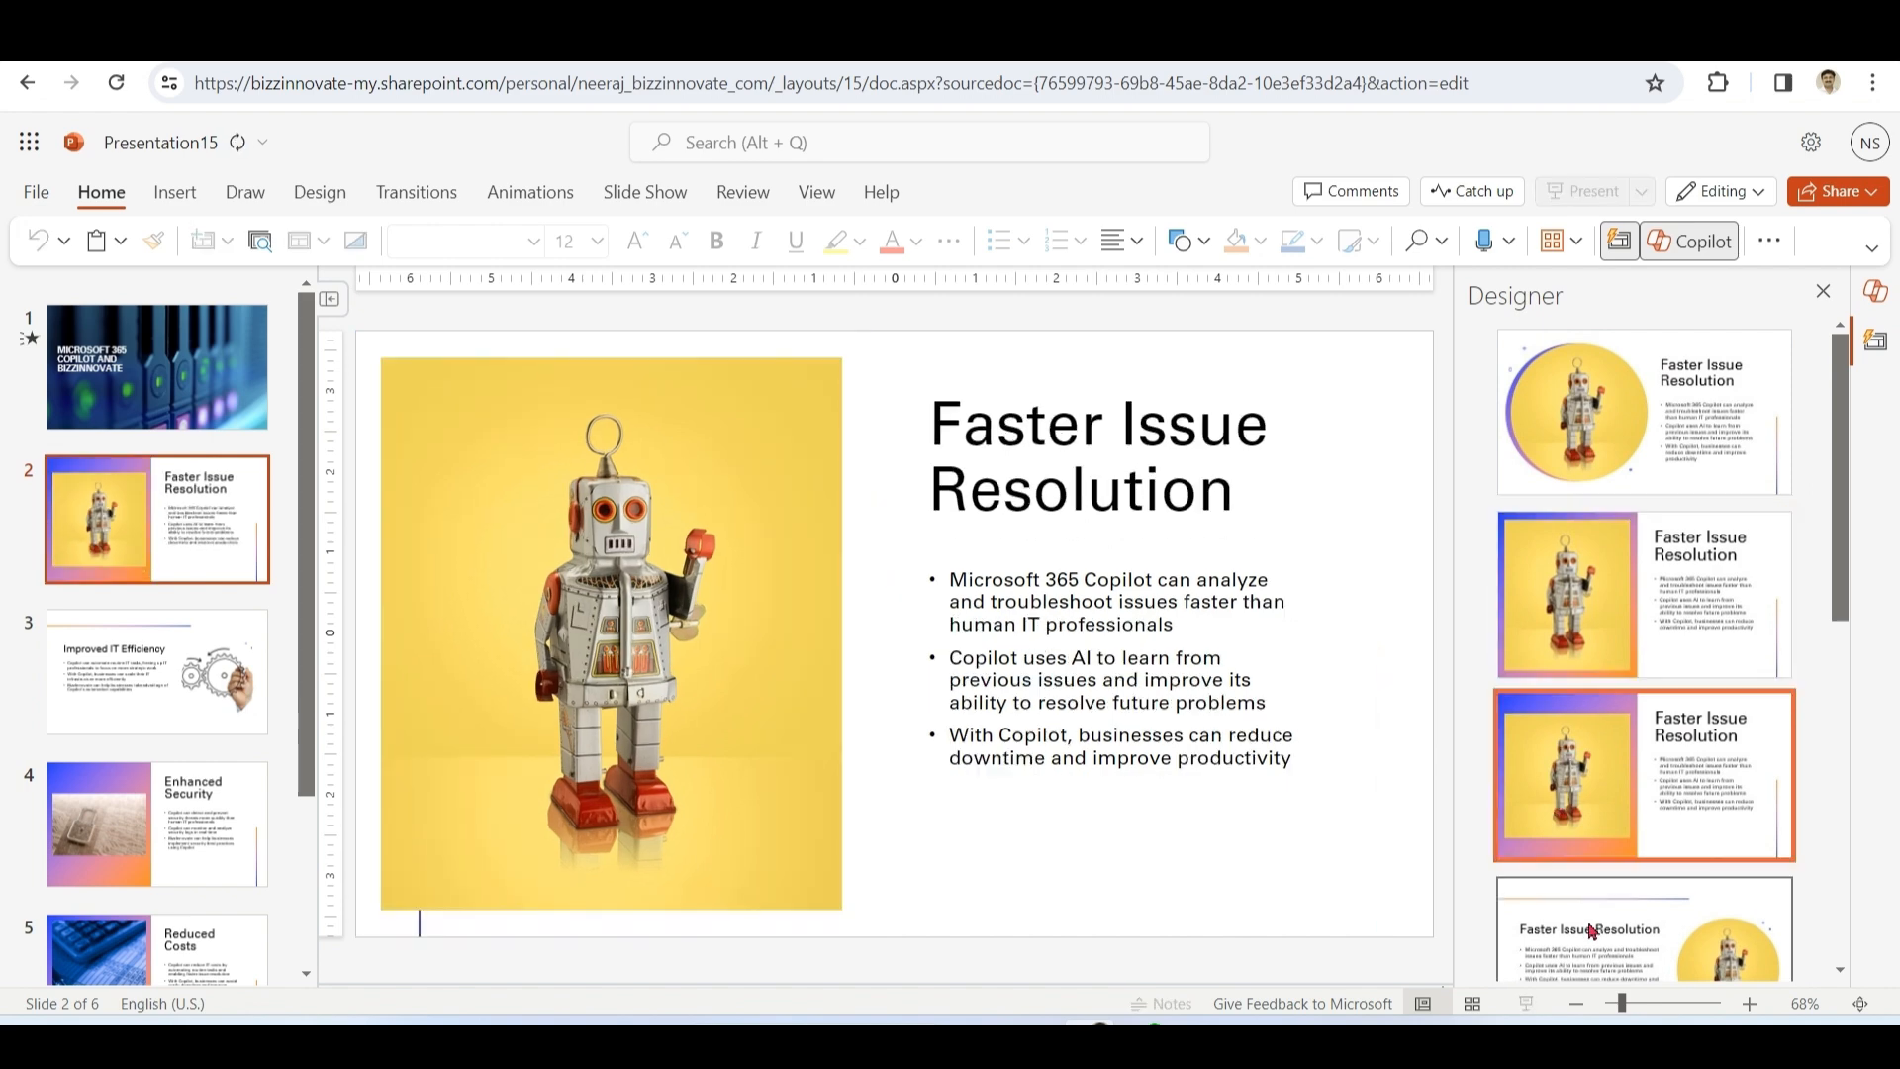
click(1642, 775)
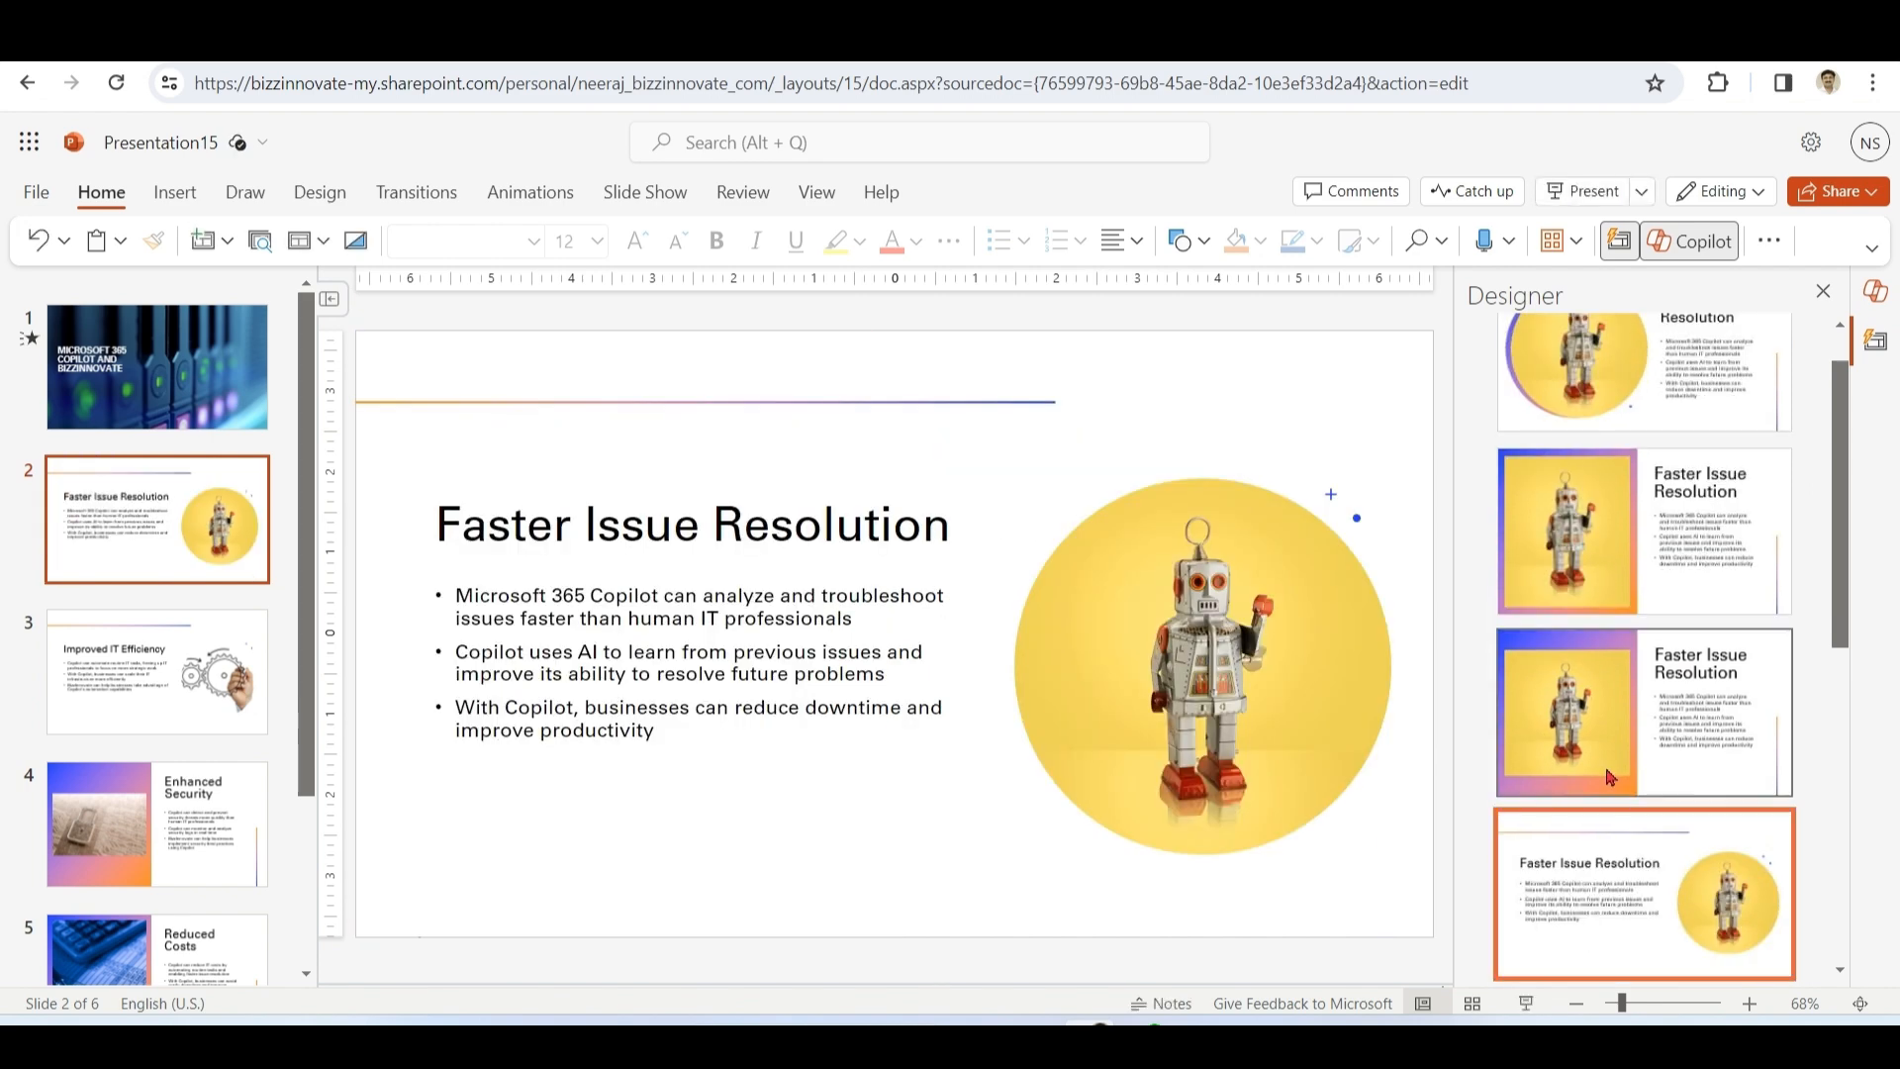
click(1643, 710)
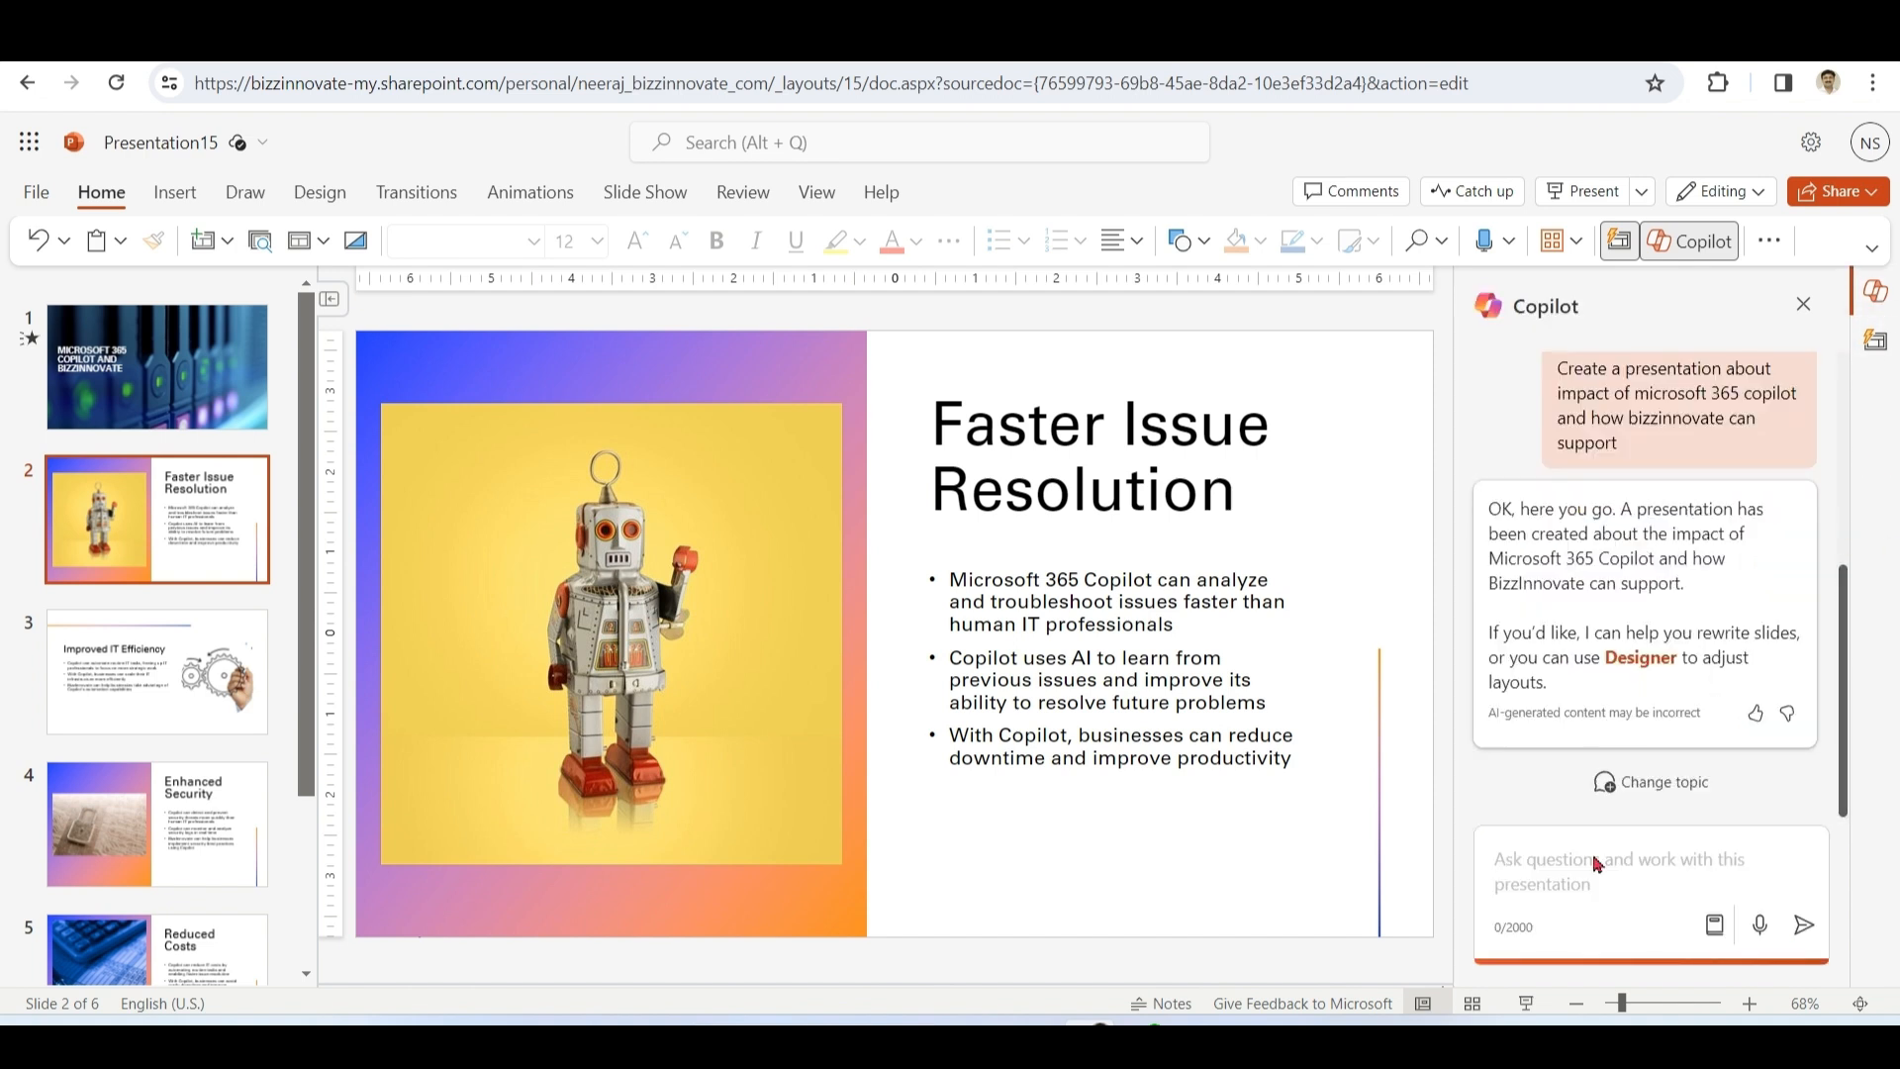
- Ask Copilot to add a call-to-action slide with BizzInnovate's contact information
text(add a slide about call to action in last with contact)
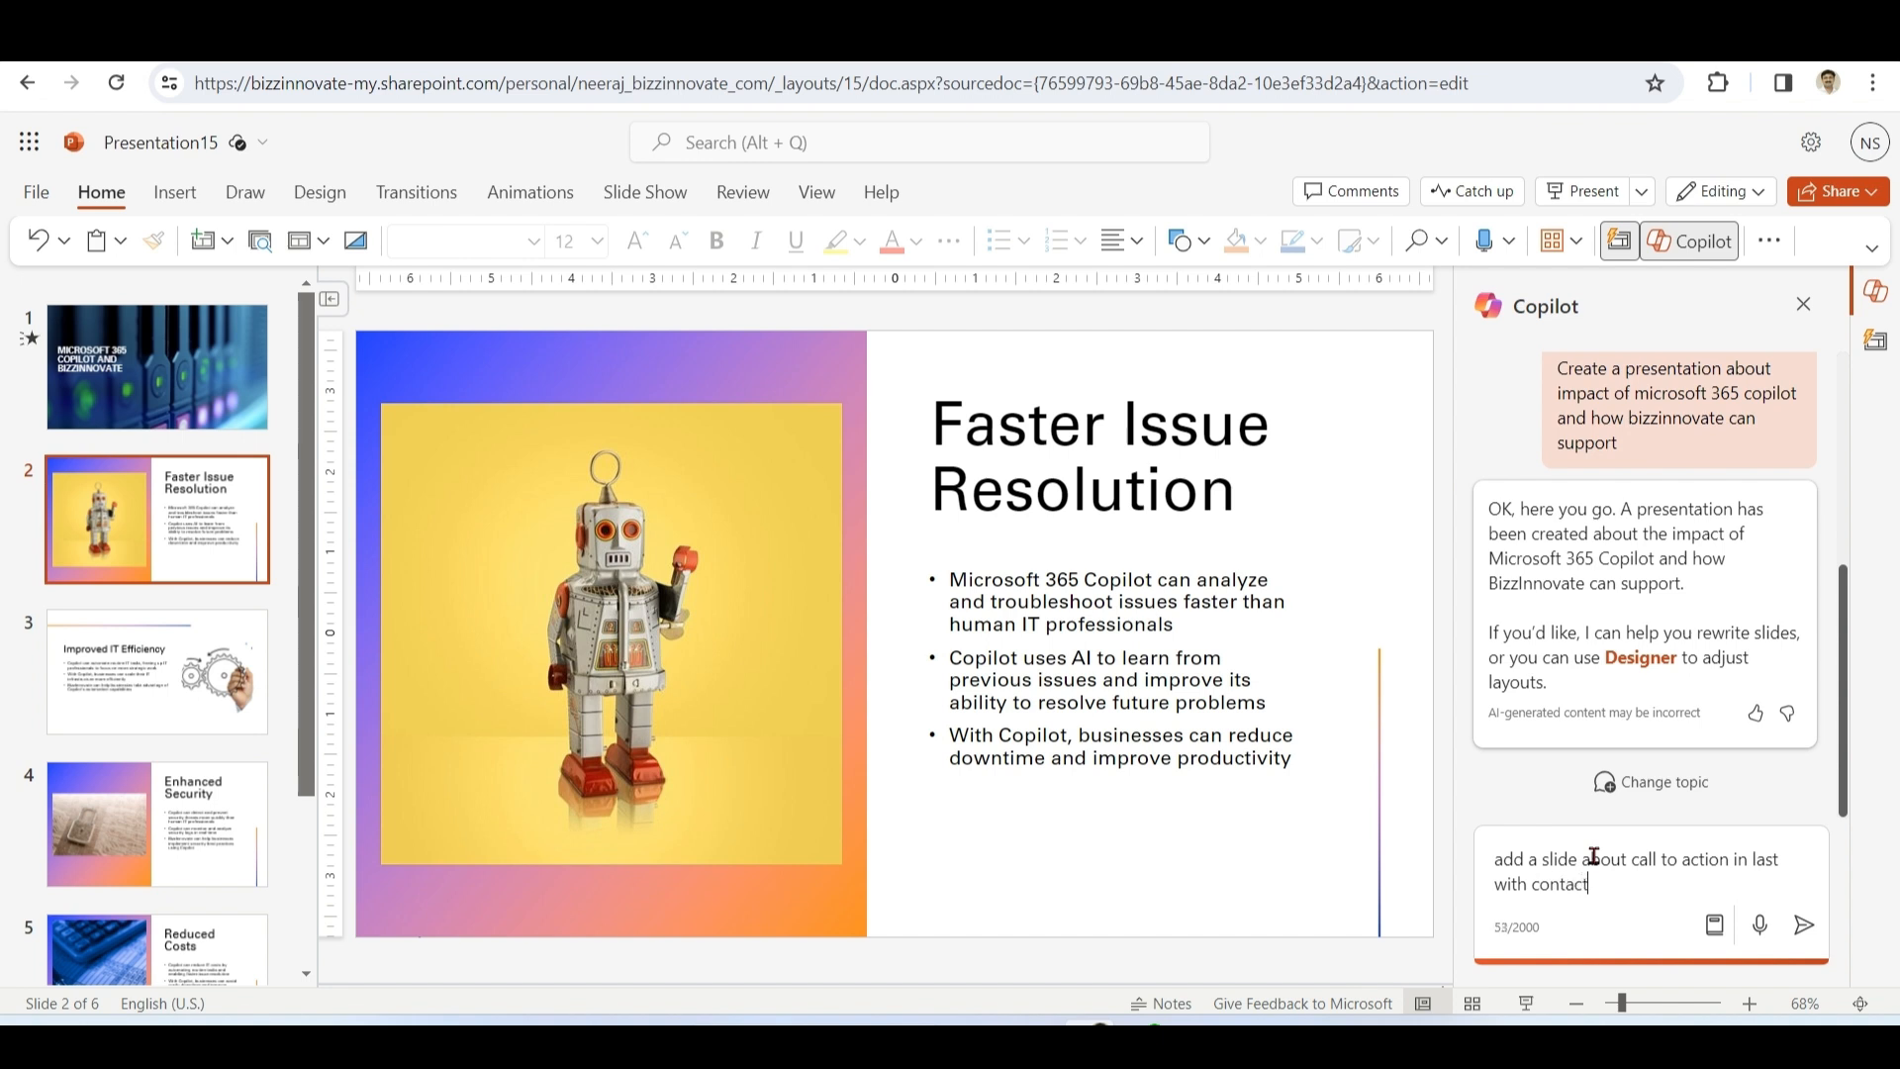
text(information of bizzinnovate)
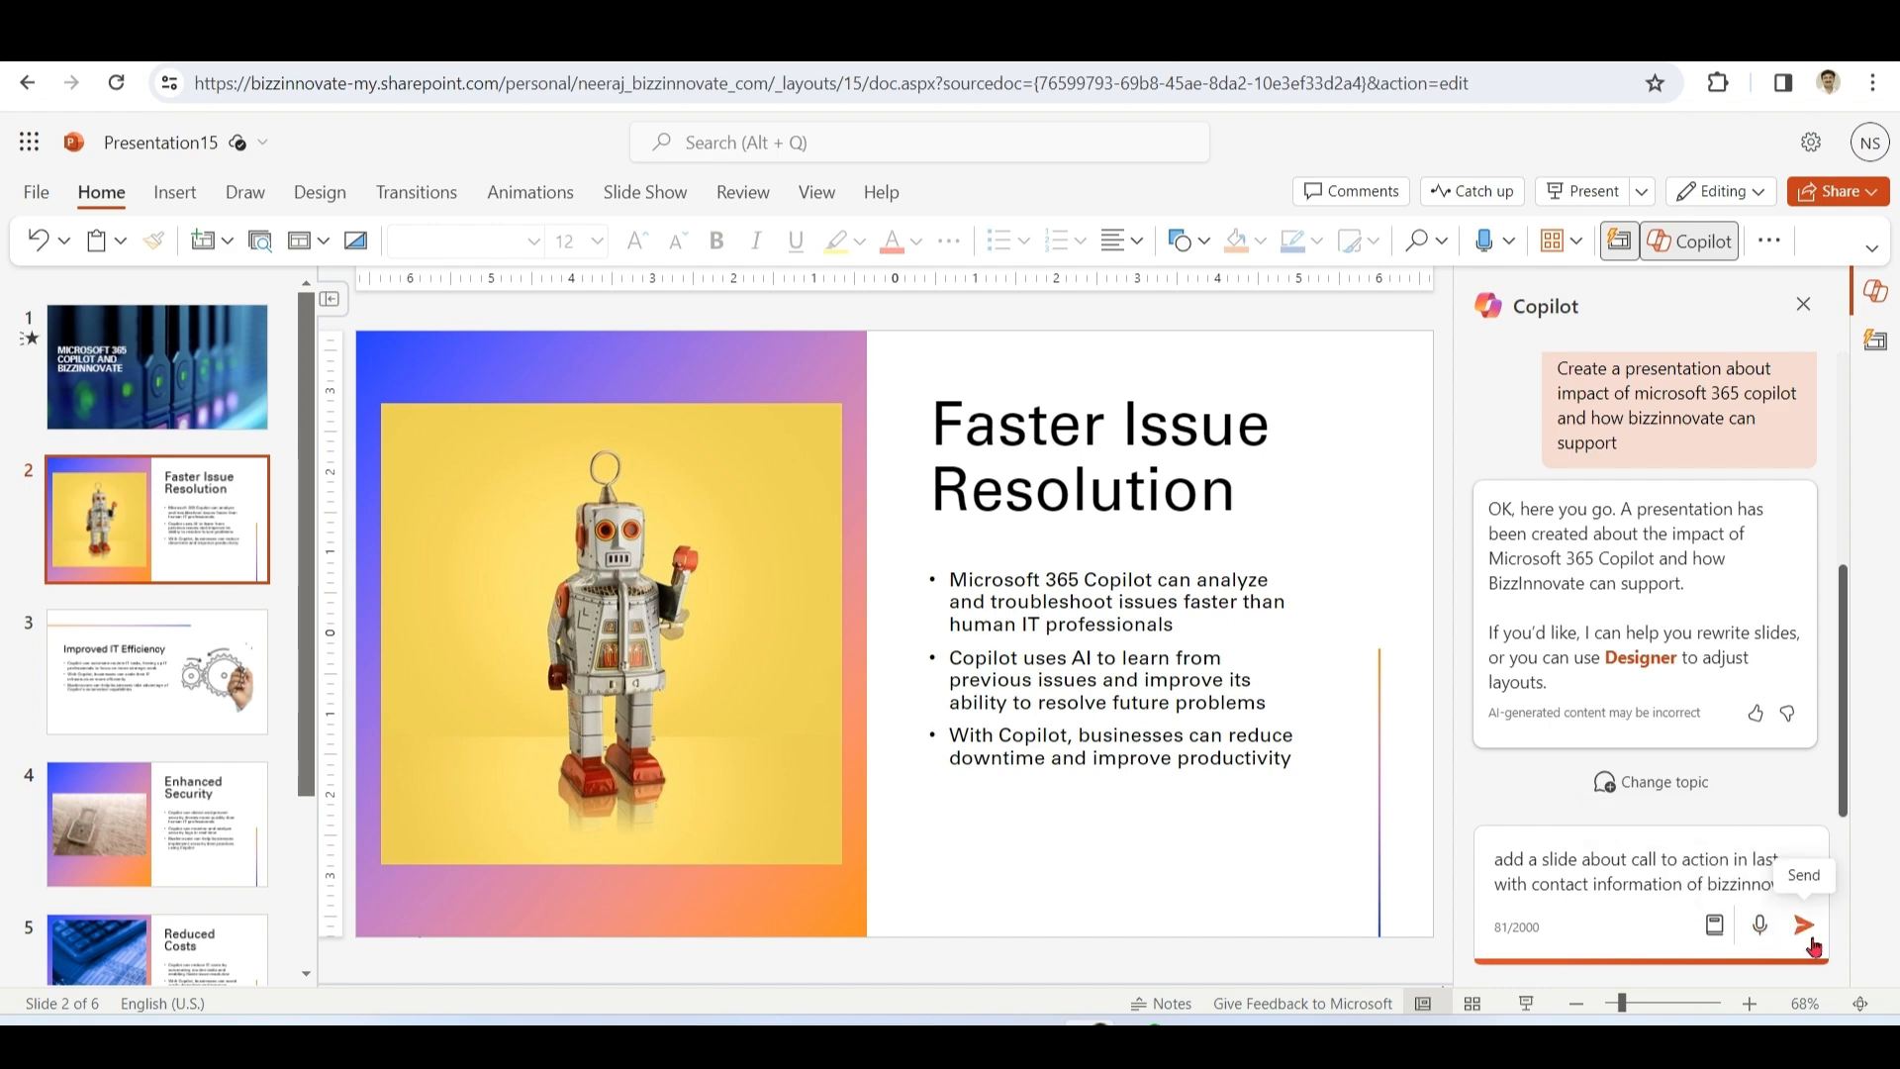
click(1805, 924)
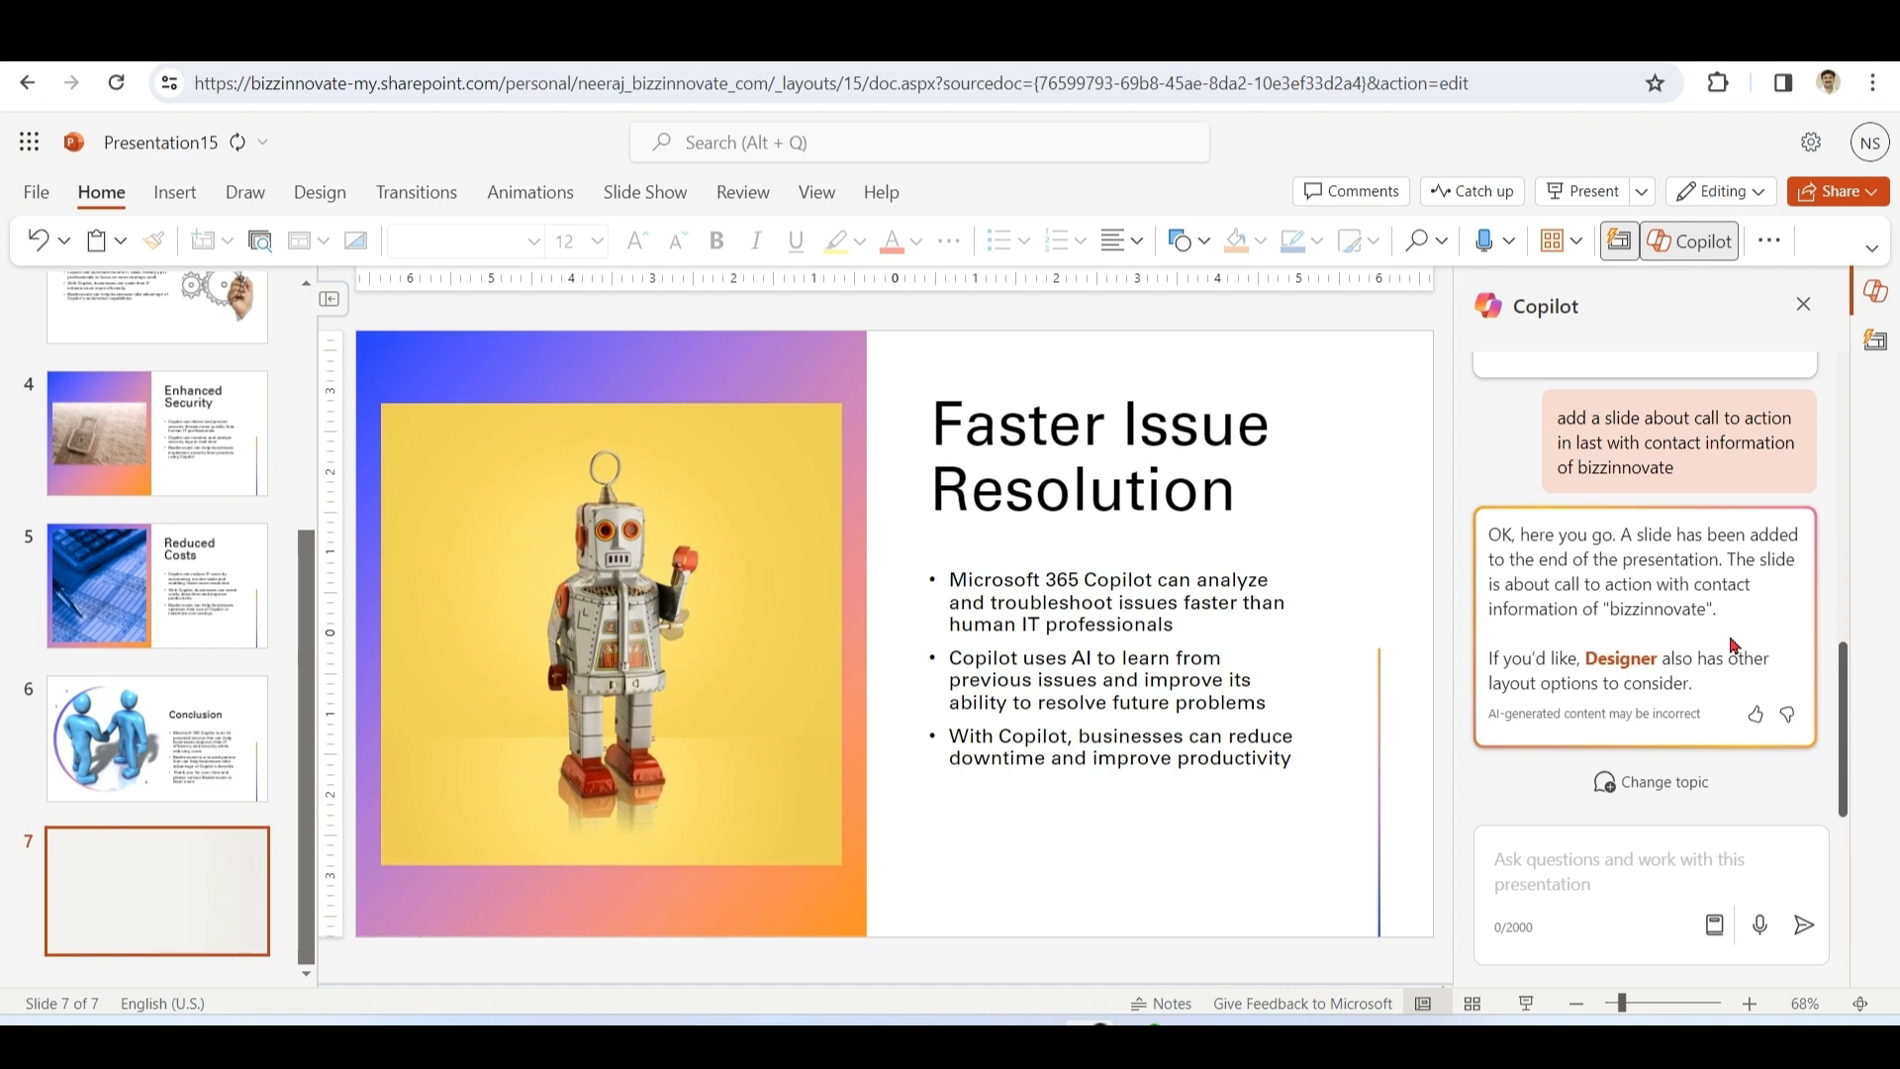
- On the new slide 7, ask Copilot to add a picture of a classic phone
click(157, 890)
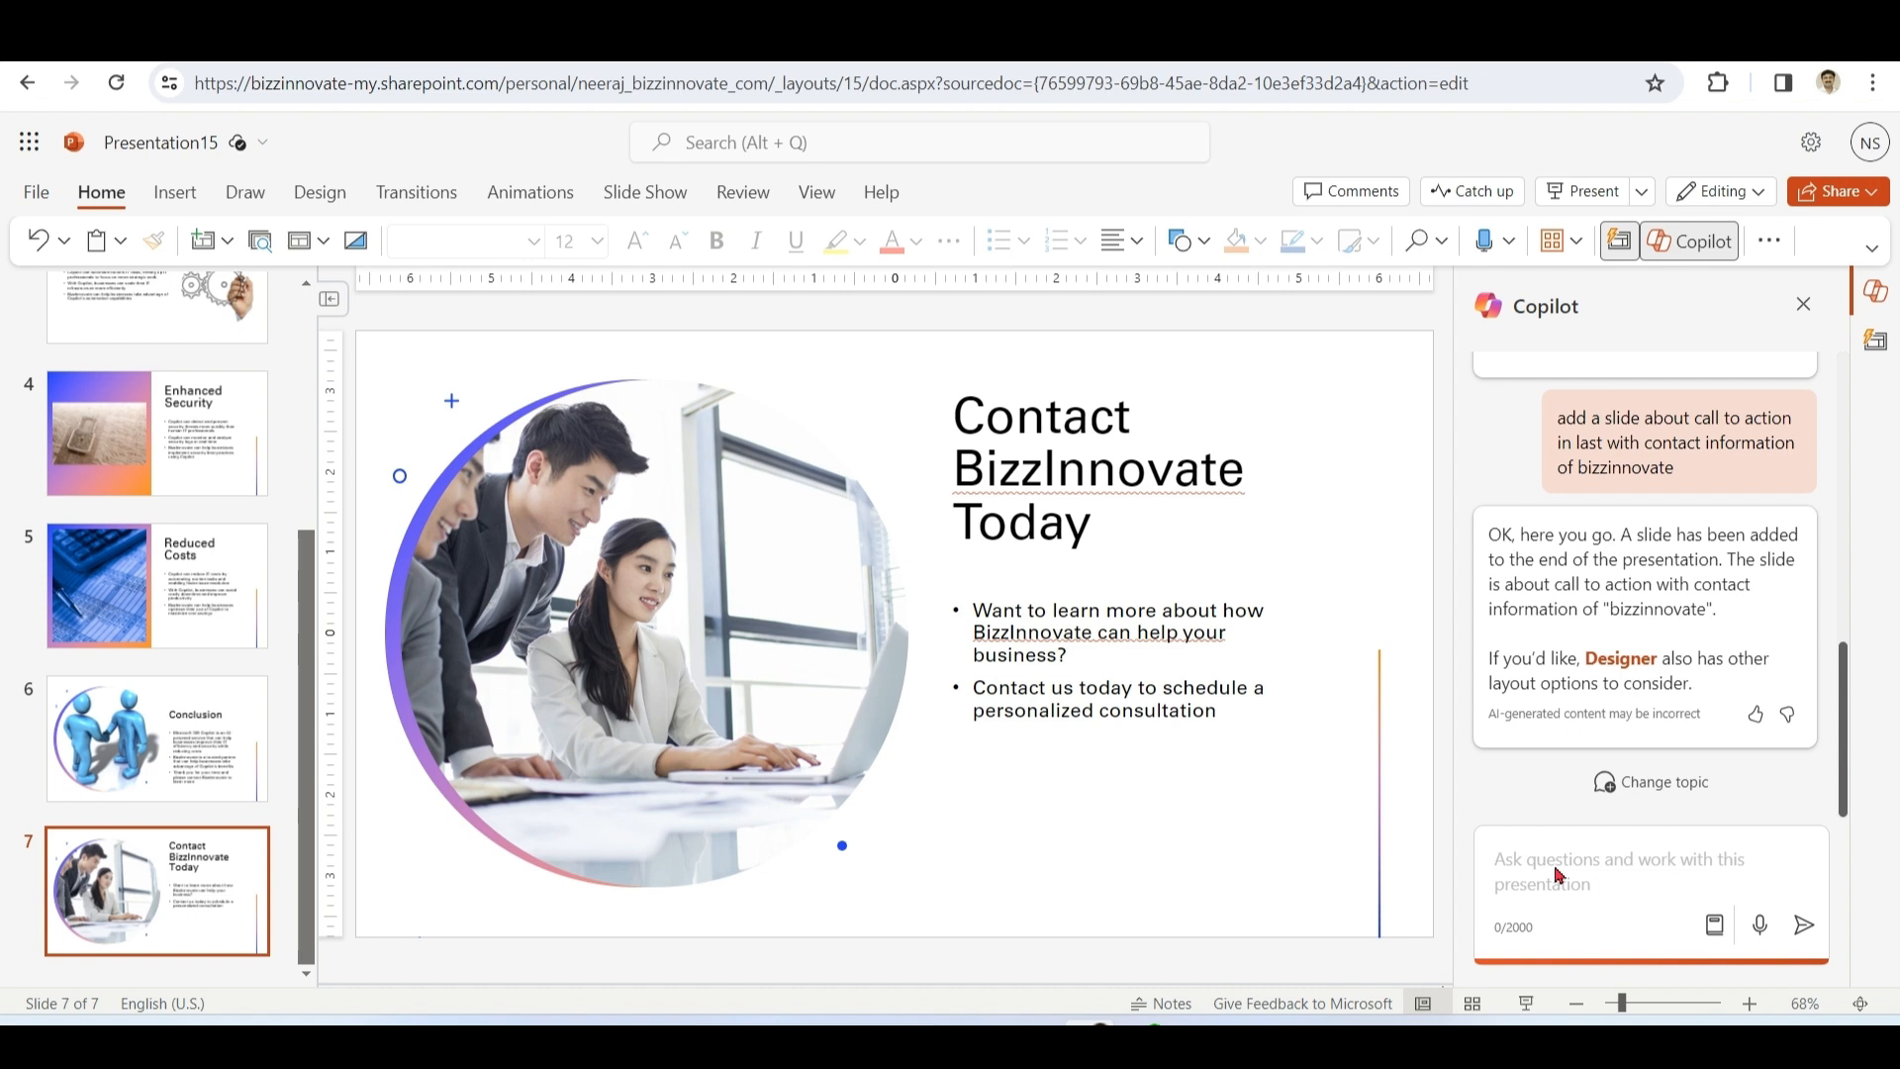
text(add picture of classic)
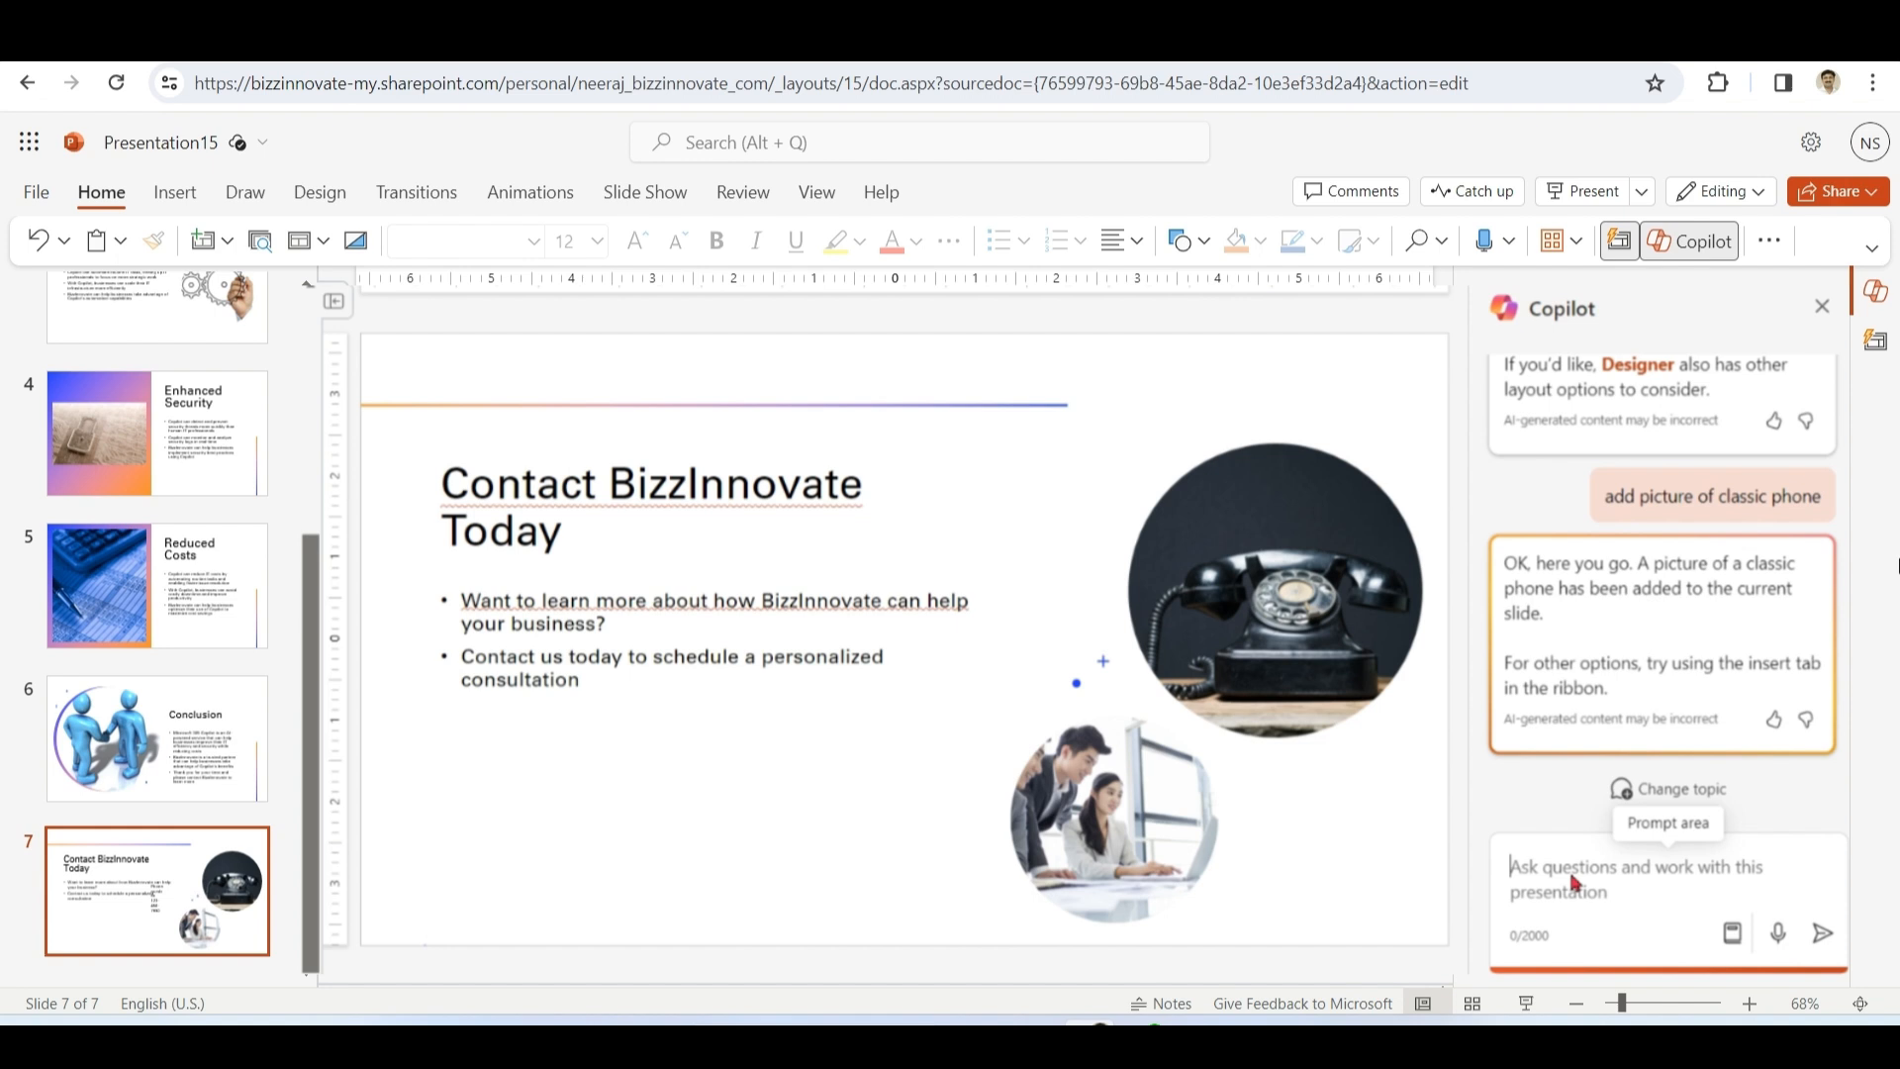
- Create a new presentation from the Memo design template
click(35, 192)
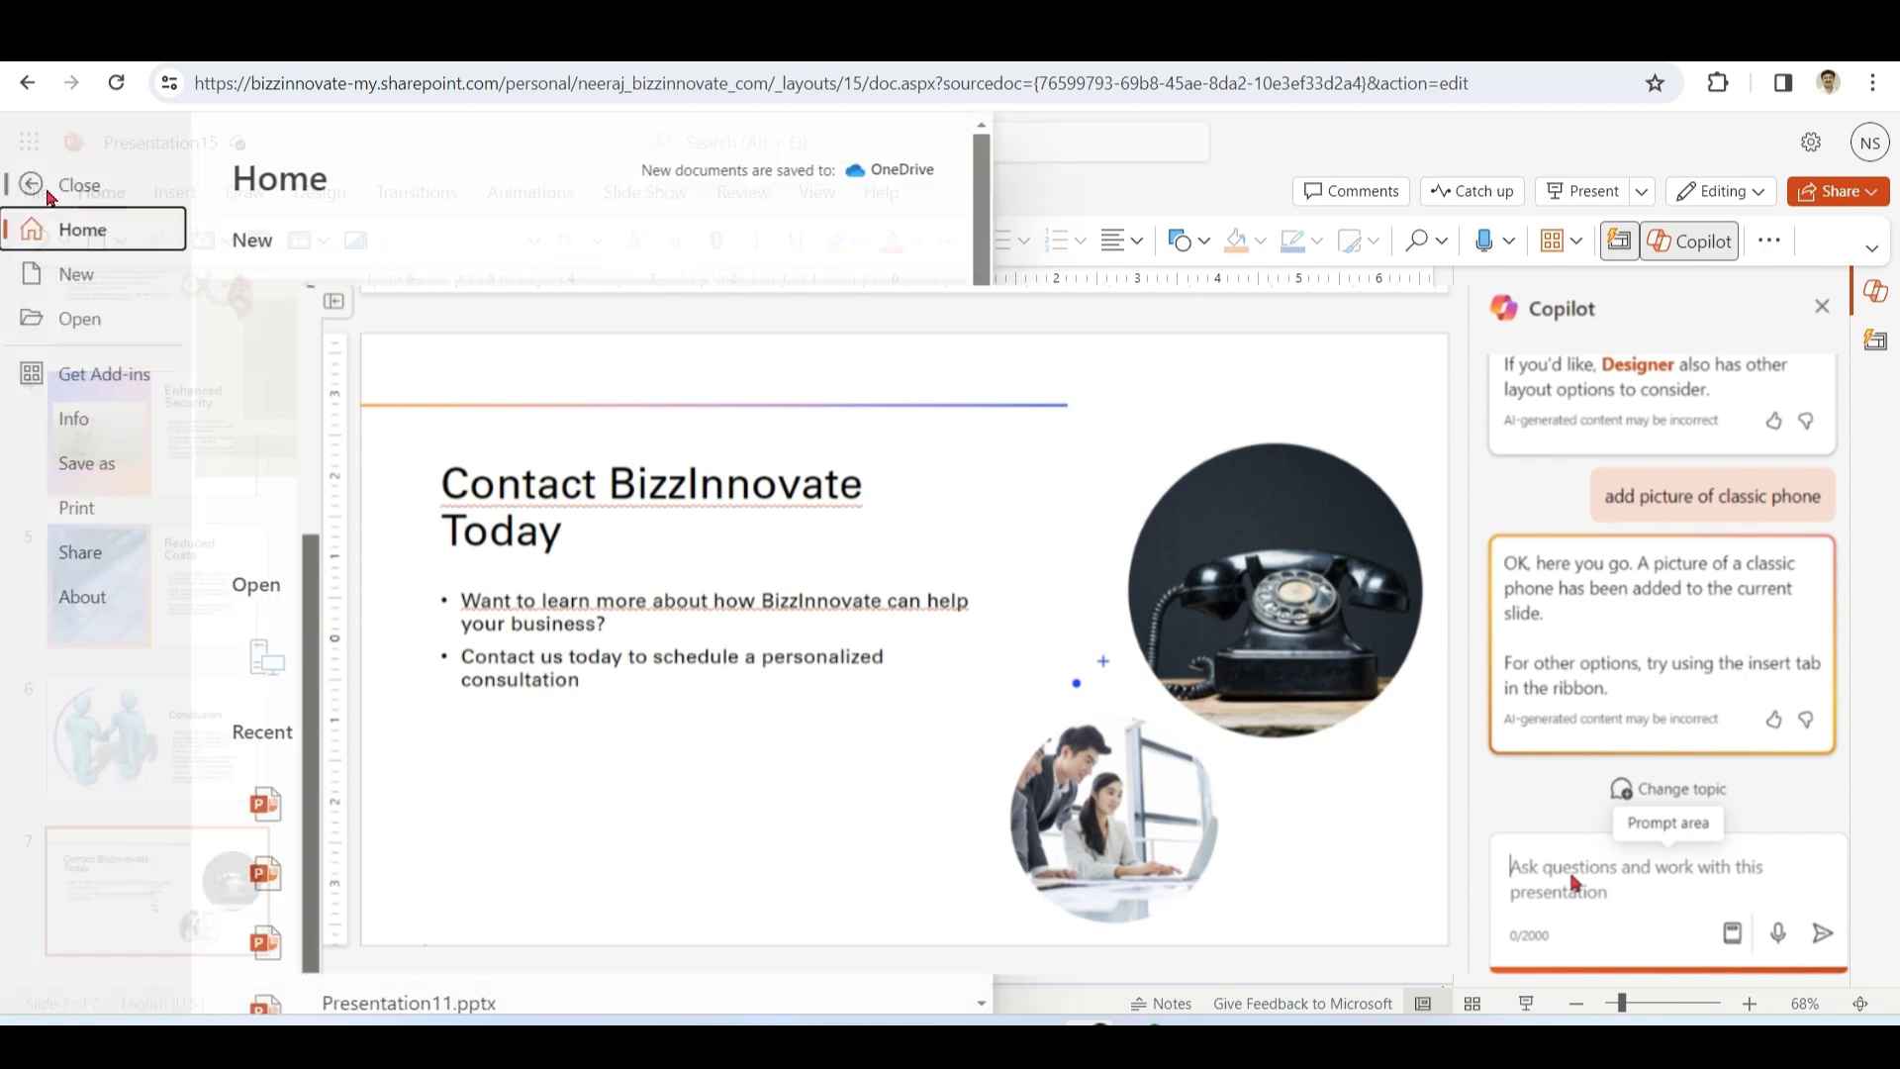
click(77, 273)
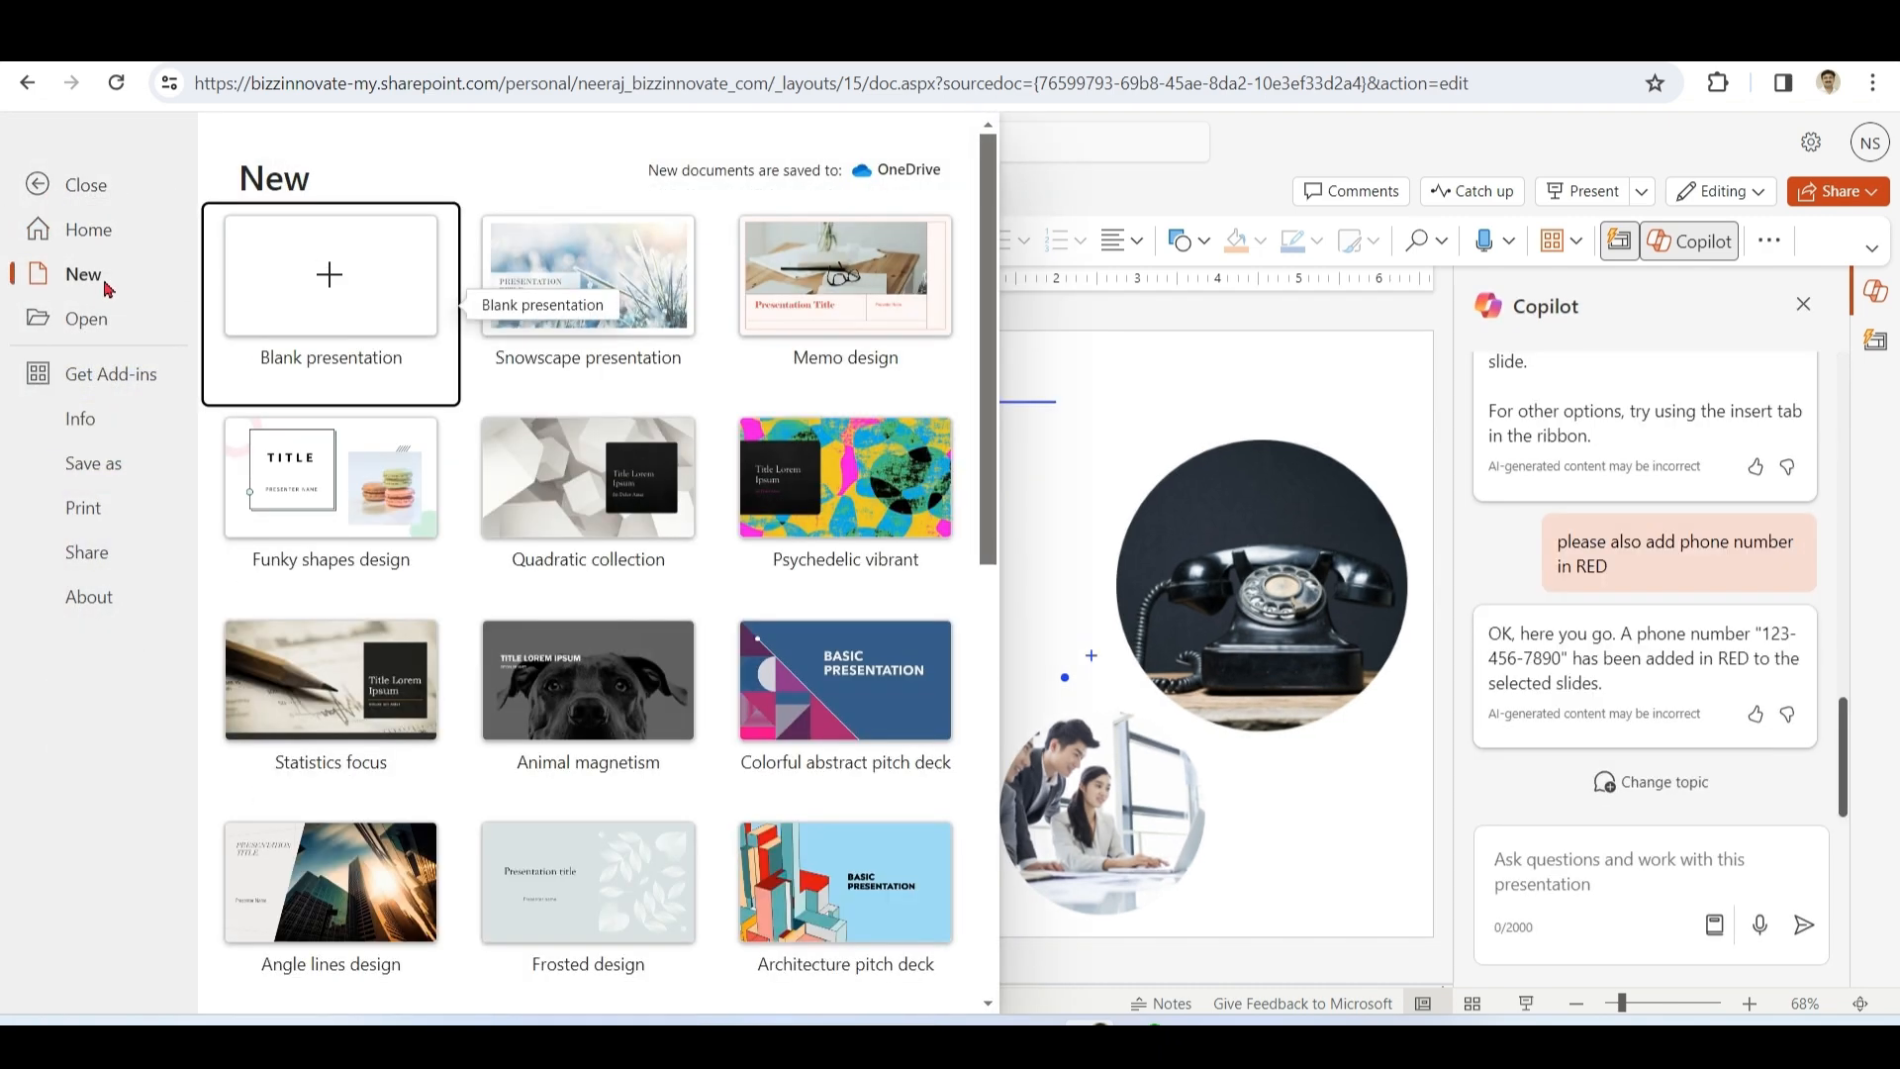
mouse_move(588, 273)
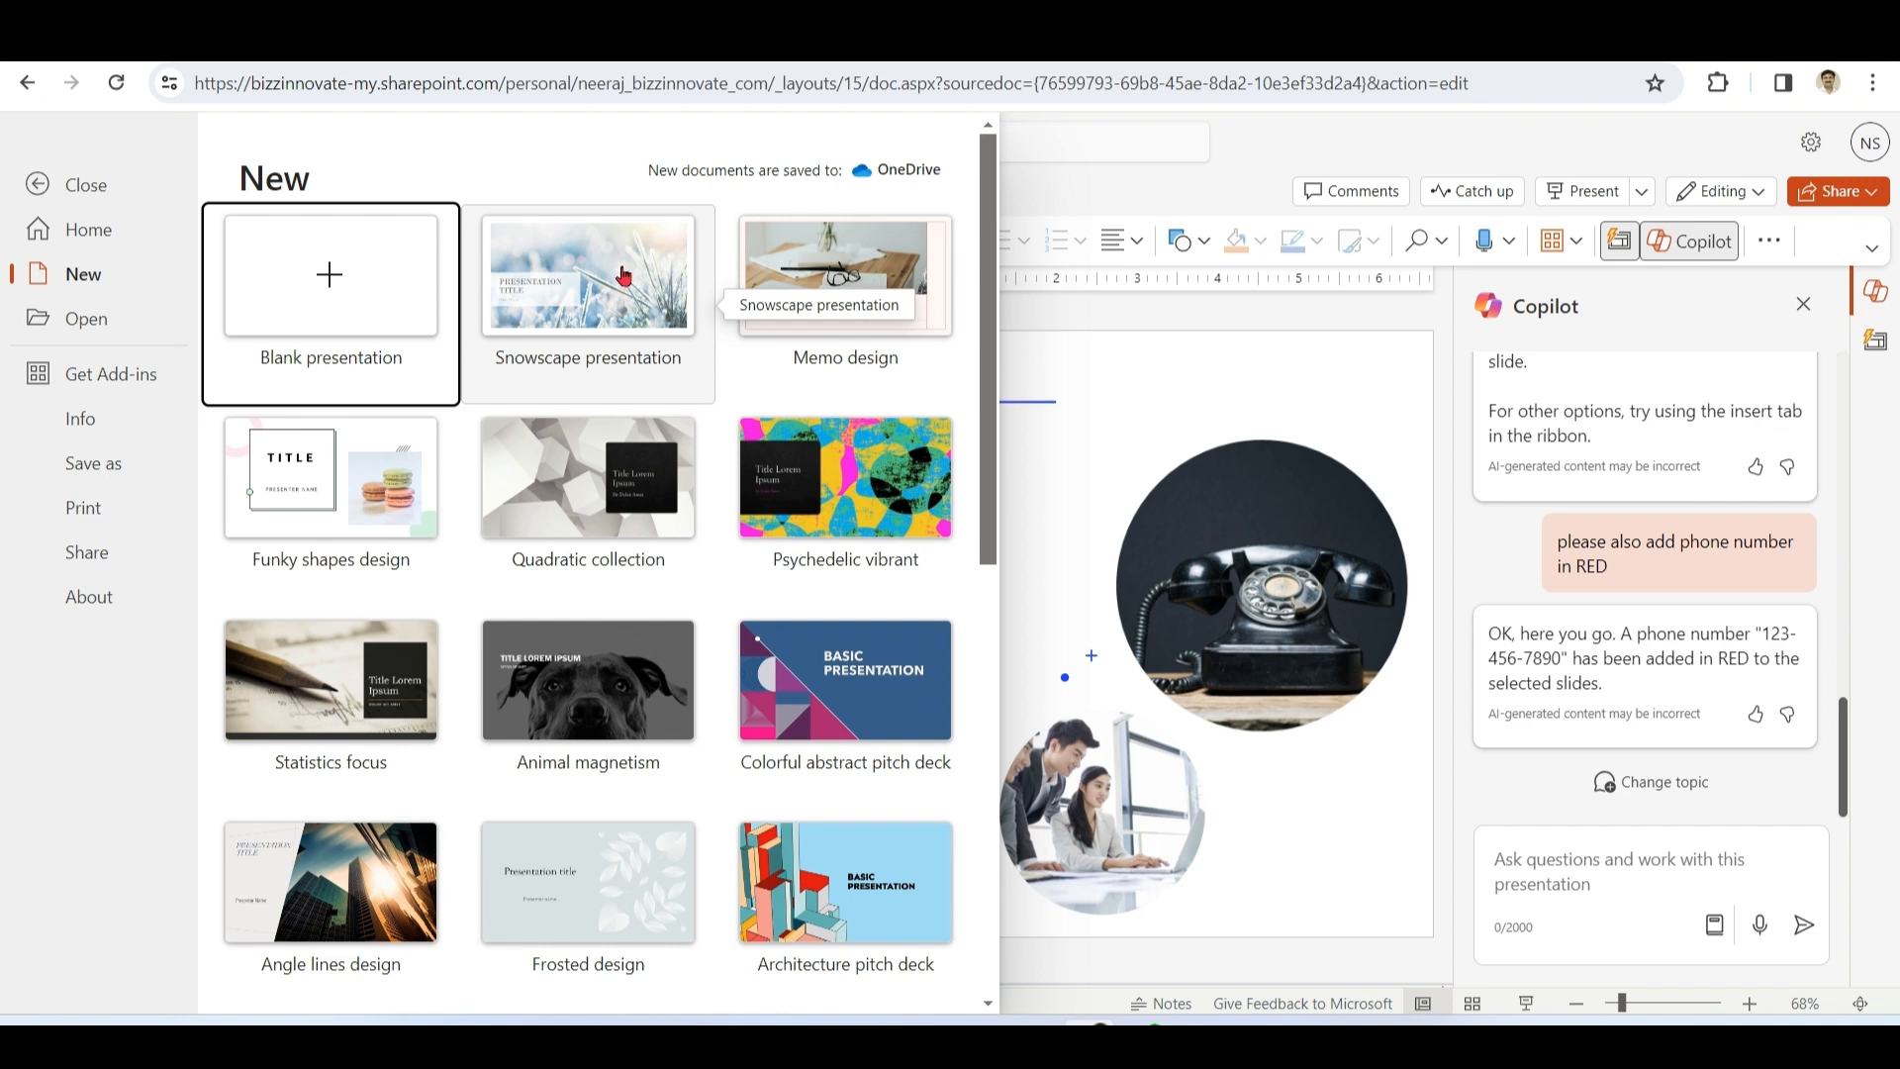
click(588, 273)
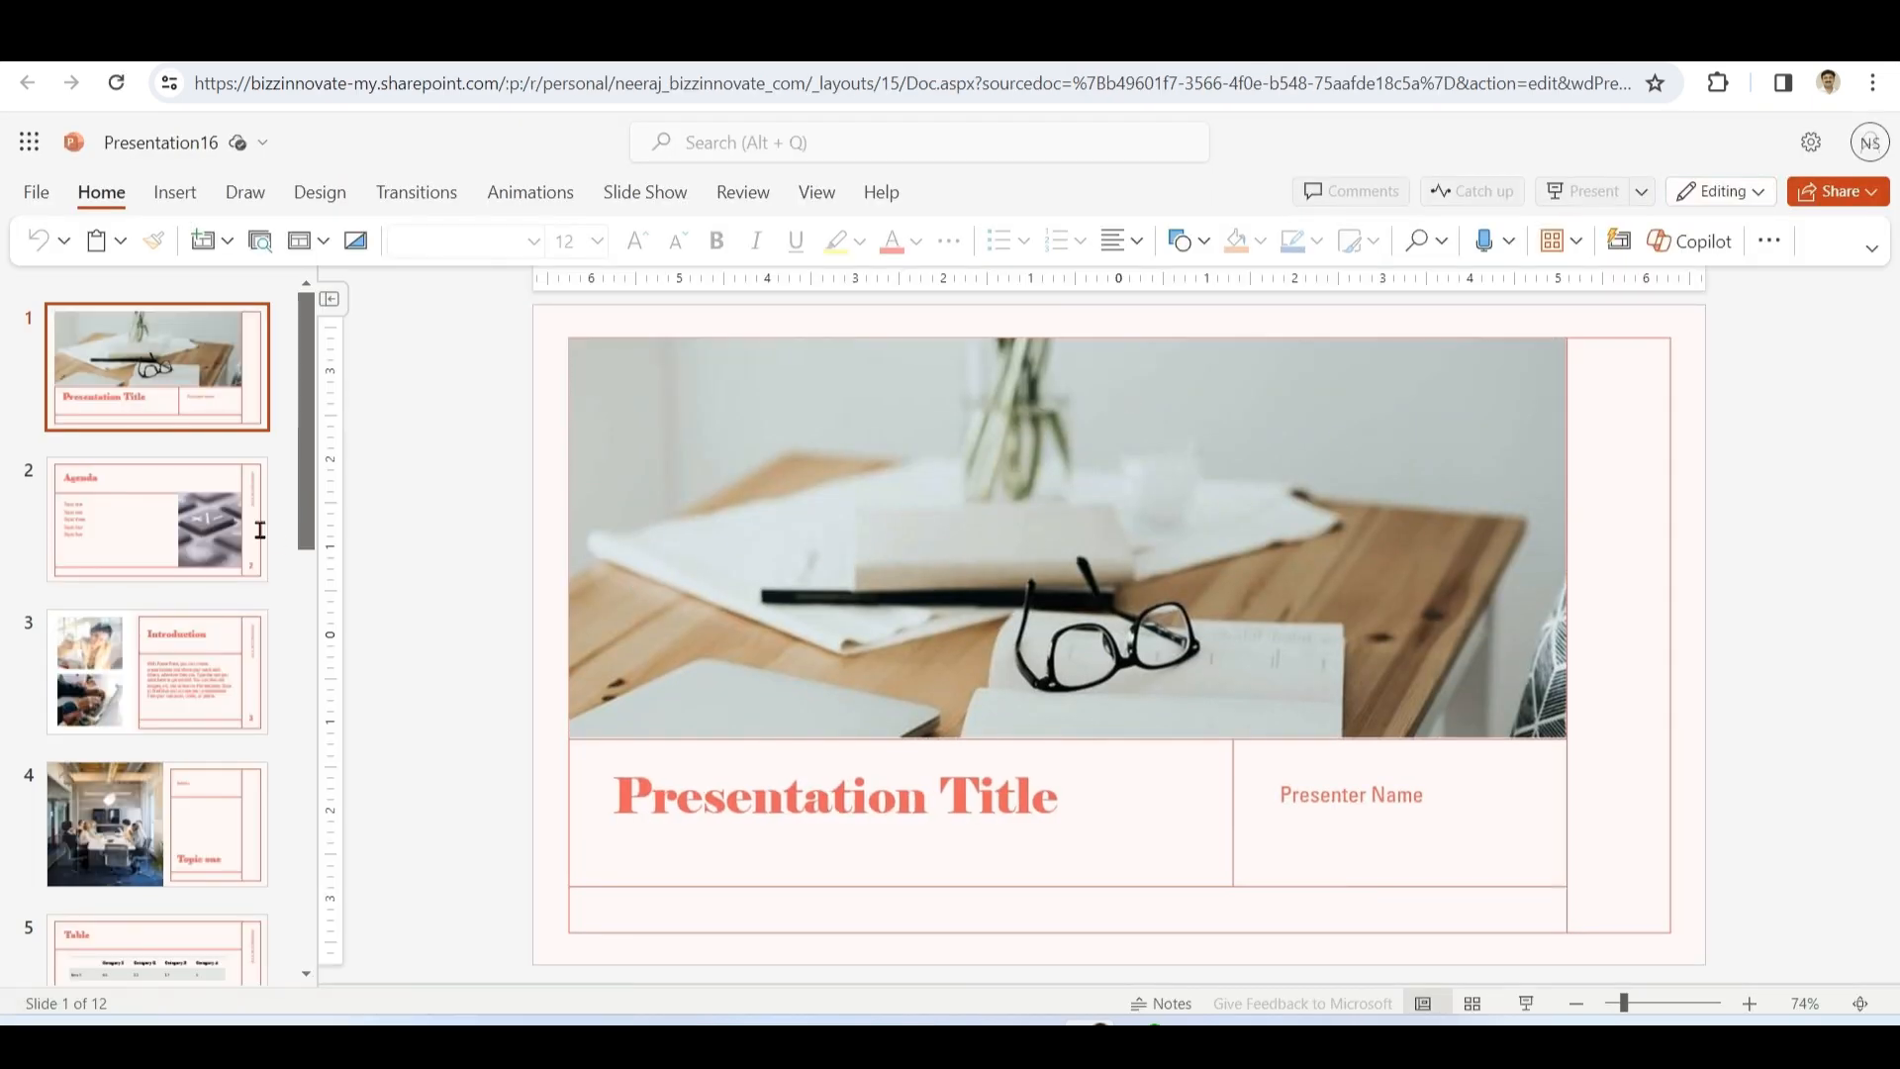
- Ask Copilot to 'Create a presentation about HOW AI is growing YoY' and accept the new draft
click(156, 673)
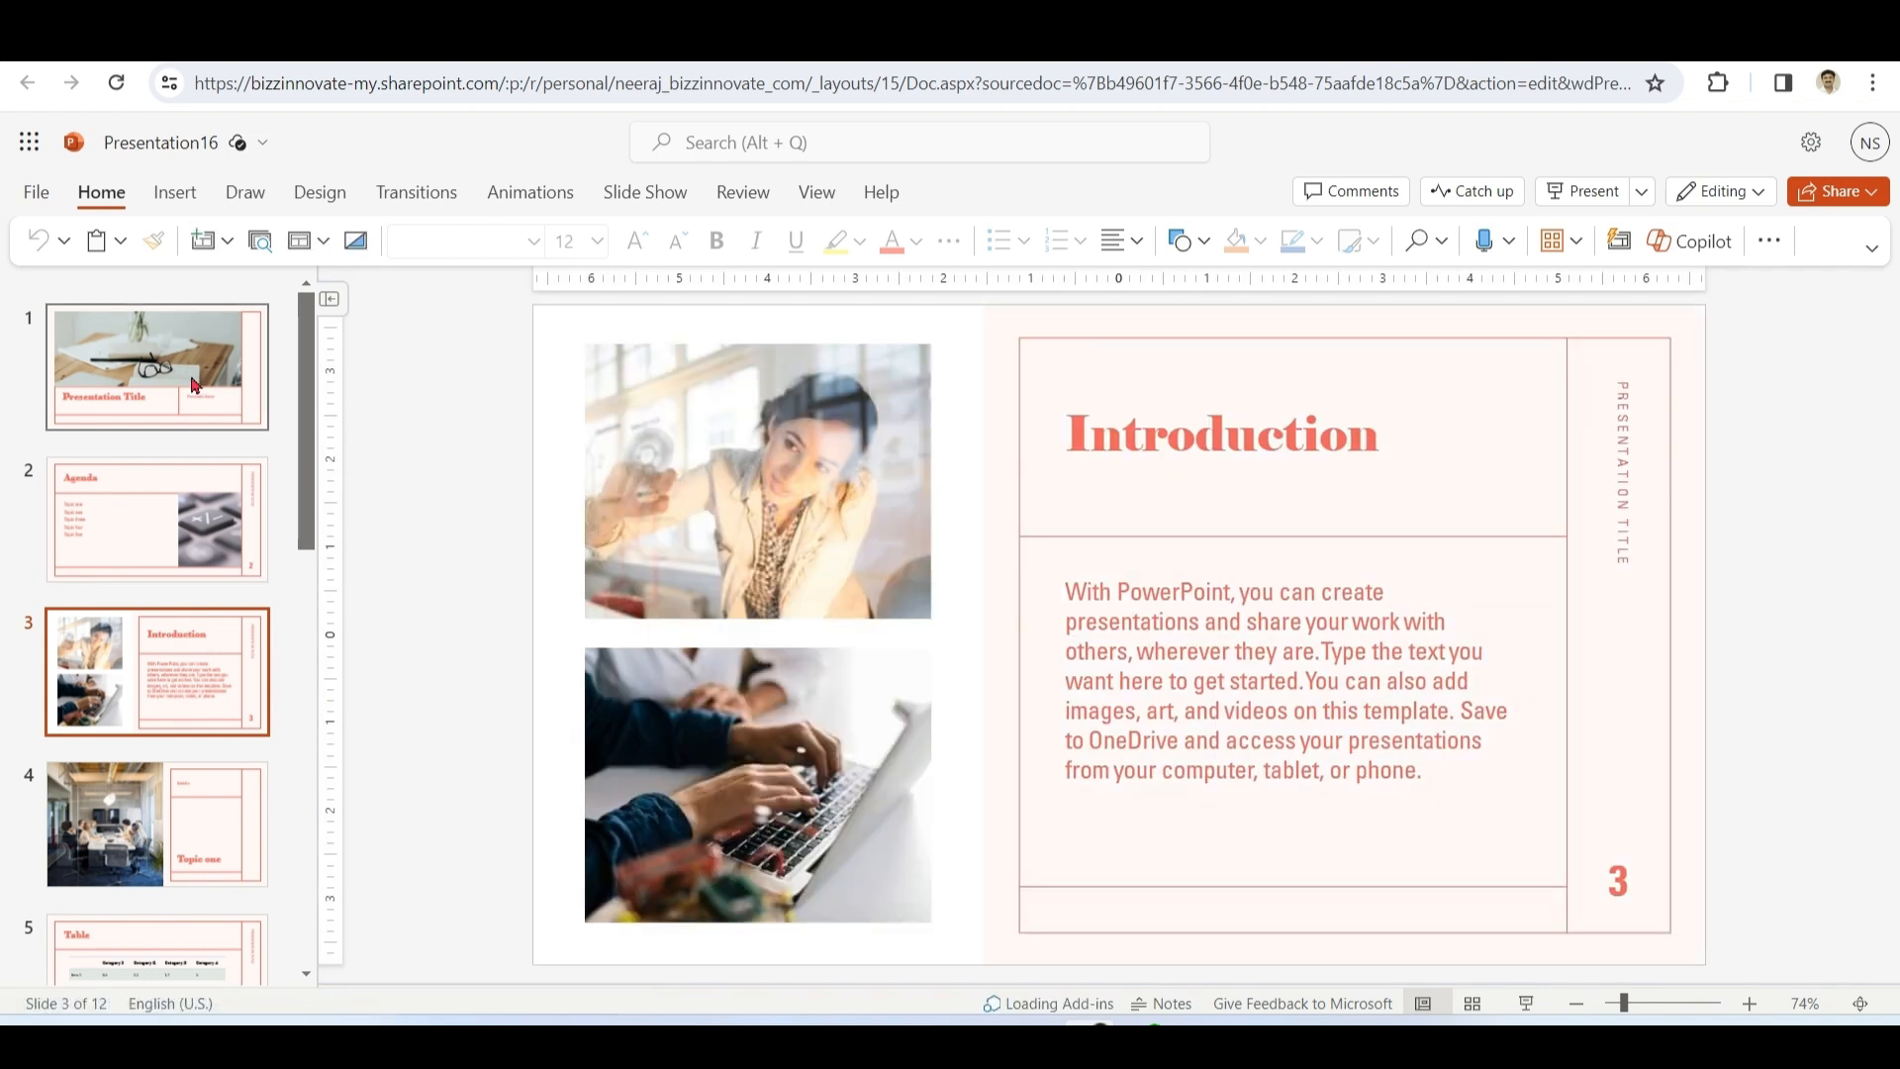
click(157, 366)
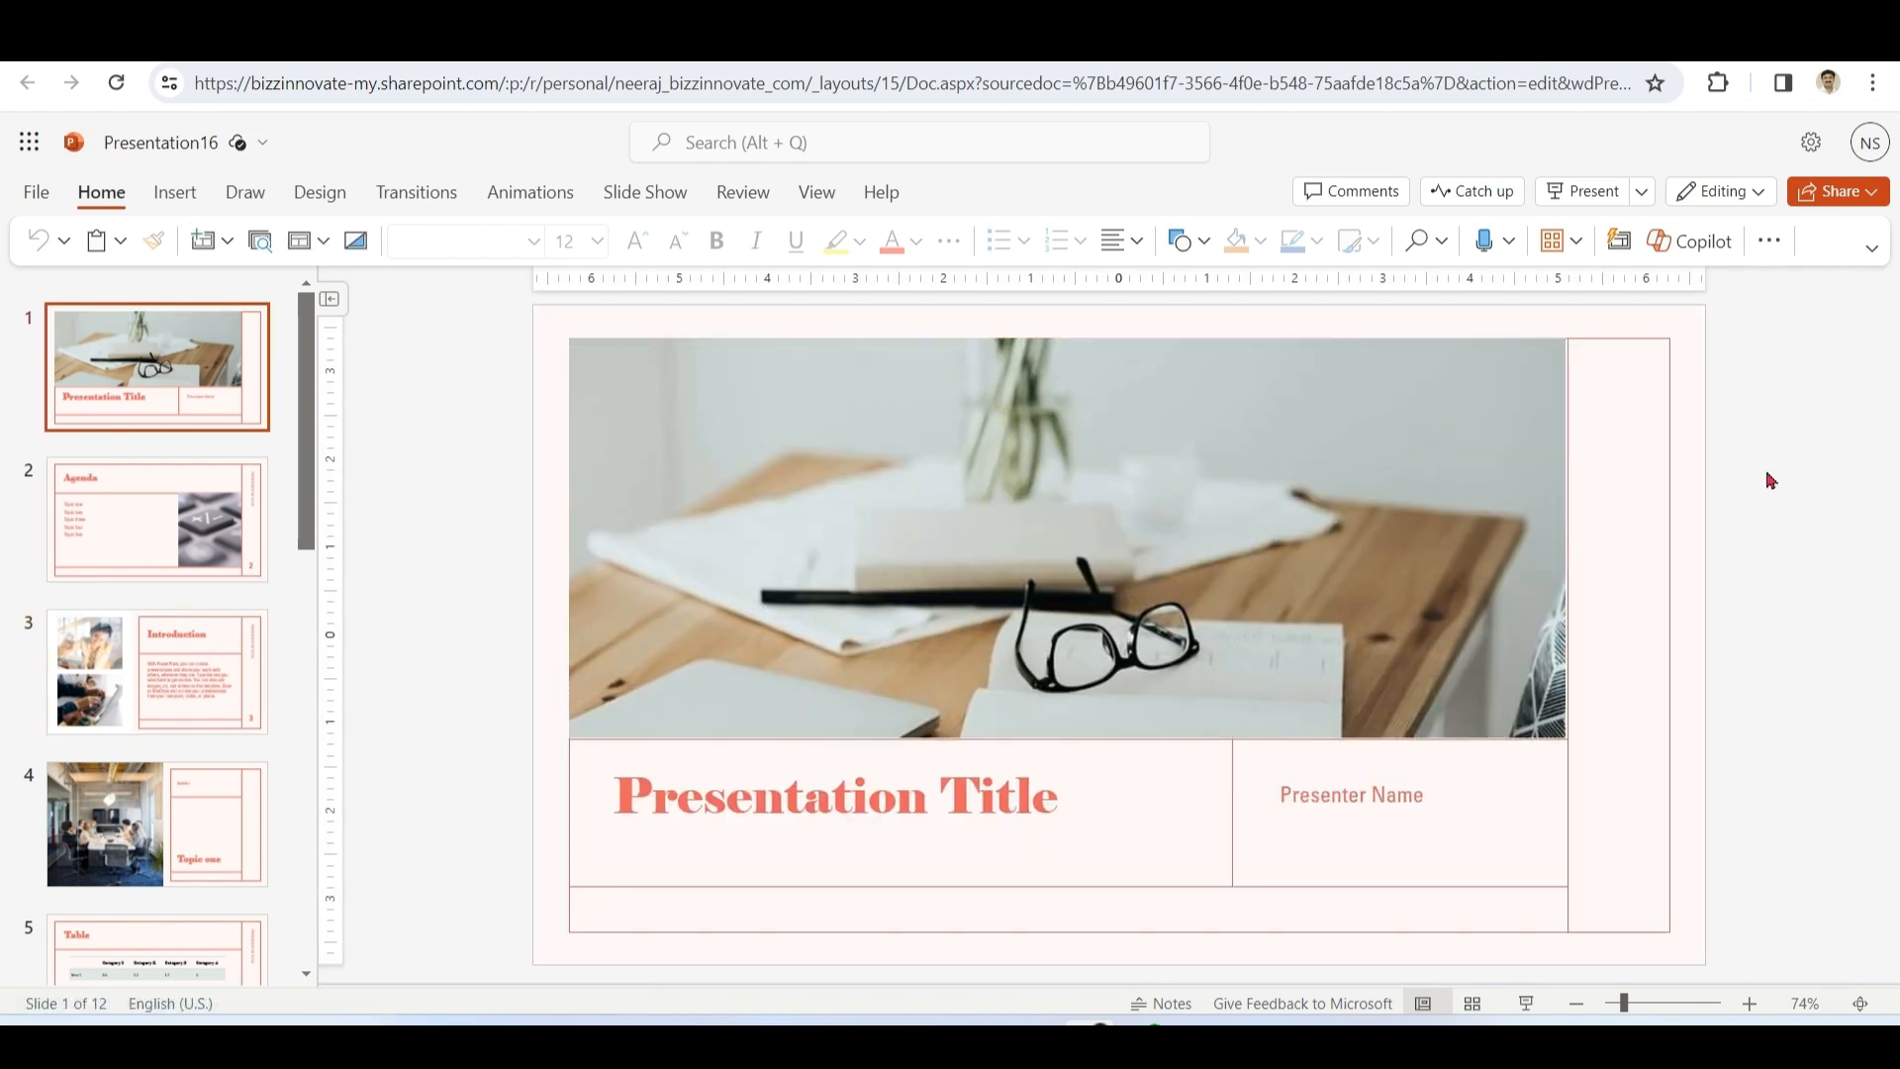
click(1702, 239)
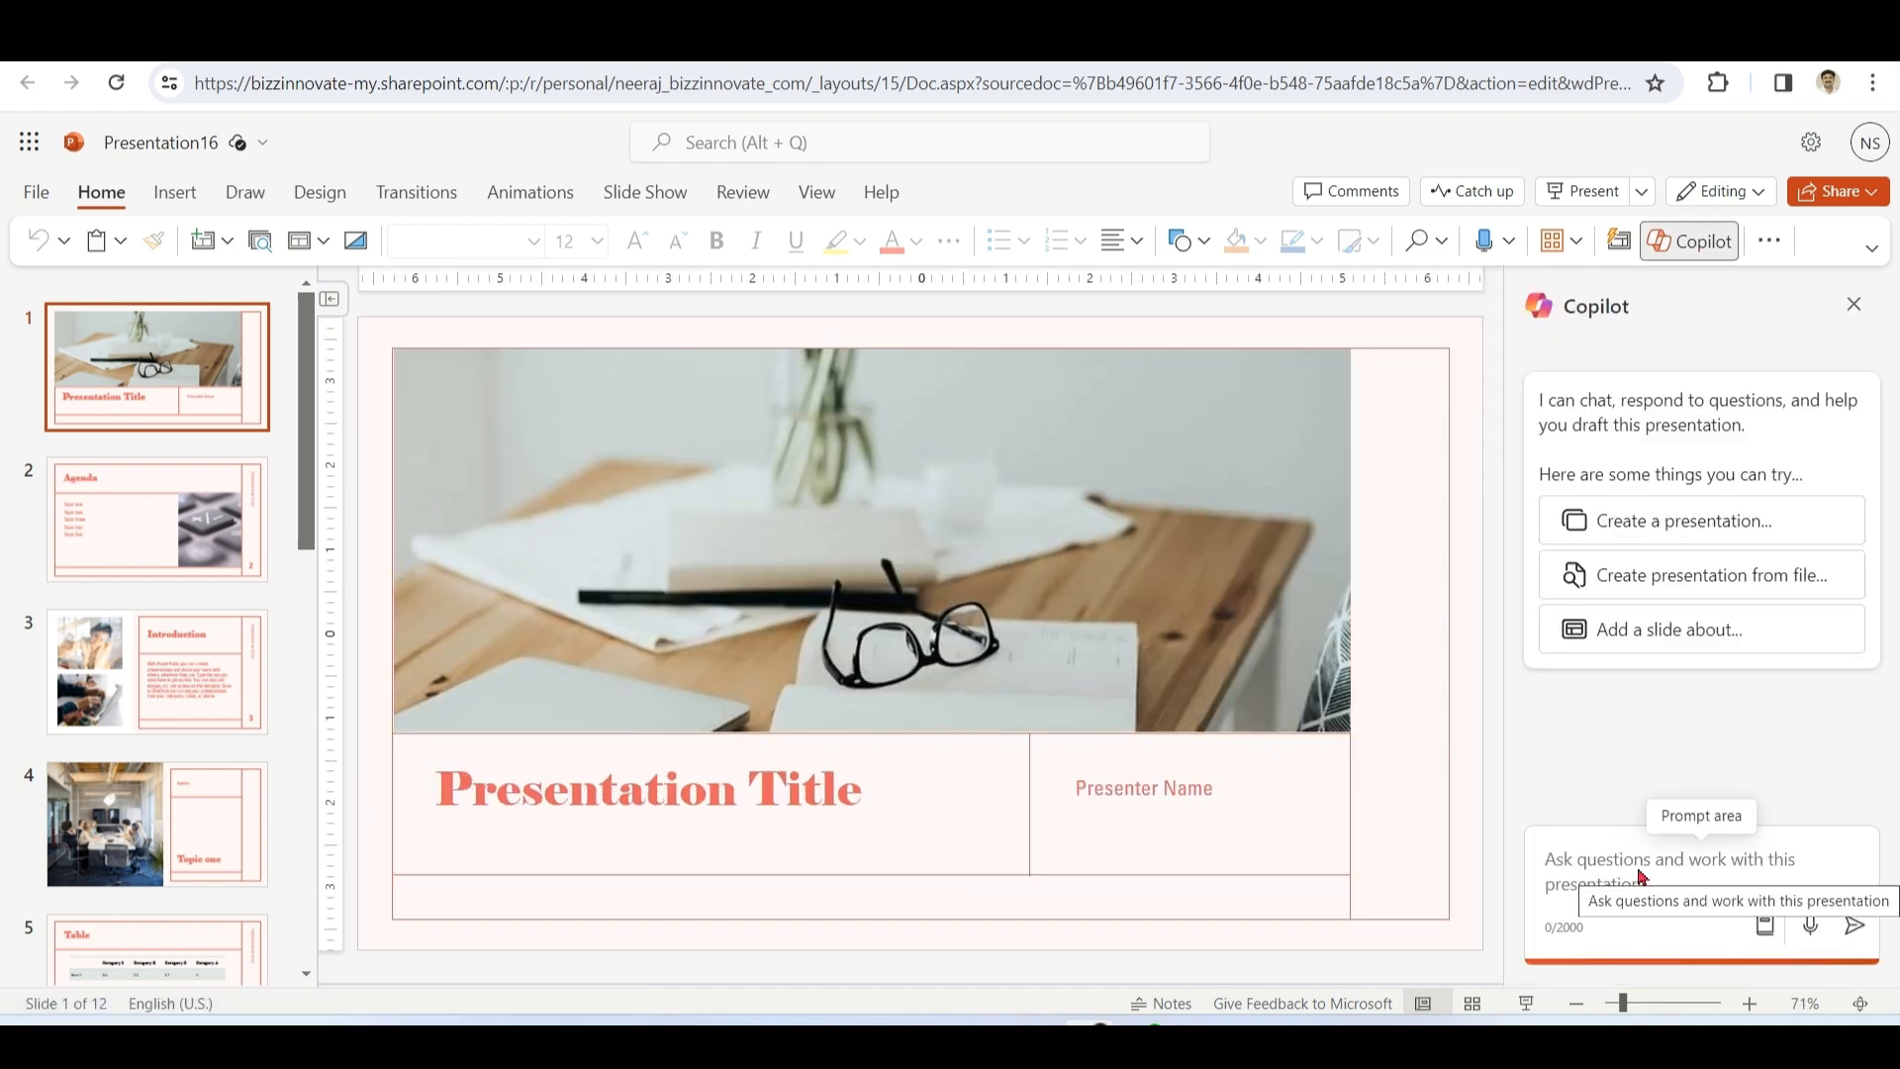
text(Create a presentation about HOW AI is g)
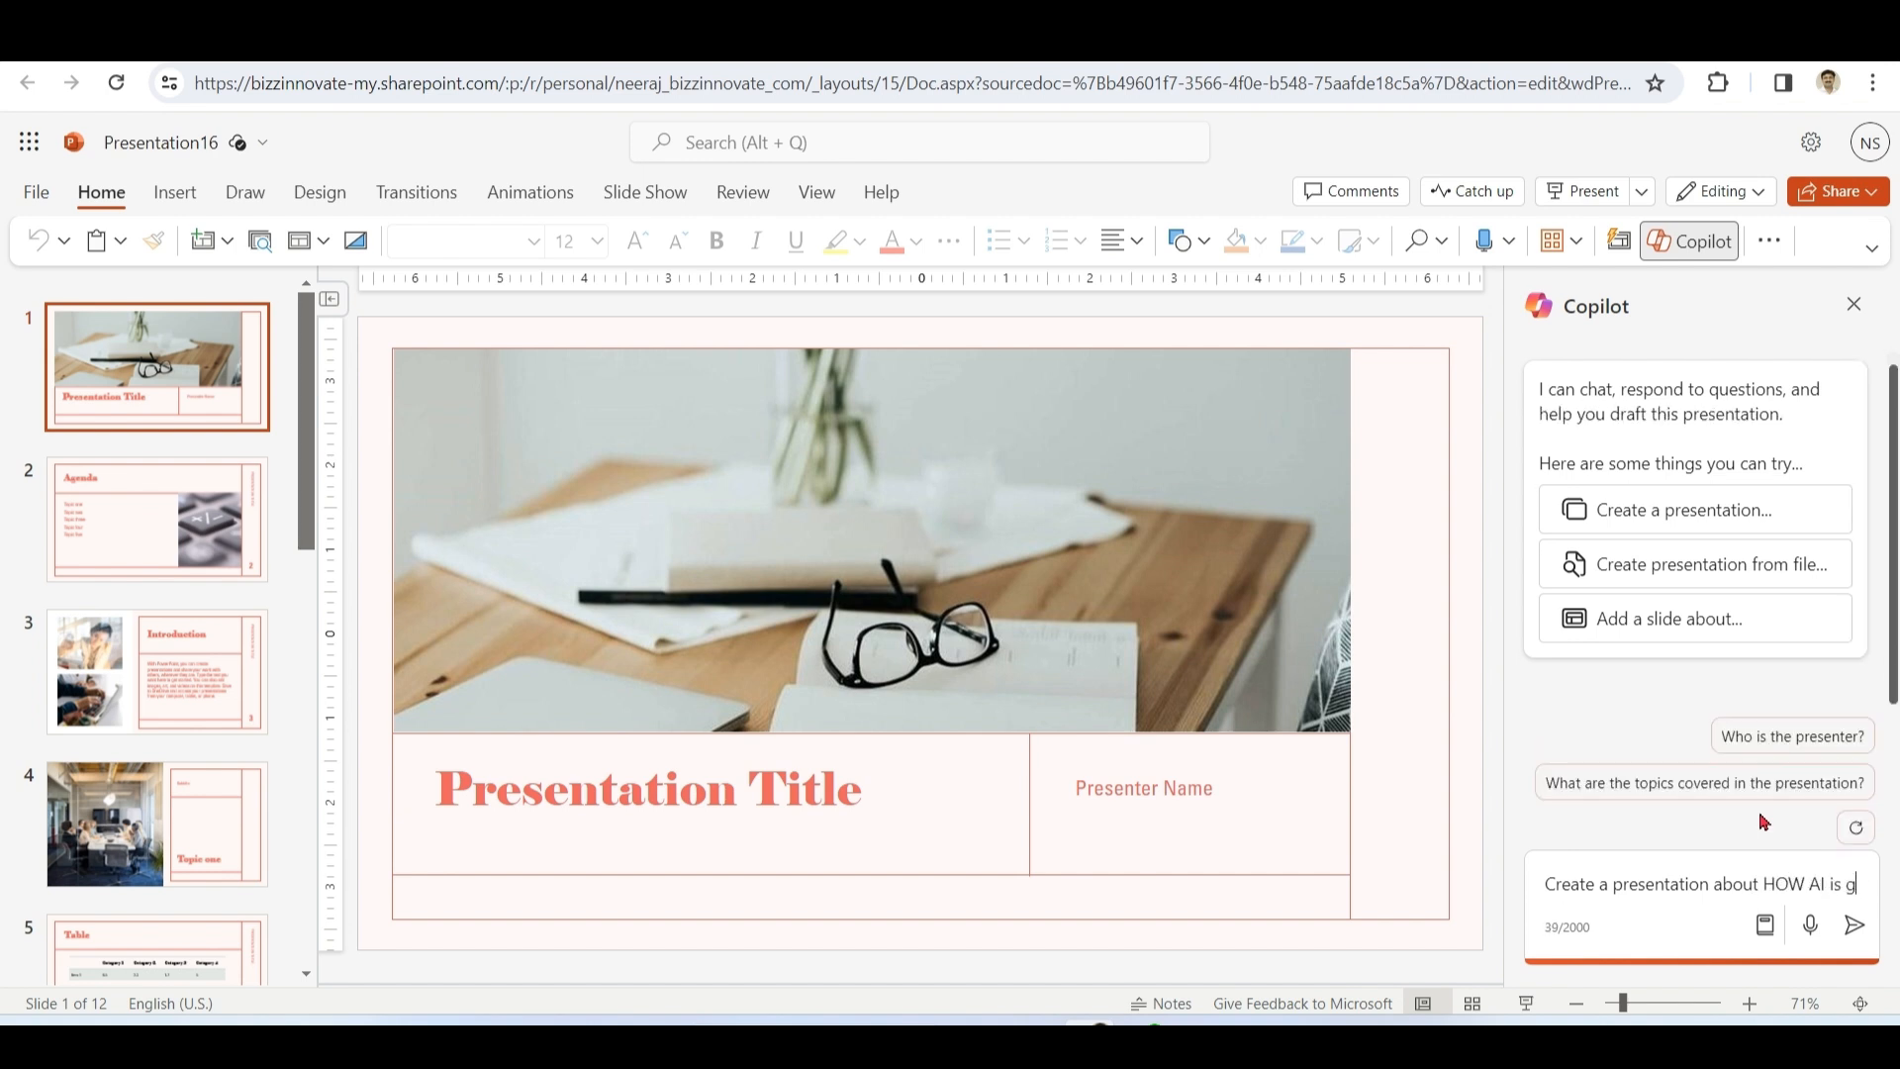
text(rowing YoY)
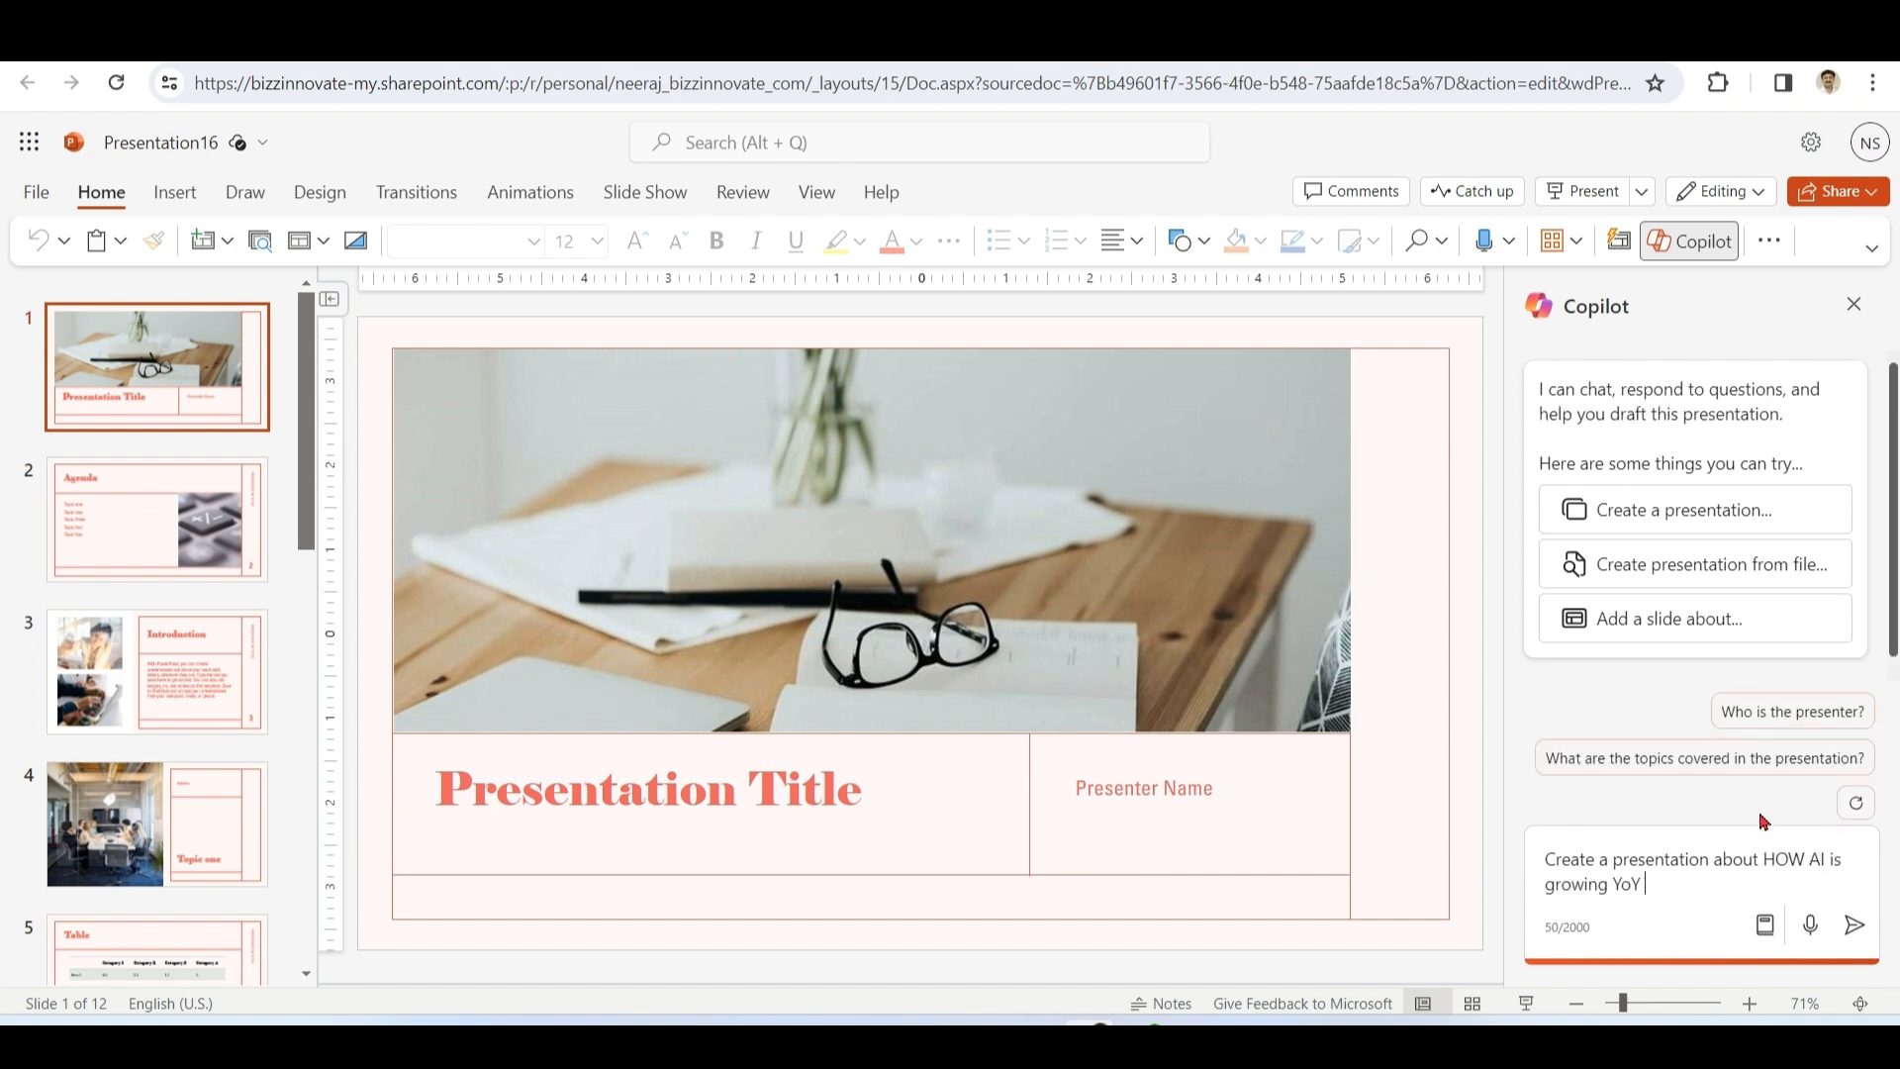
click(1852, 924)
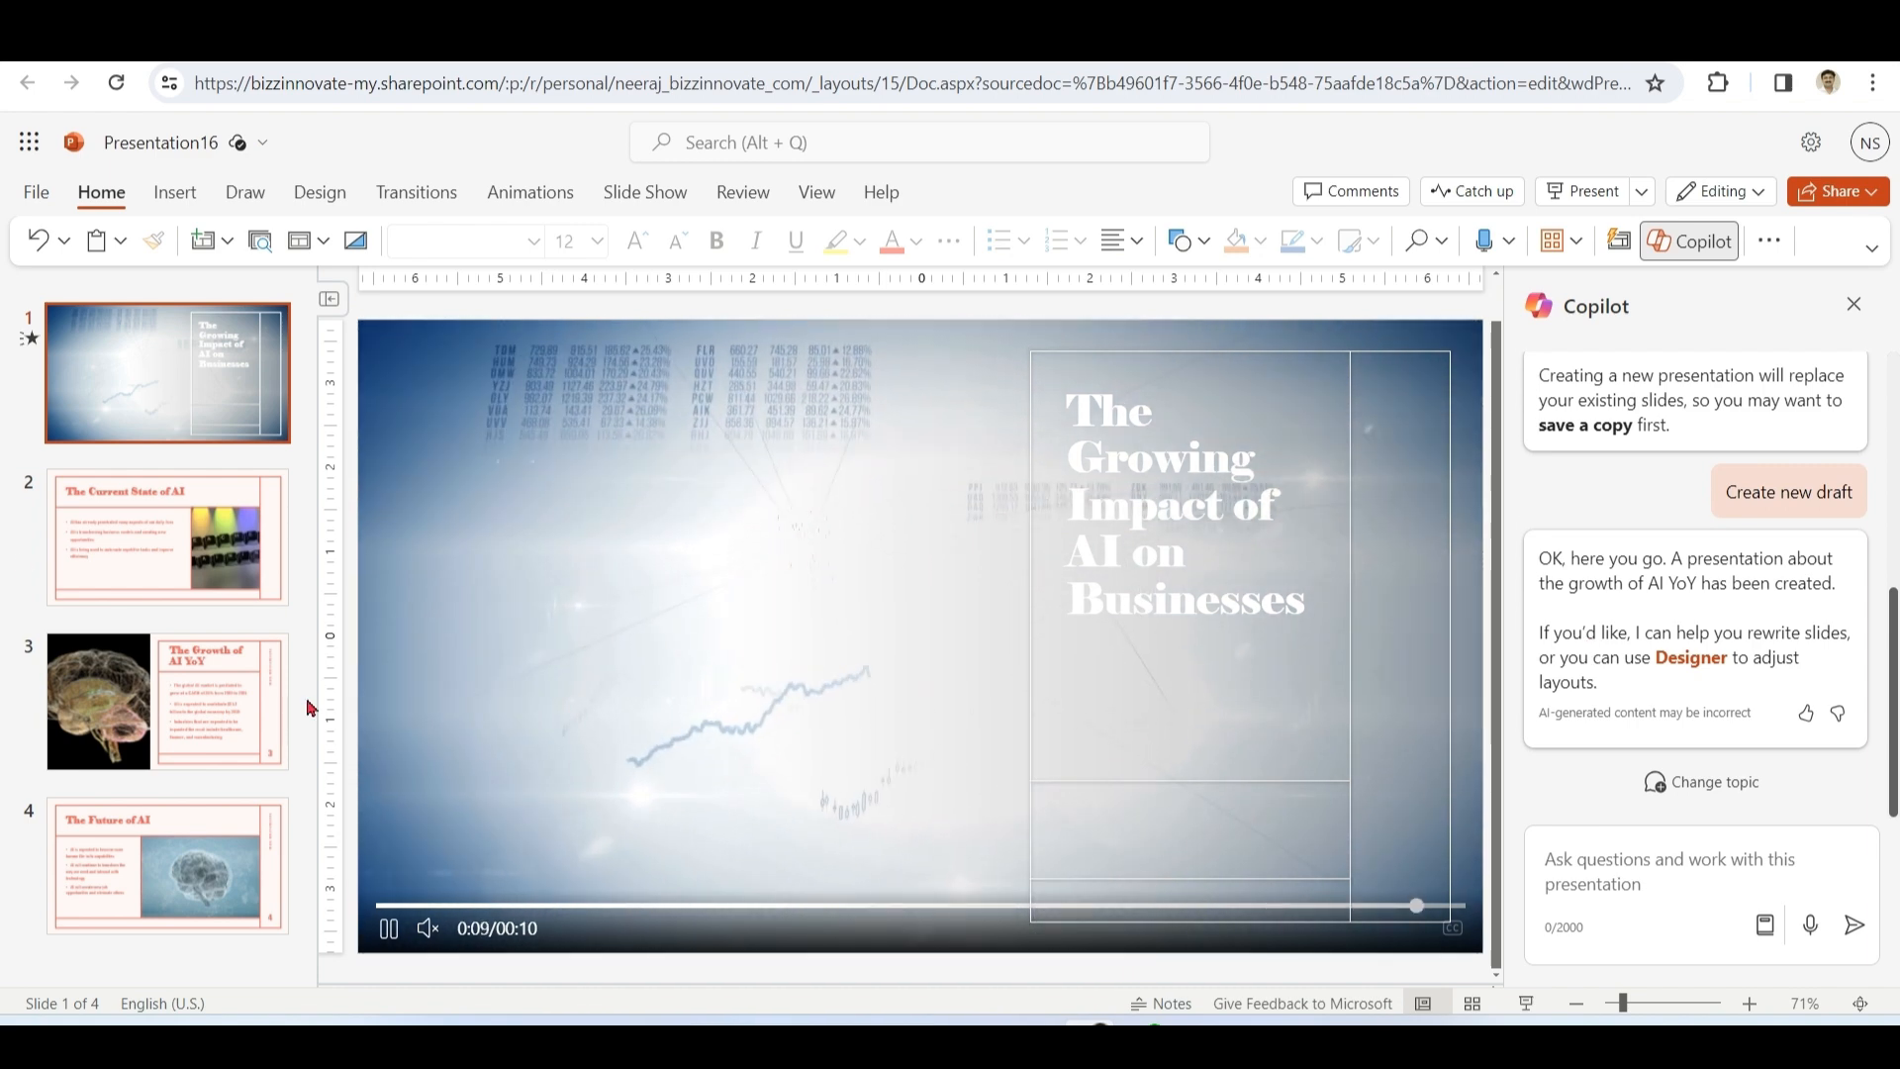
click(166, 865)
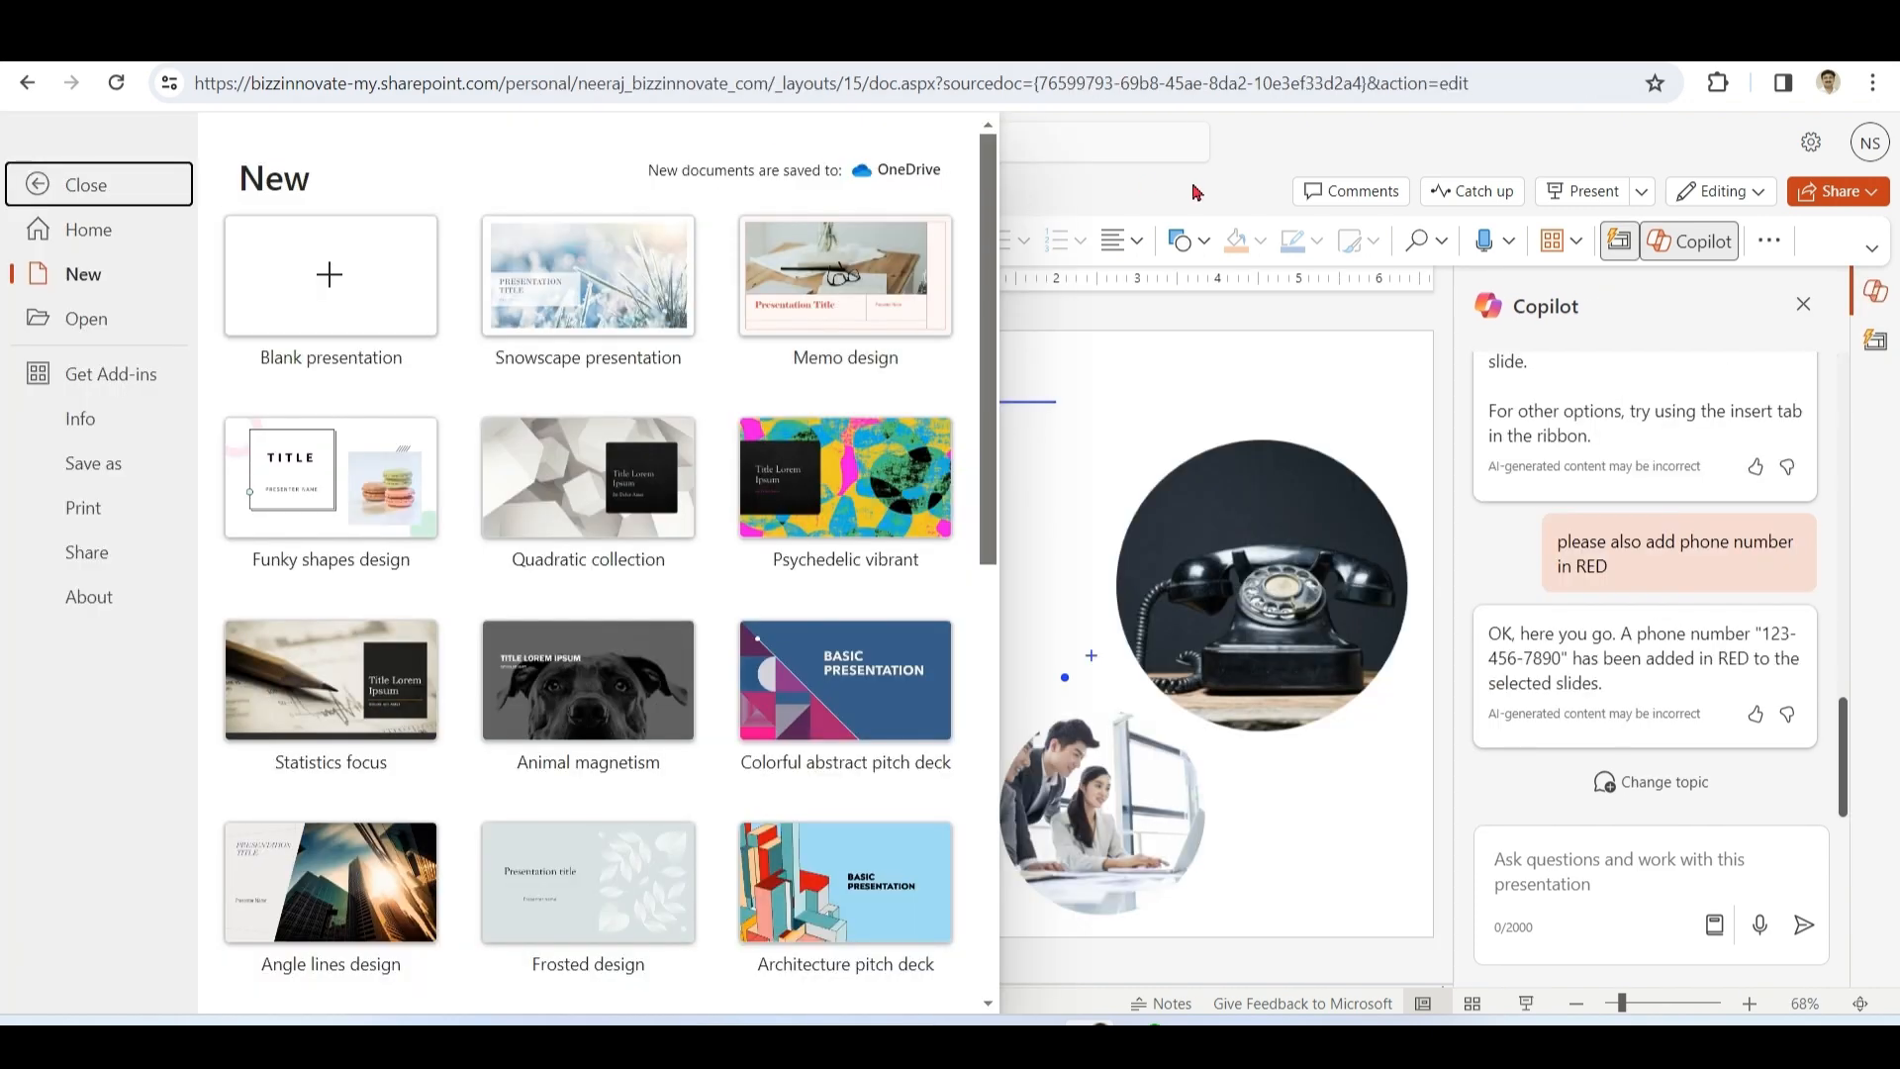
- Request a Copilot presentation from the Cost-effective Marketing Plan for Bizzinnovate.docx file
click(85, 184)
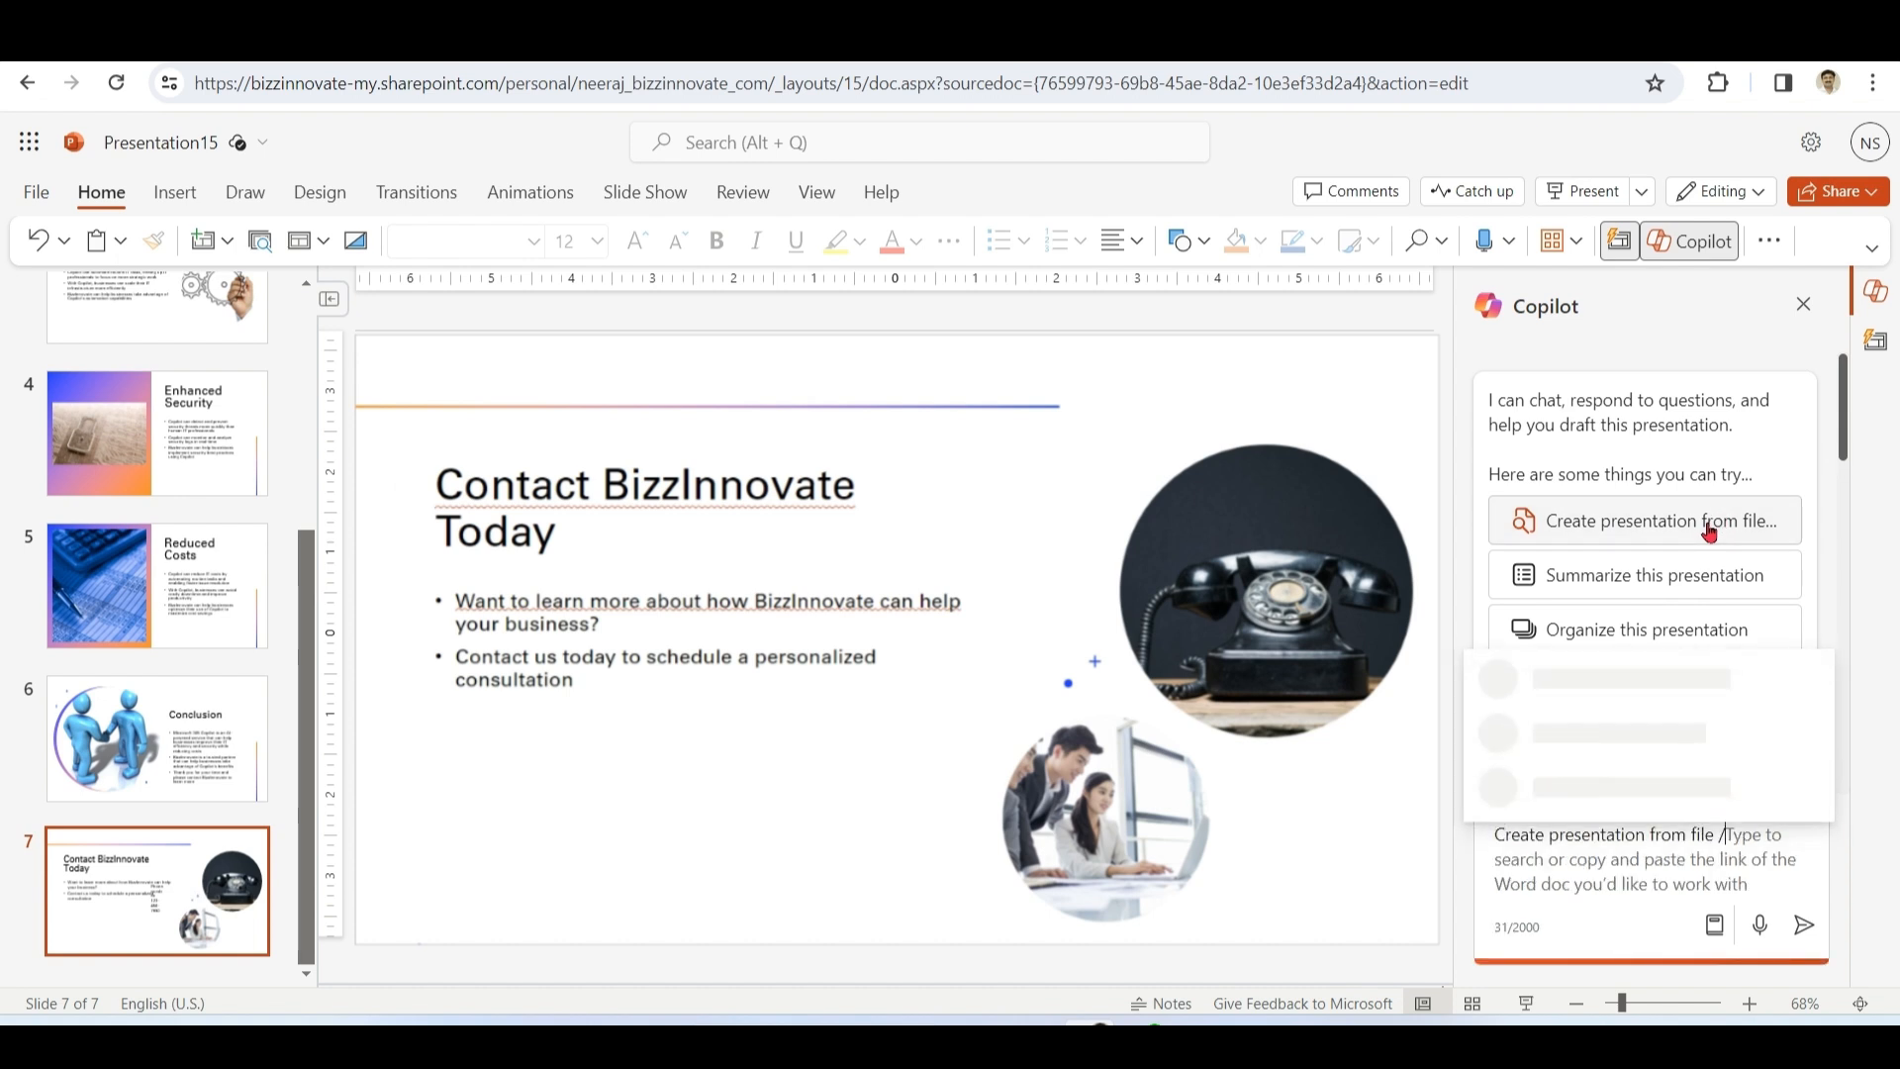
click(1599, 833)
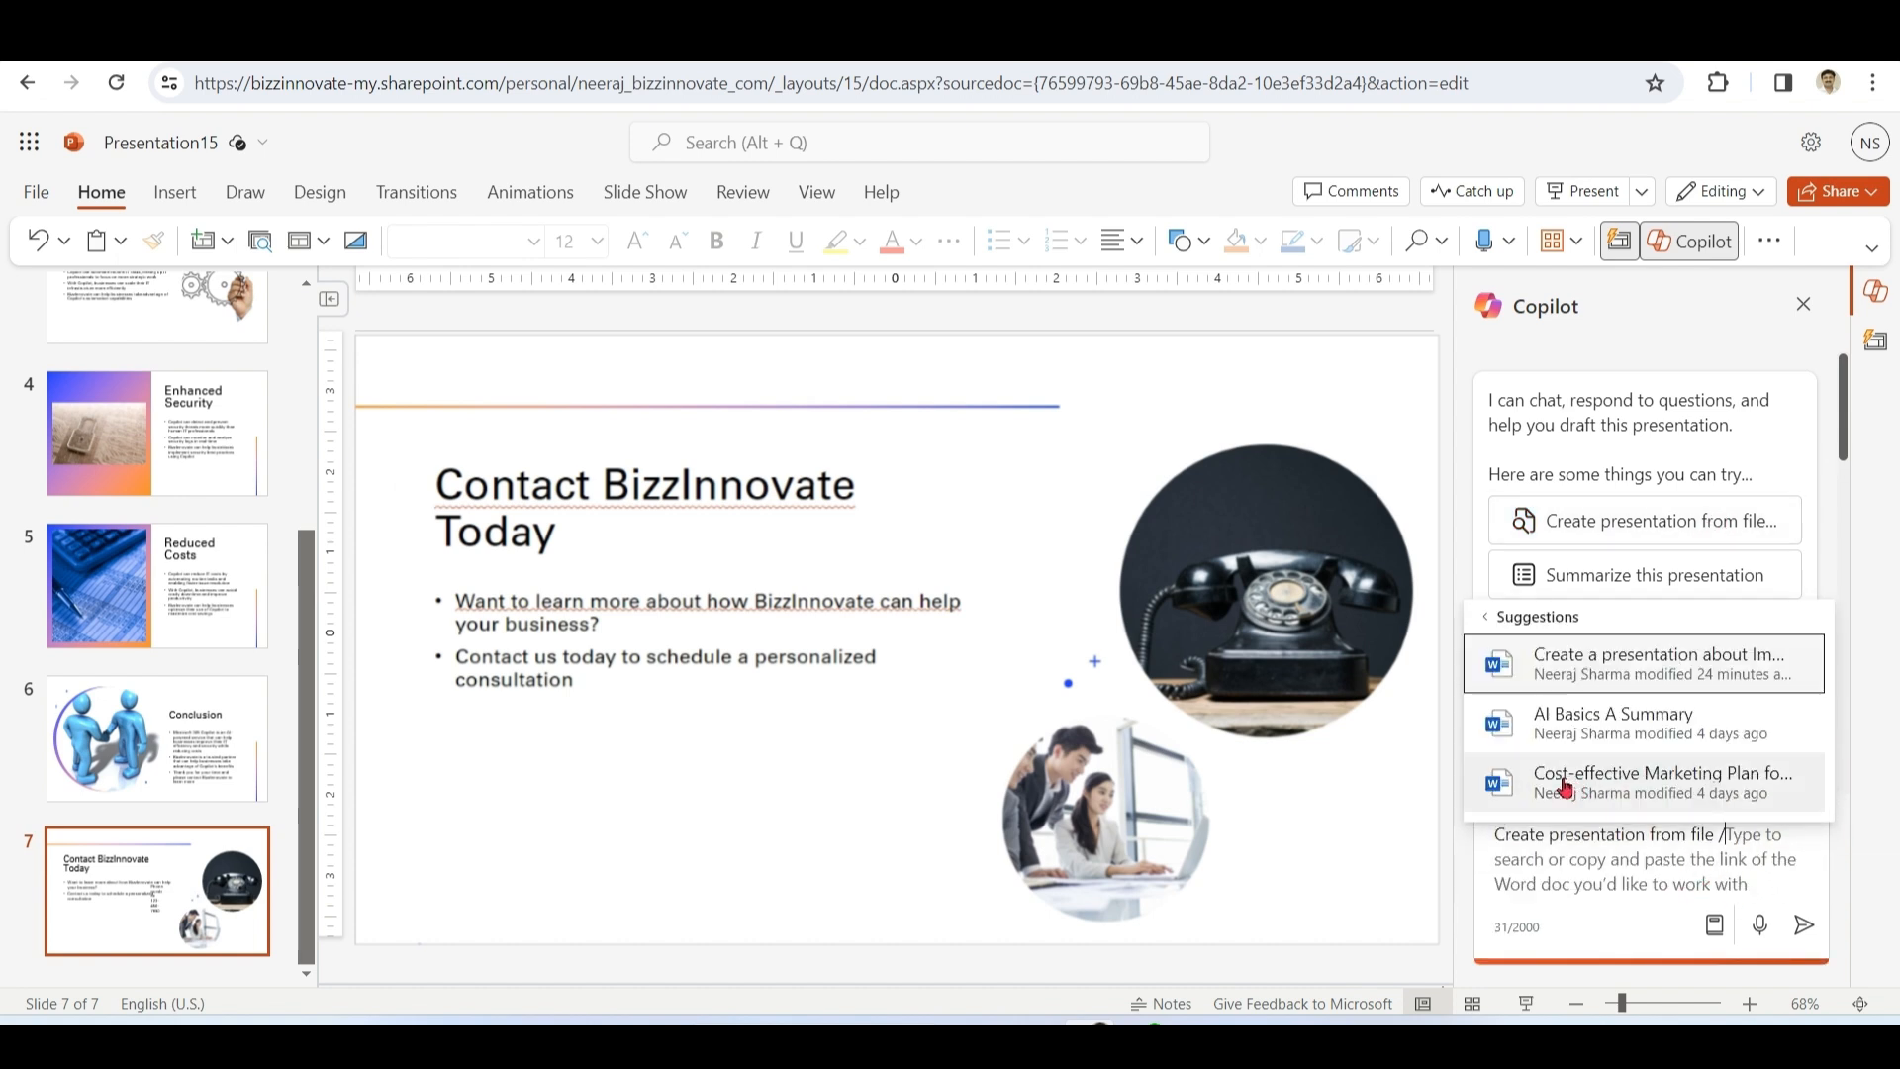
click(1662, 782)
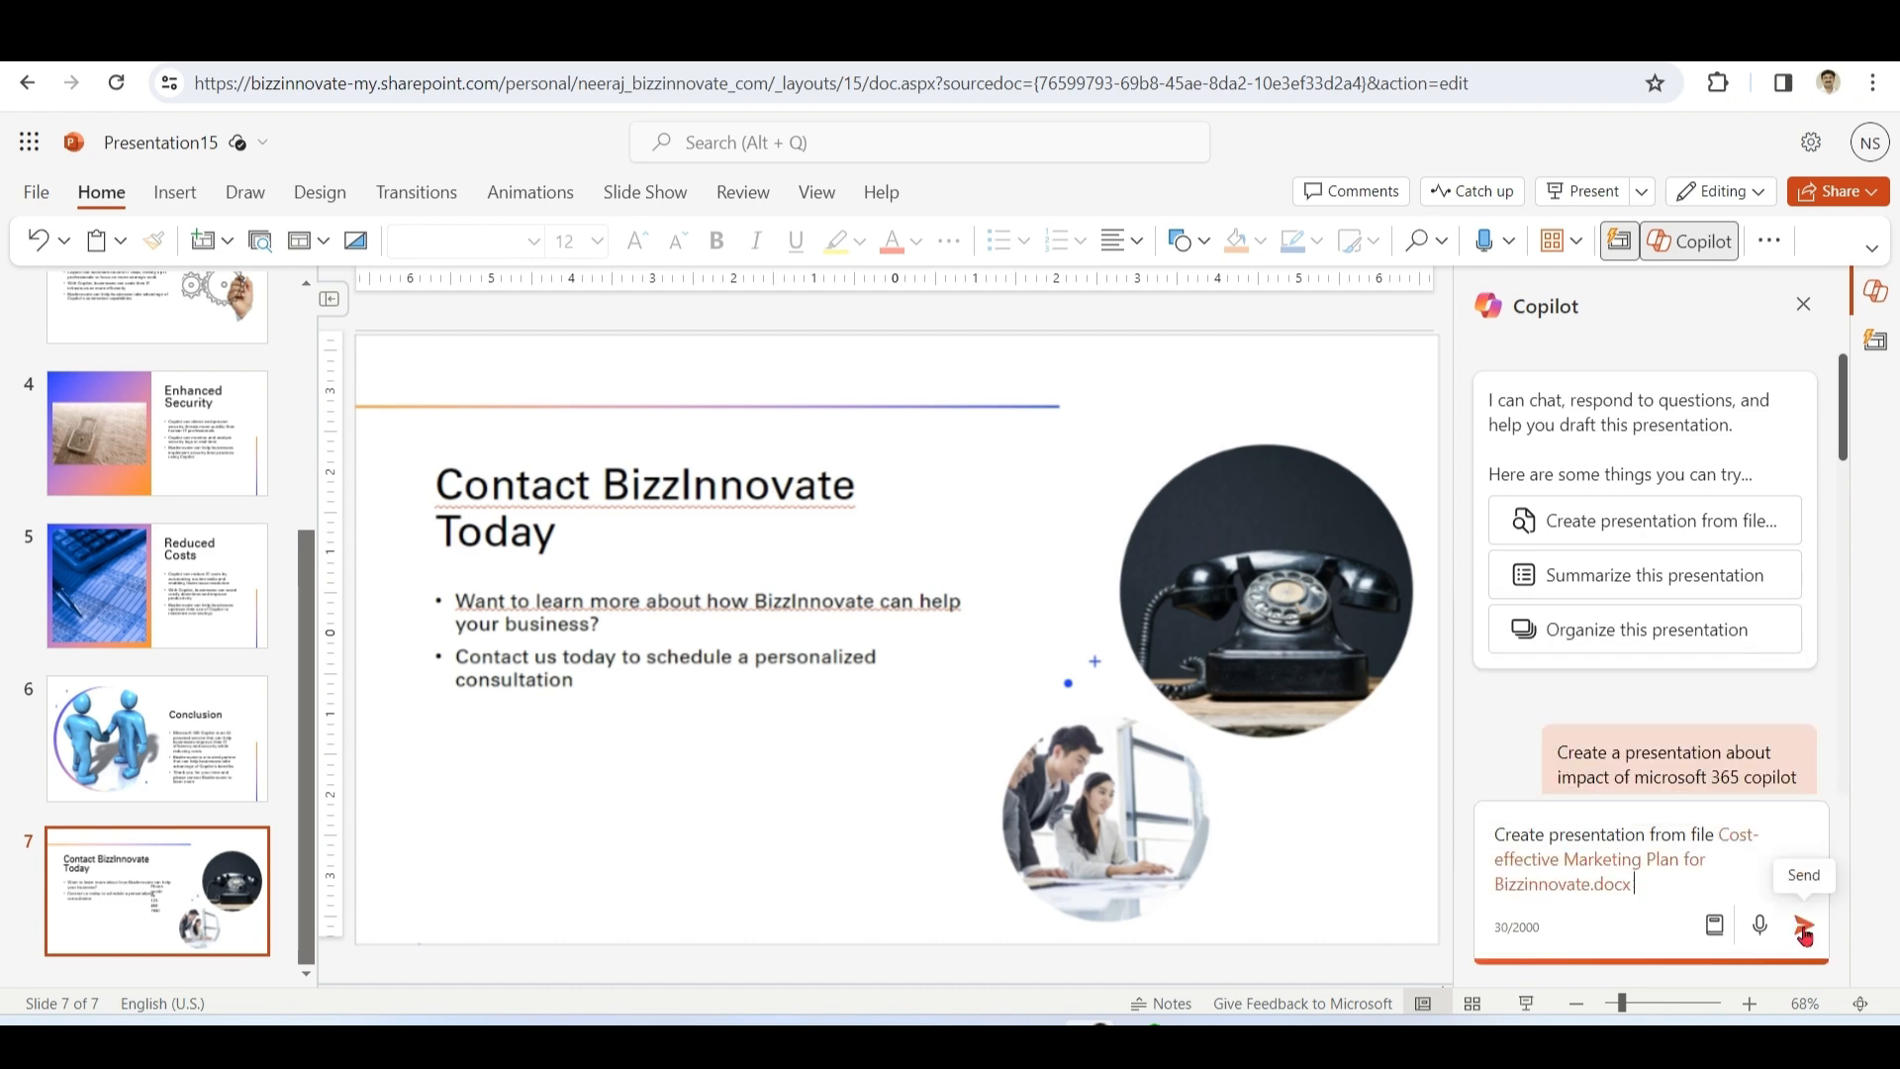
click(1804, 924)
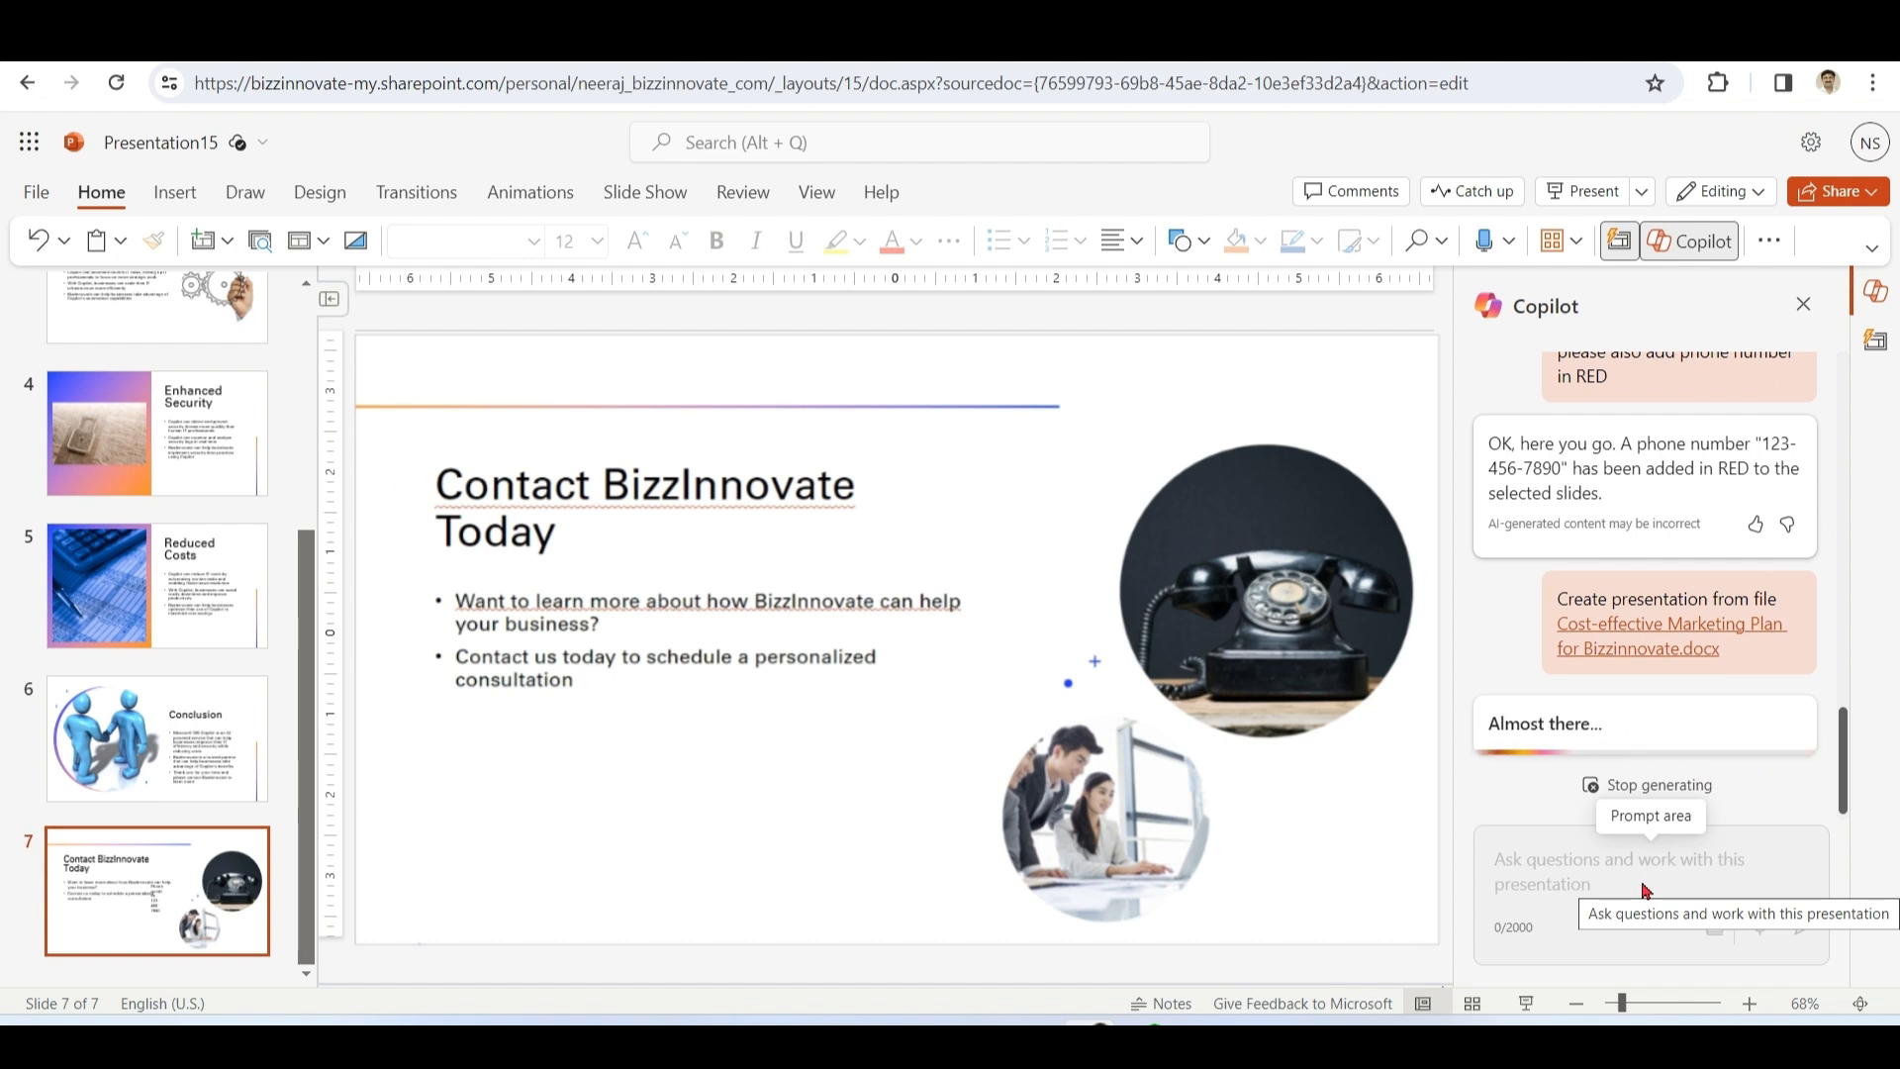
- Confirm replacing the slides with the new eight-slide marketing plan draft and review it
click(1671, 562)
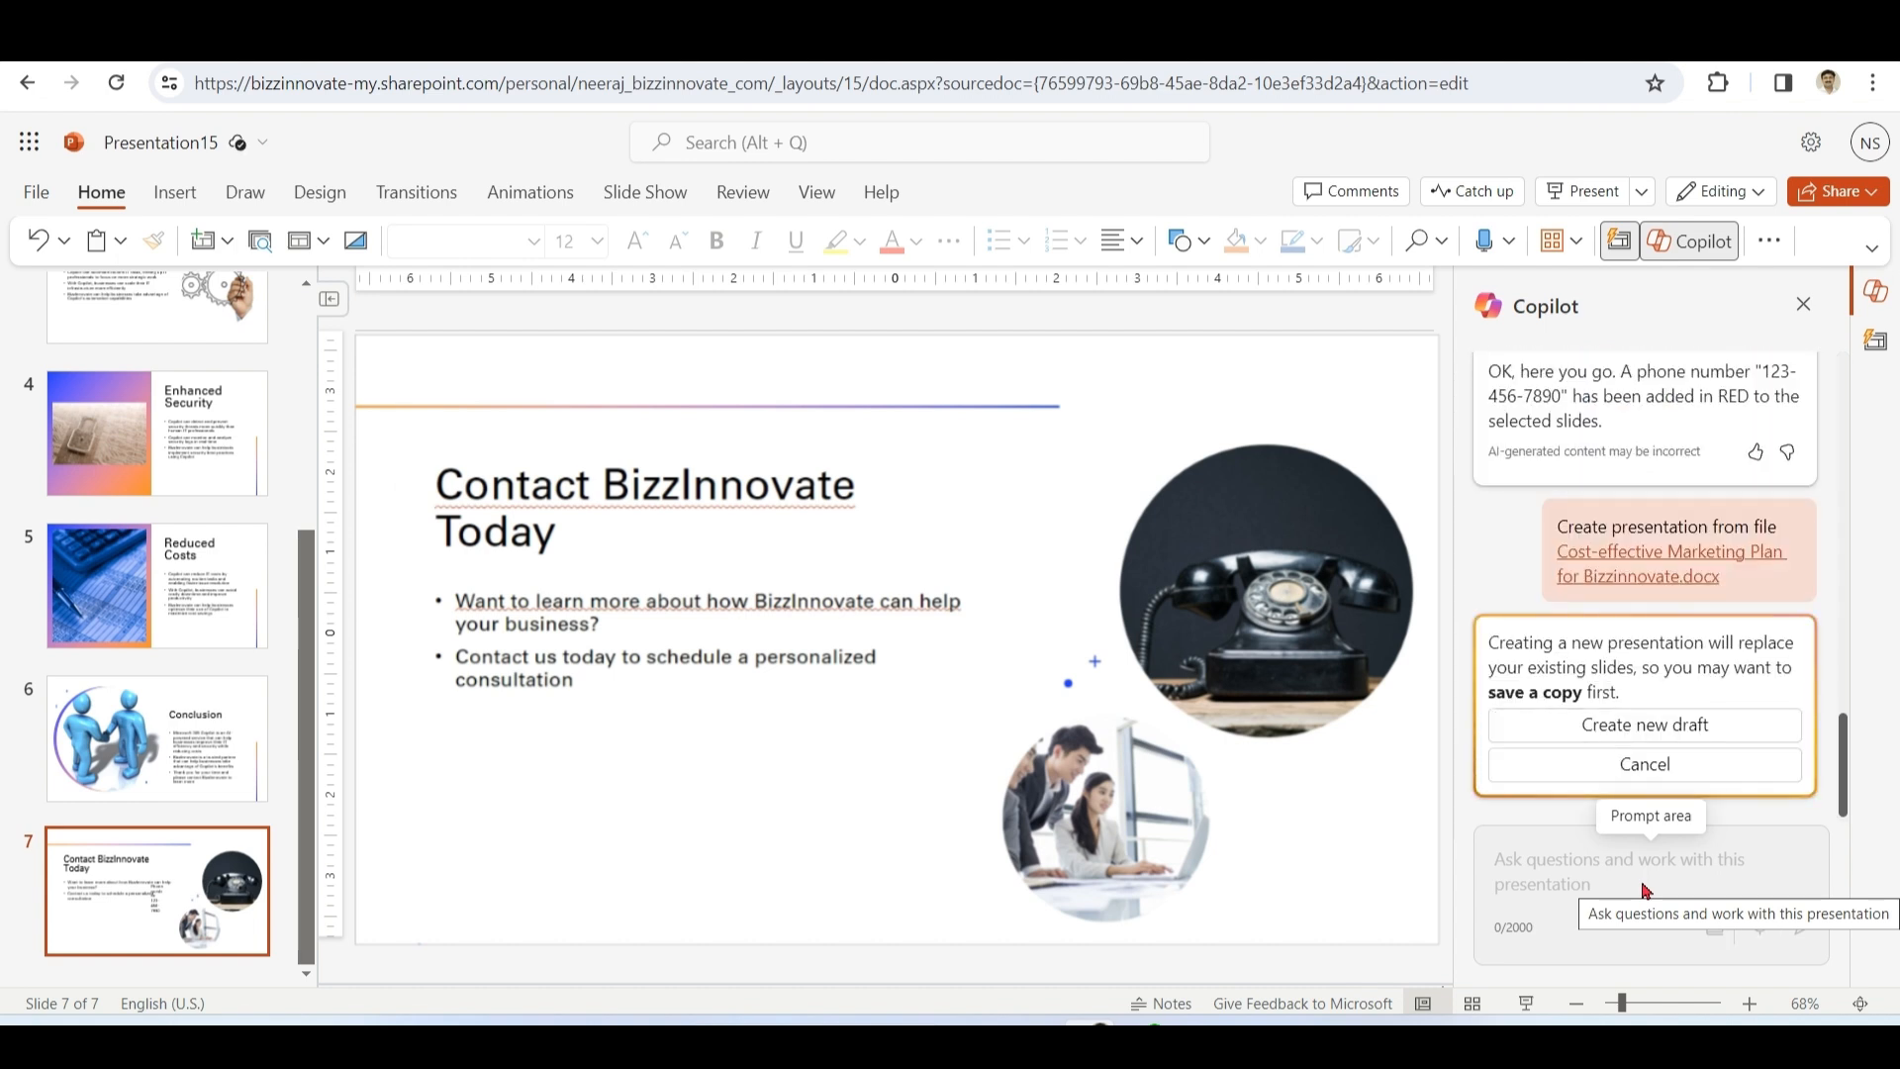
click(1670, 564)
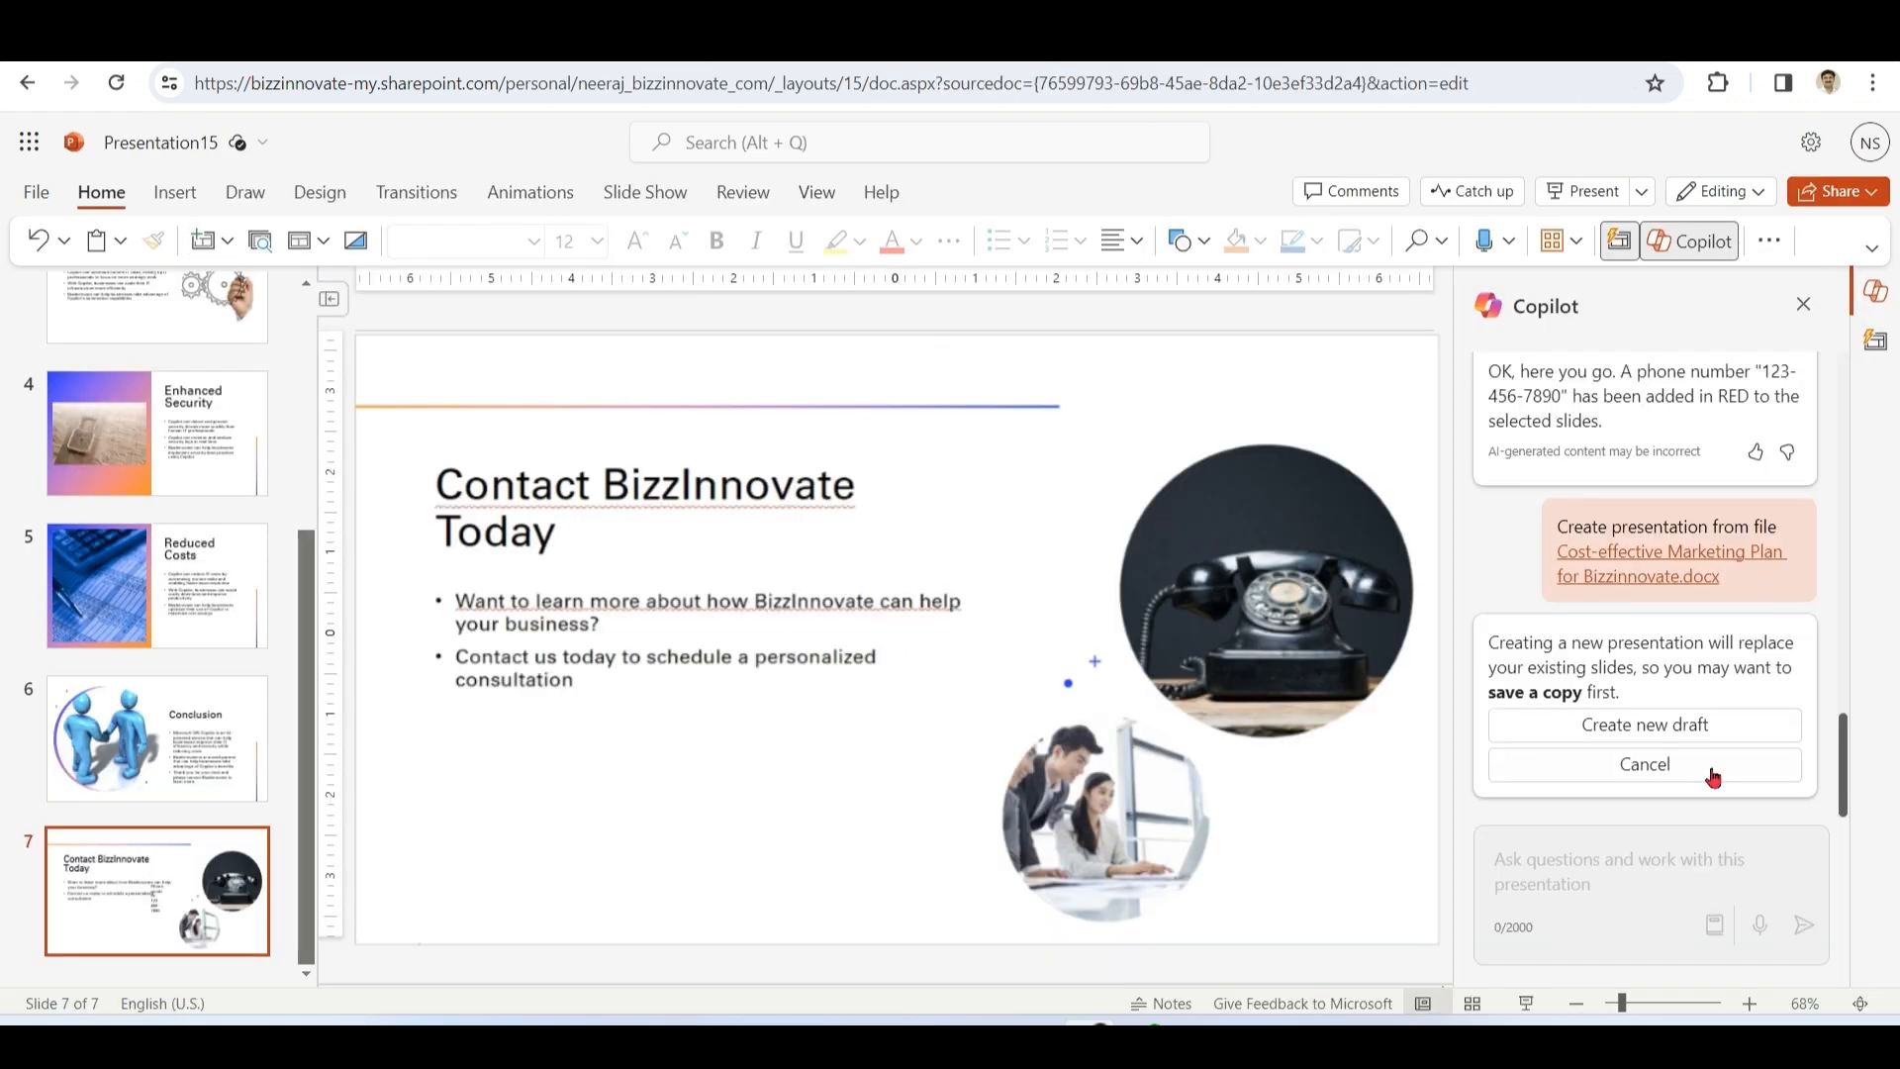
click(1643, 724)
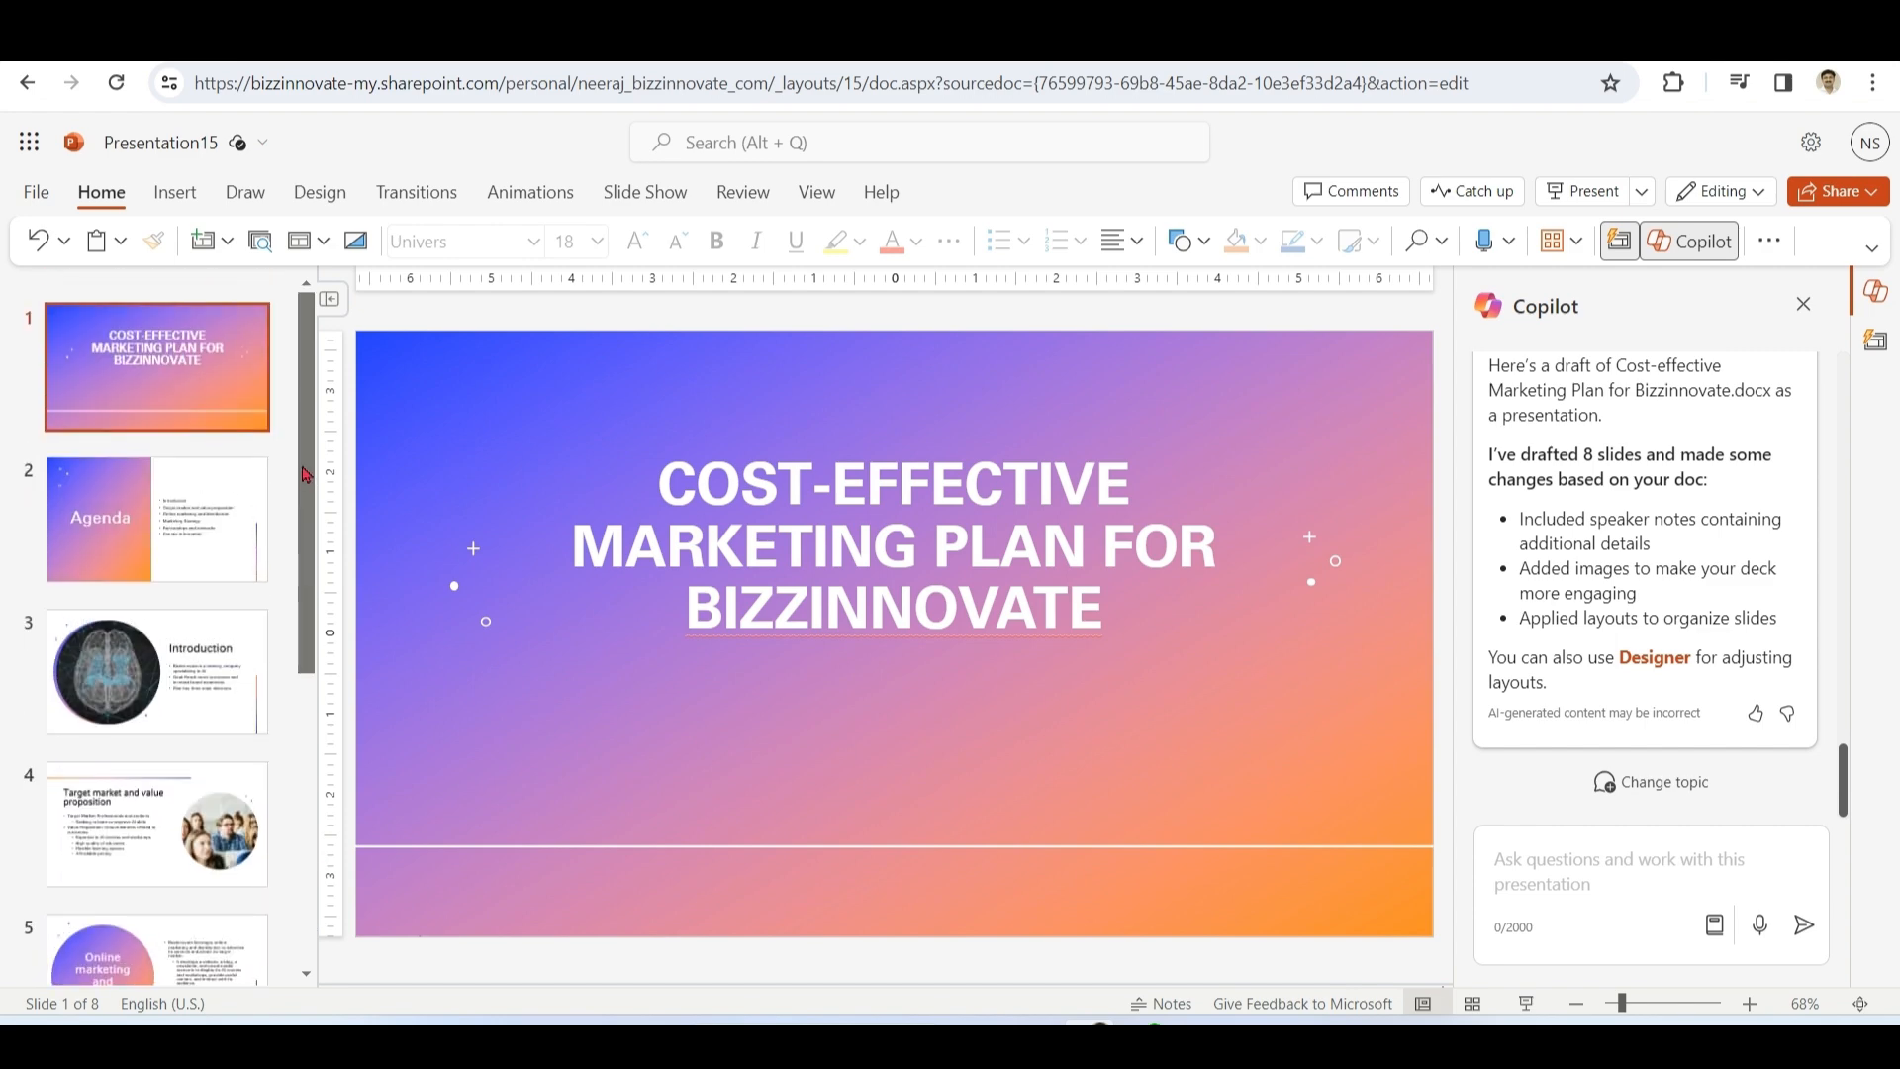
click(155, 671)
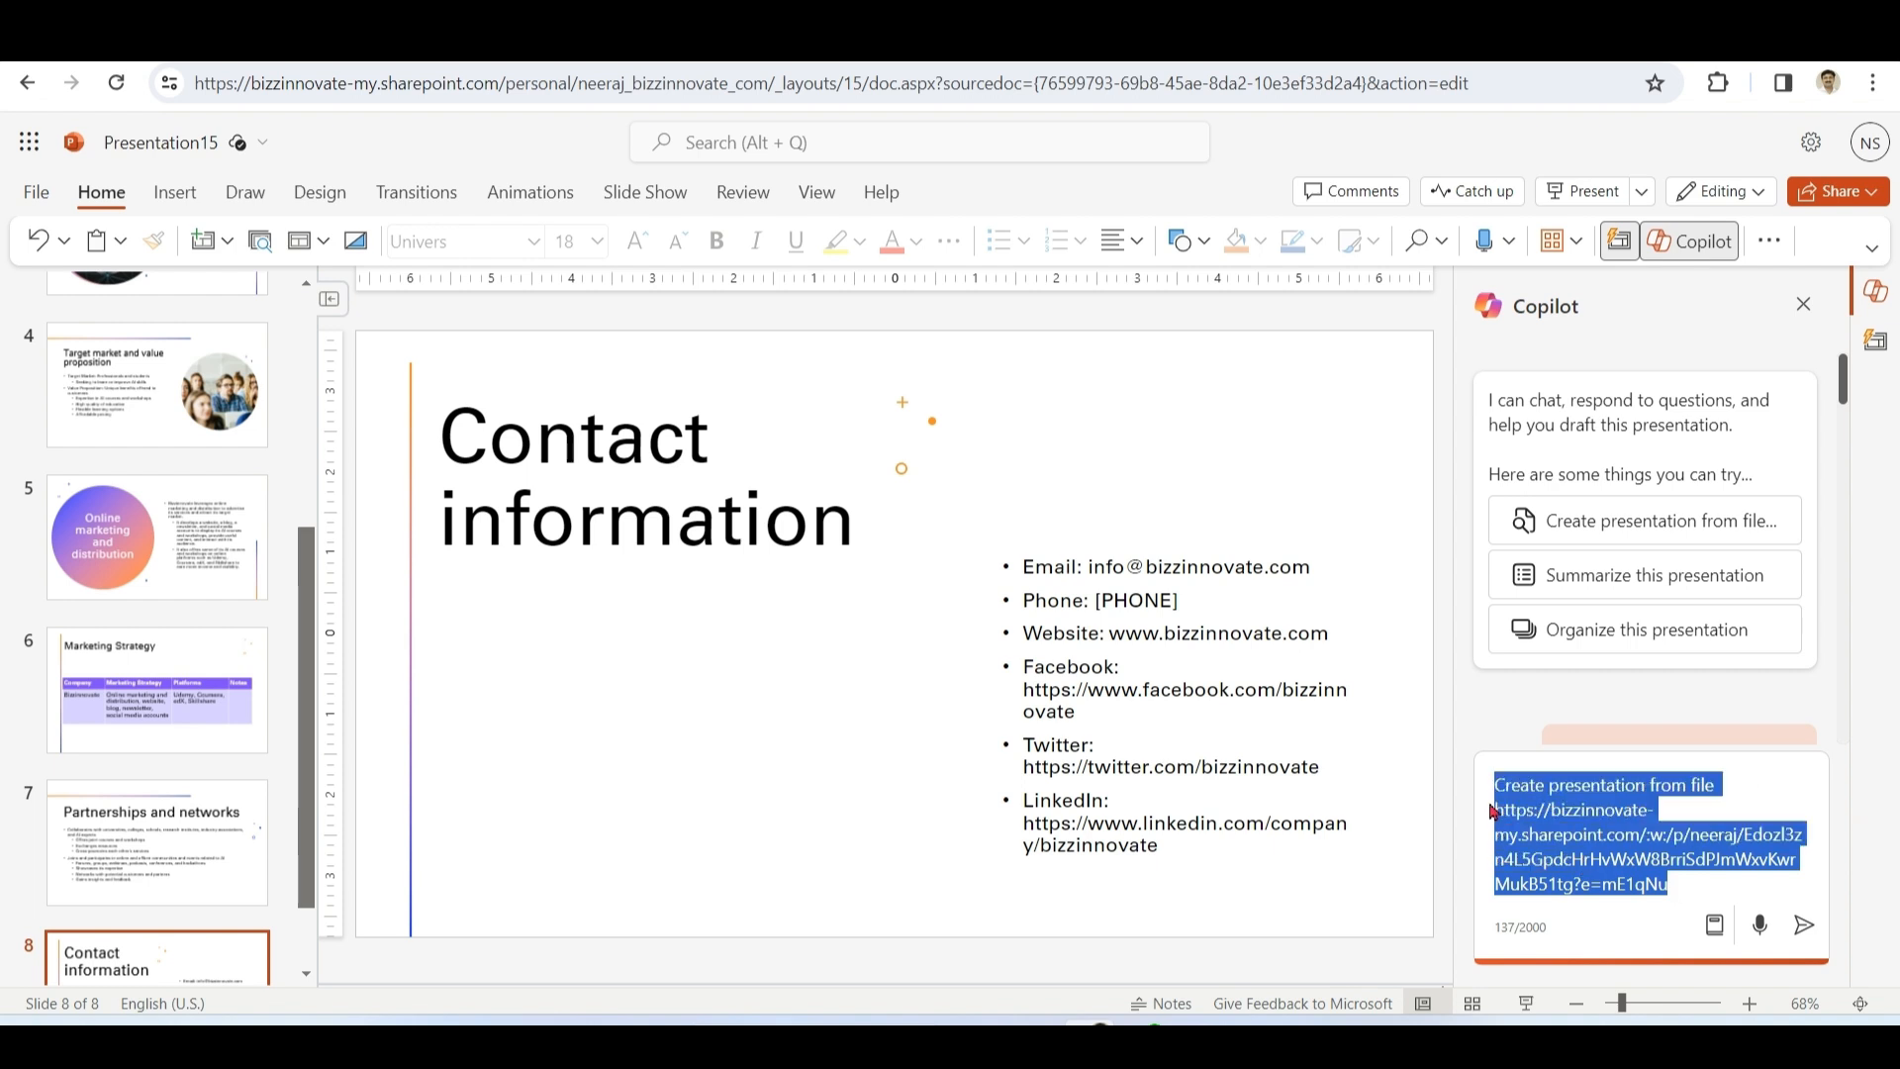
- Regenerate the marketing plan deck from the Word file's SharePoint link
click(1654, 809)
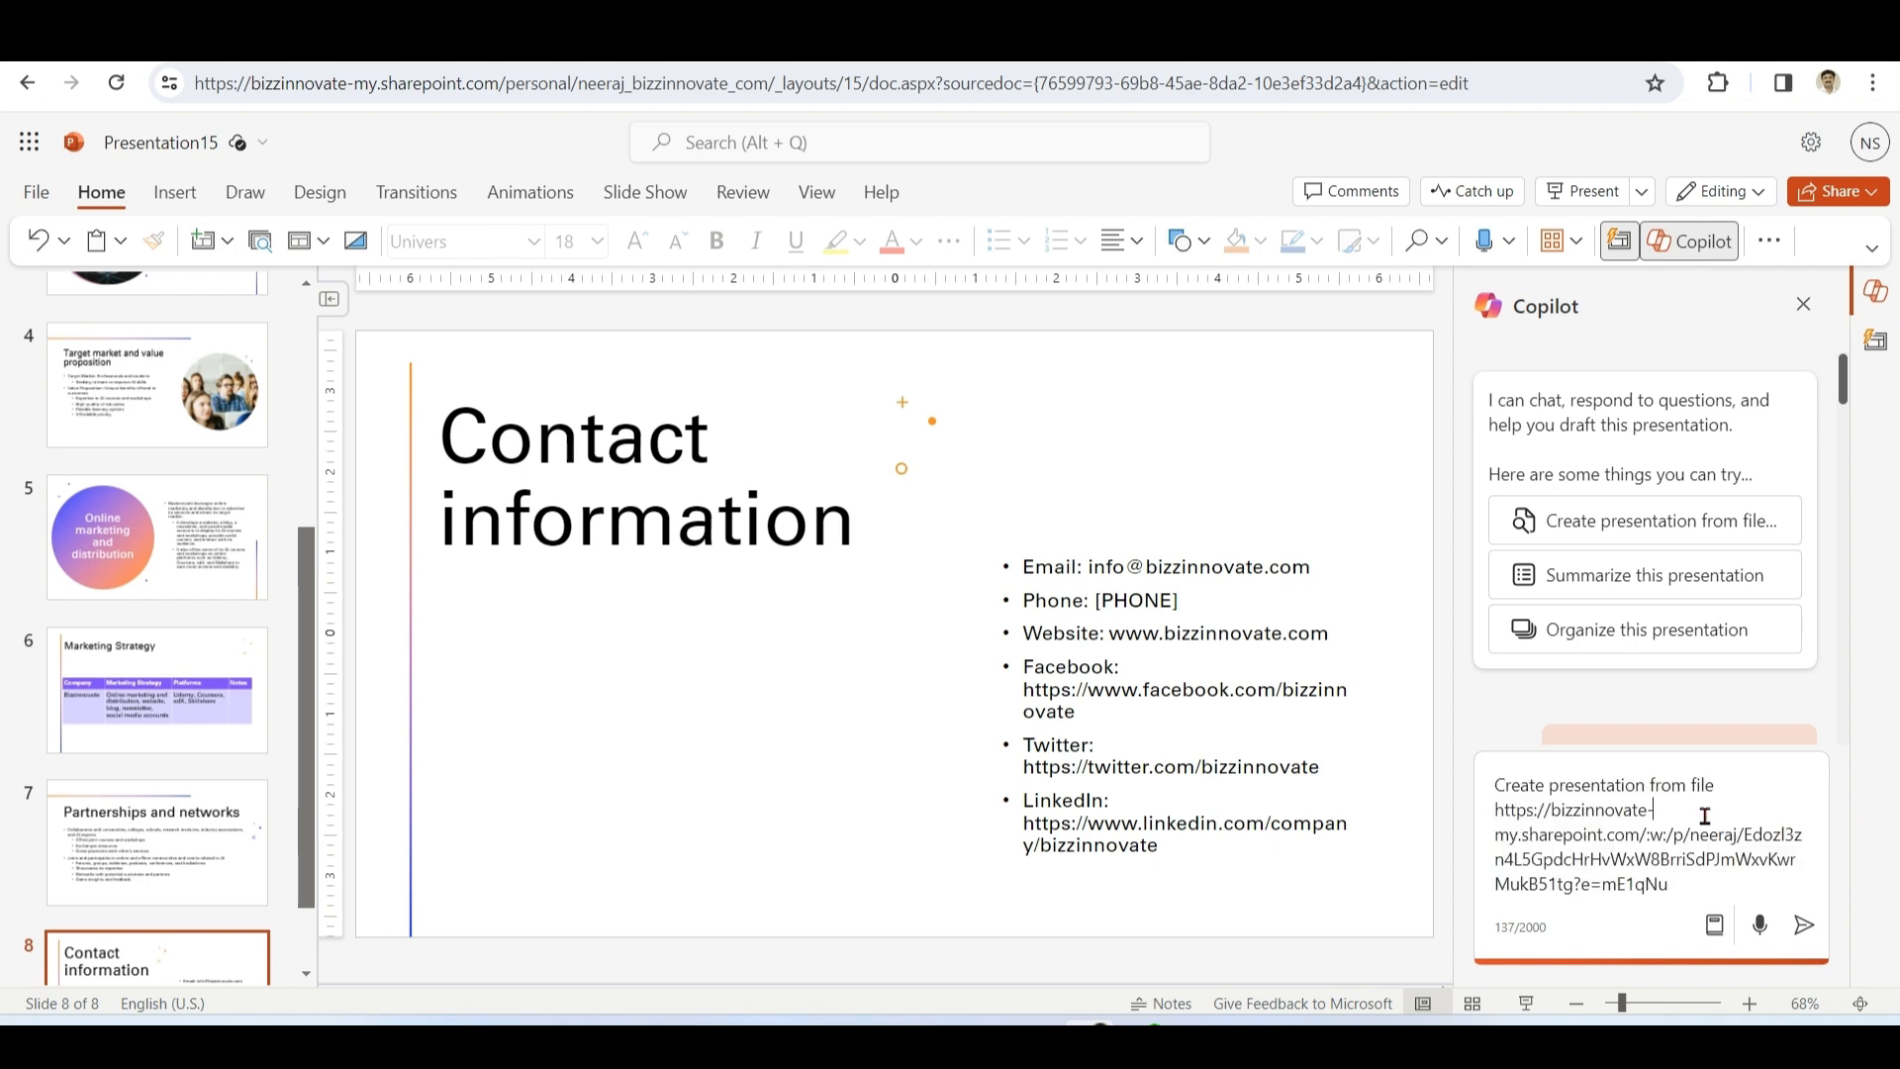
click(1803, 924)
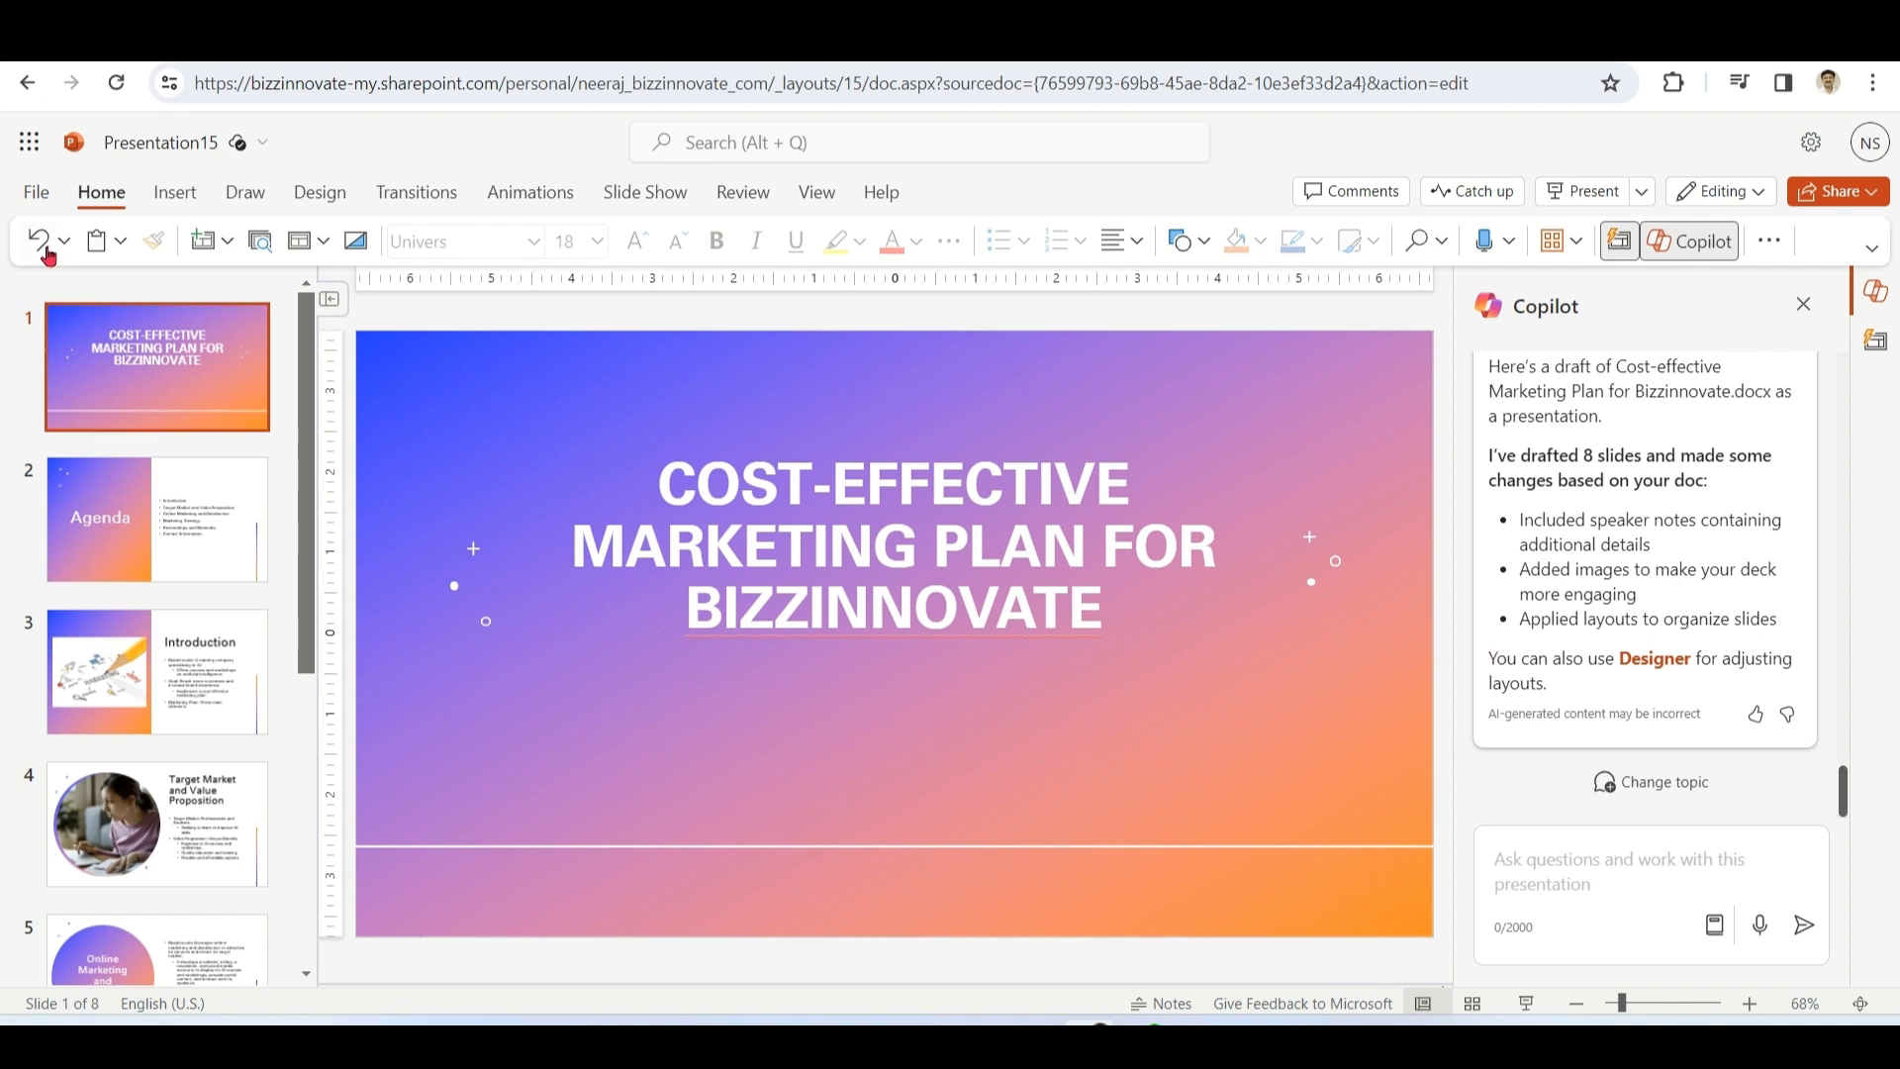
- Have Copilot summarize the deck, read through it and jump to the Target Market reference slide
click(1660, 779)
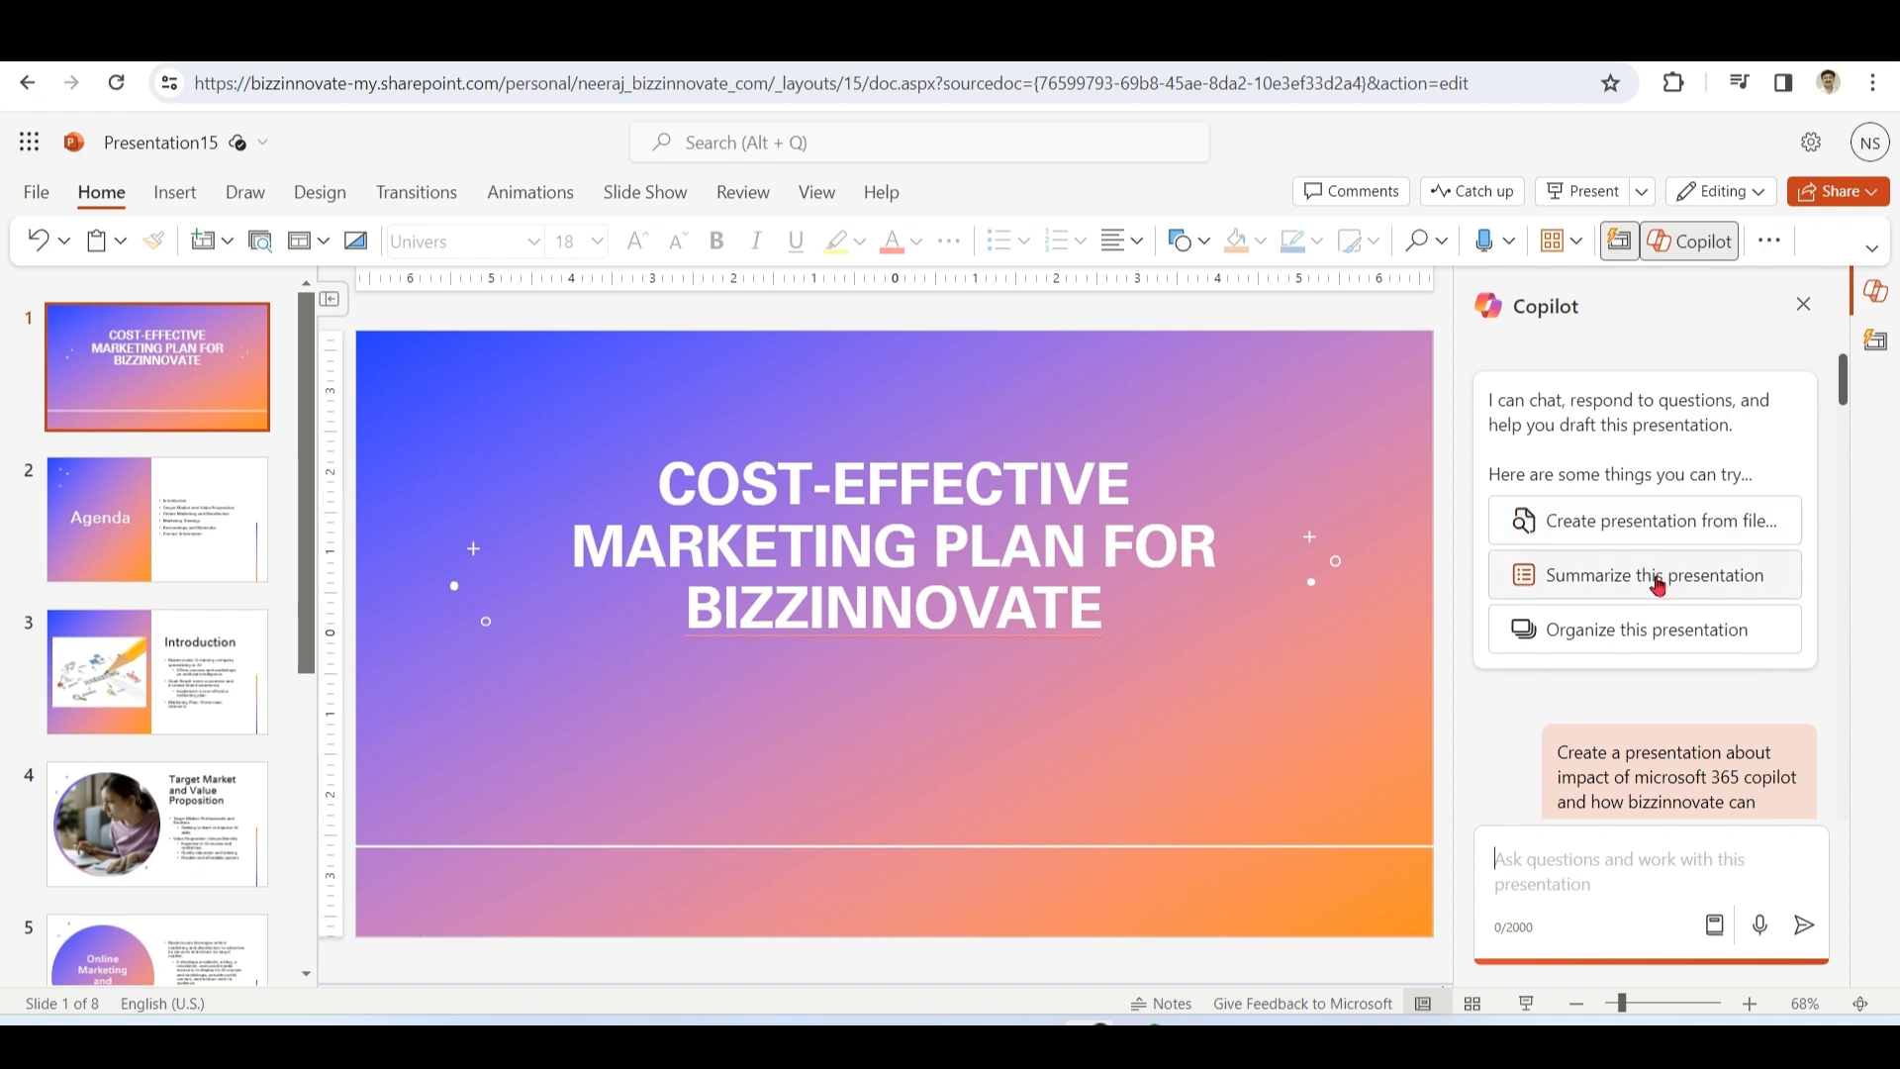
click(1642, 574)
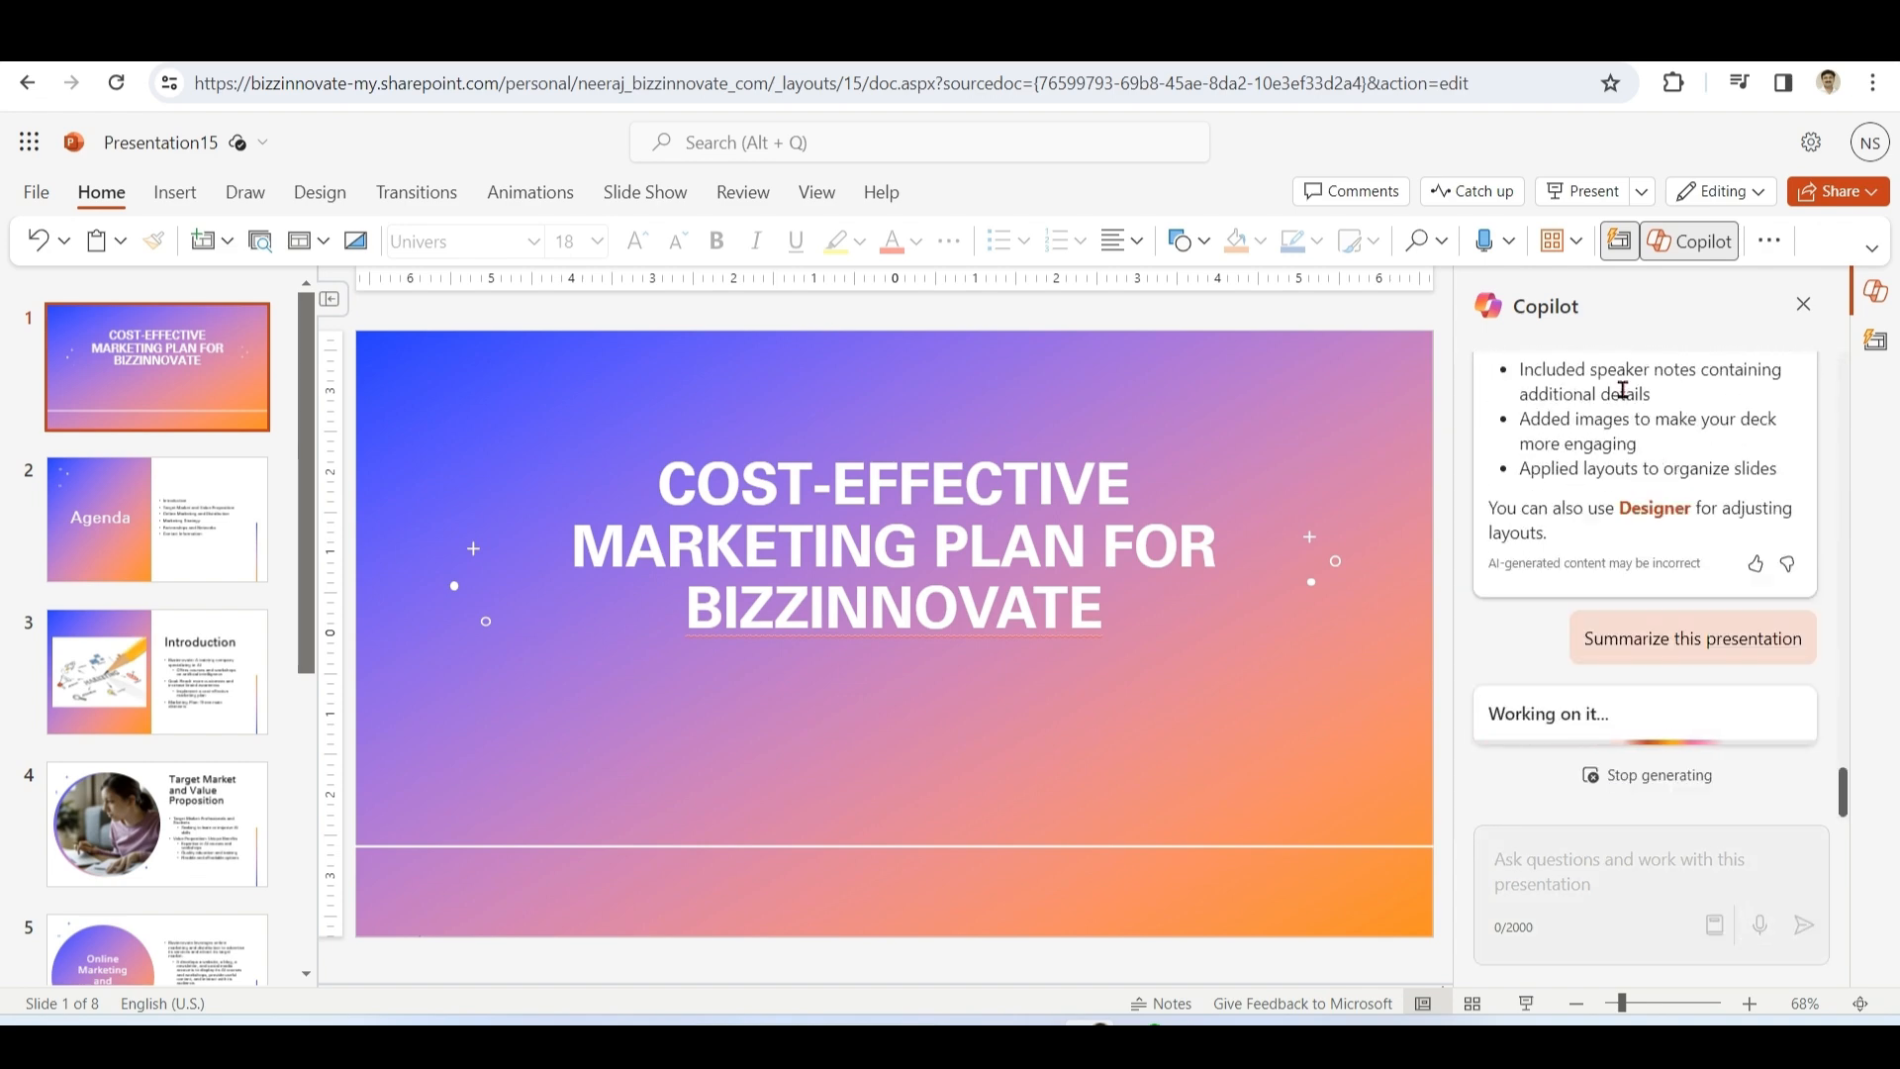
scroll(down, 3)
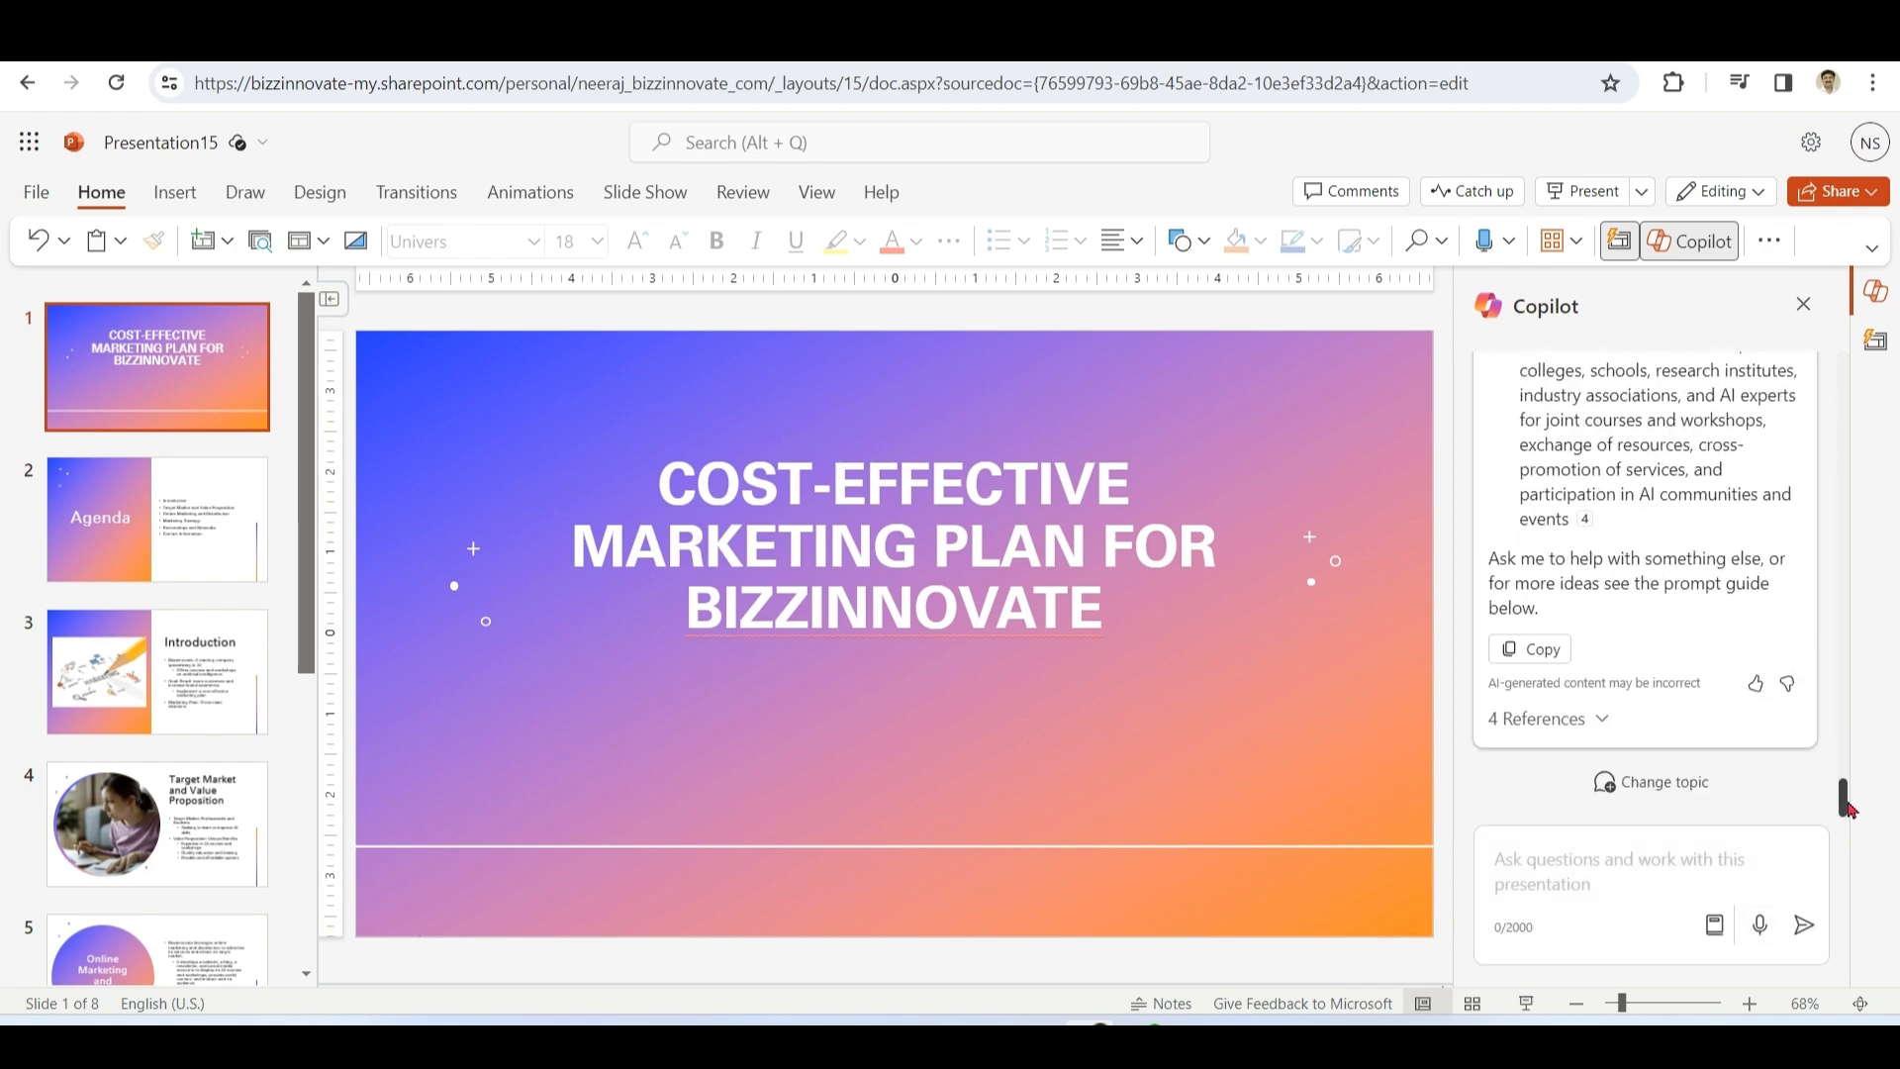
scroll(down, 3)
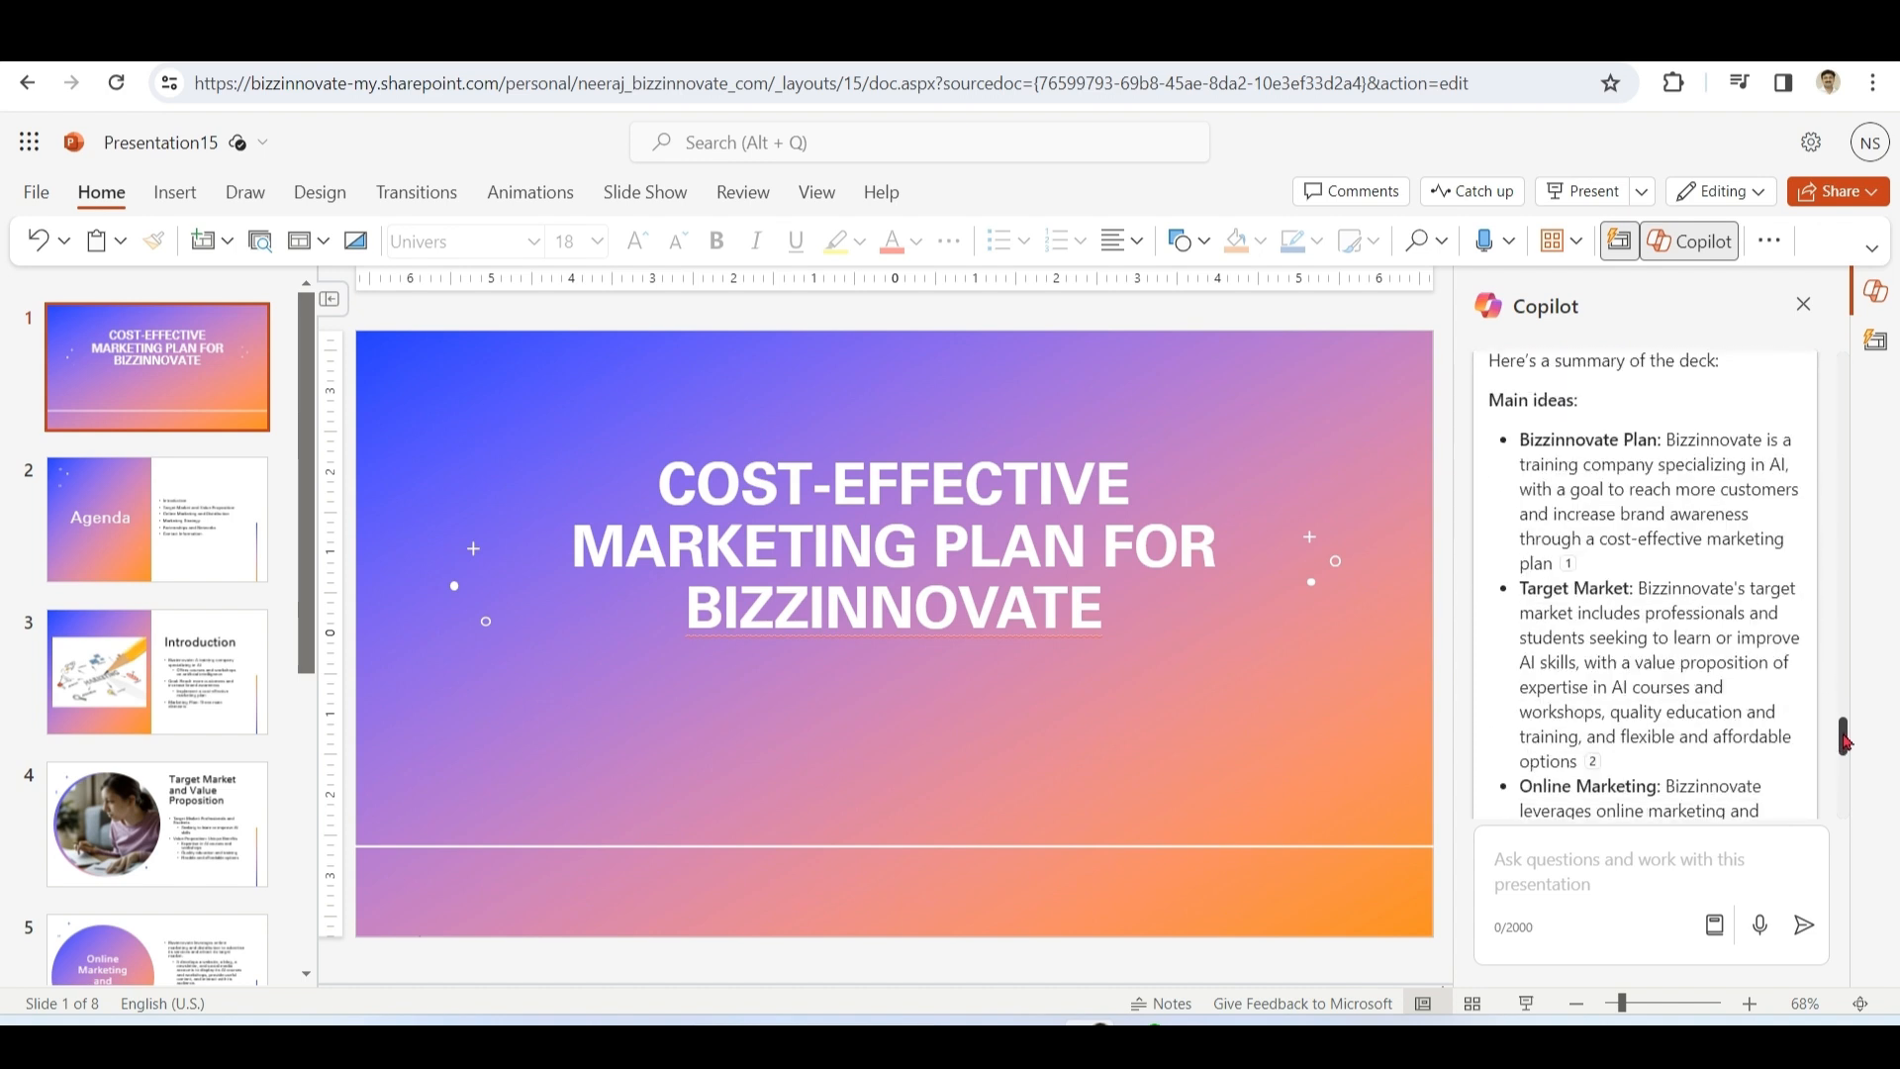
scroll(down, 3)
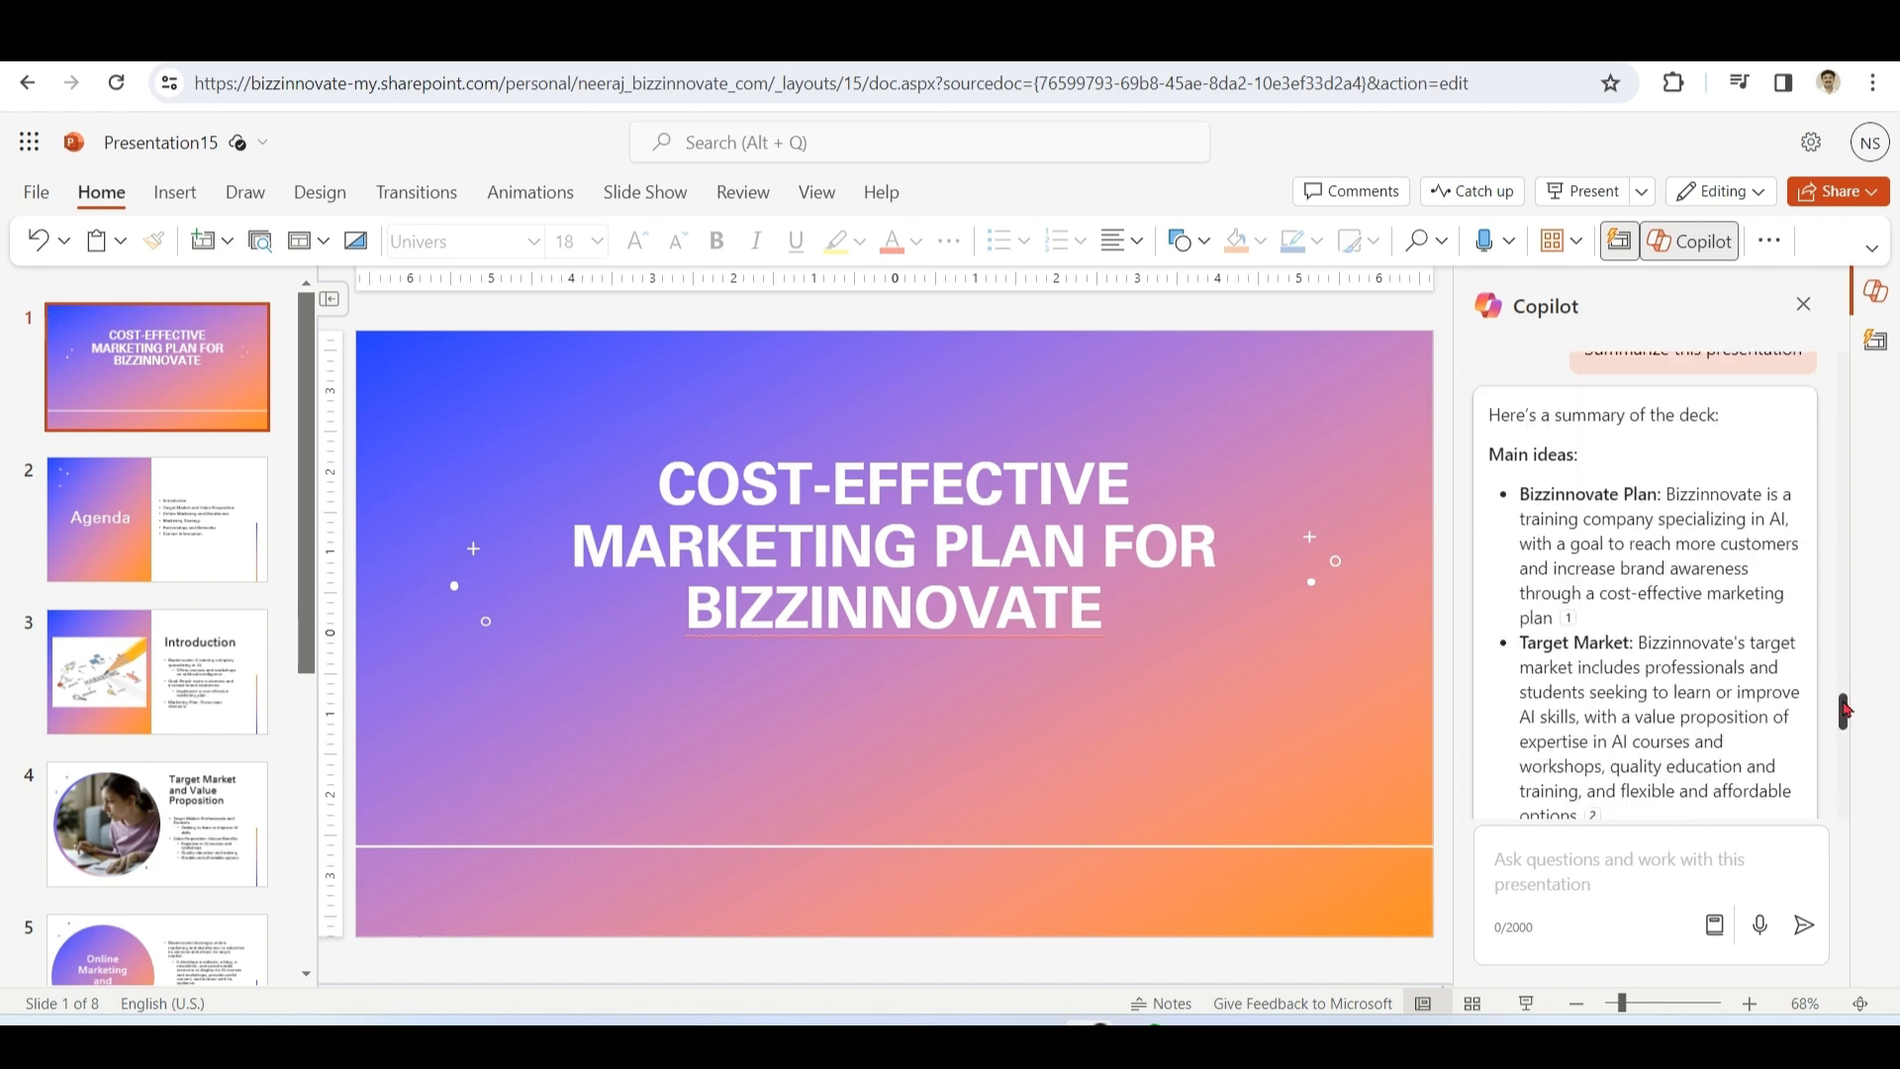
scroll(down, 3)
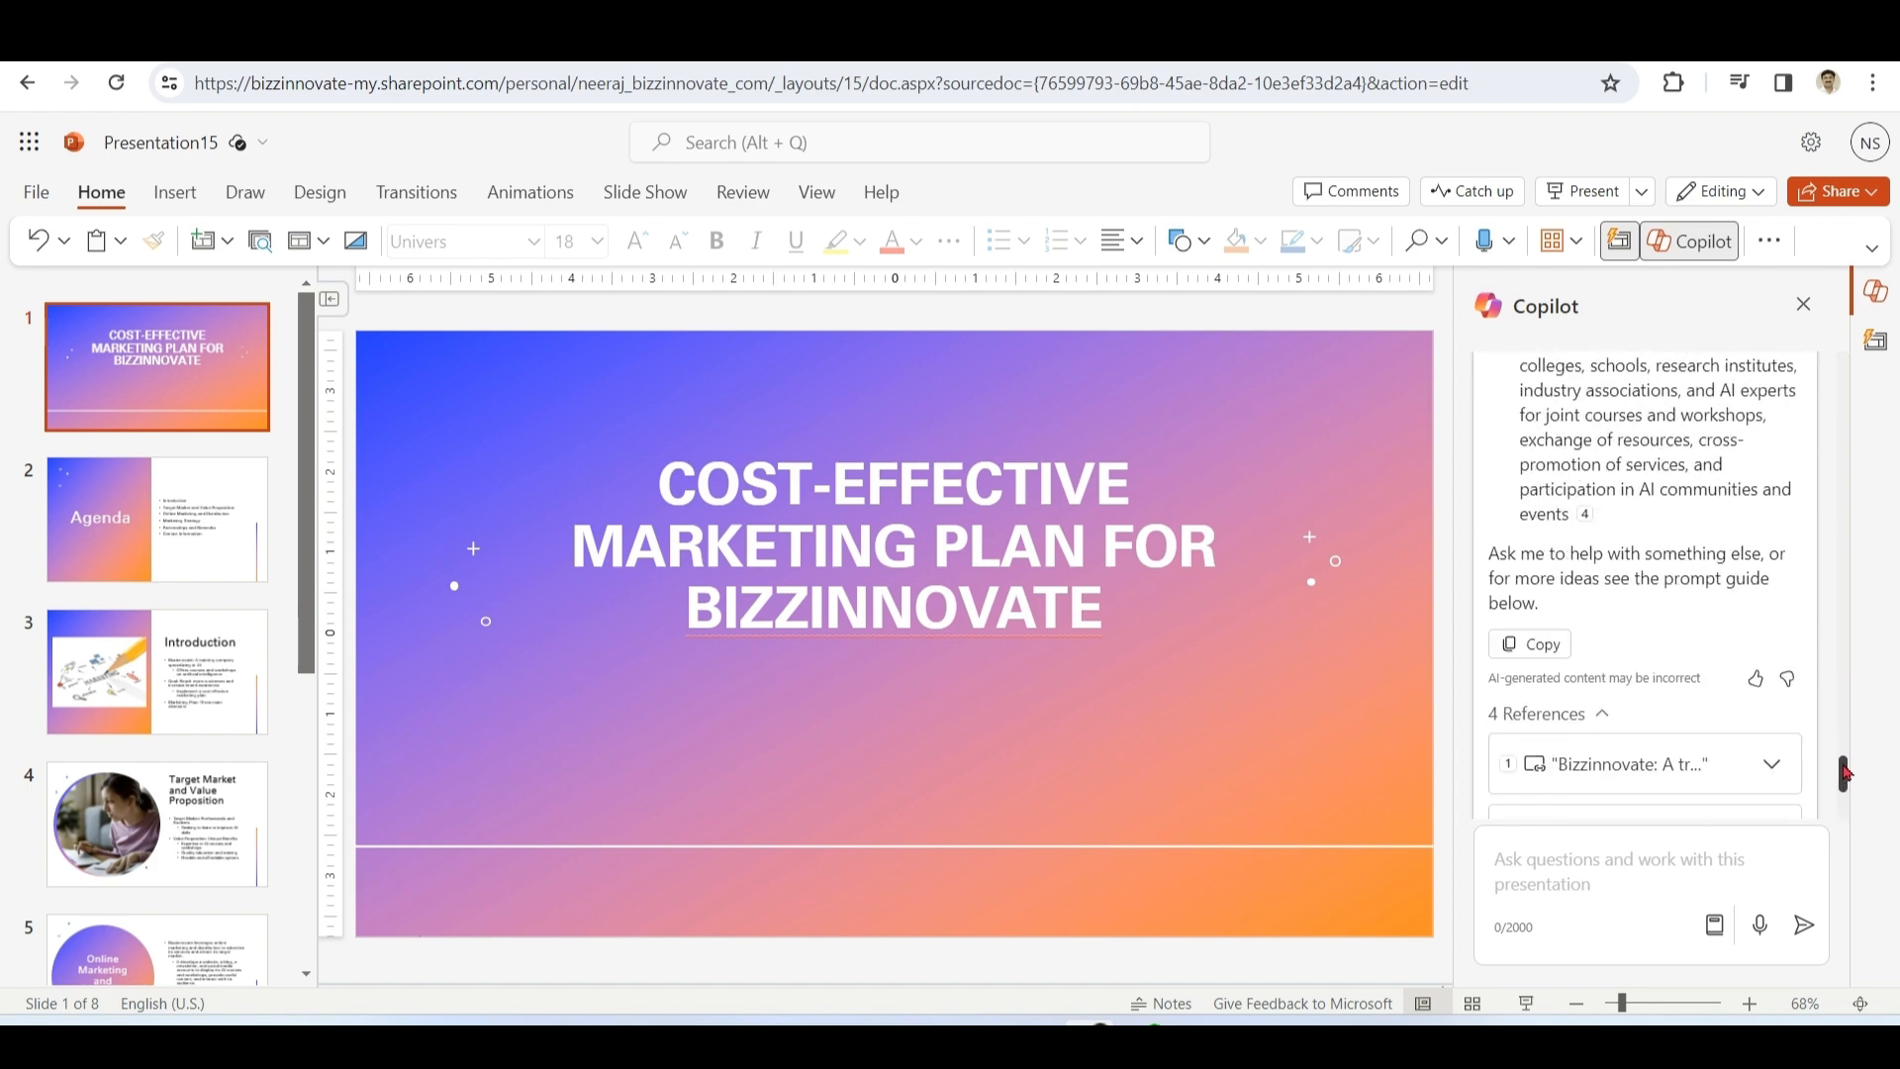
scroll(down, 3)
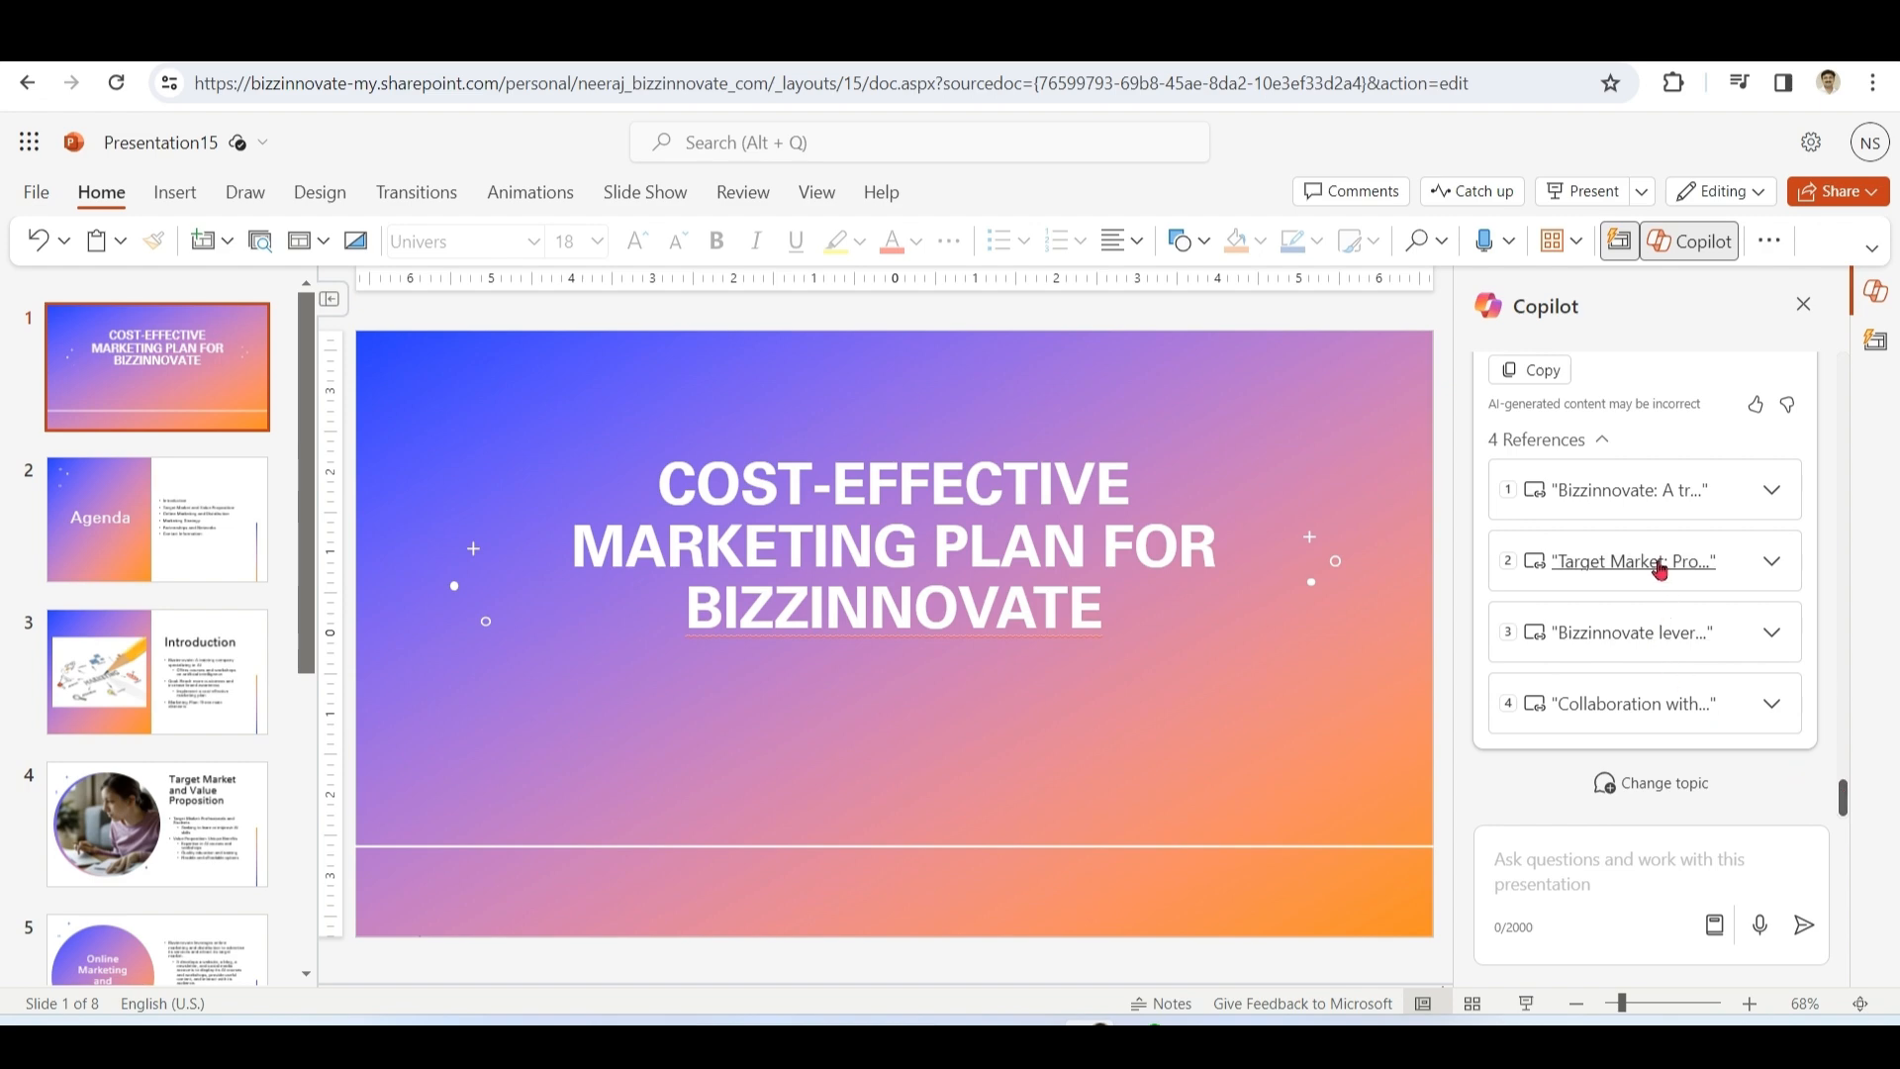
click(155, 824)
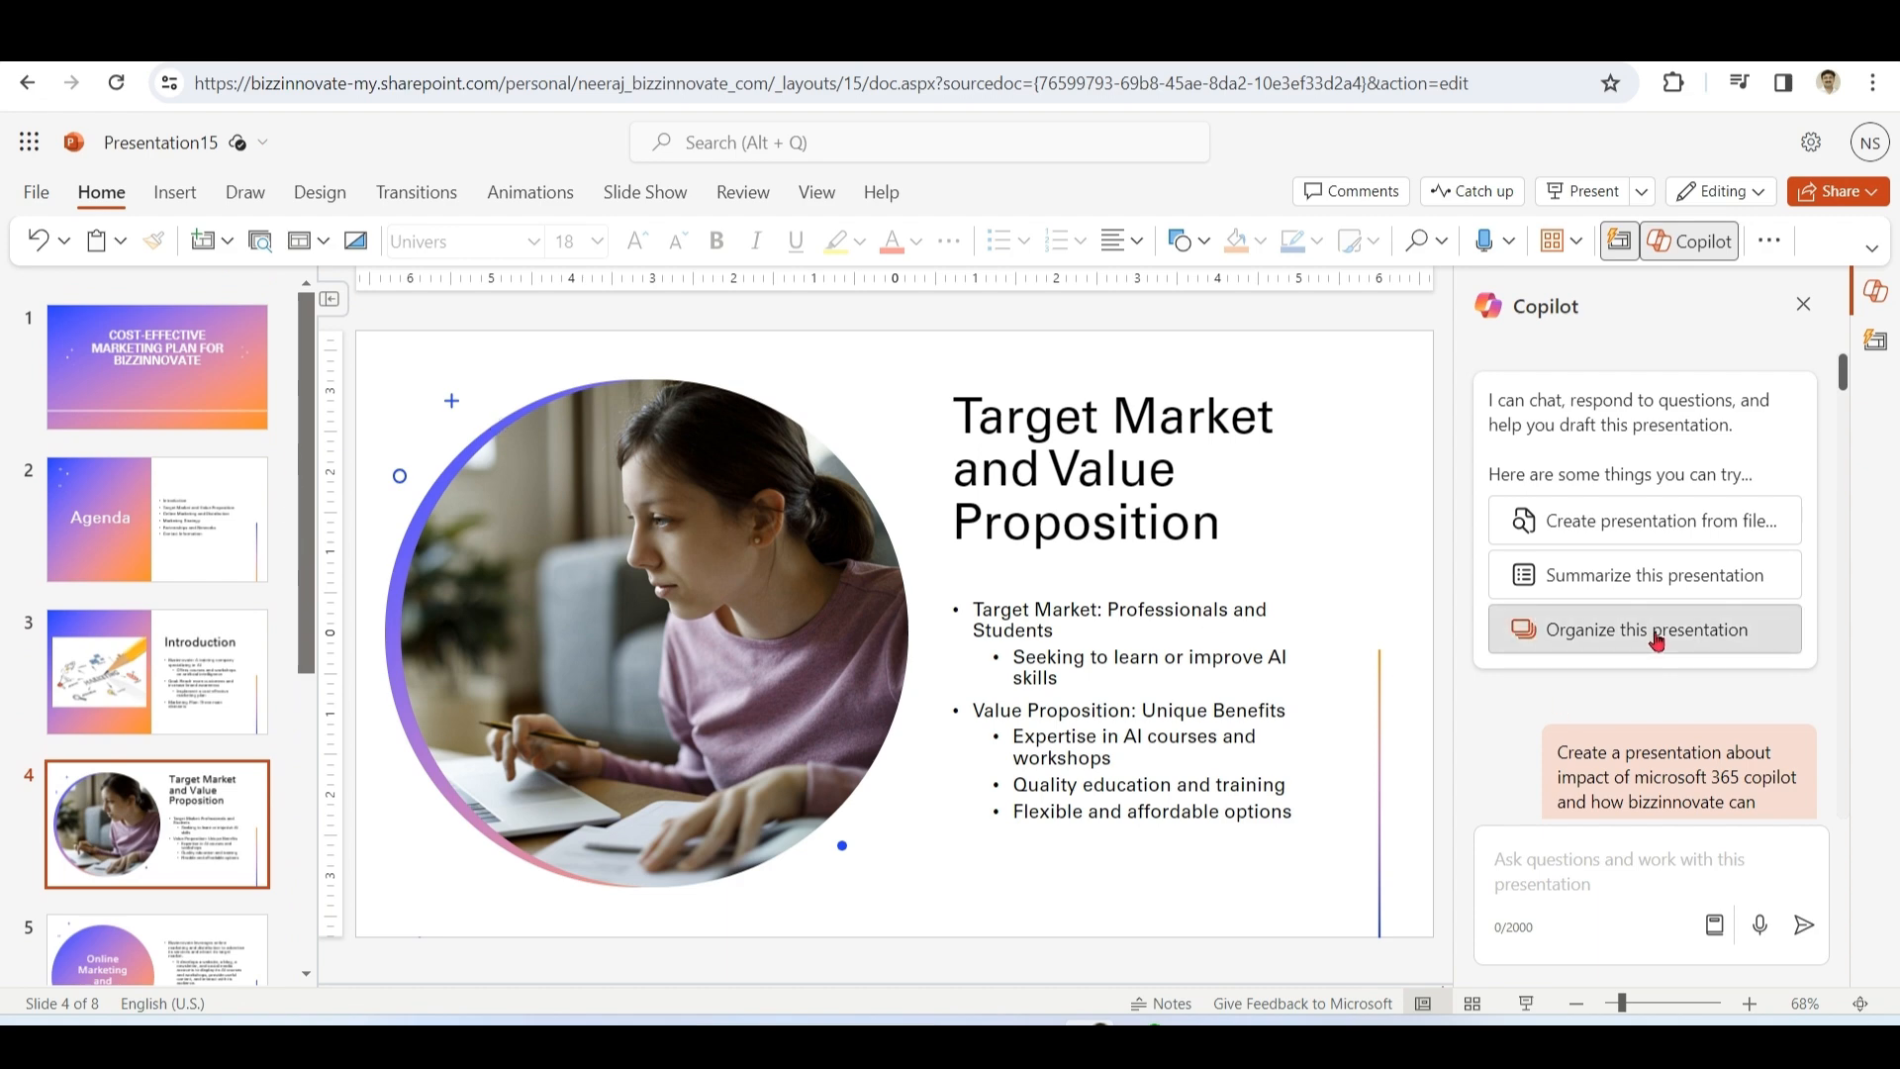
- Have Copilot organize the deck into Introduction and Agenda and Marketing Plan for Bizzinnovate sections
click(1642, 629)
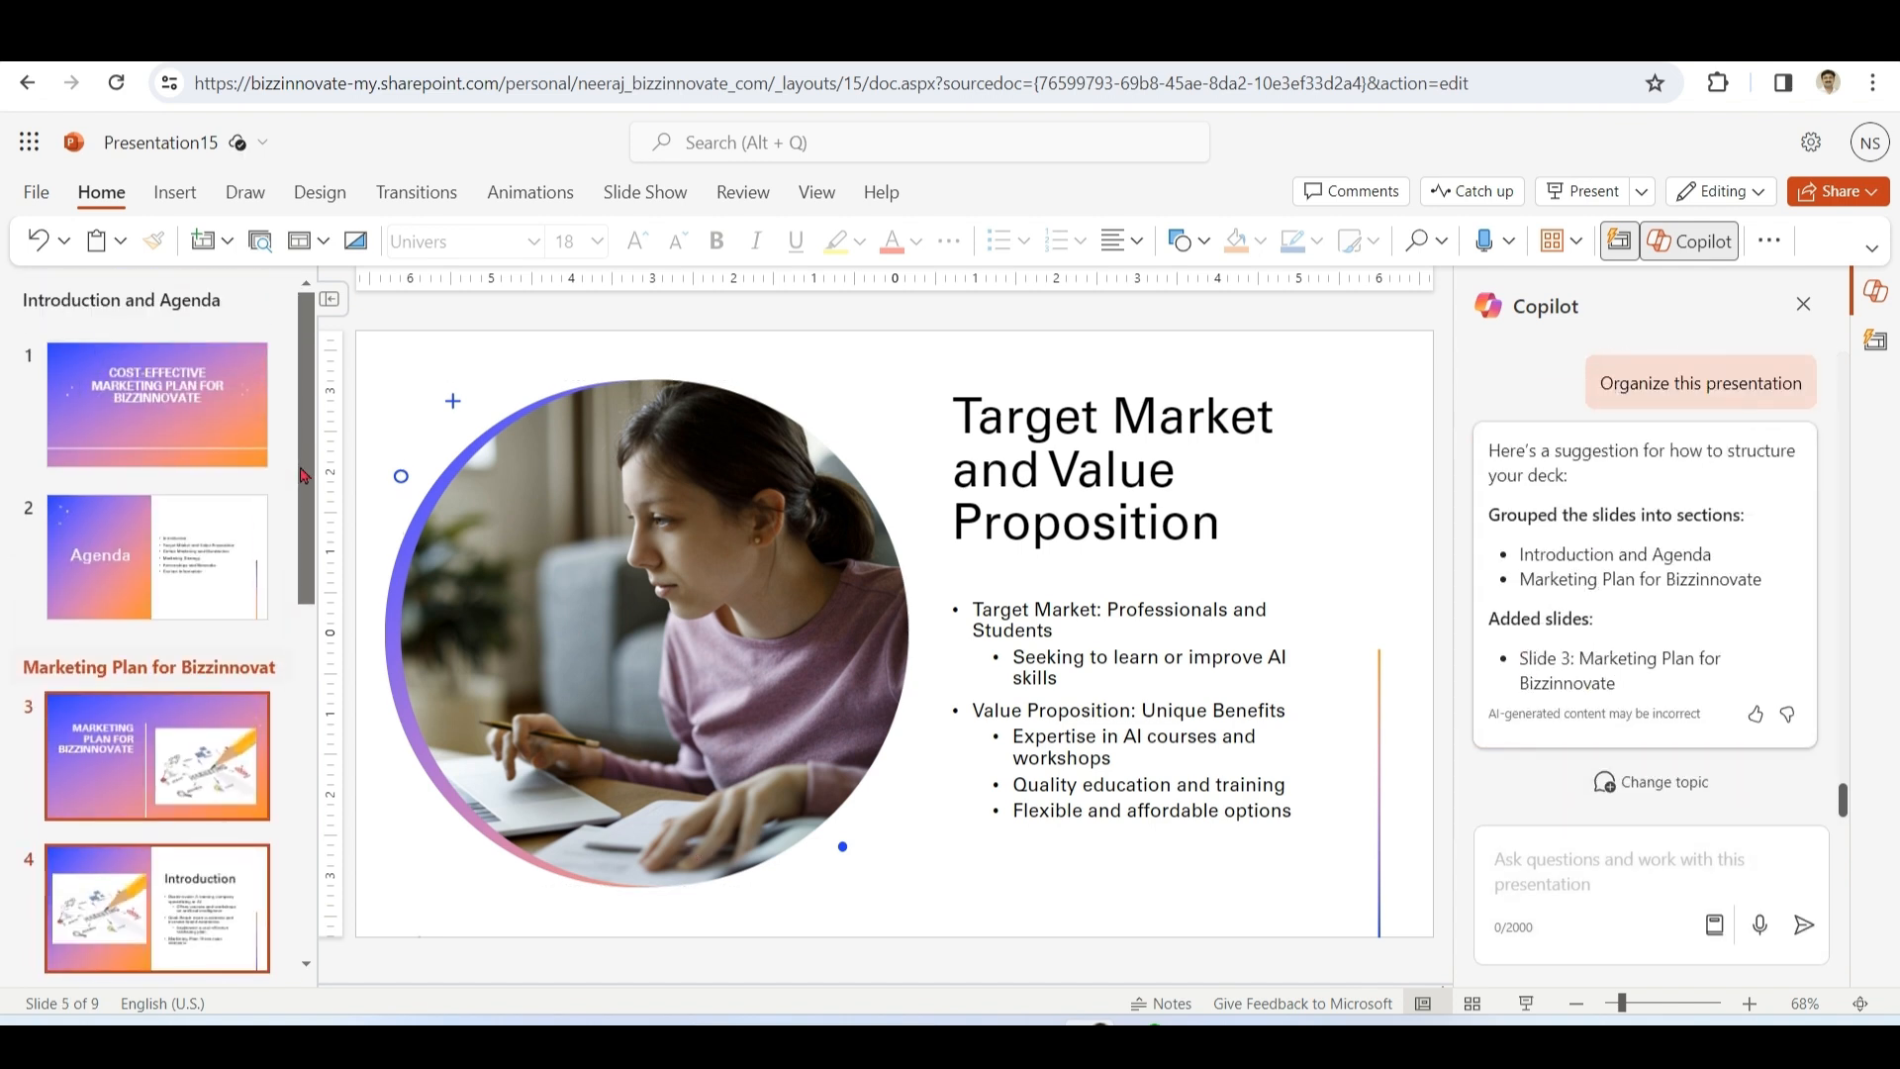
mouse_move(287, 477)
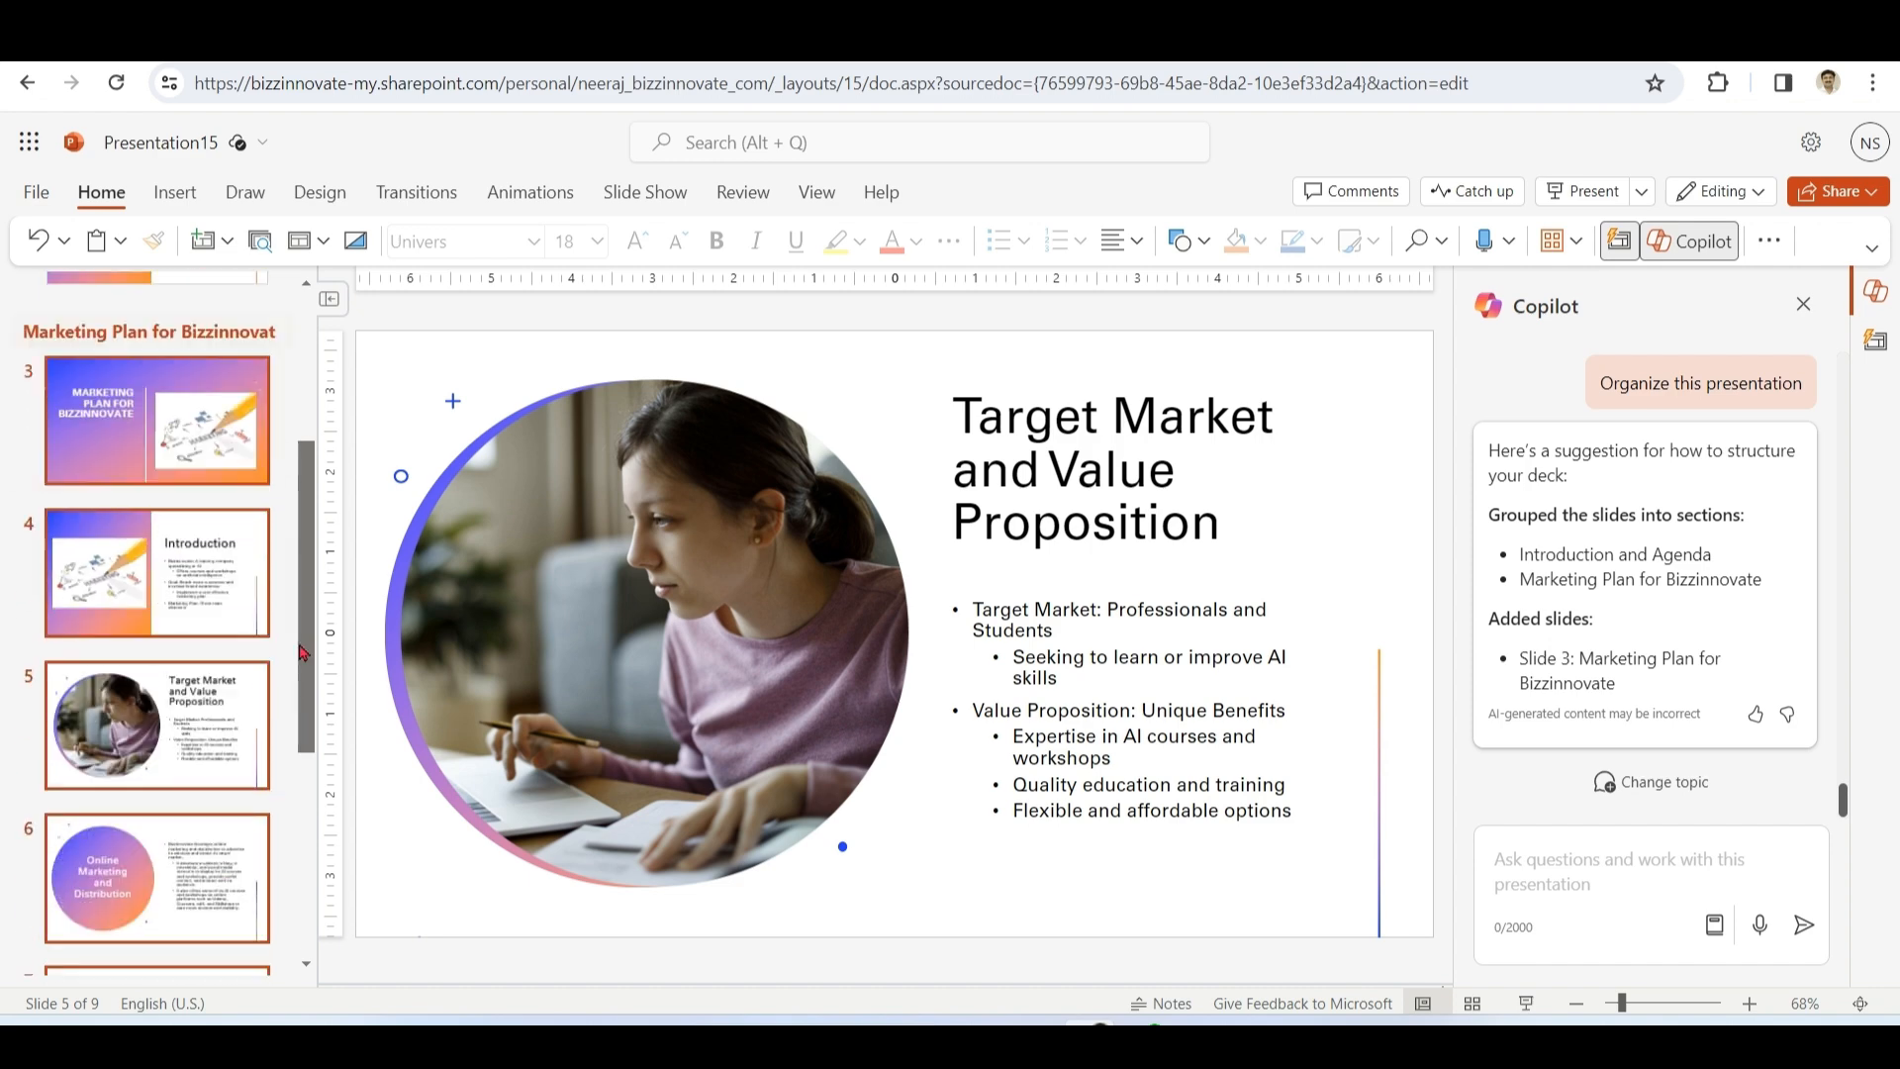
scroll(down, 3)
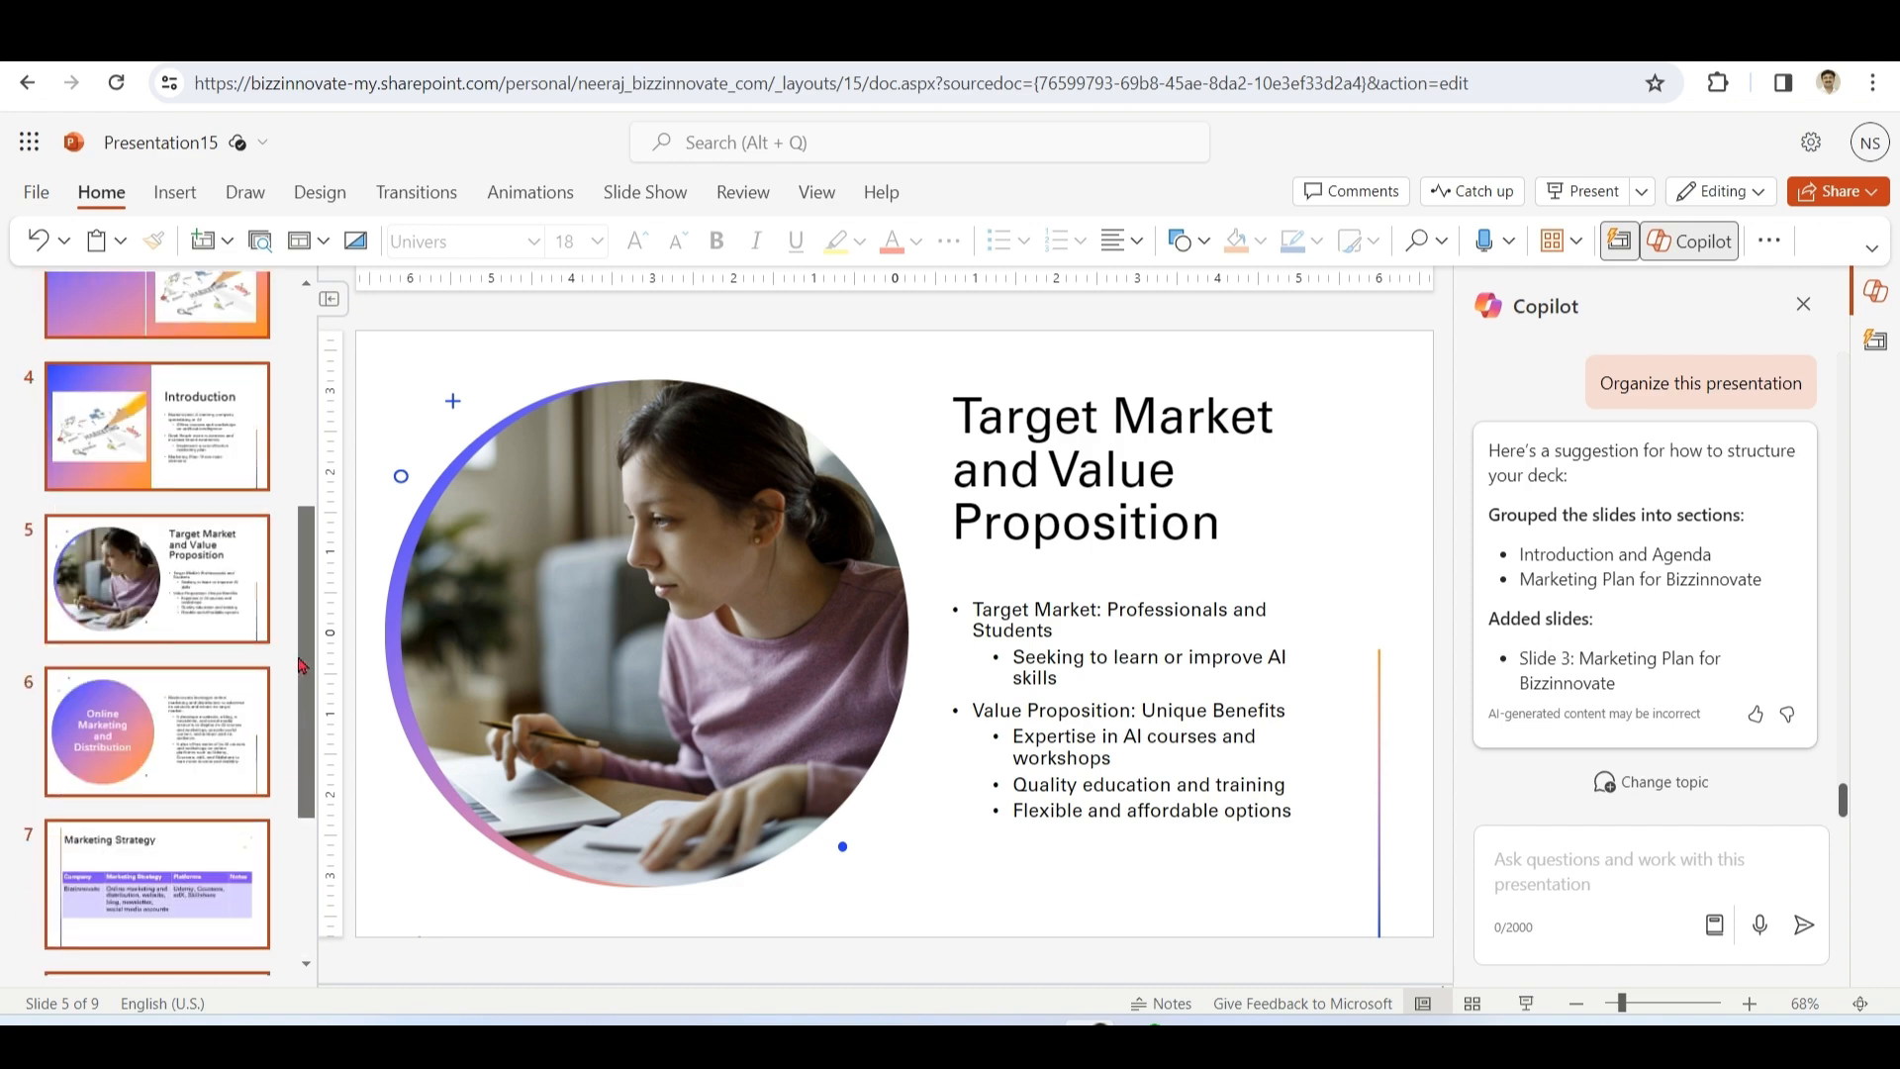
click(1698, 382)
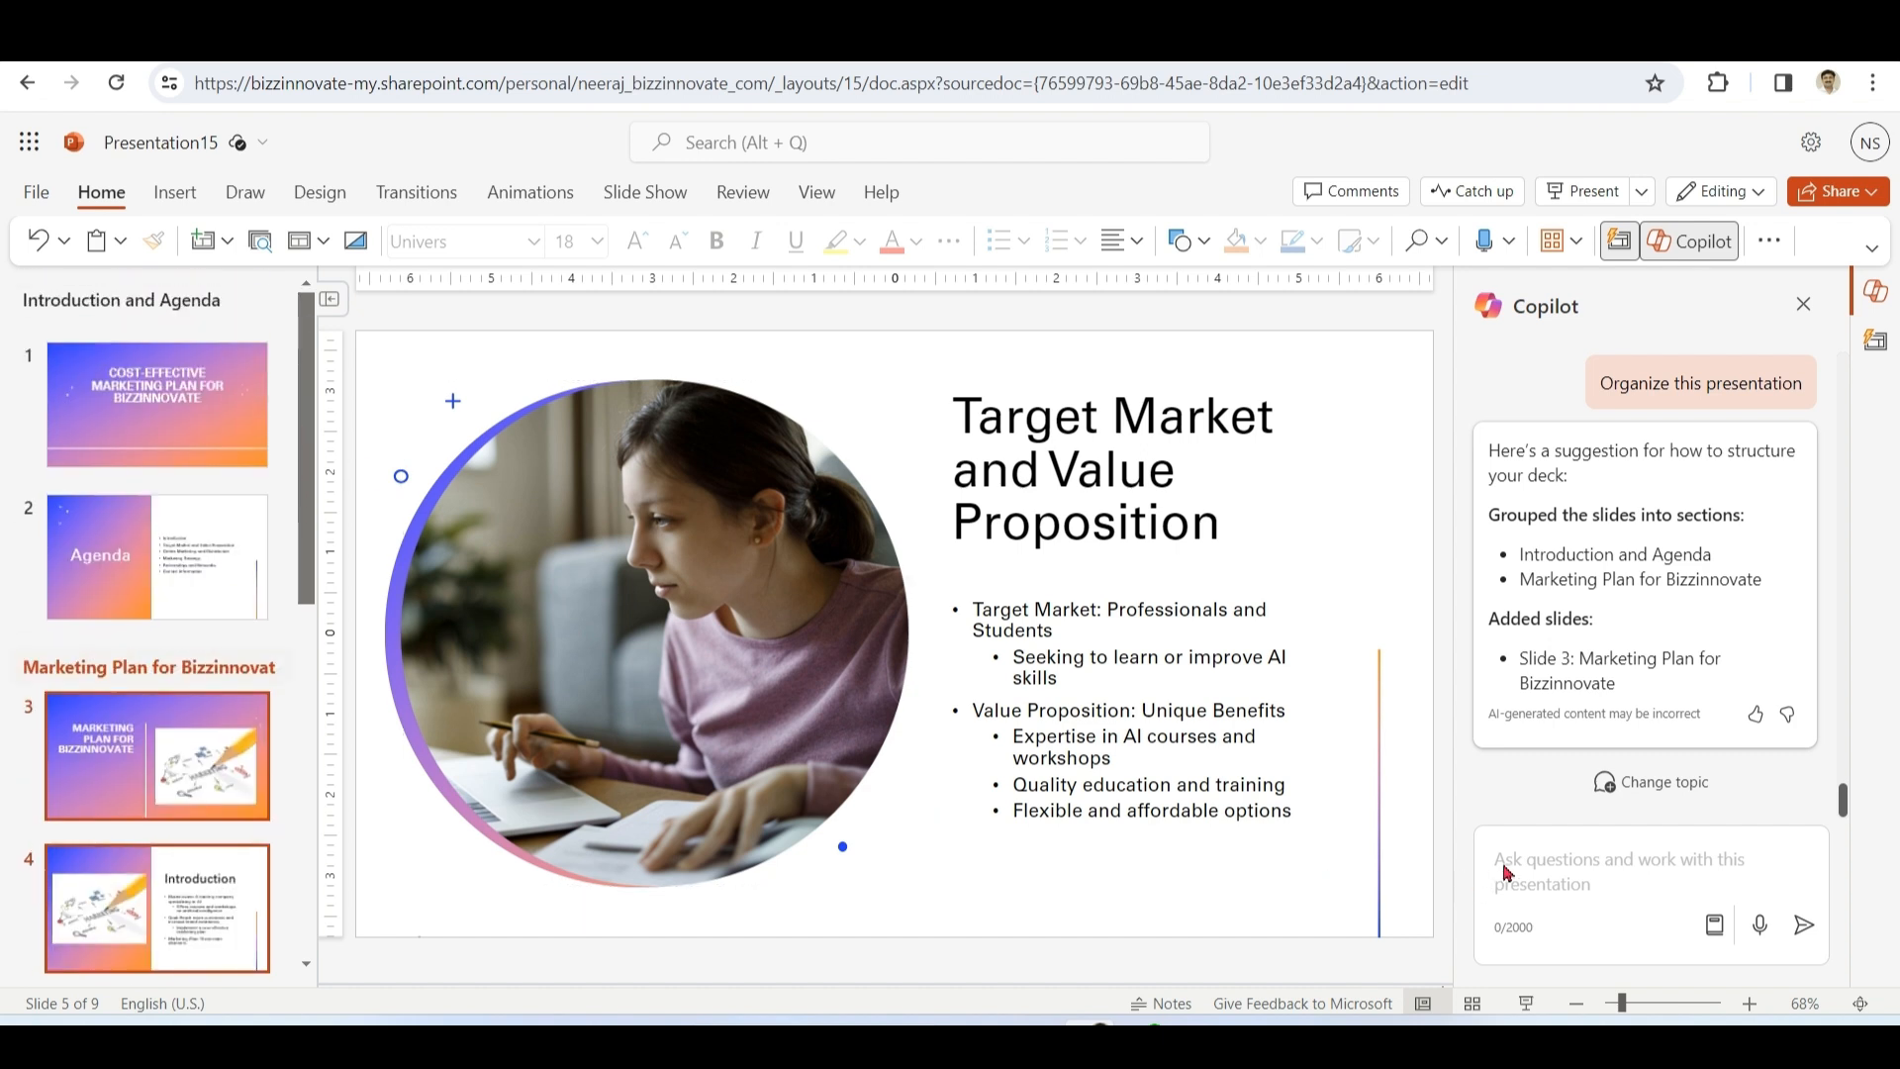
- Browse Copilot's ready-made prompts, reviewing the Edit examples and returning to the categories
click(1637, 871)
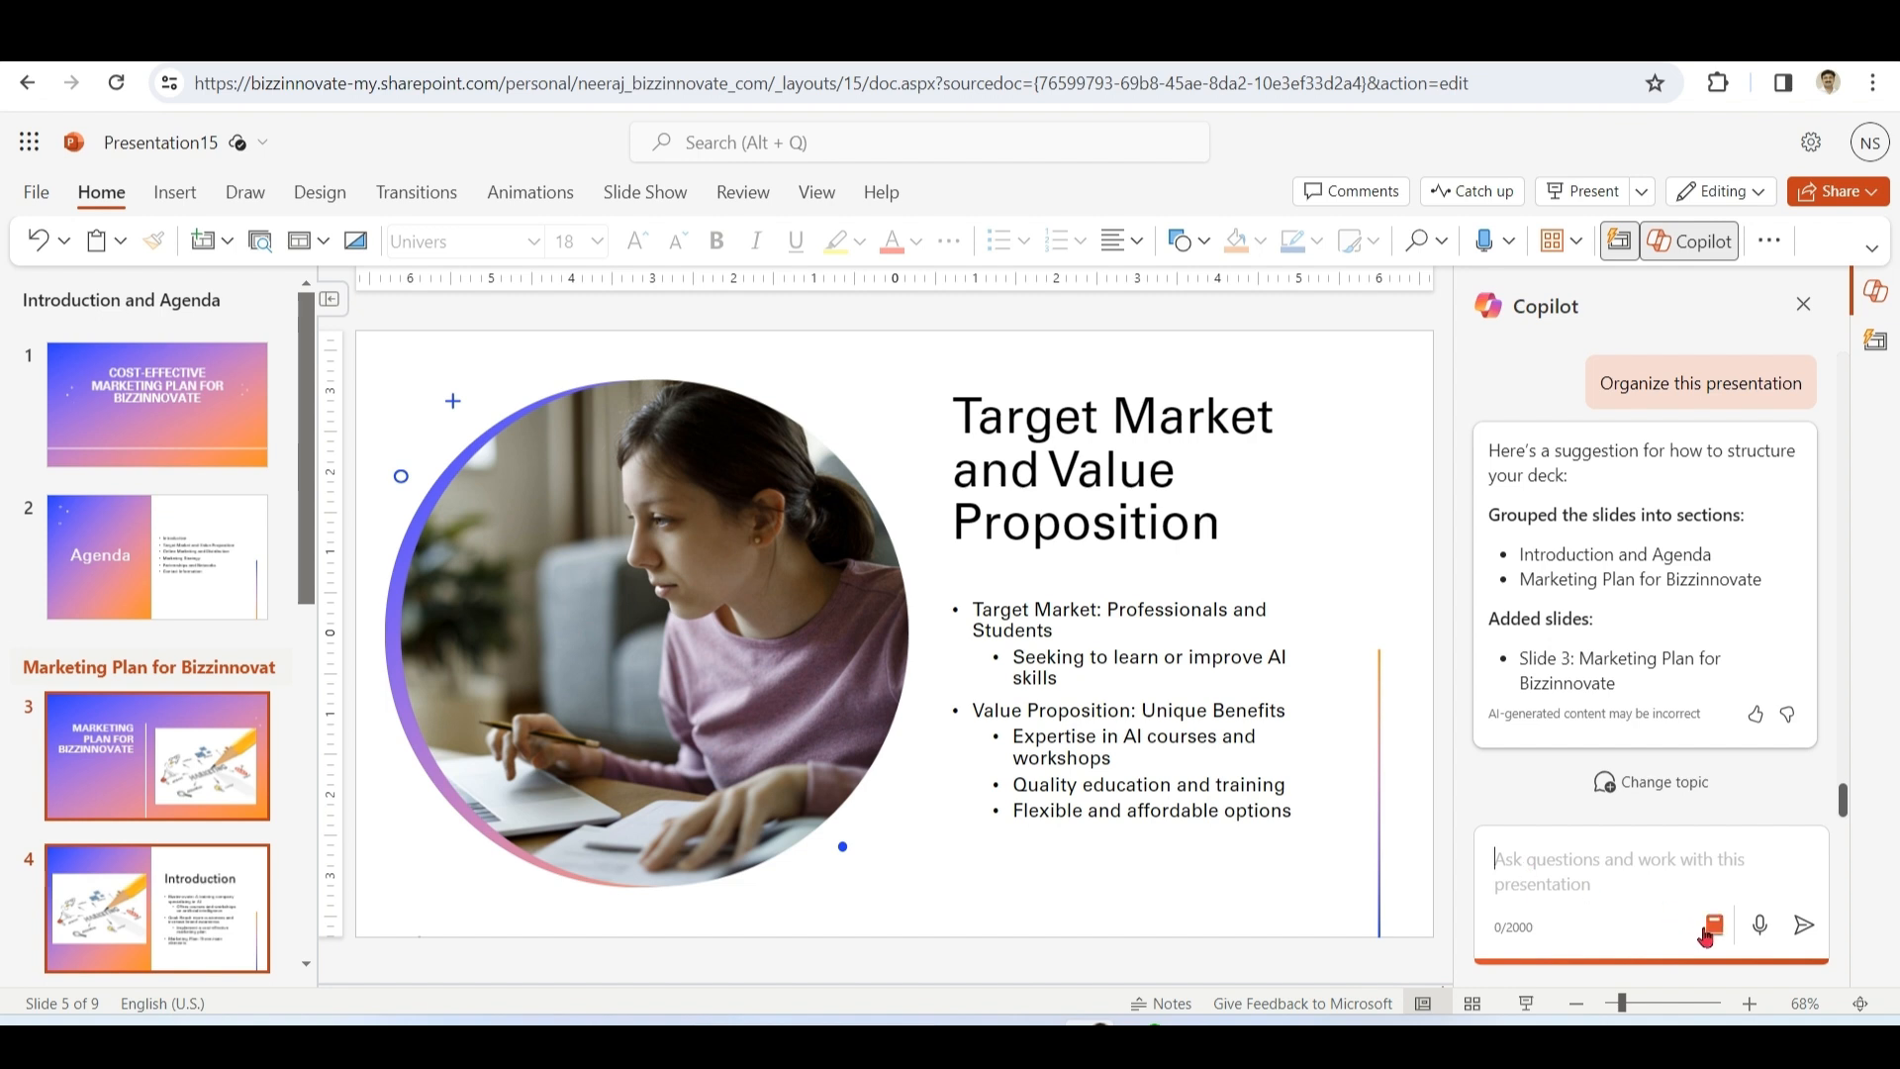
click(1714, 924)
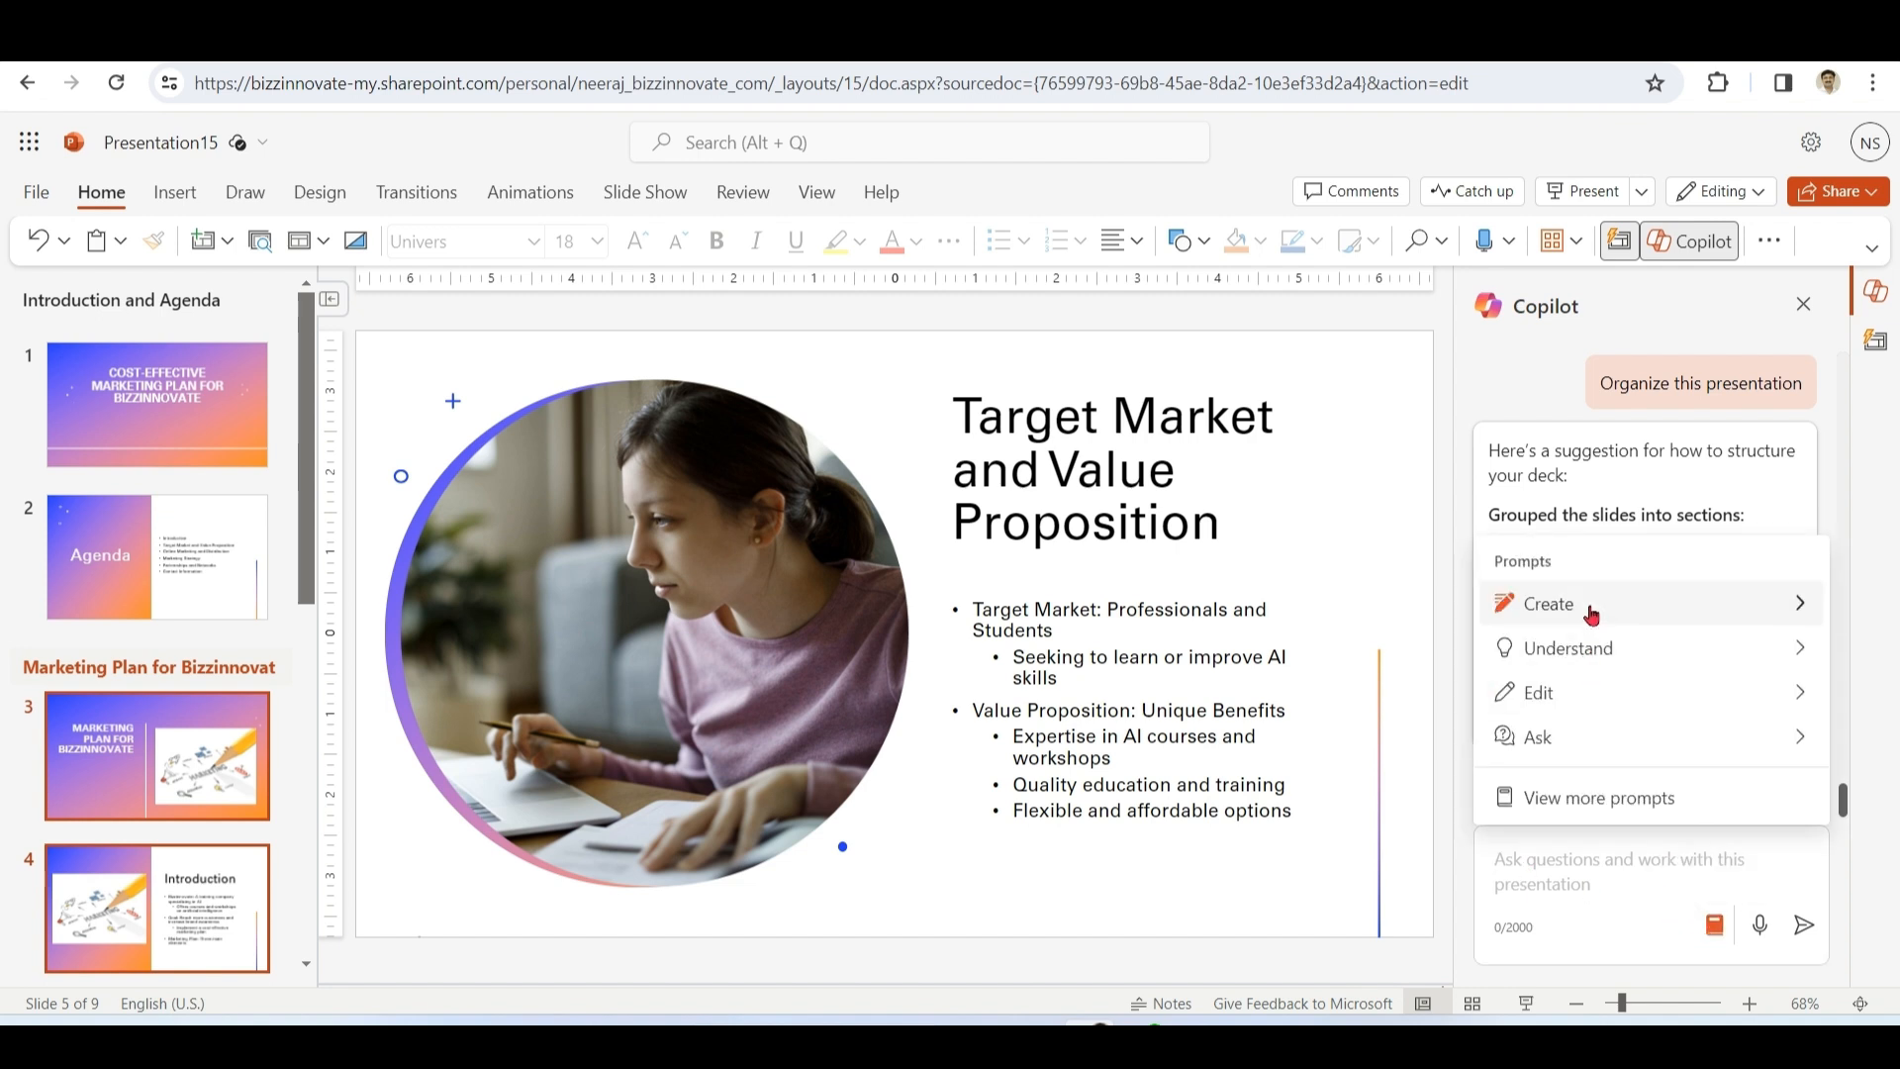
mouse_move(1581, 639)
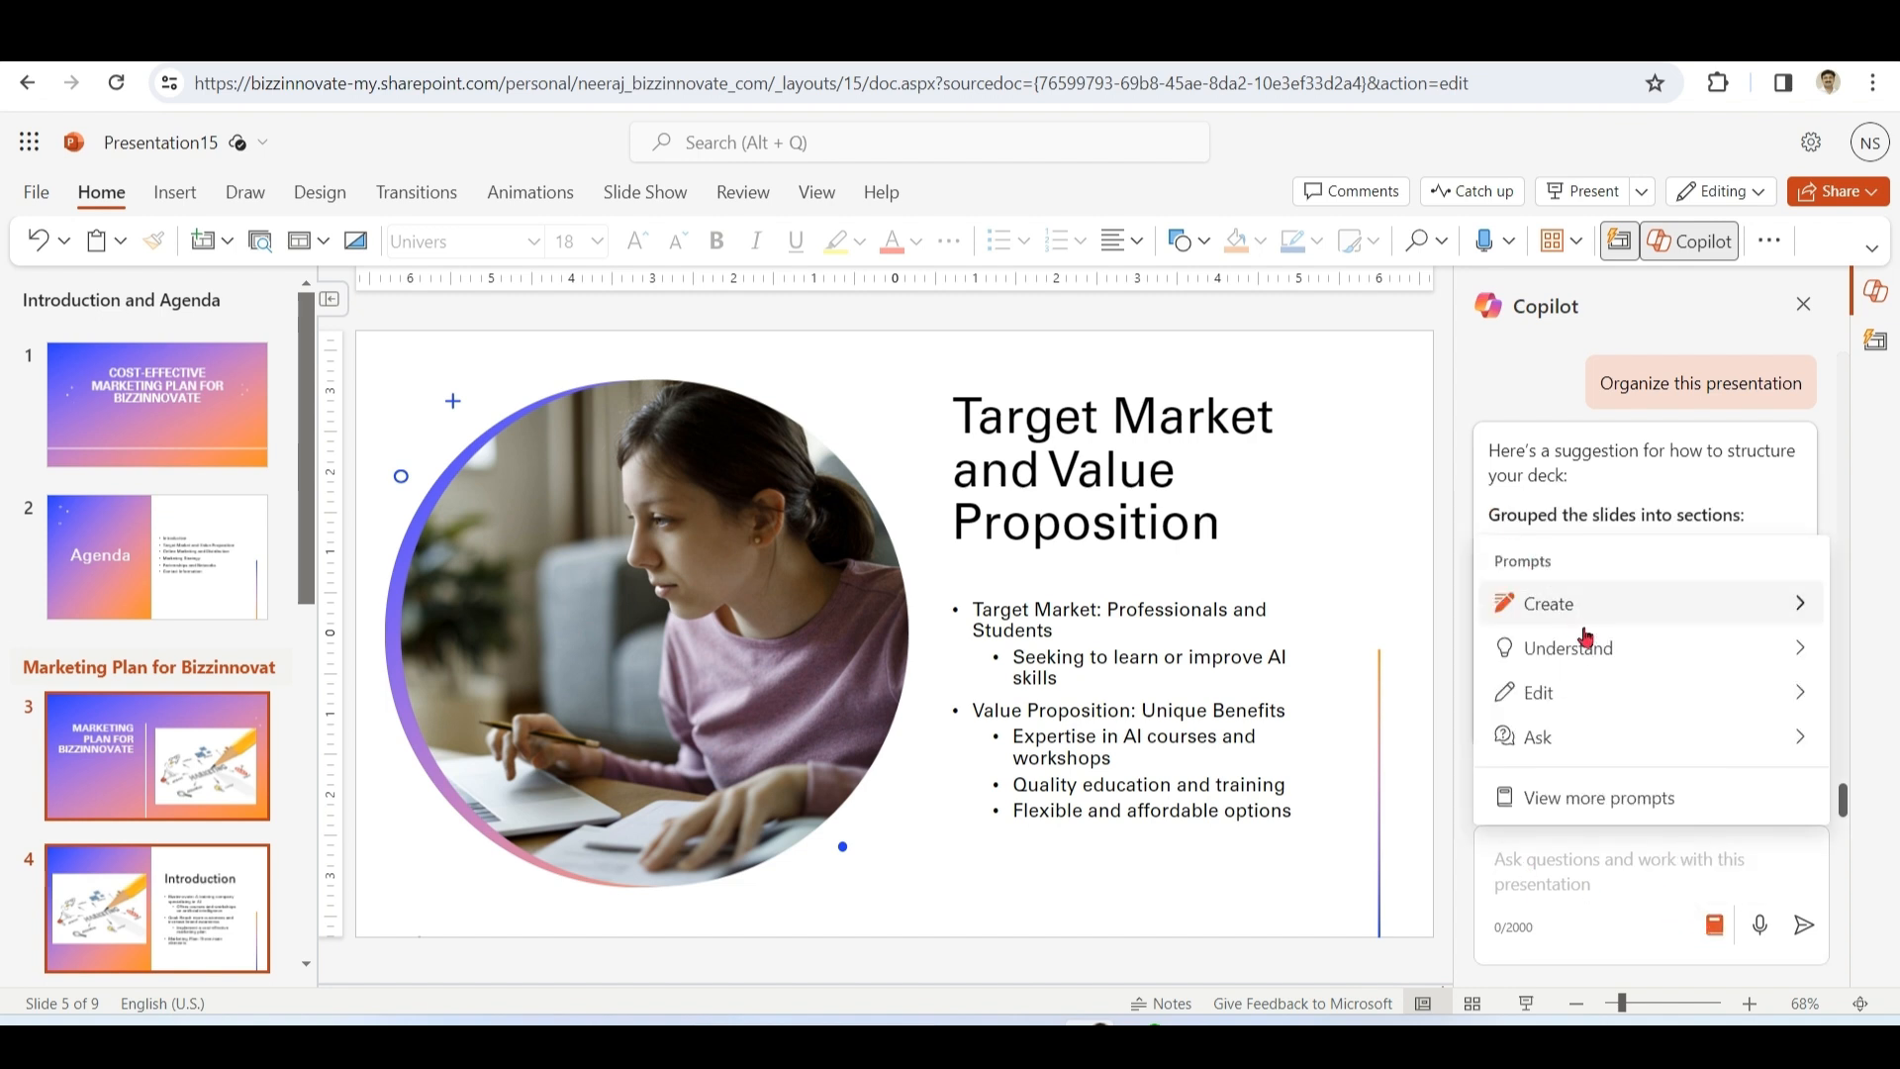
click(1567, 647)
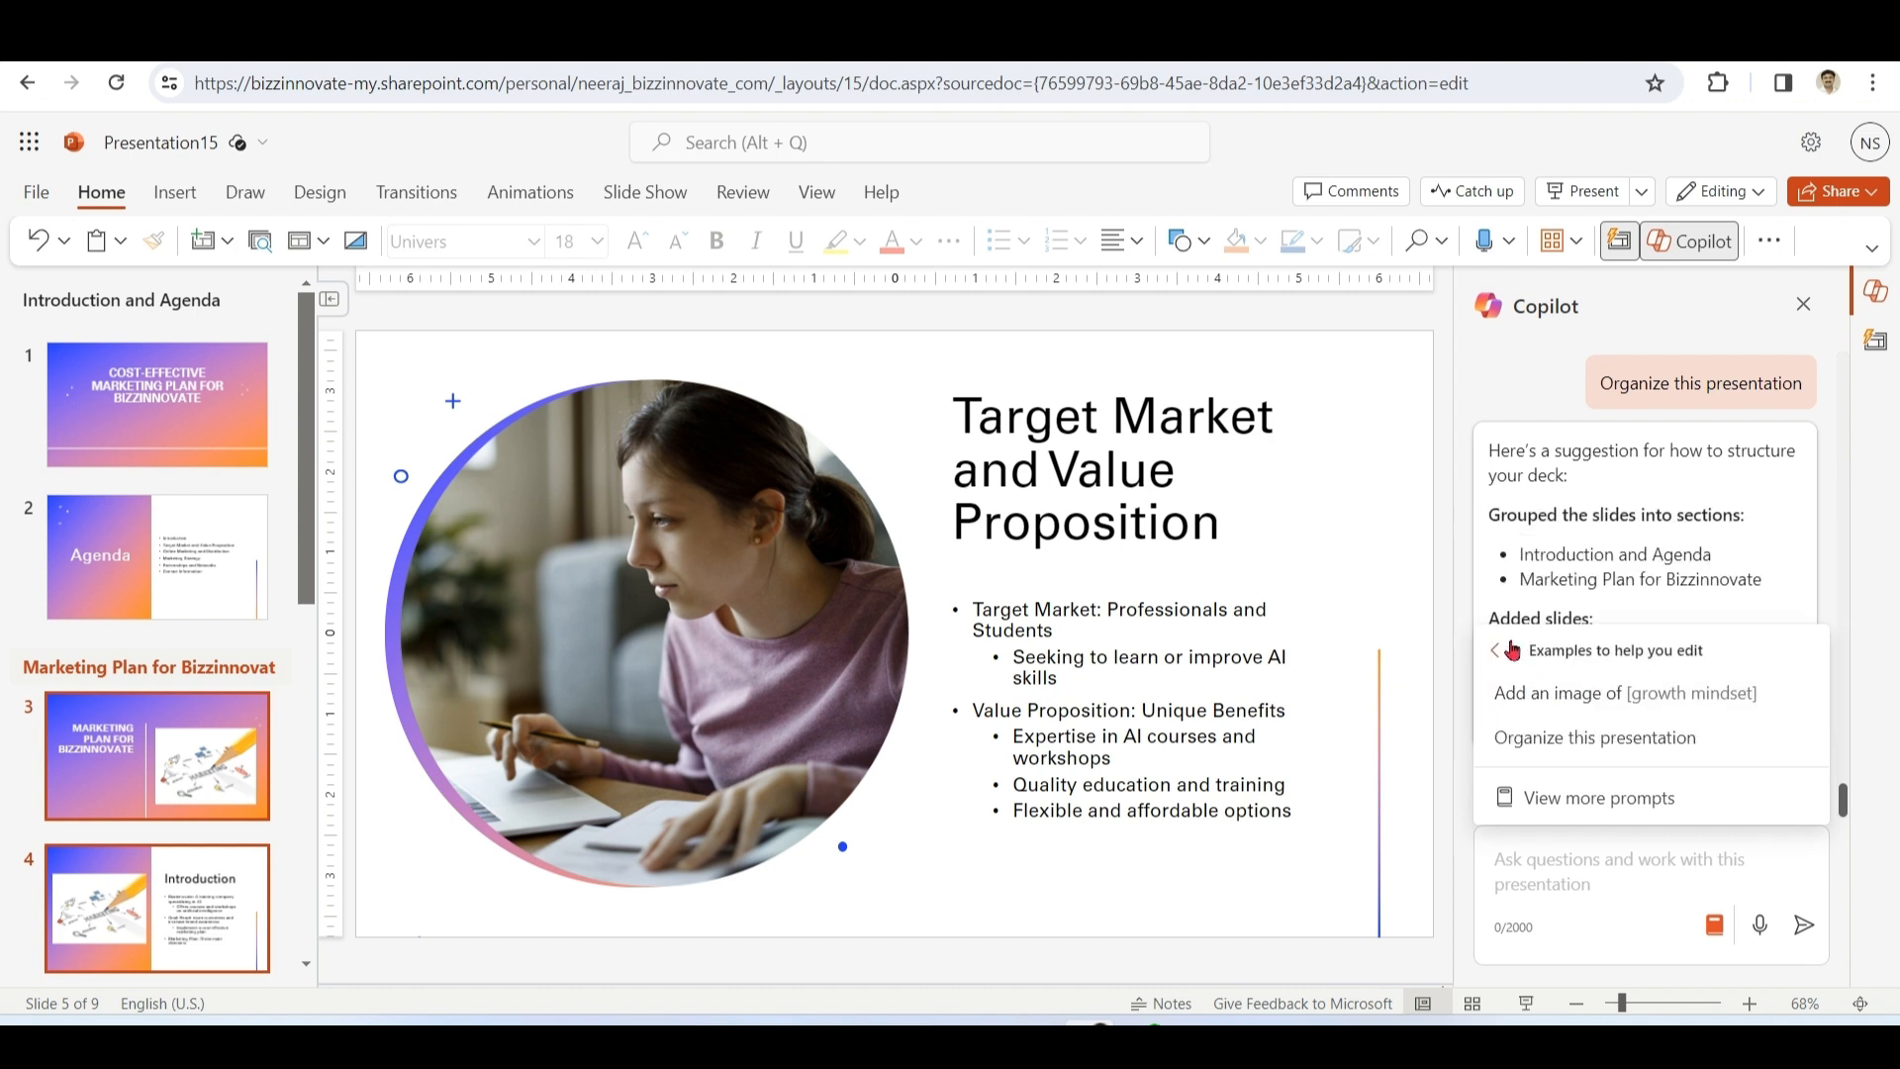
click(1496, 649)
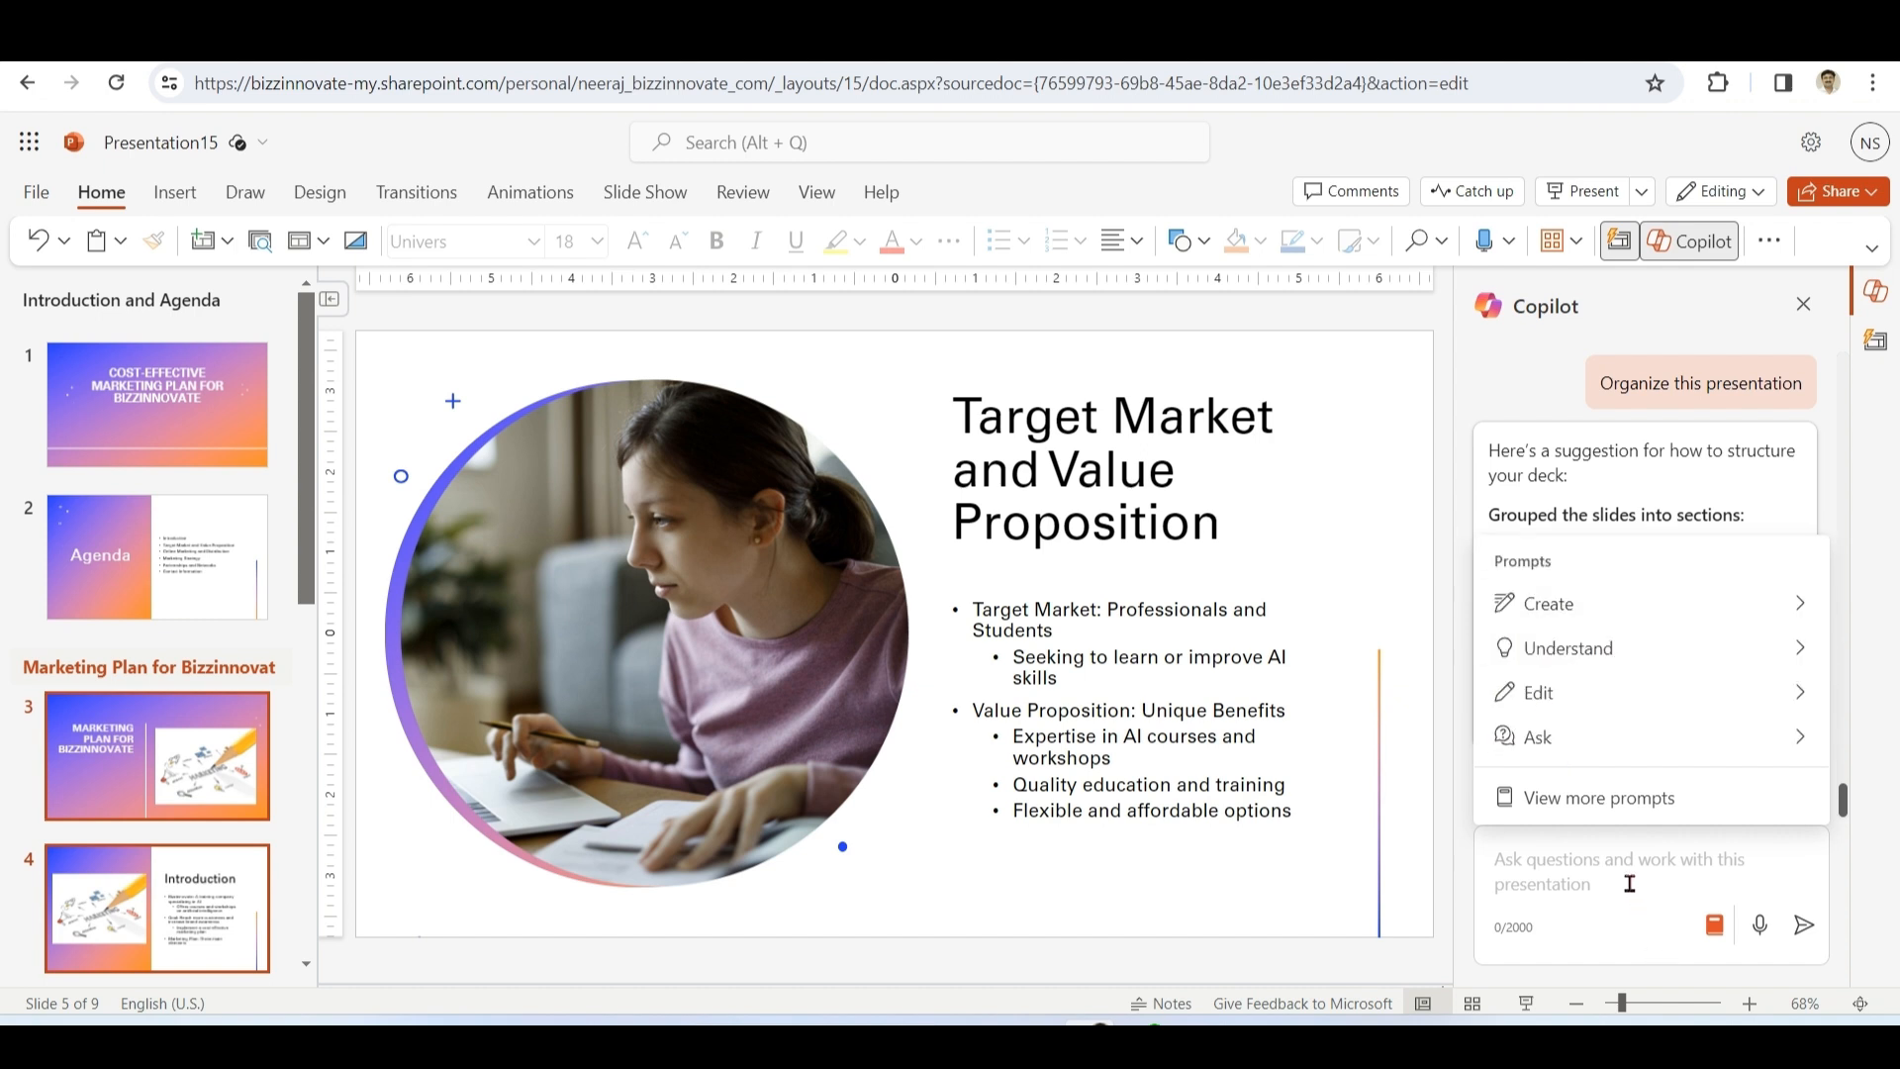
- Ask Copilot questions about the deck to get a list of Bizzinnovate marketing strategies
text(sh)
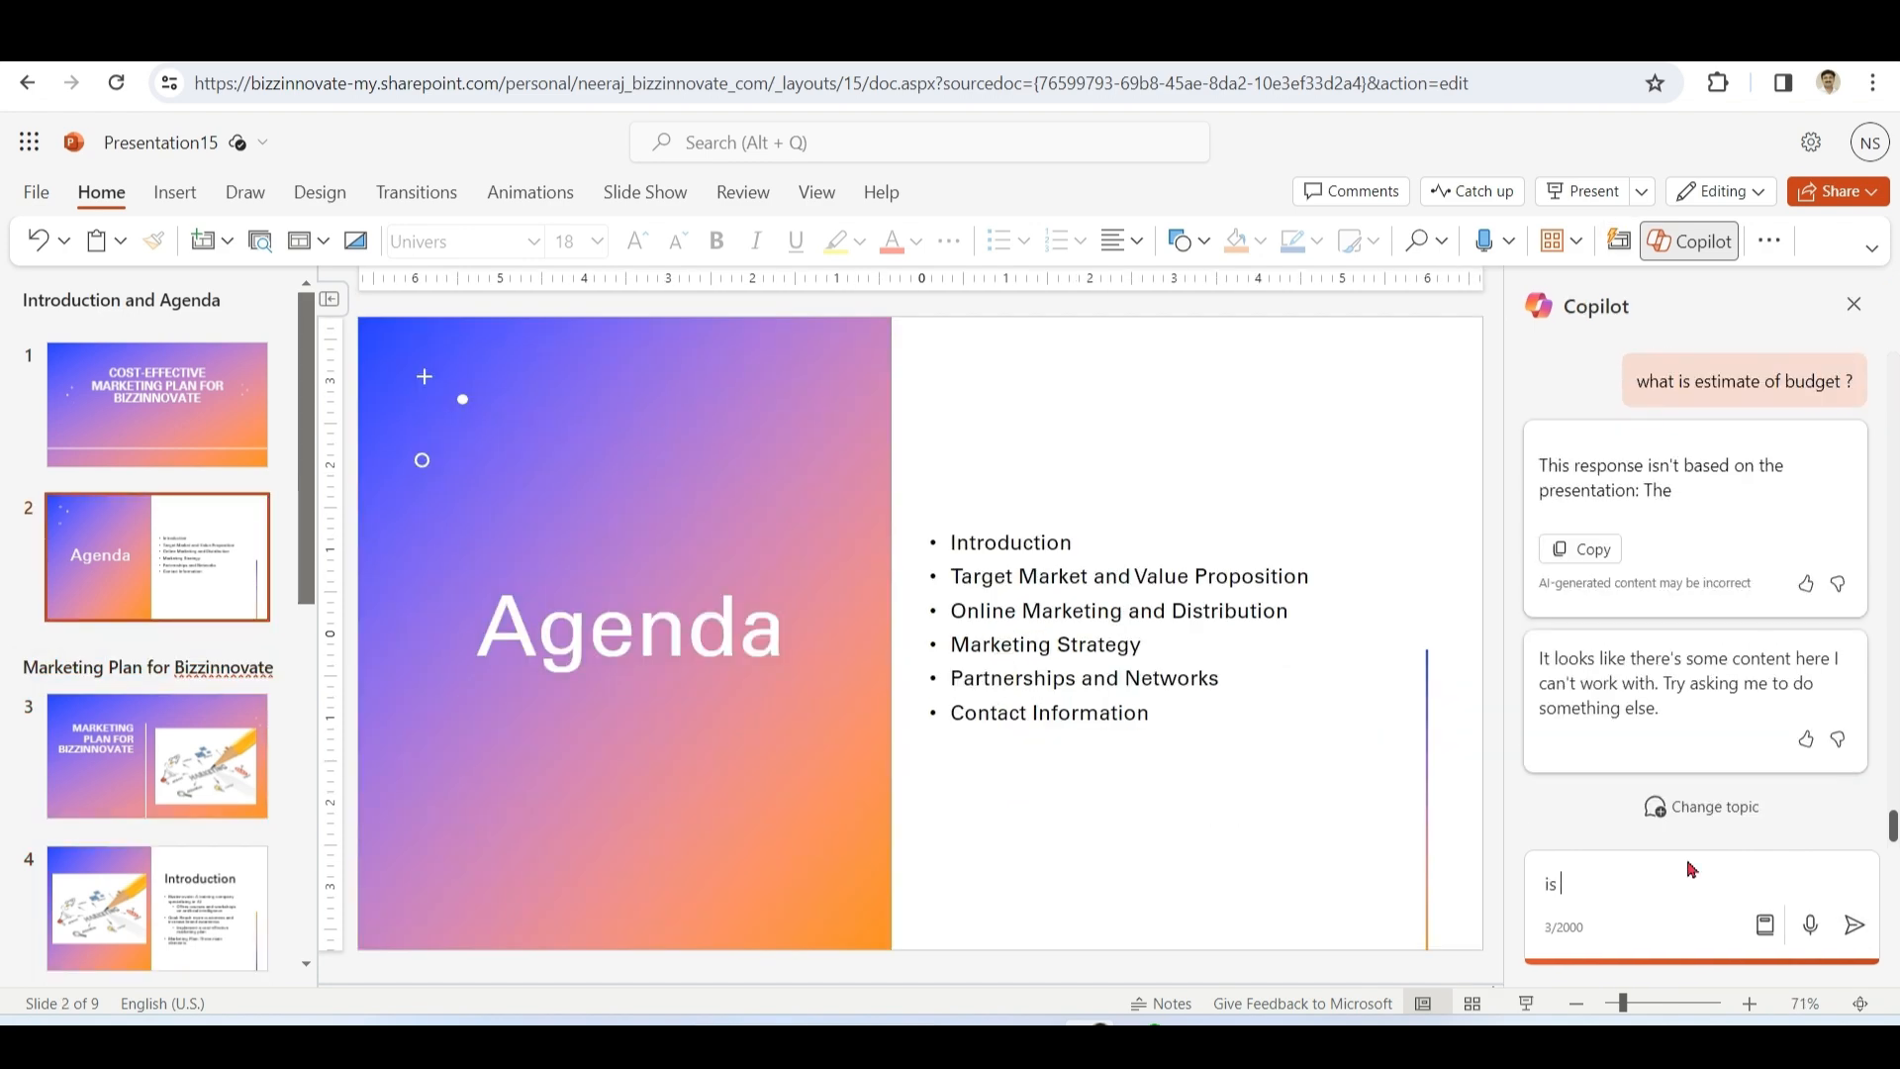
text(t)
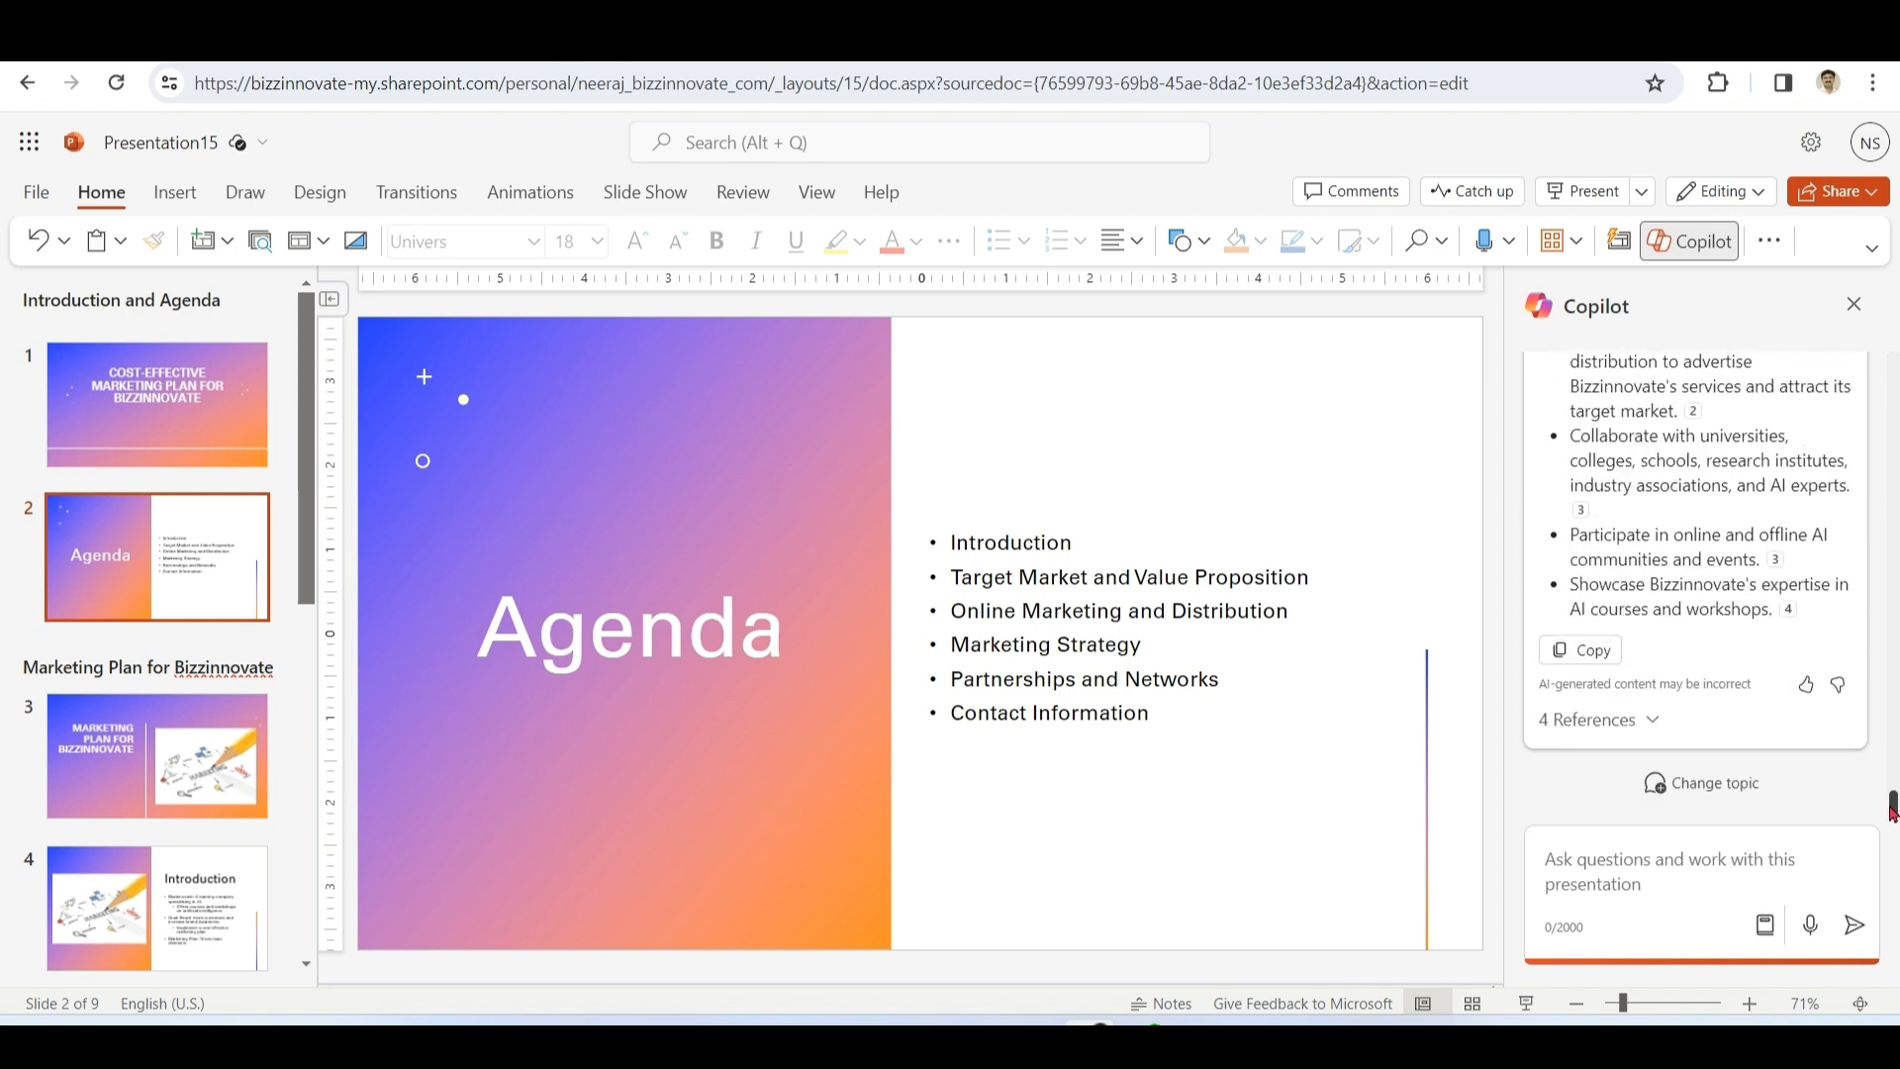
mouse_move(1723, 877)
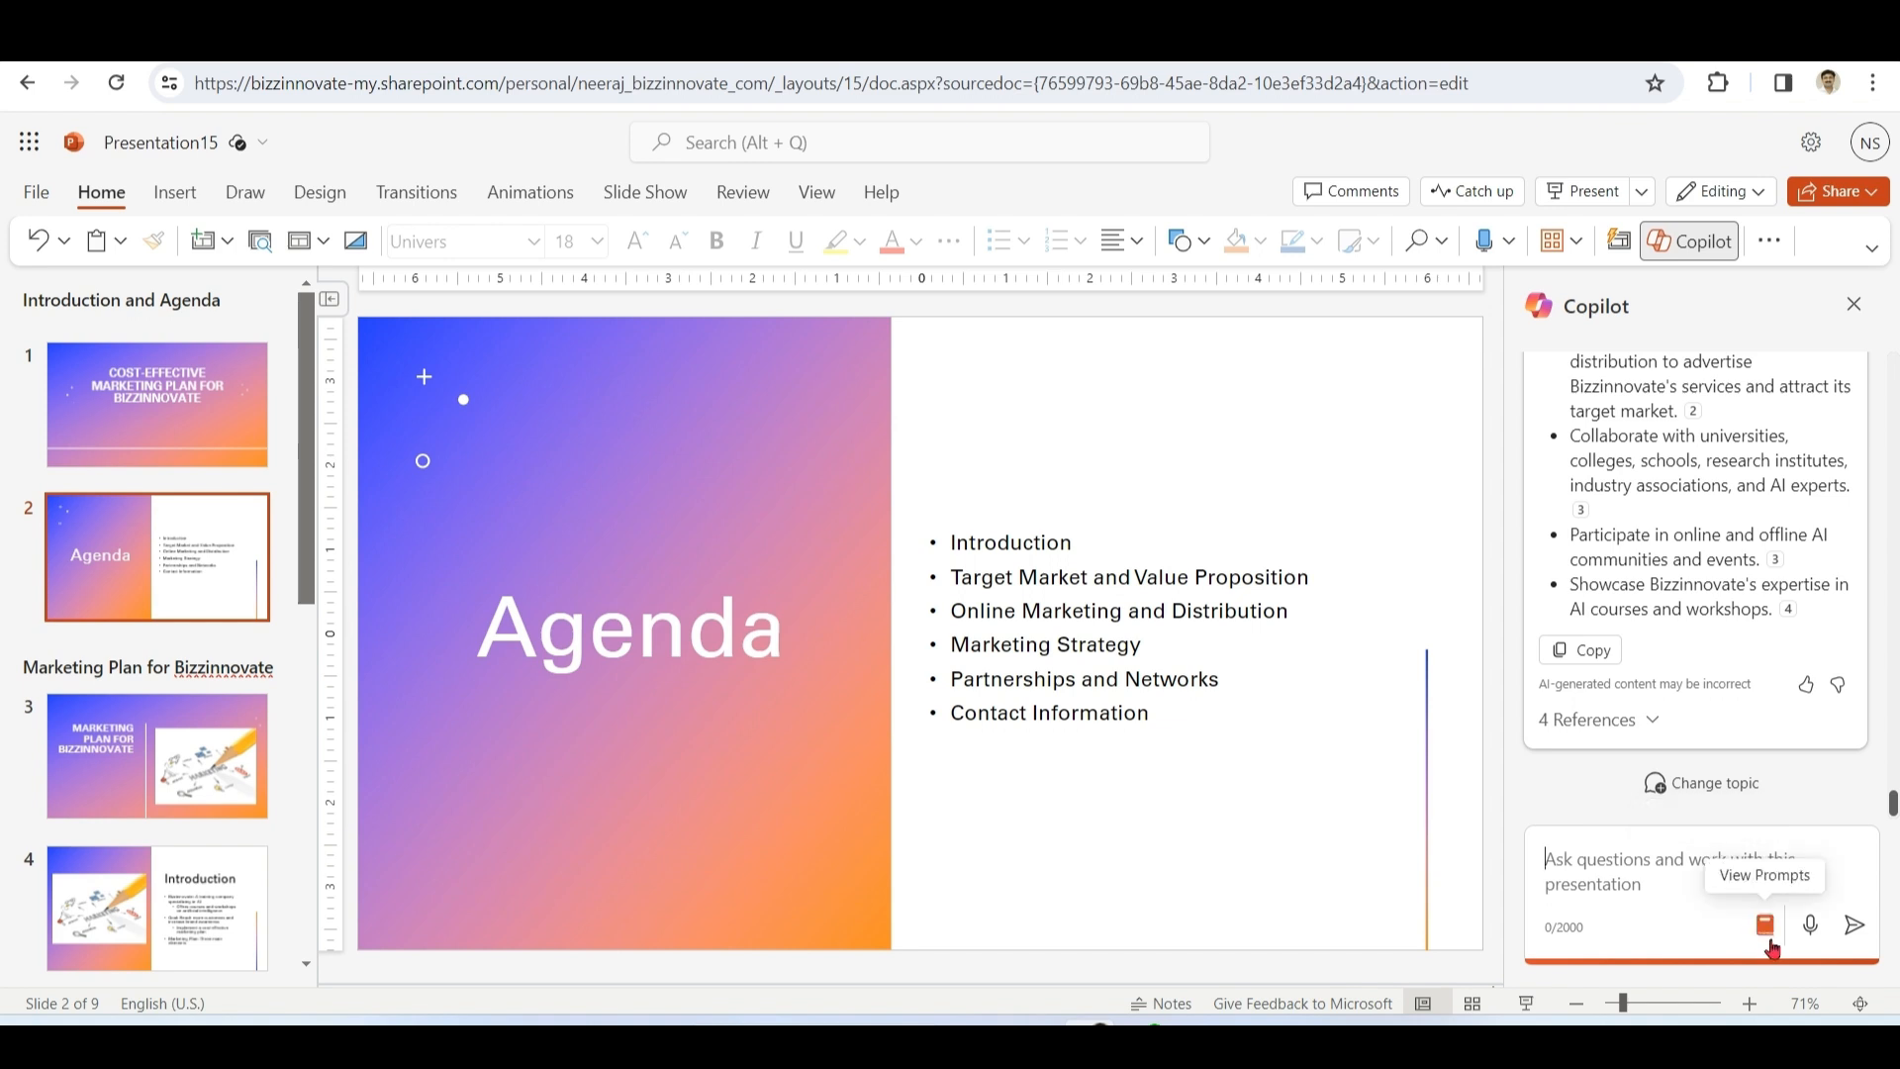
- Go from the Copilot prompt list through View more prompts to the Copilot Lab site
click(1763, 924)
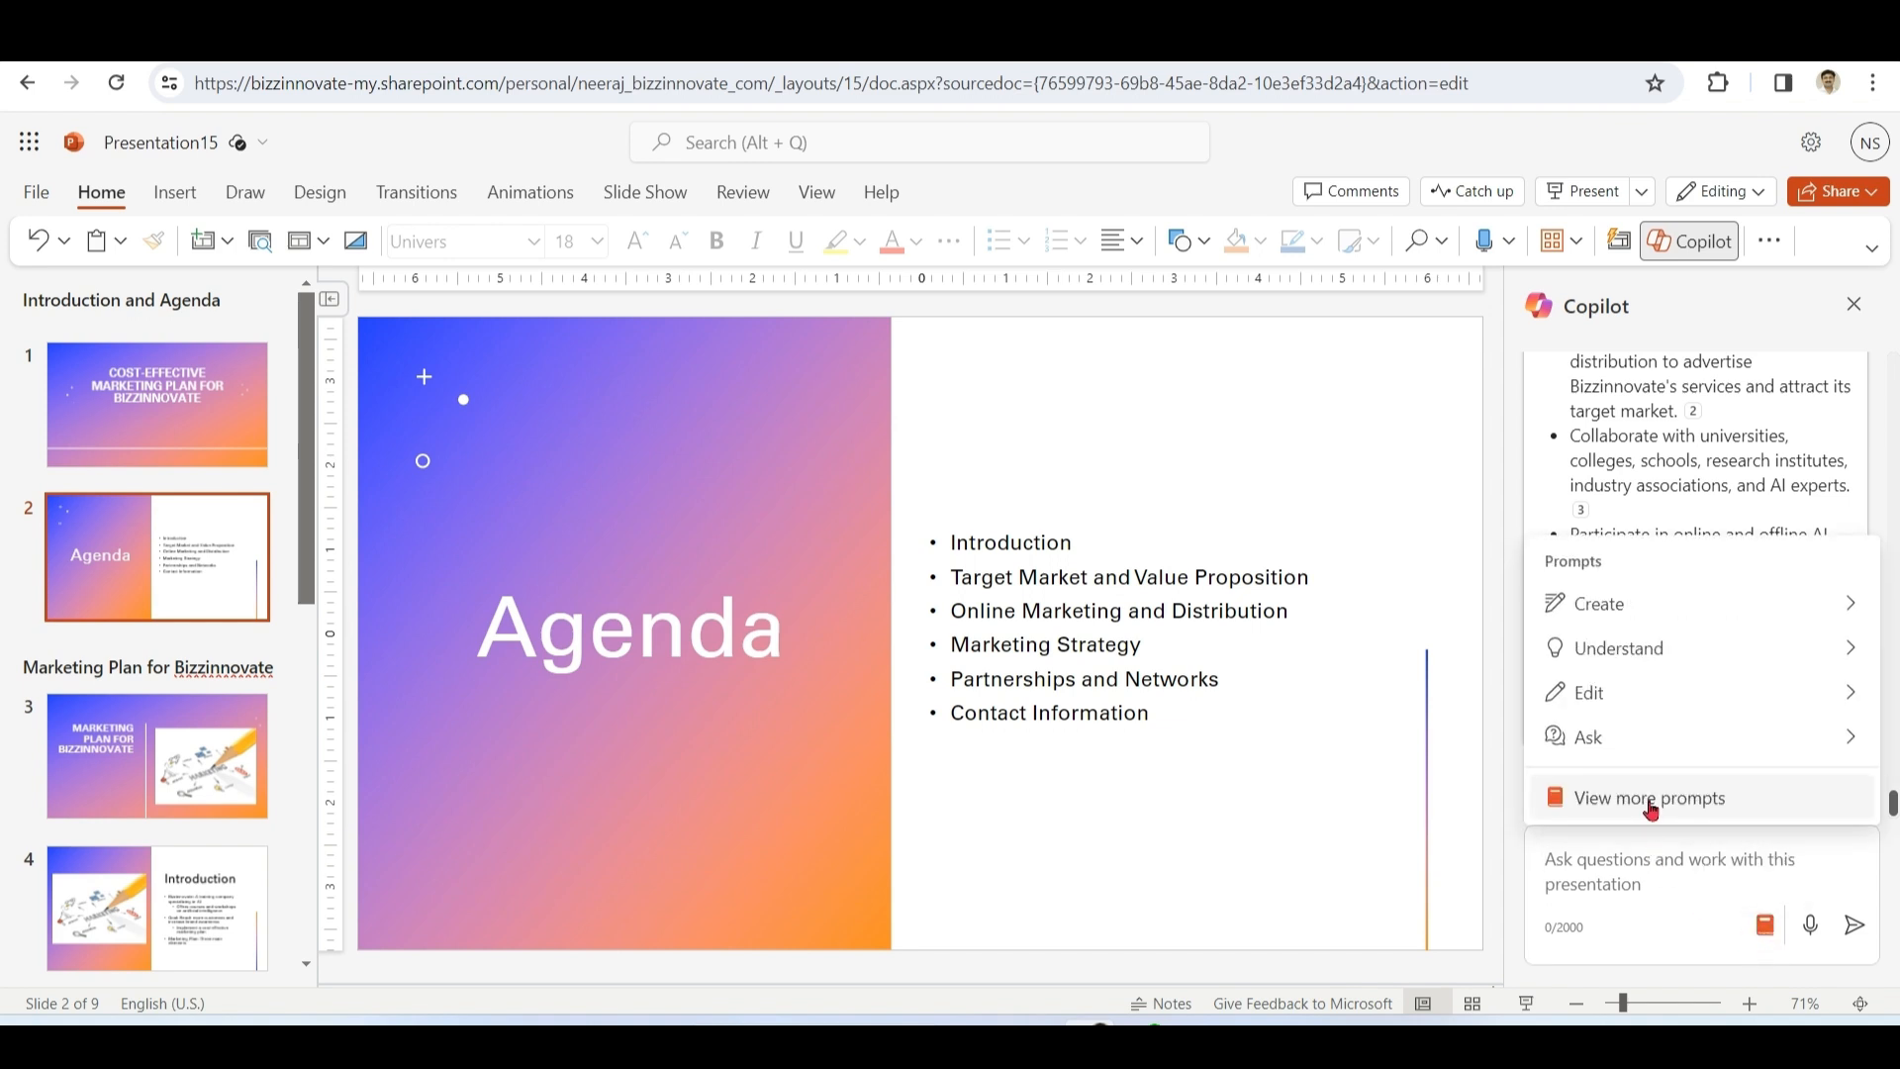
click(1648, 797)
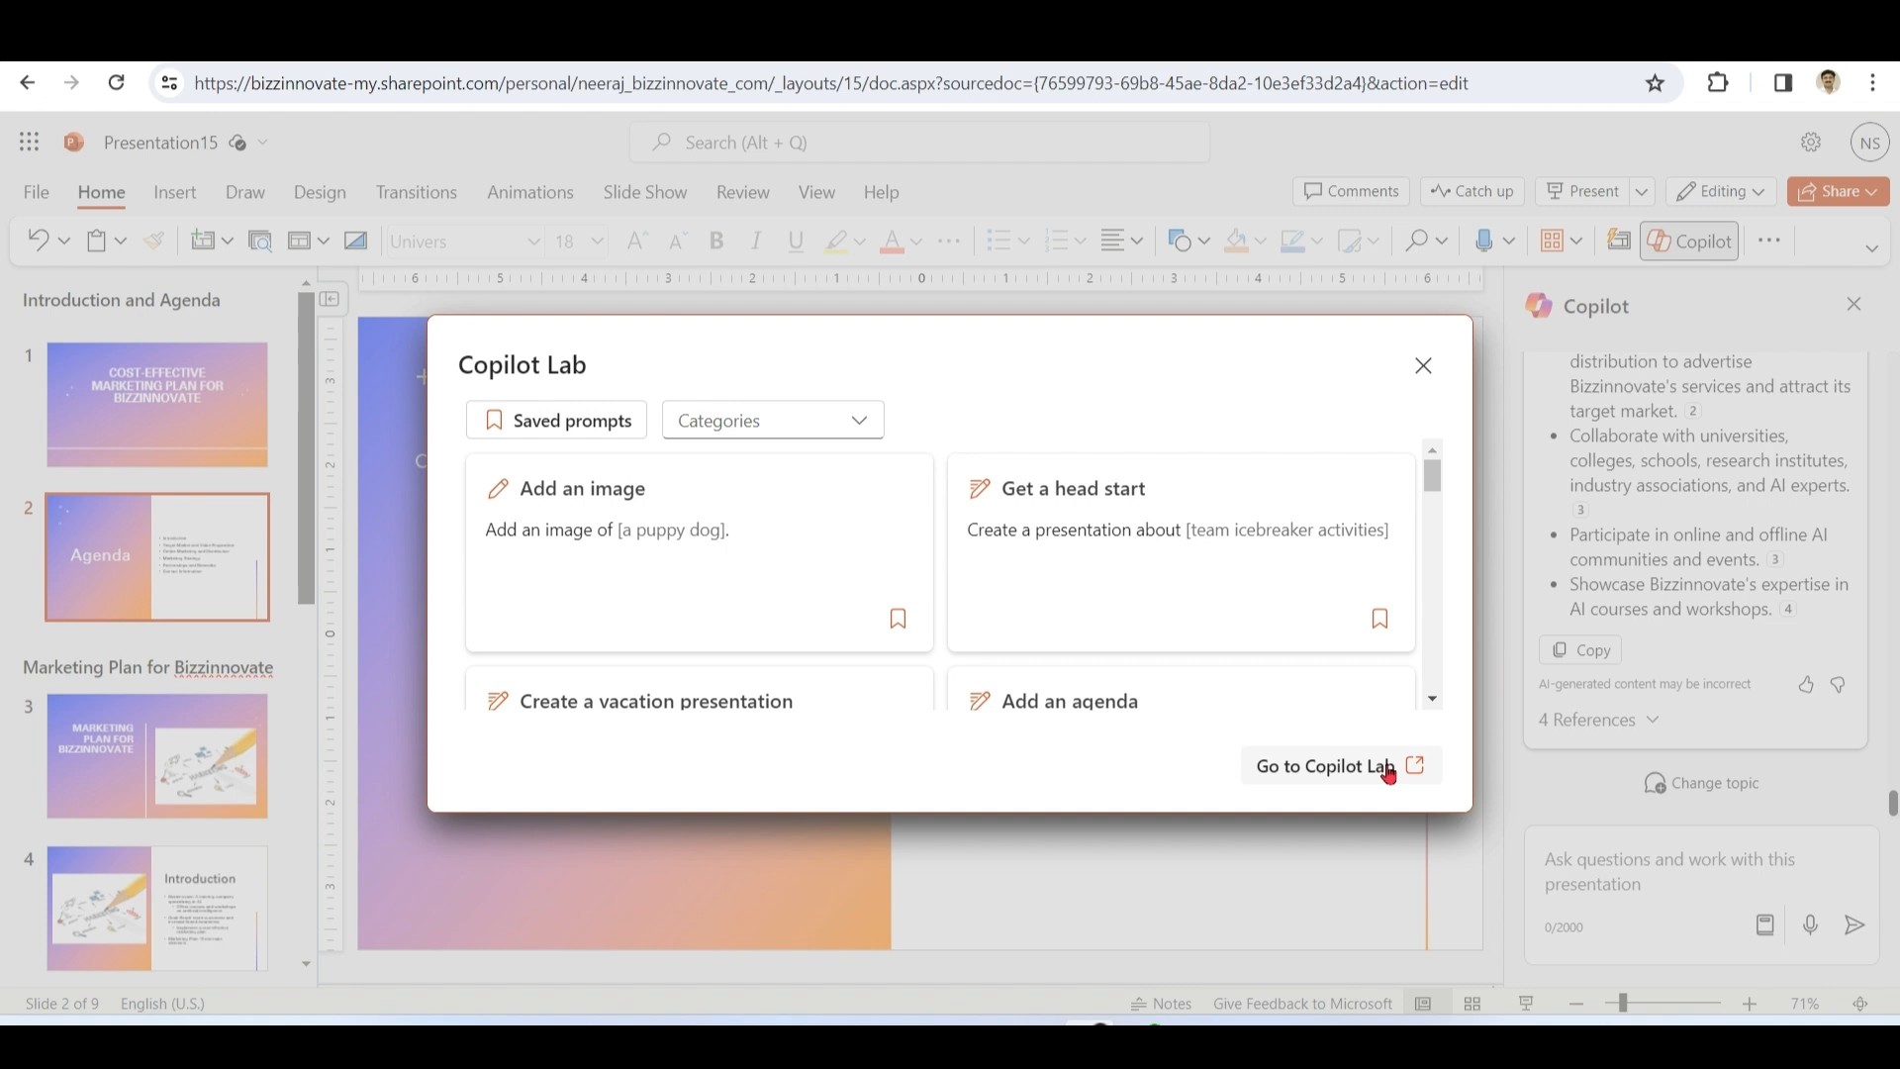
click(1326, 766)
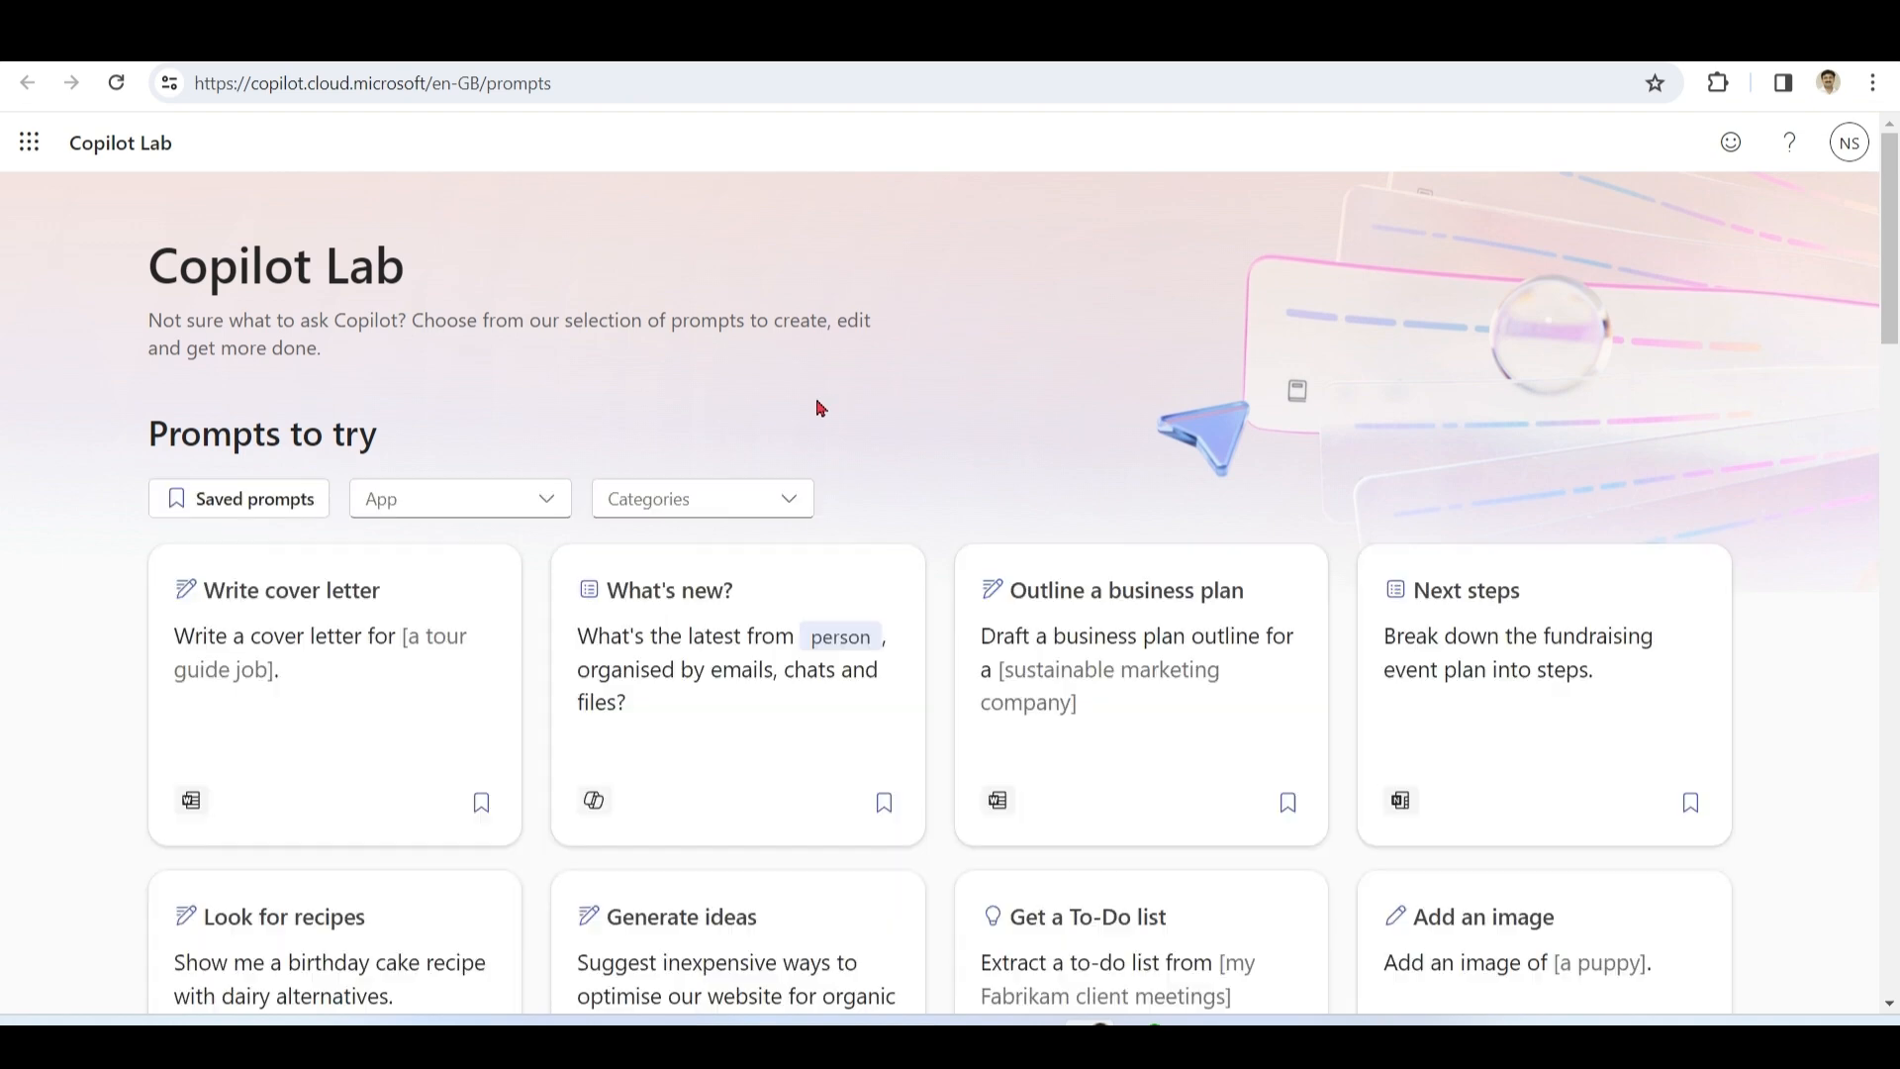
- Filter Copilot Lab prompts to PowerPoint and copy the Coach me best-practices prompt
click(457, 498)
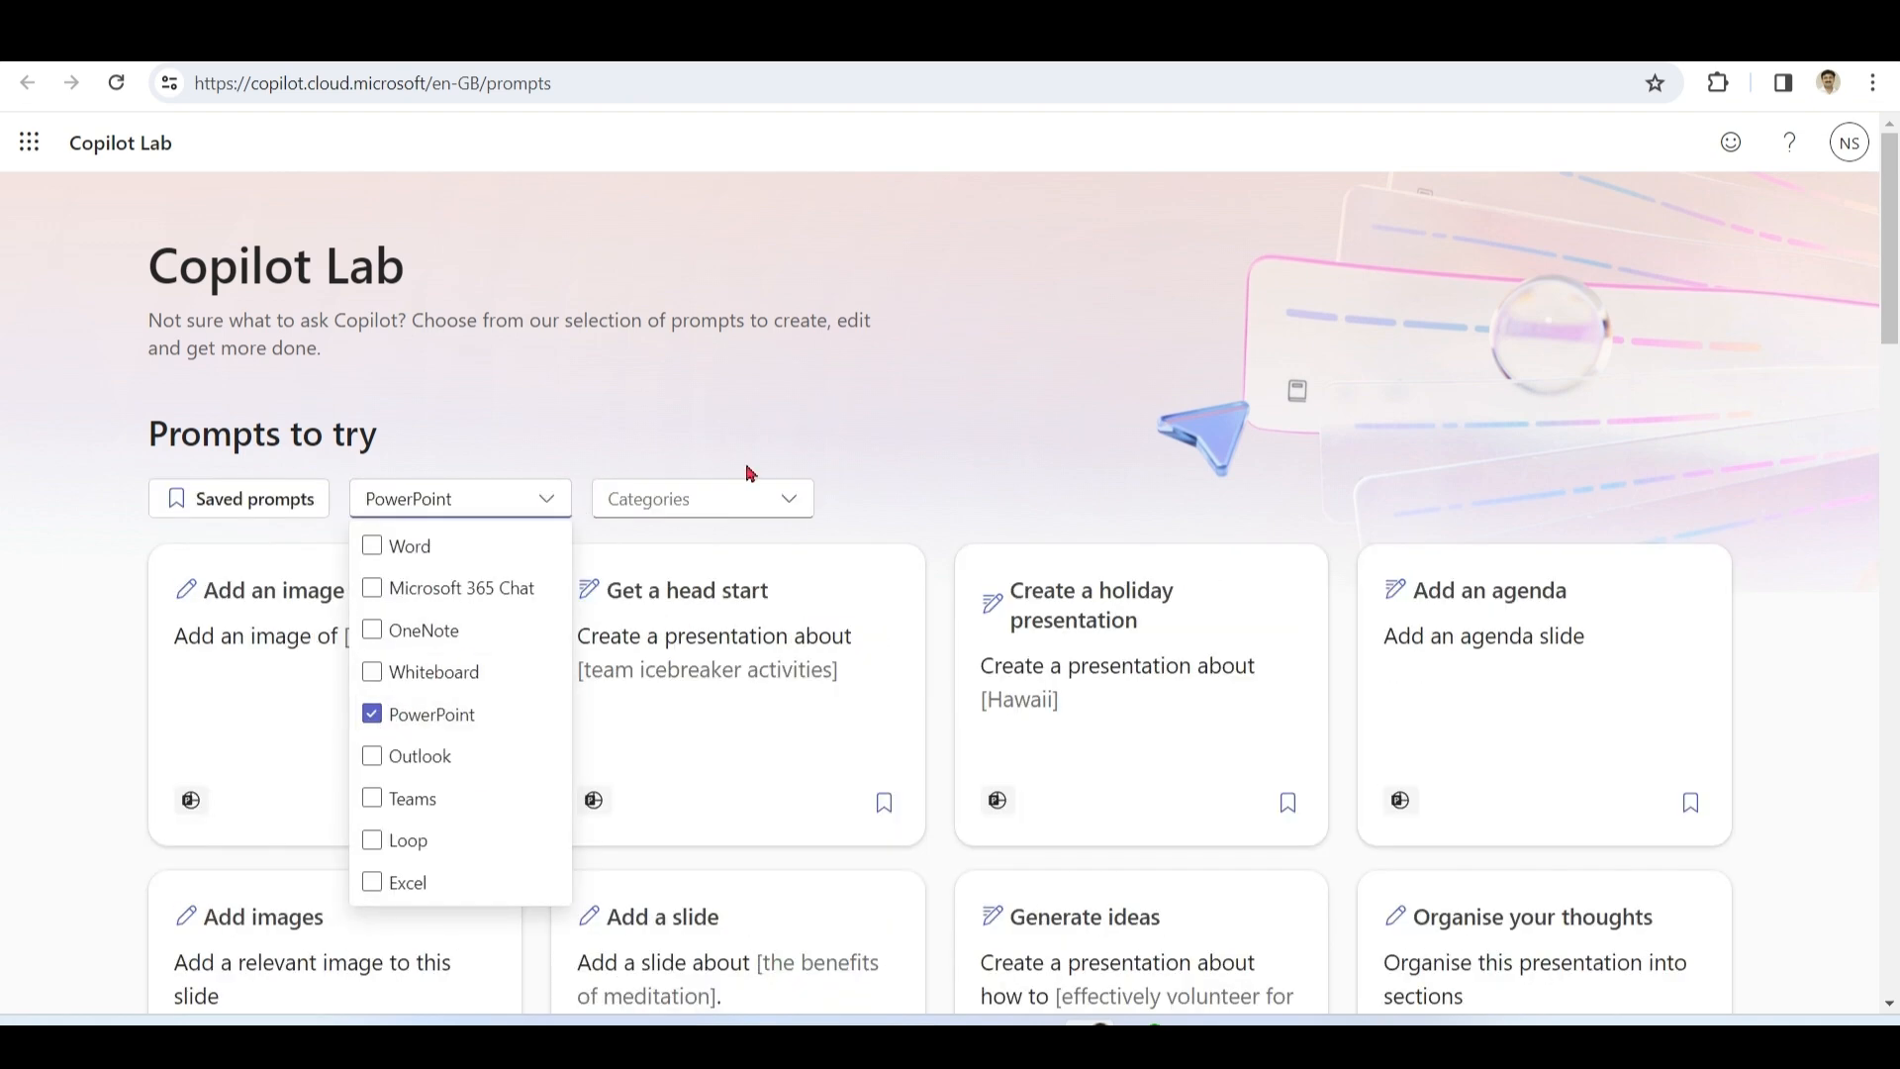
scroll(down, 3)
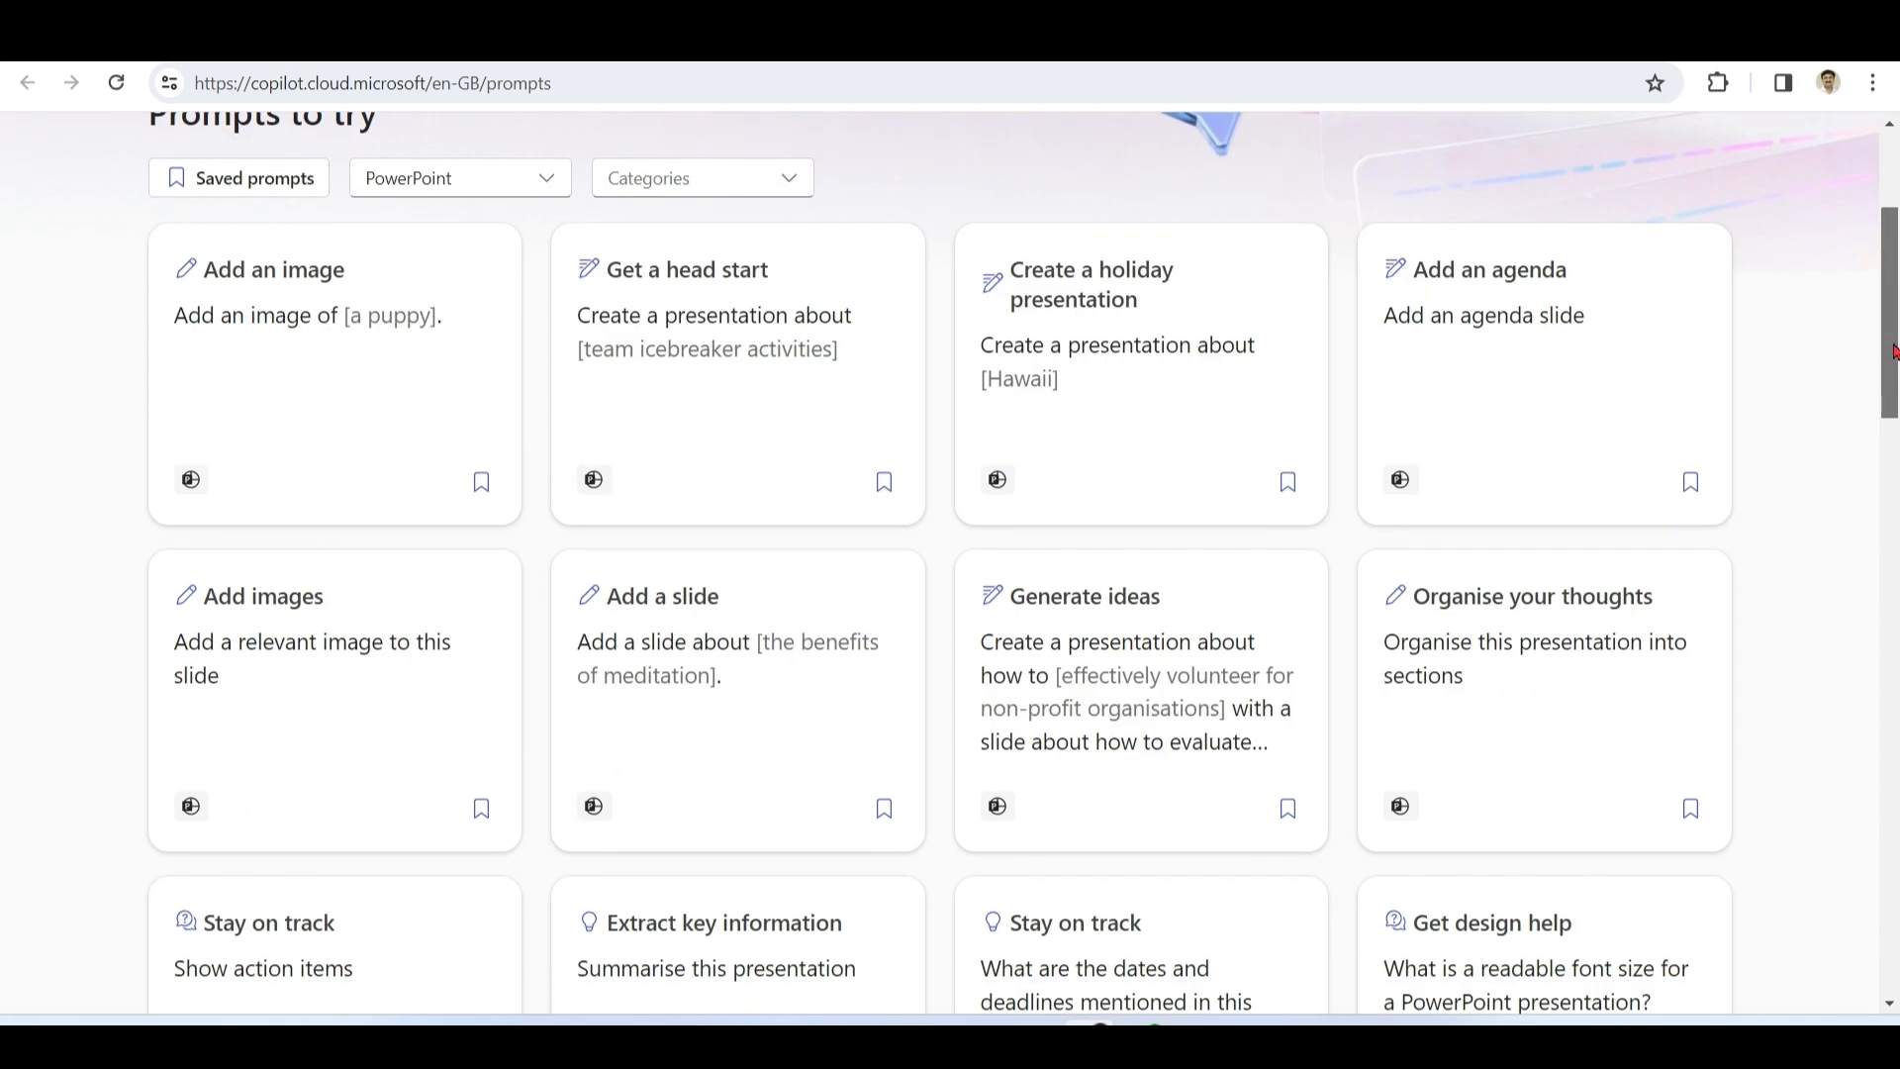
scroll(down, 3)
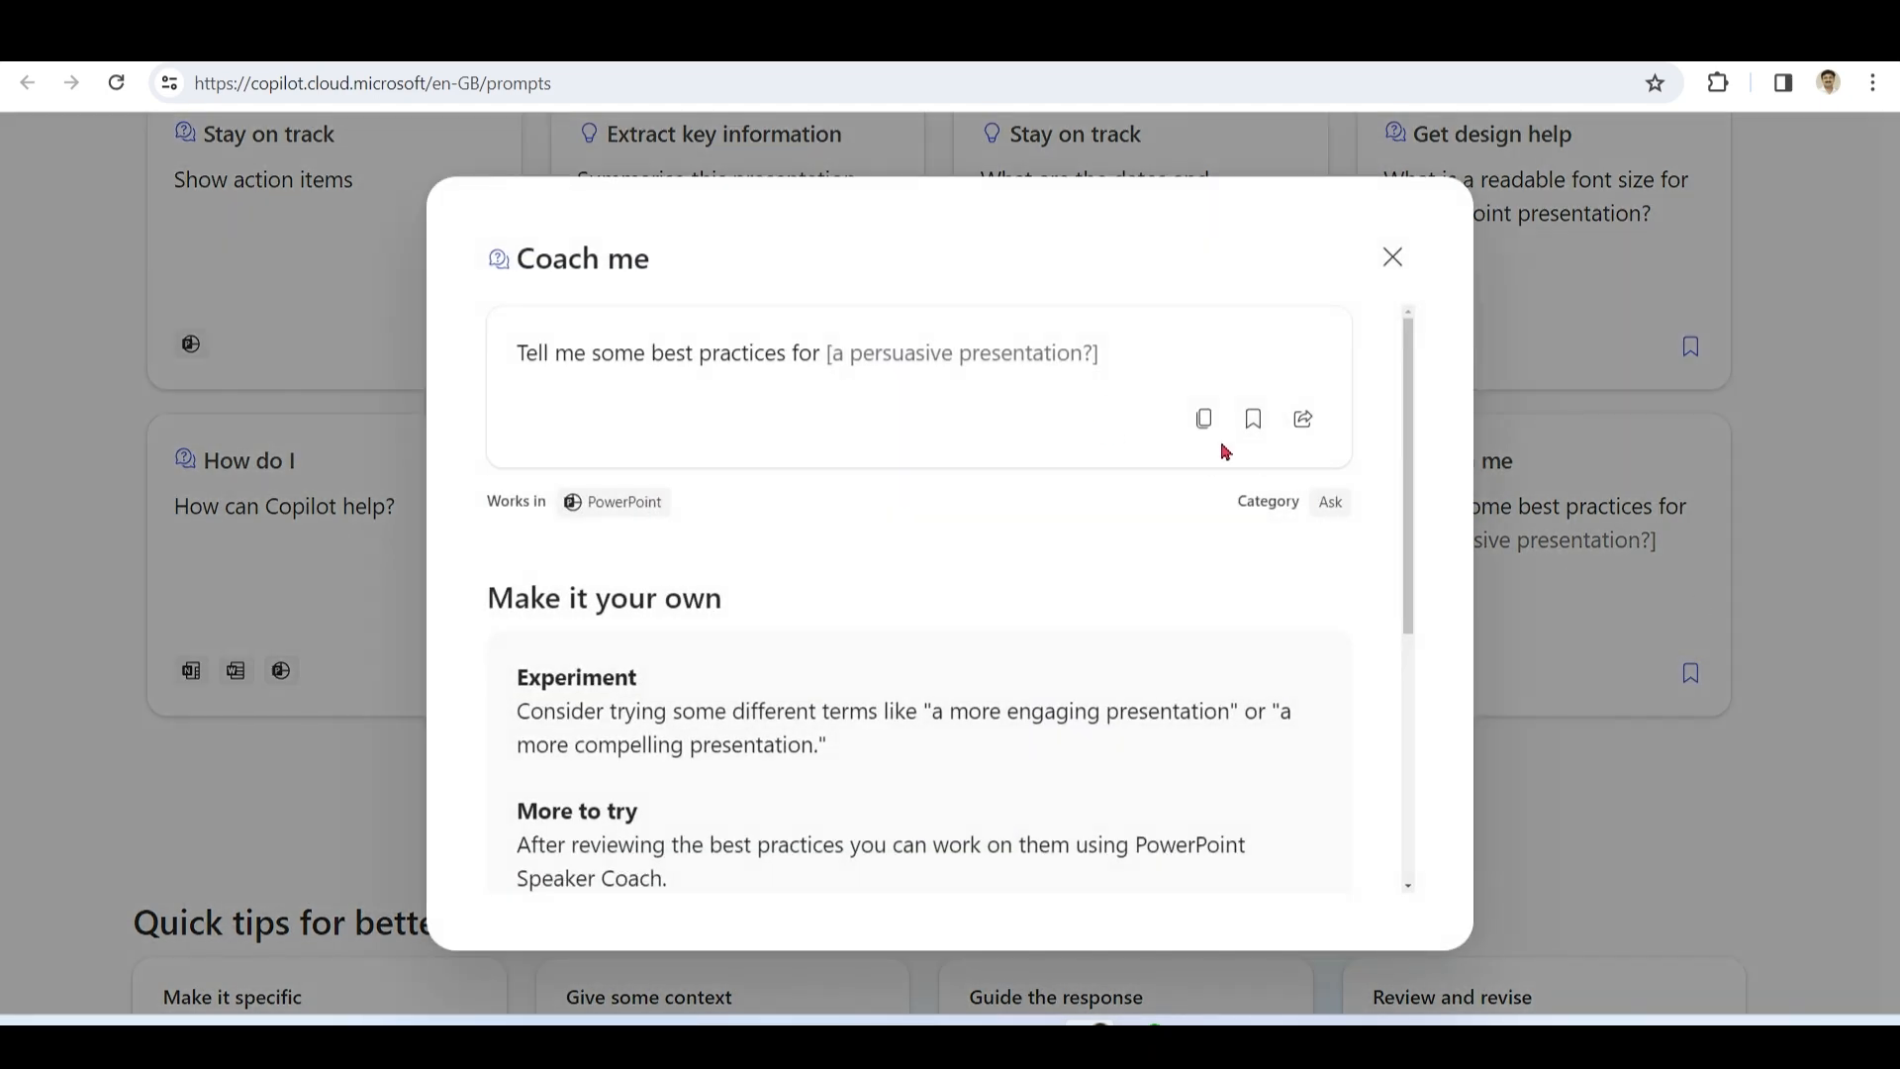
click(1203, 417)
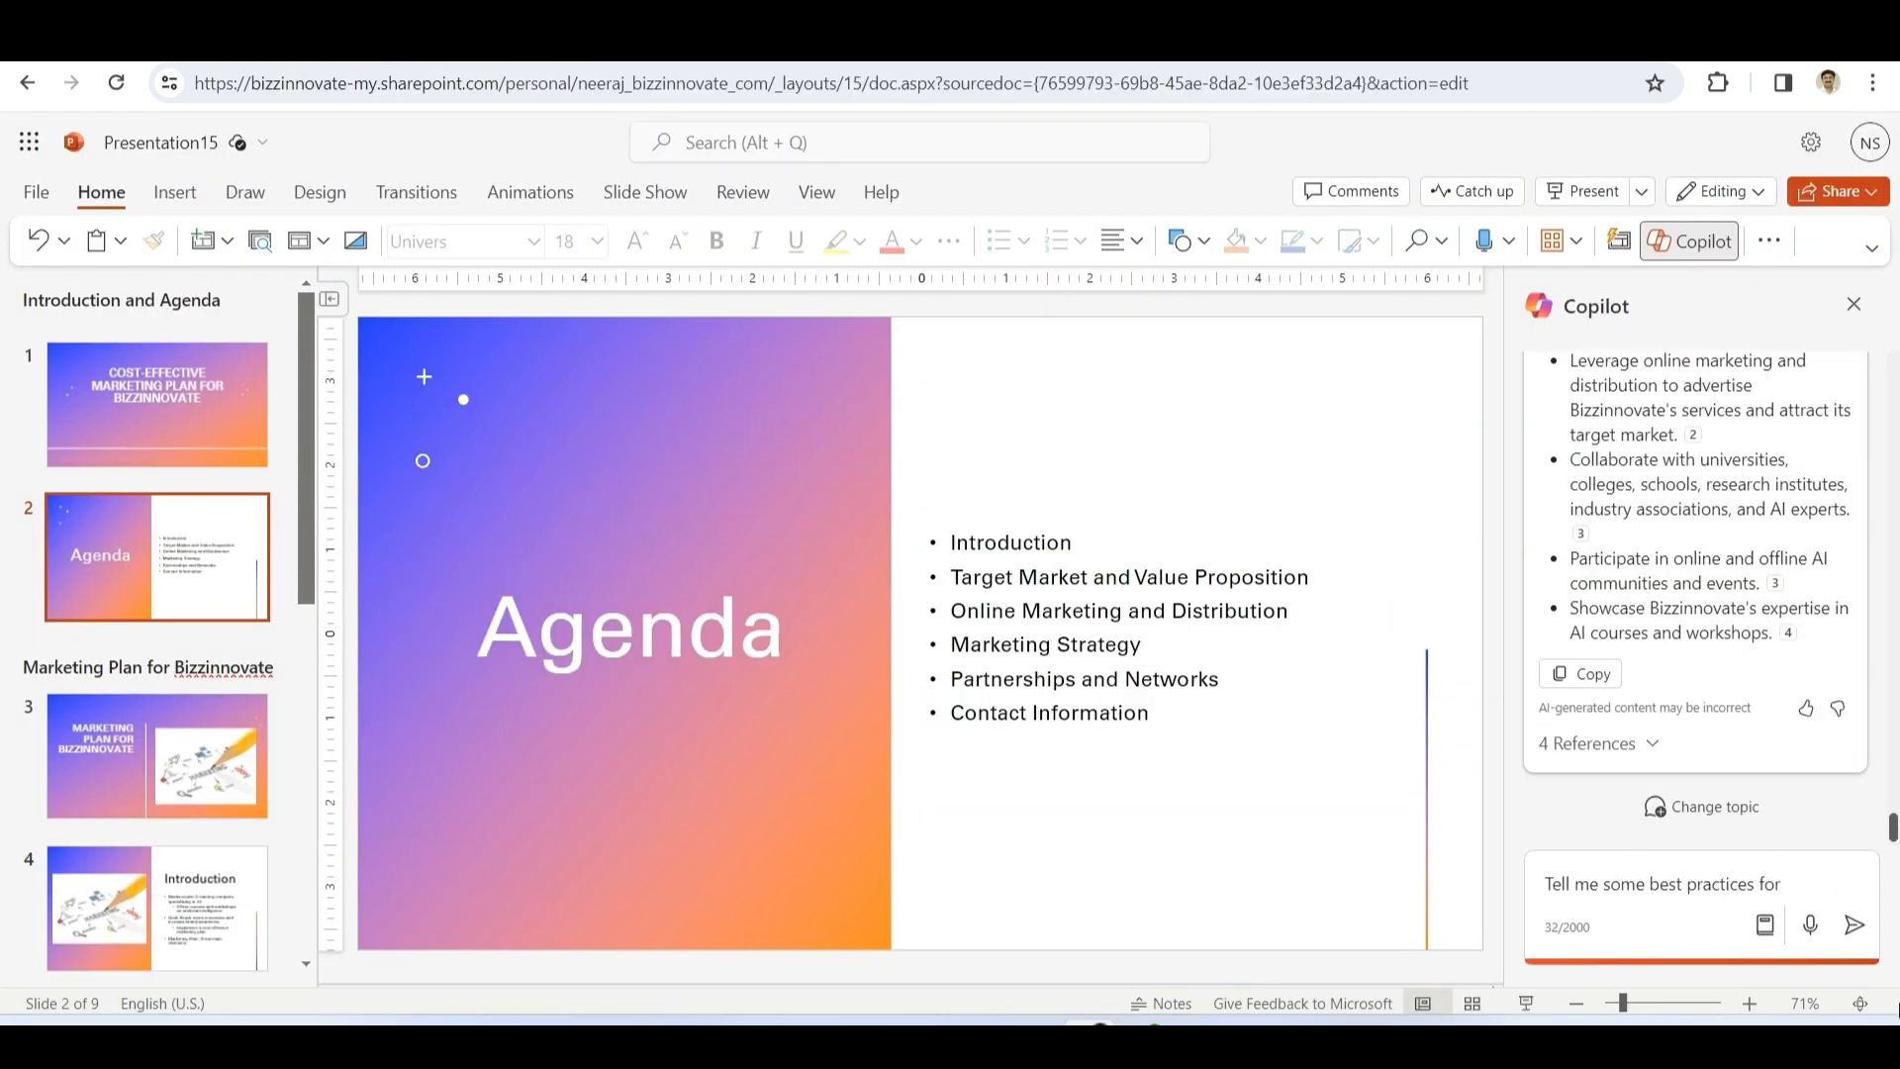
- Complete the pasted prompt as best practices for 'presentation delivery' and send it to Copilot
text(presentation delivery st)
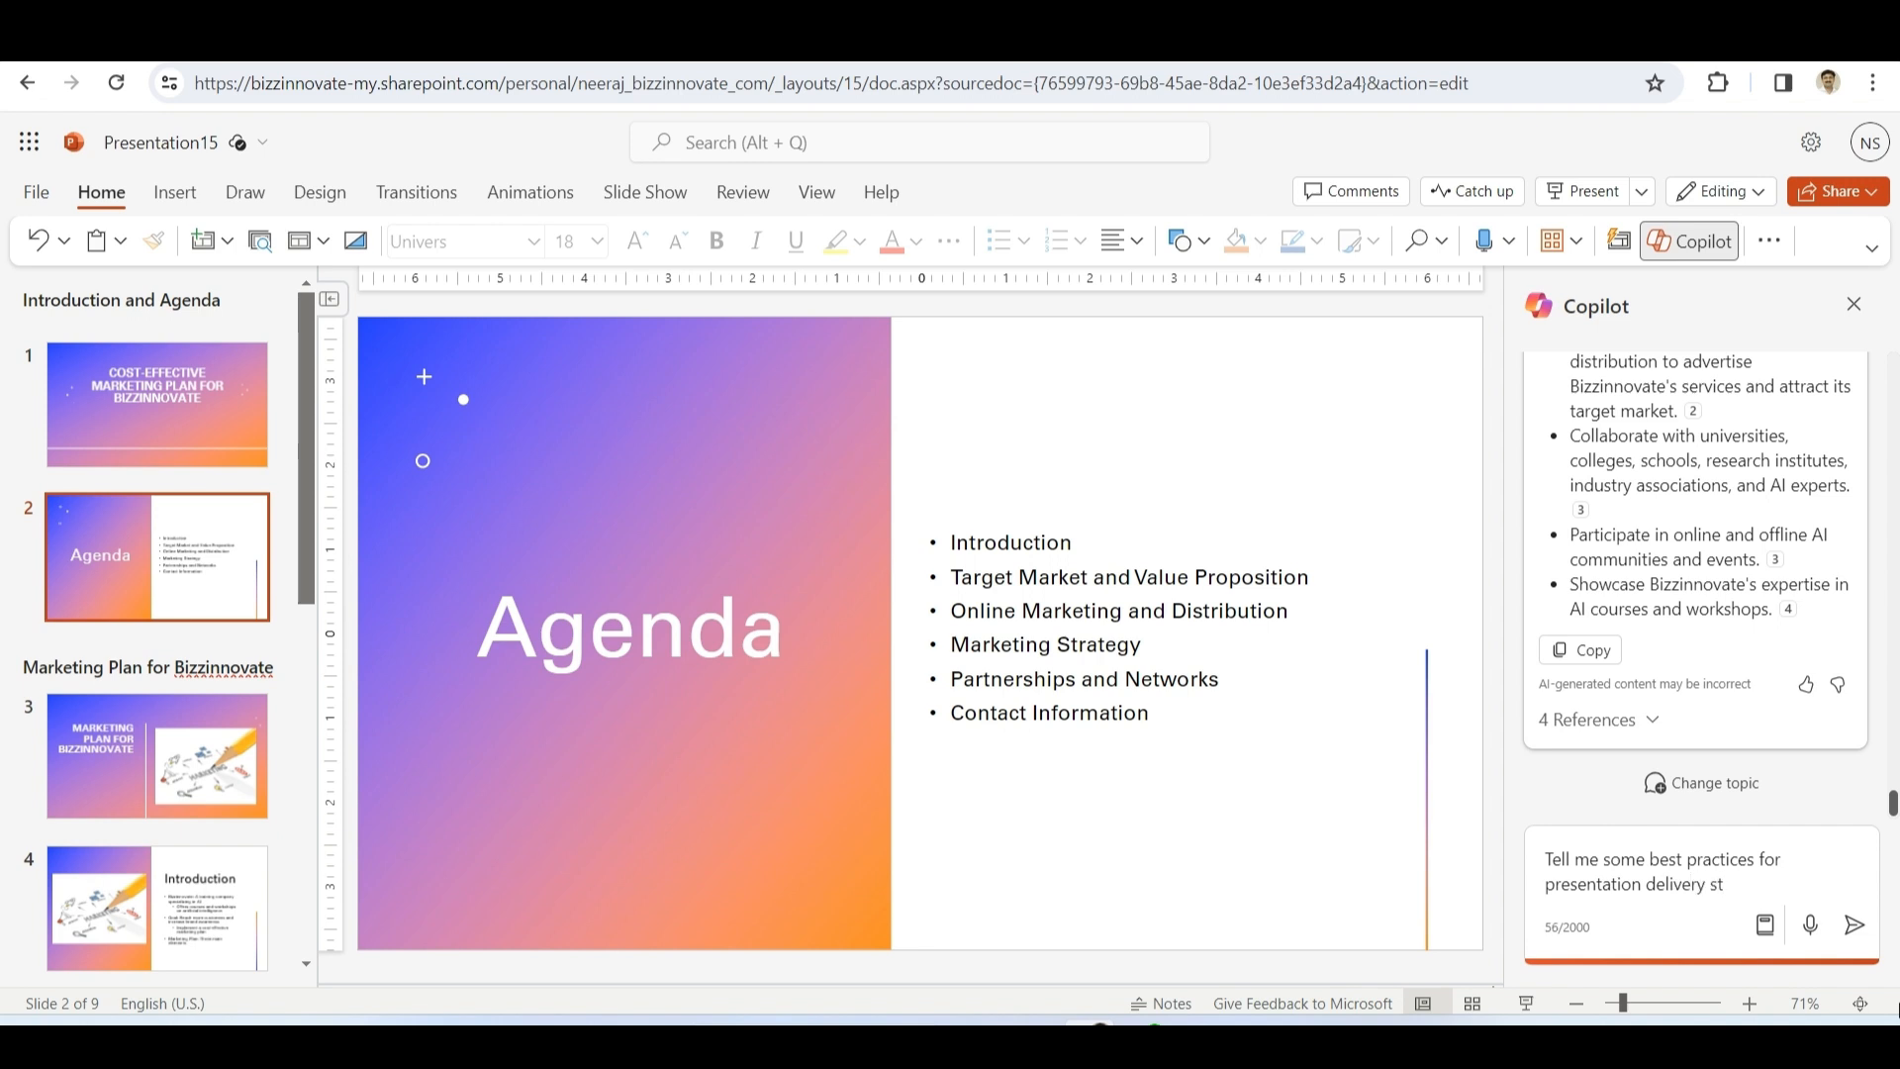
click(1854, 924)
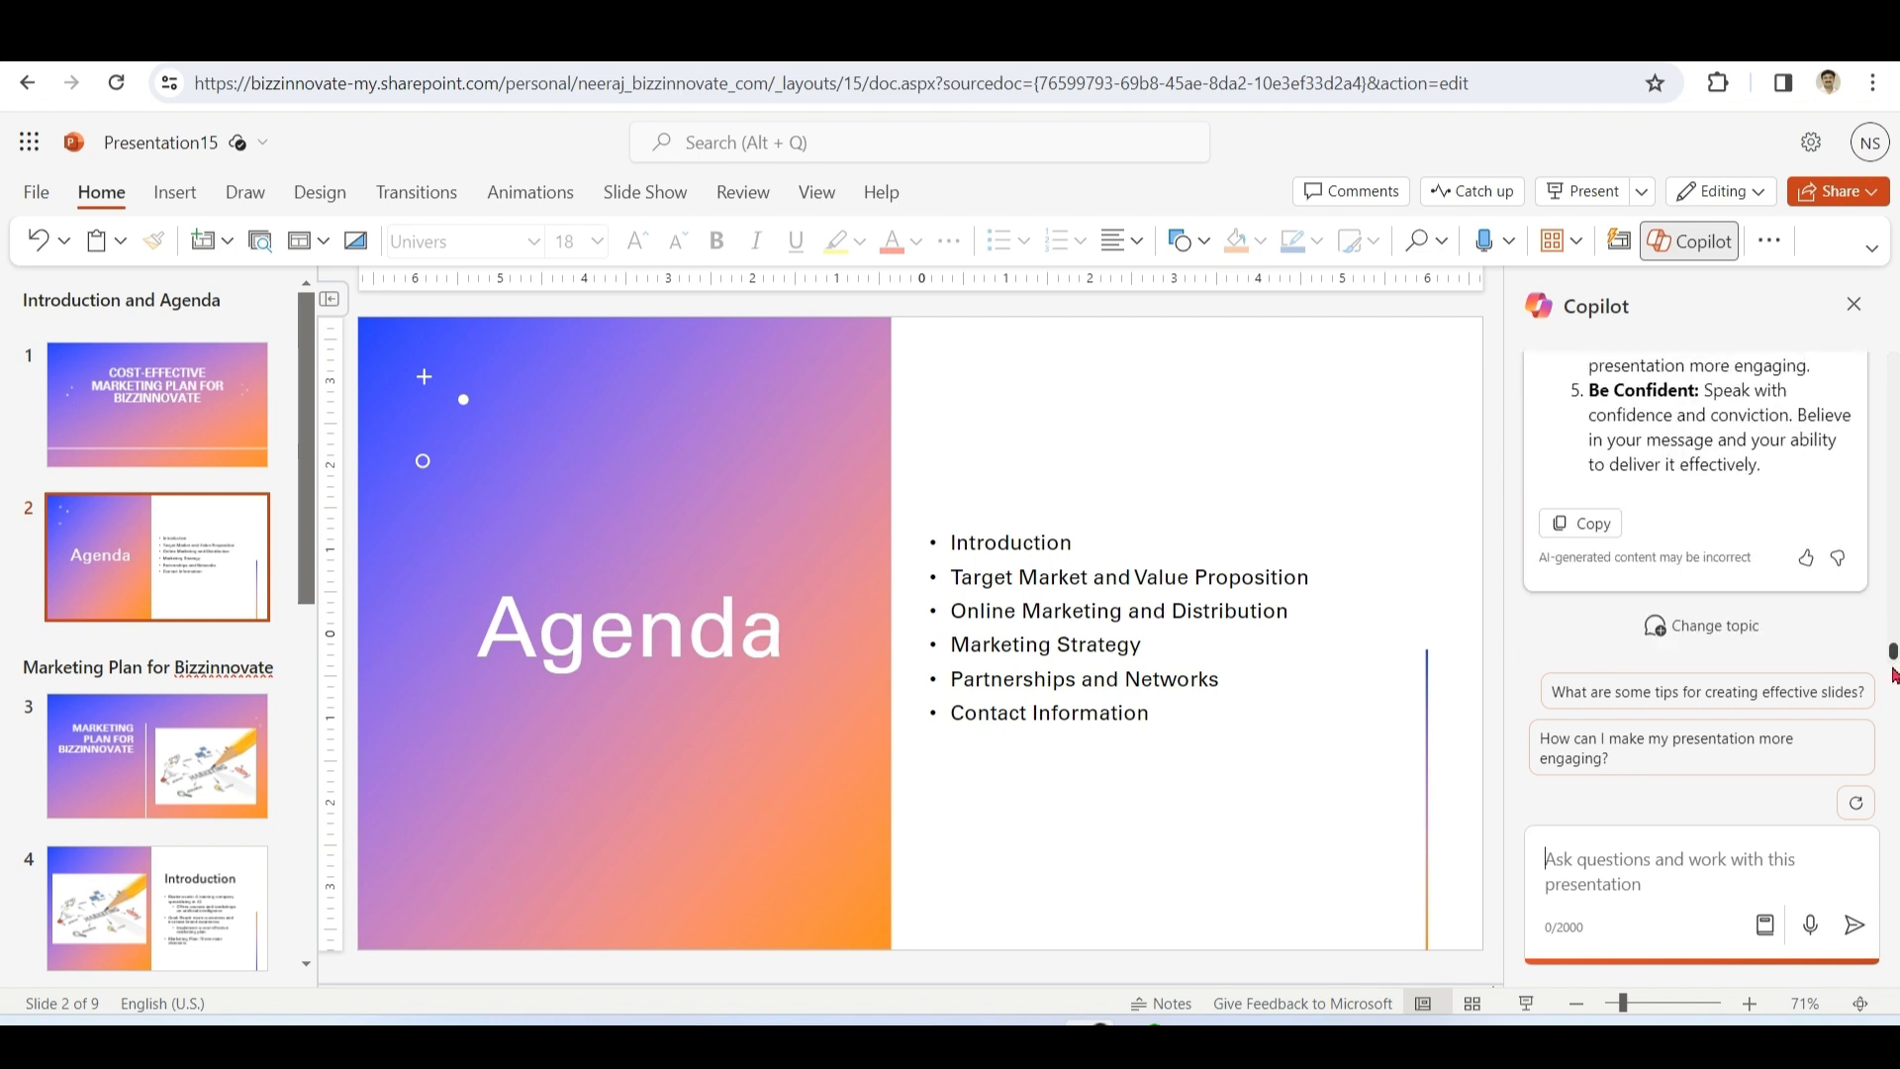
mouse_move(1666, 875)
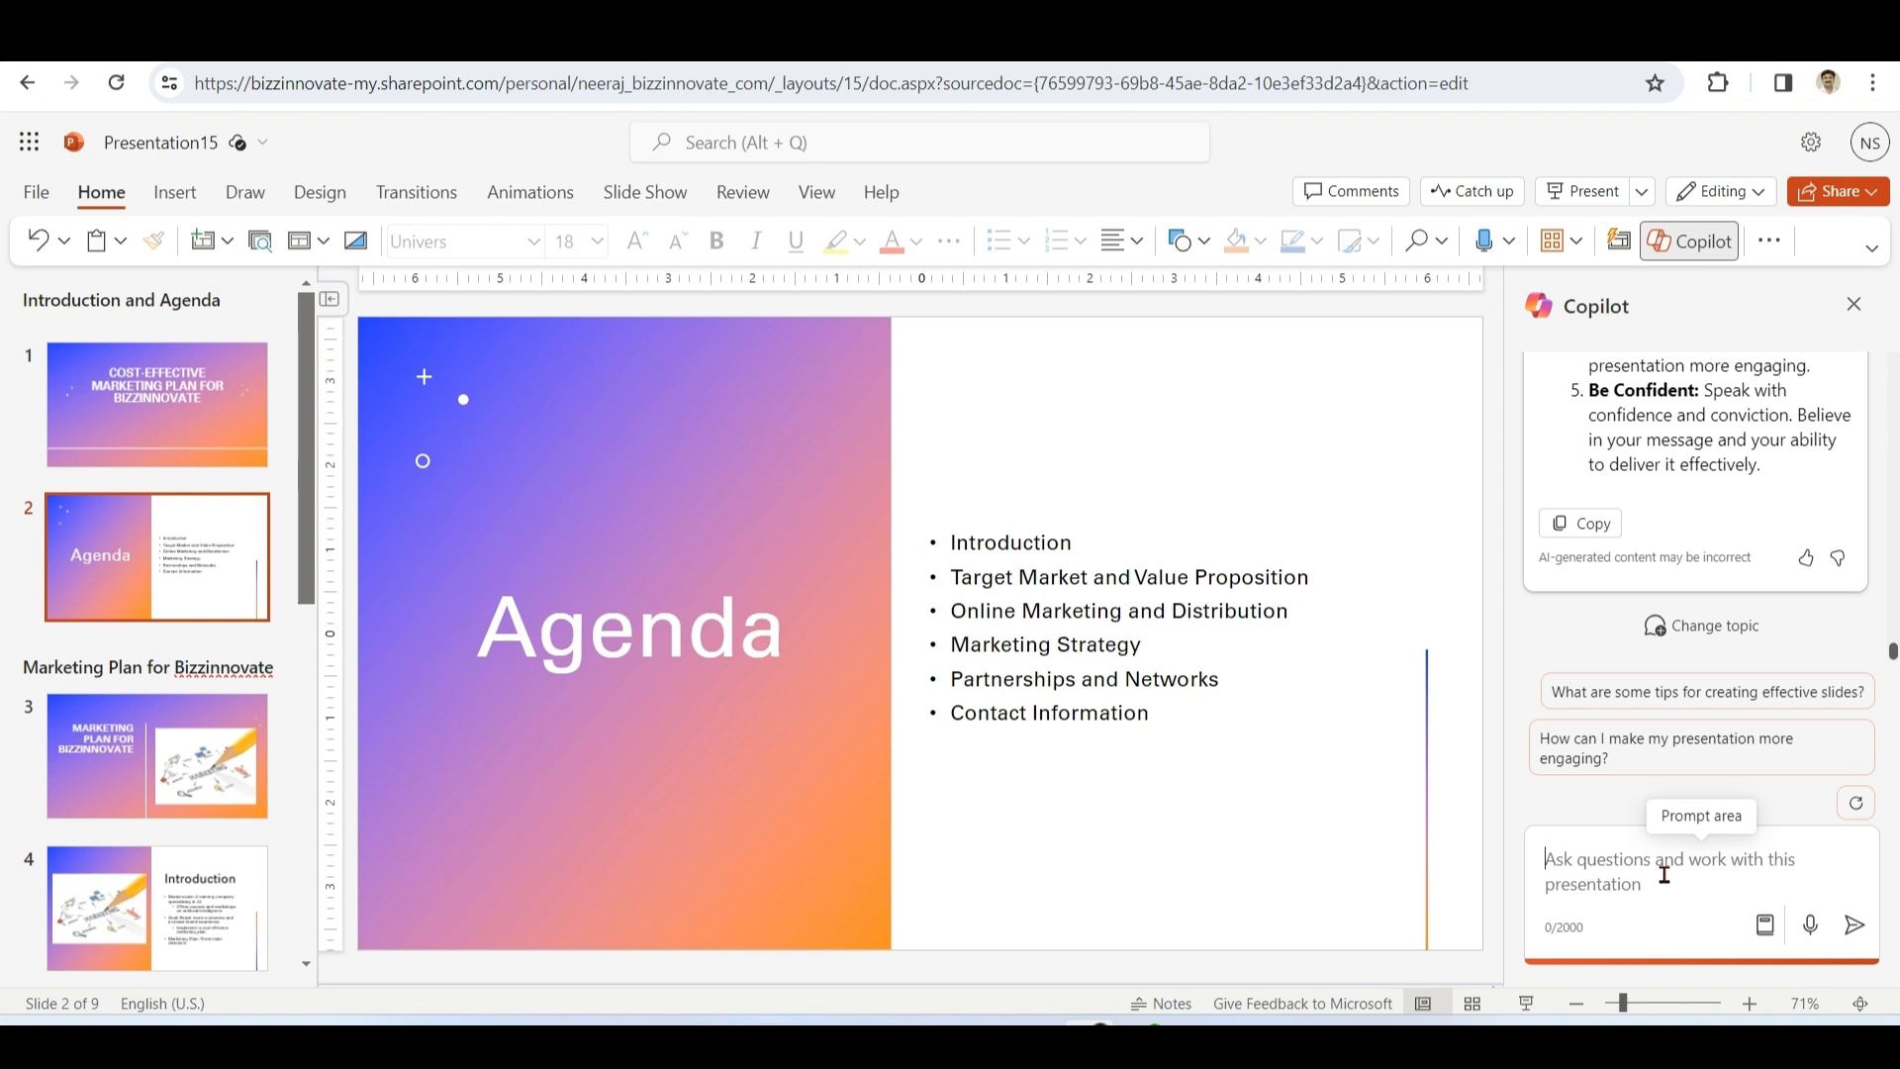
click(1672, 870)
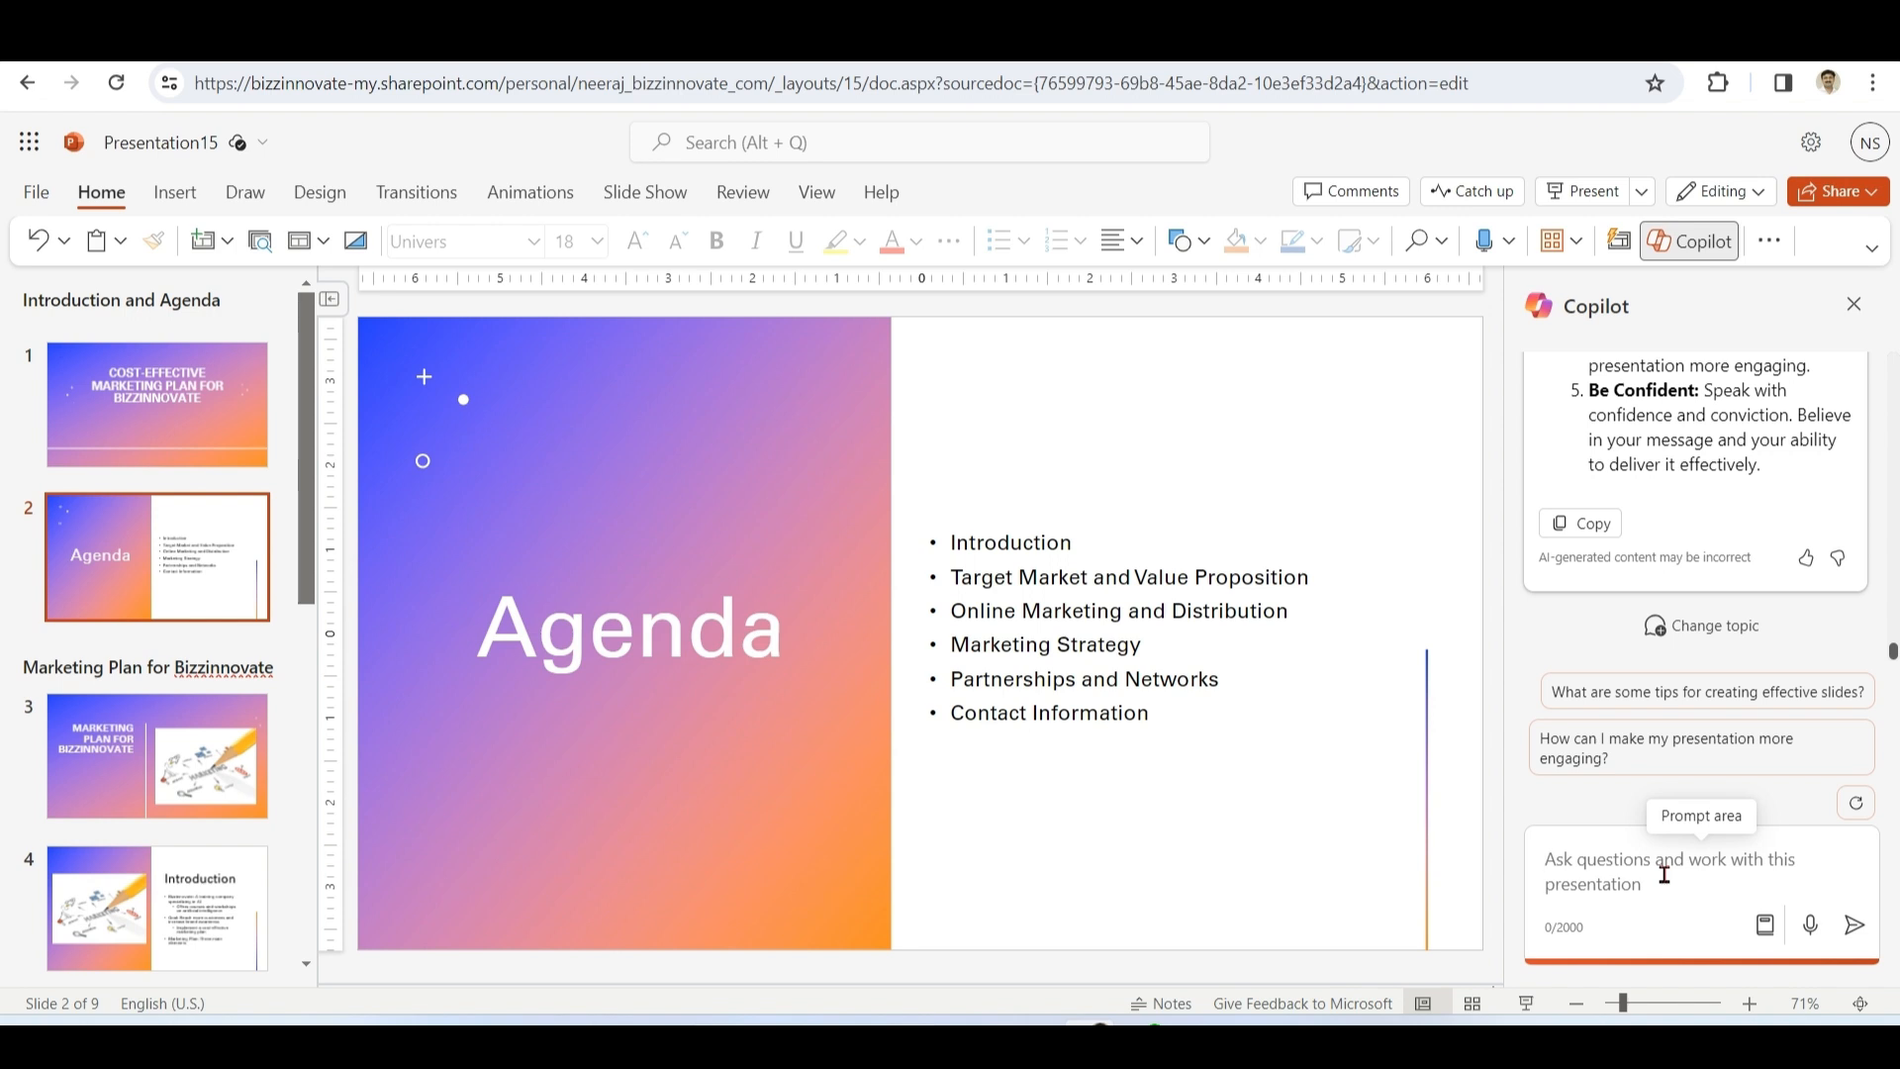
mouse_move(1660, 875)
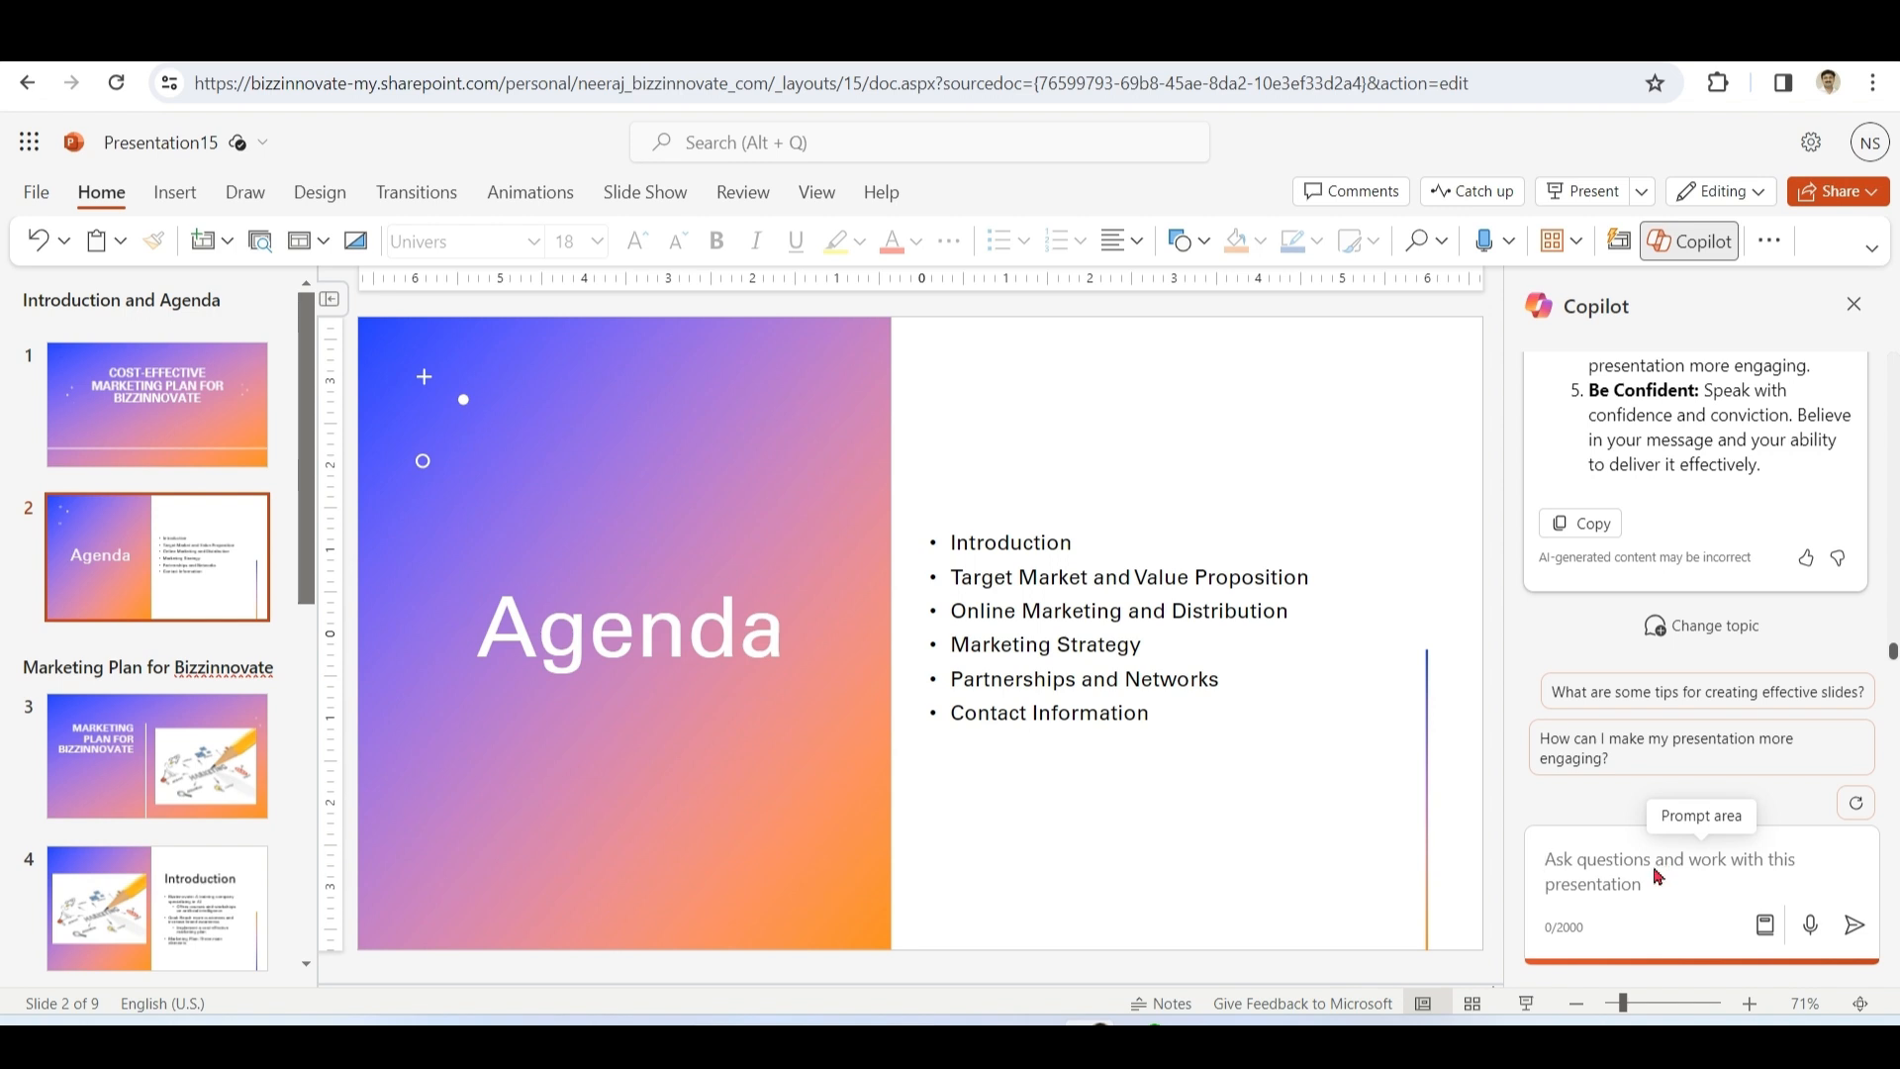
- Ask Copilot to 'add a thank you slide with namaste'
text(add a)
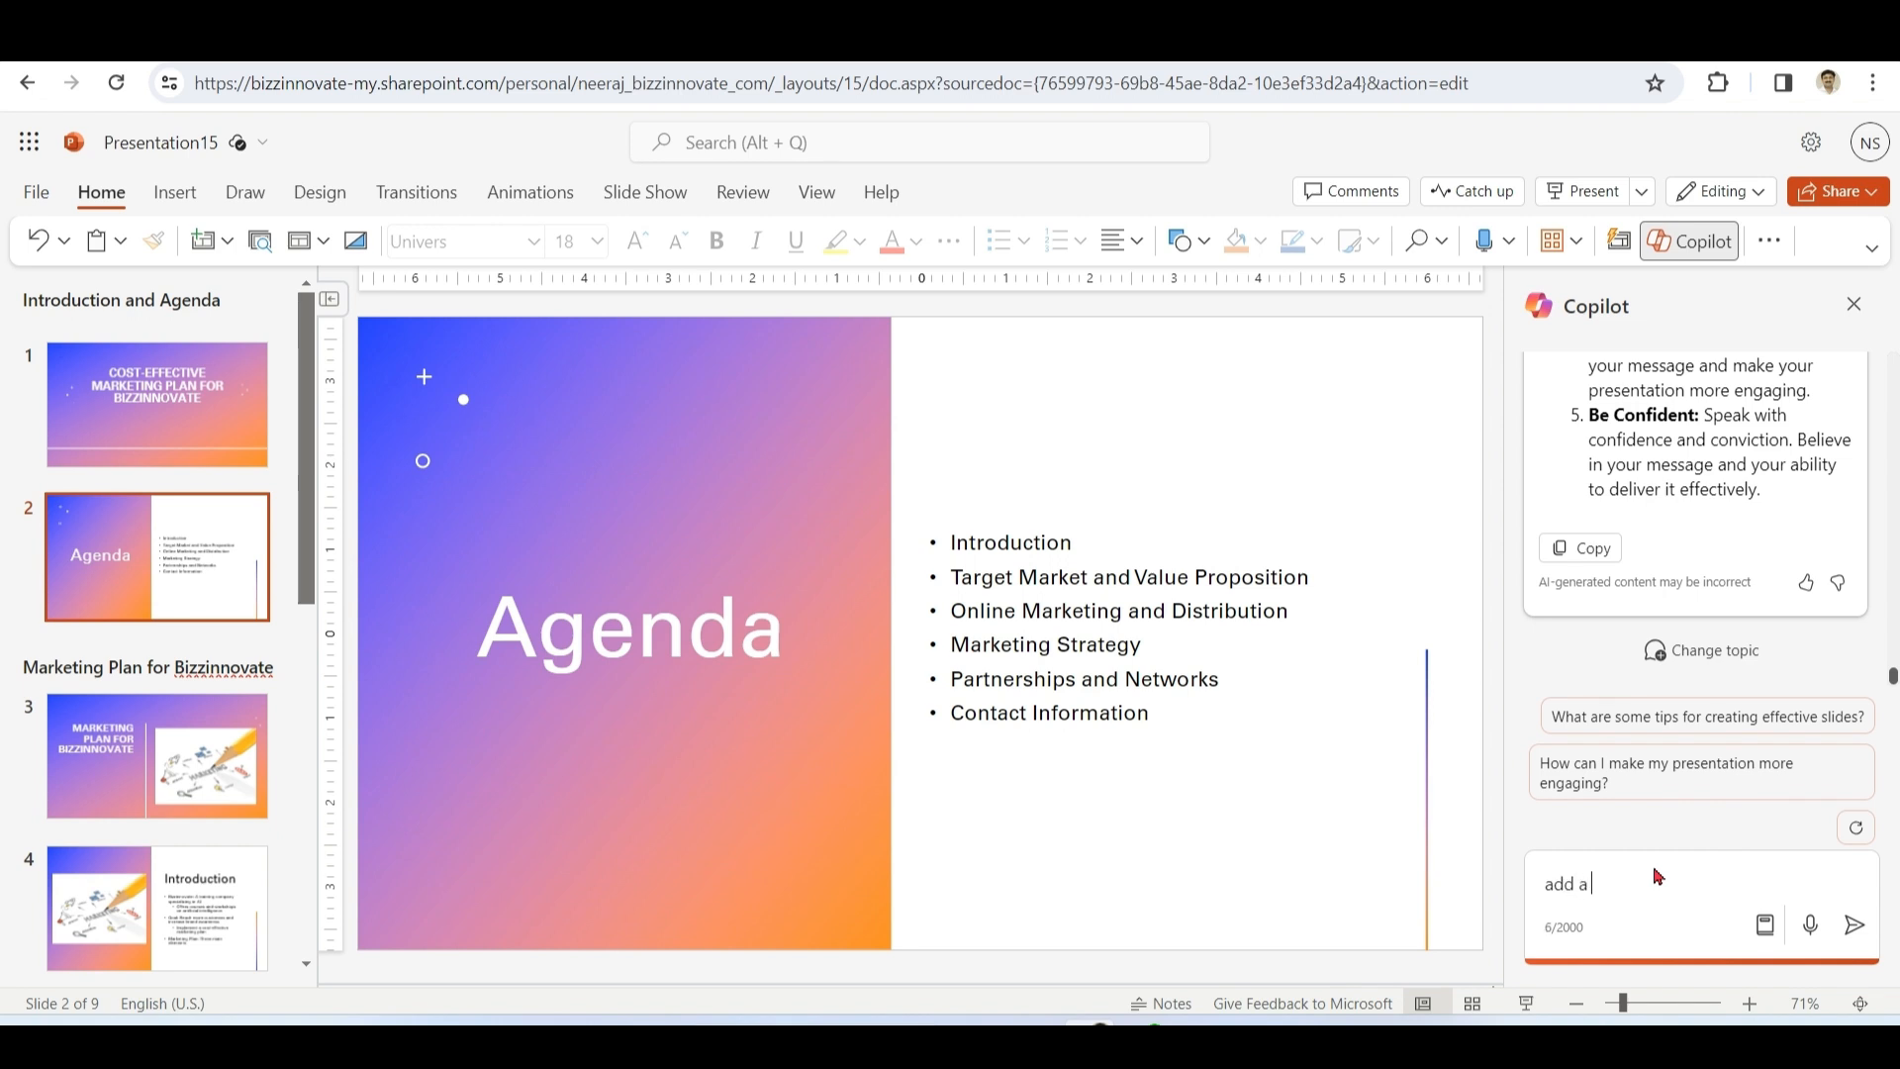
text(thnak you slide)
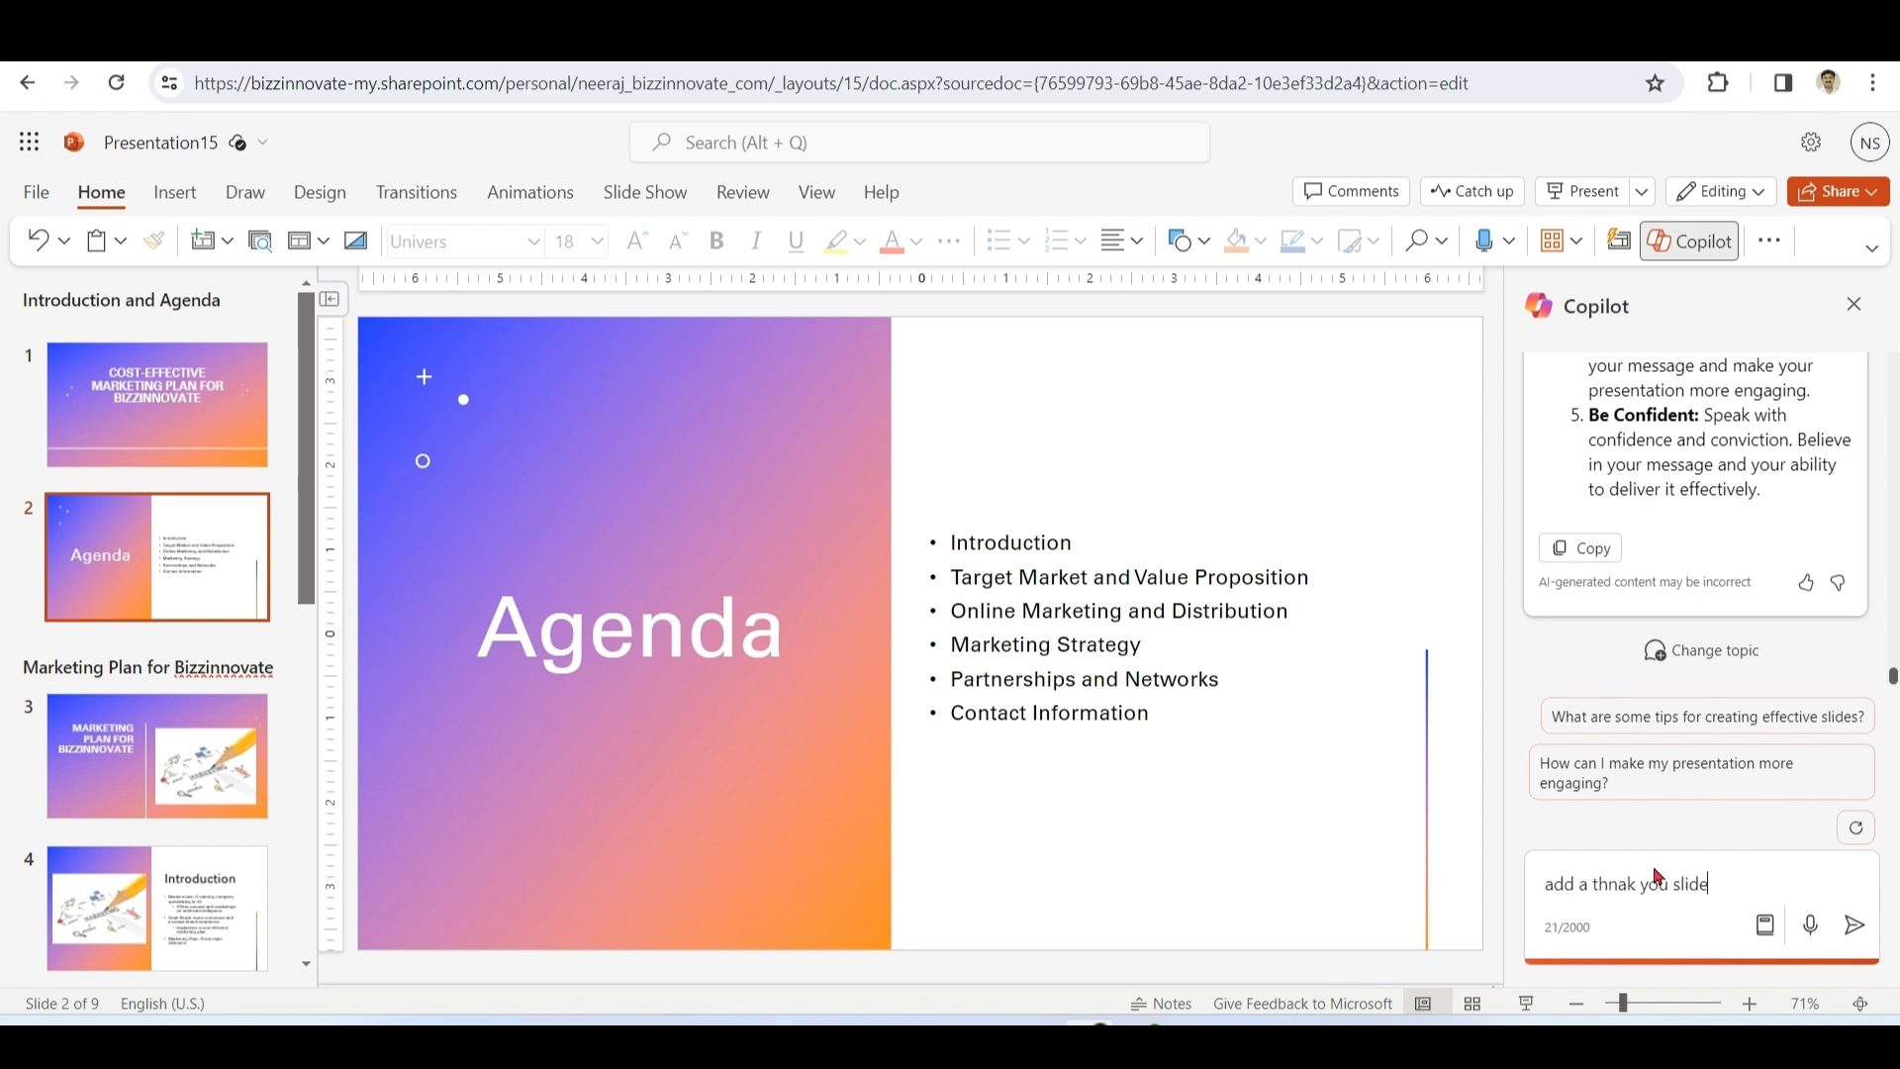
text(with nam)
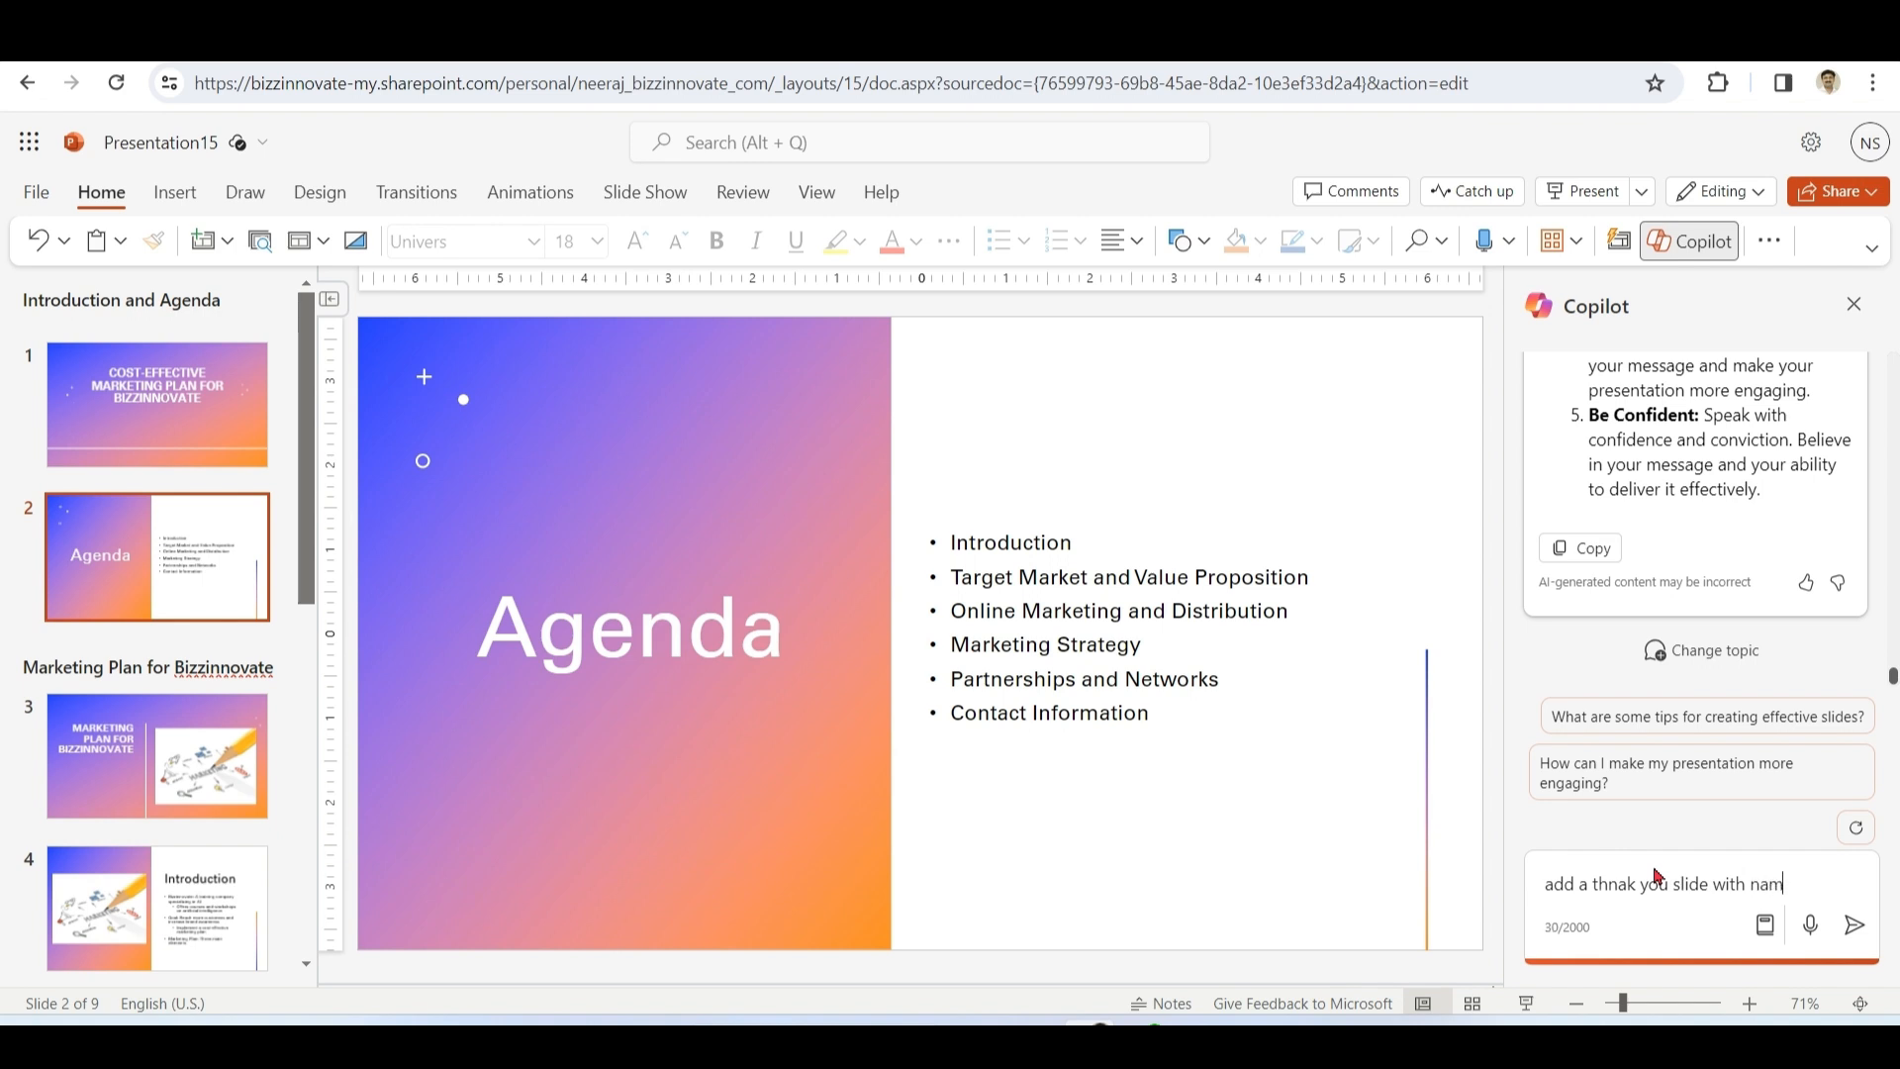
click(1854, 924)
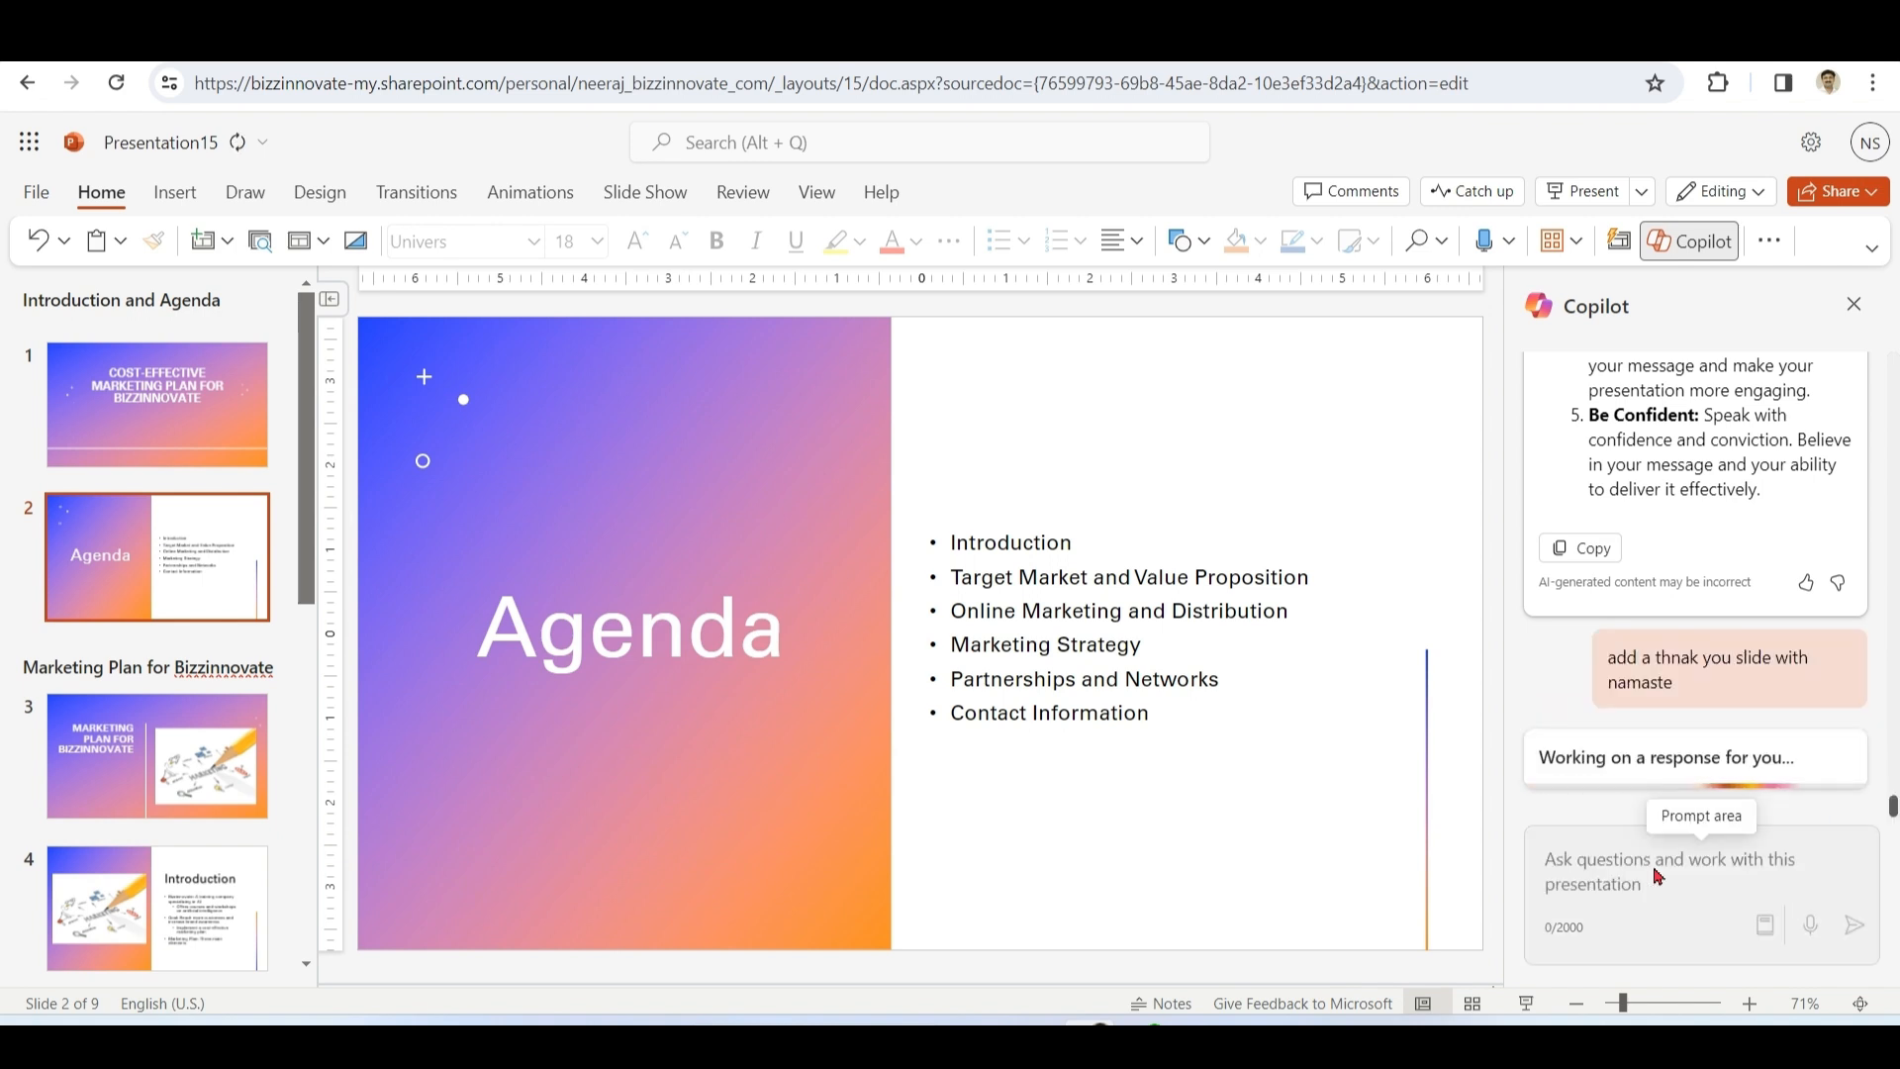